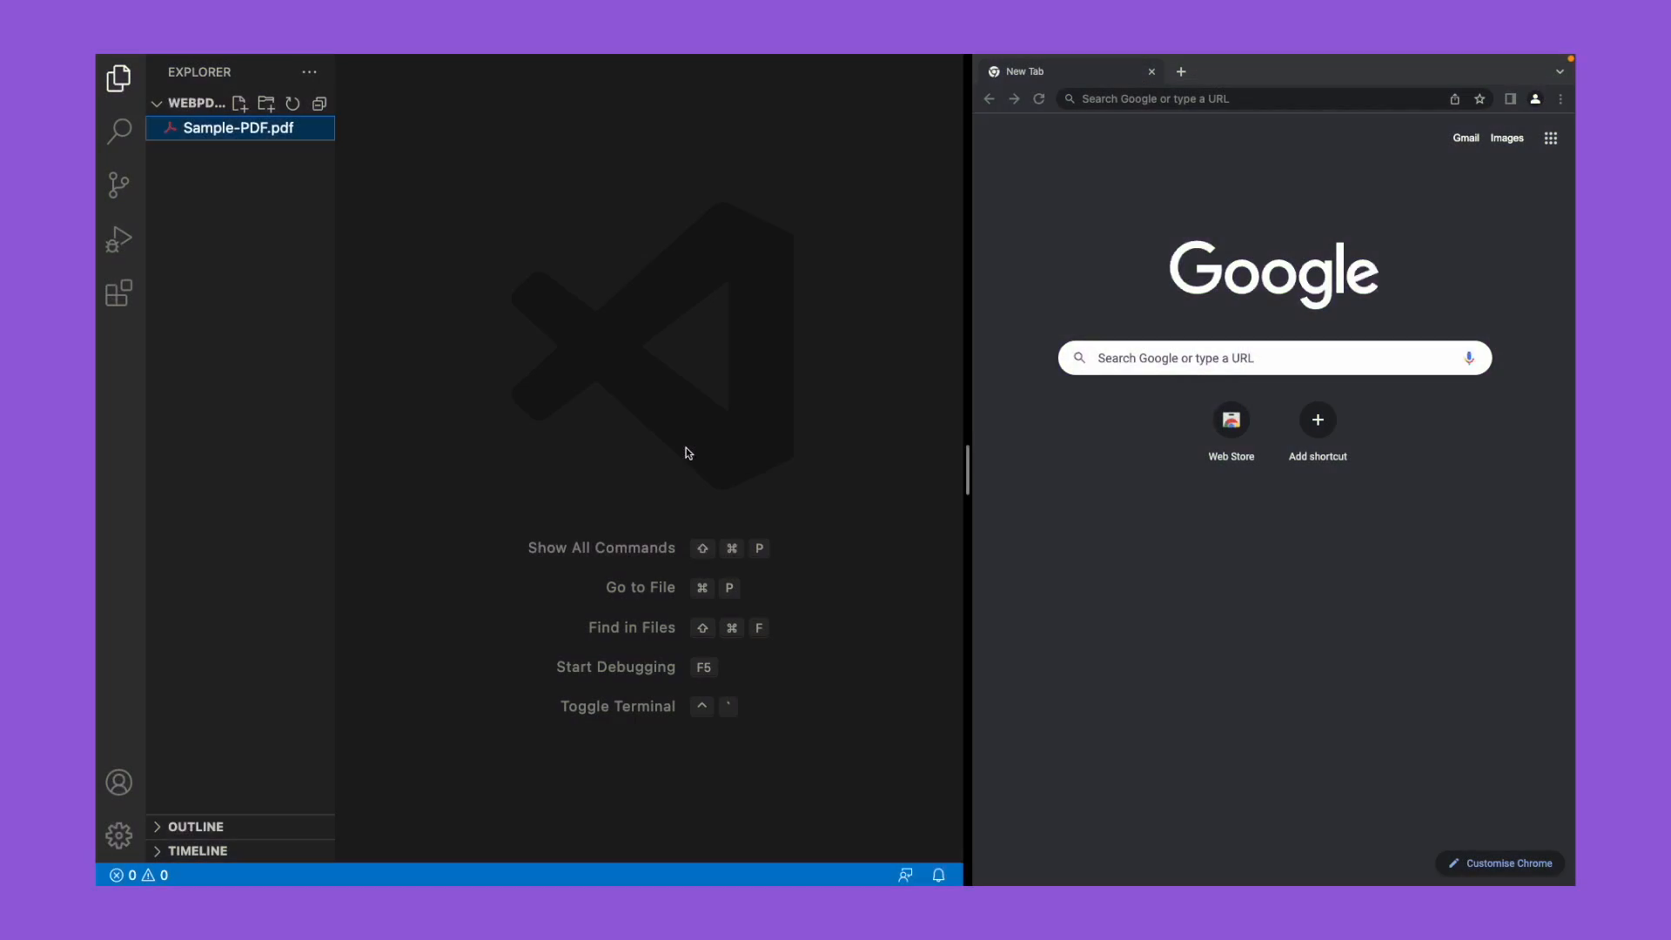
mouse_move(411, 235)
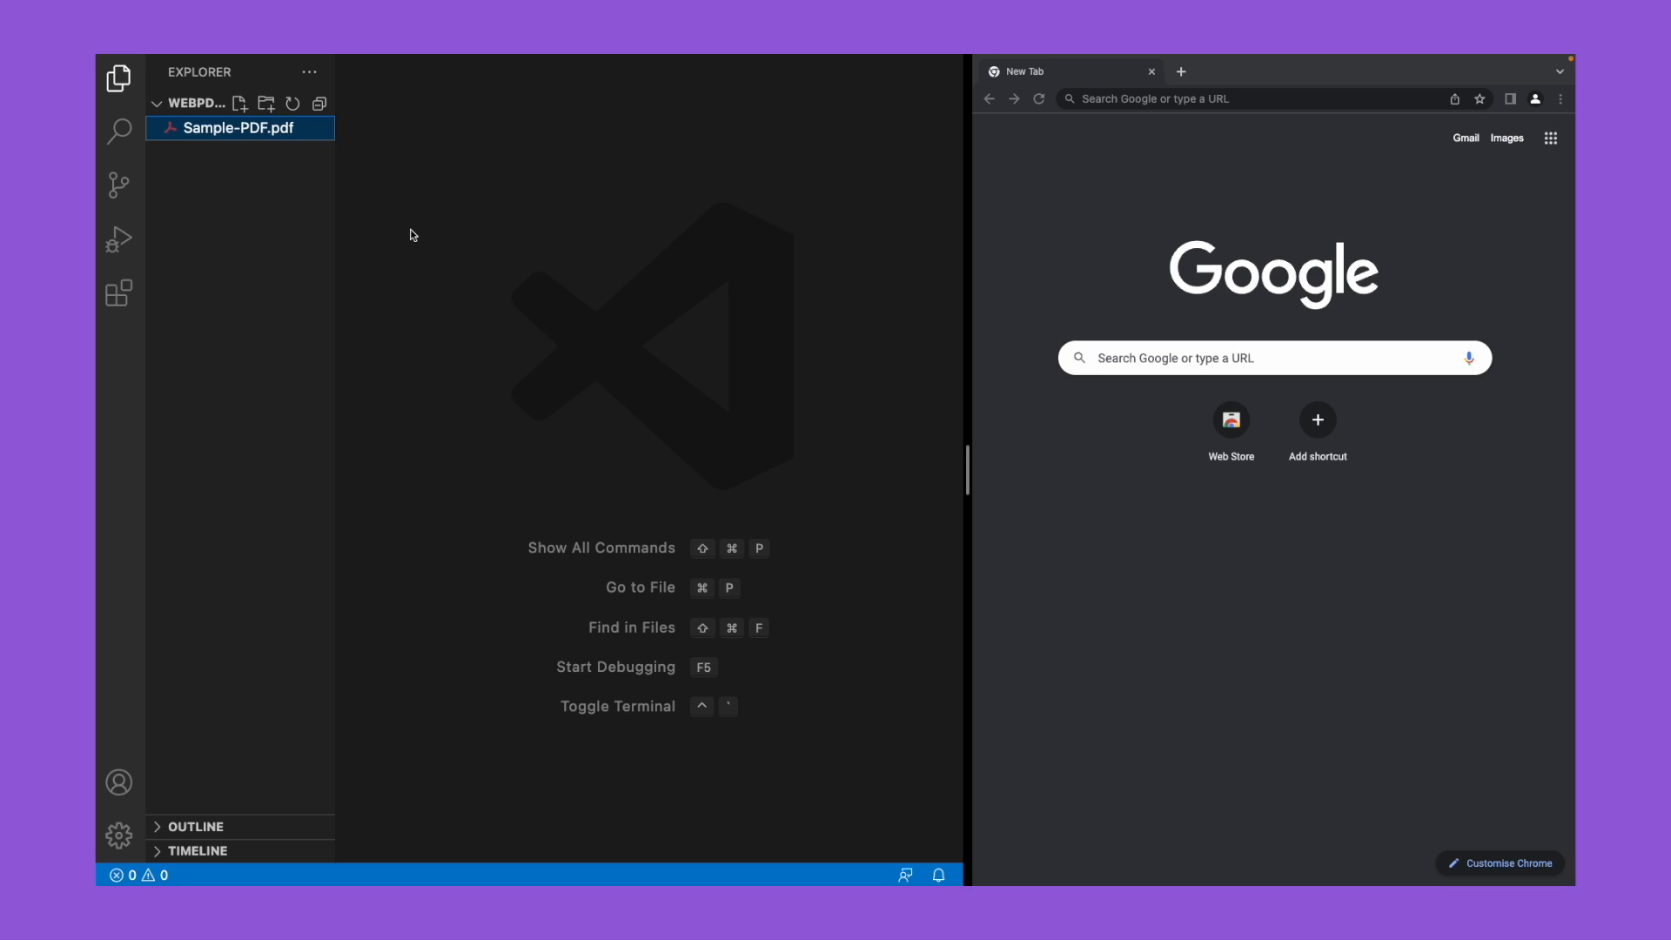
mouse_move(318, 103)
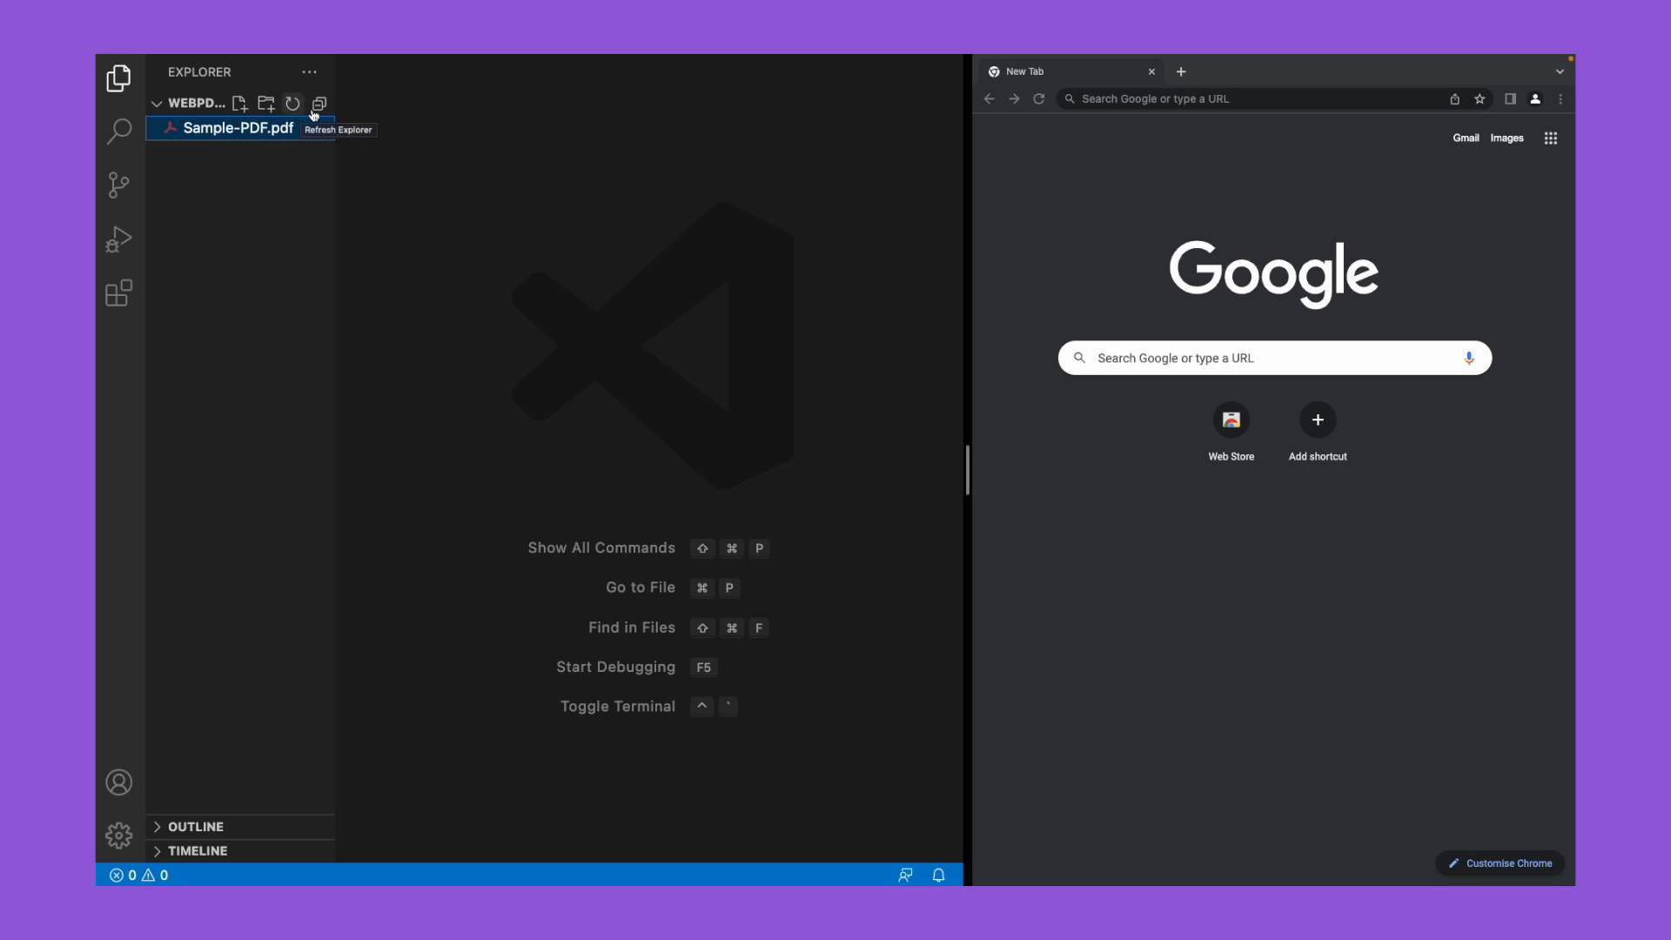
mouse_move(235, 105)
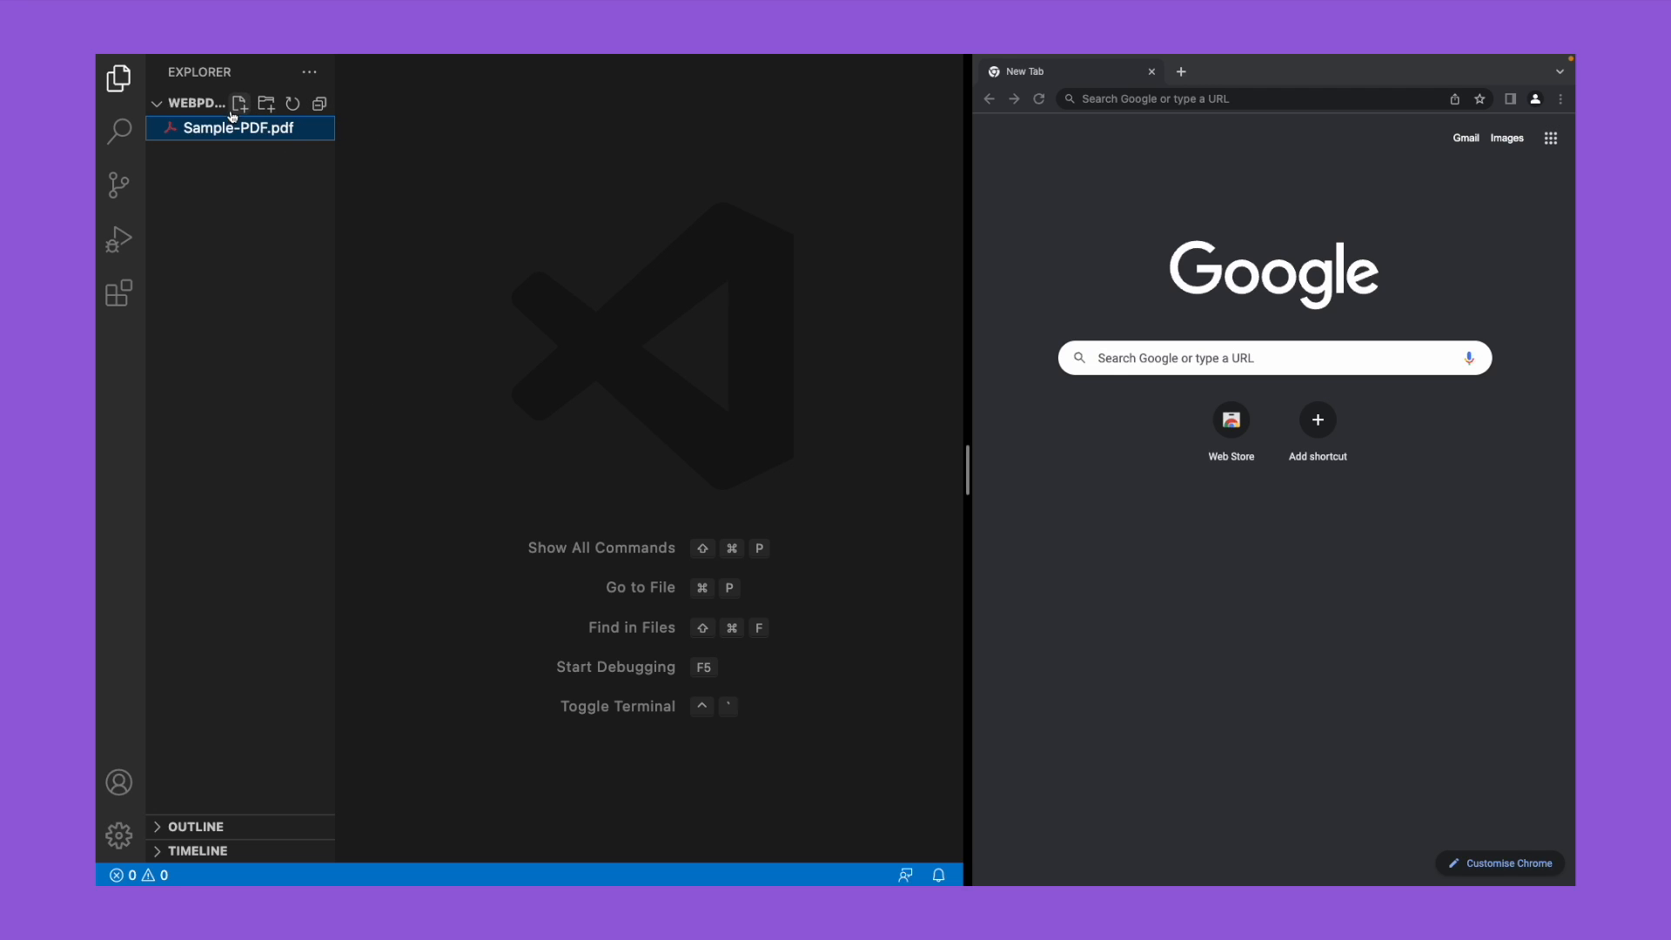
Step: Create index.html and index.js and insert the HTML boilerplate without the old-browser warning
type("index.html")
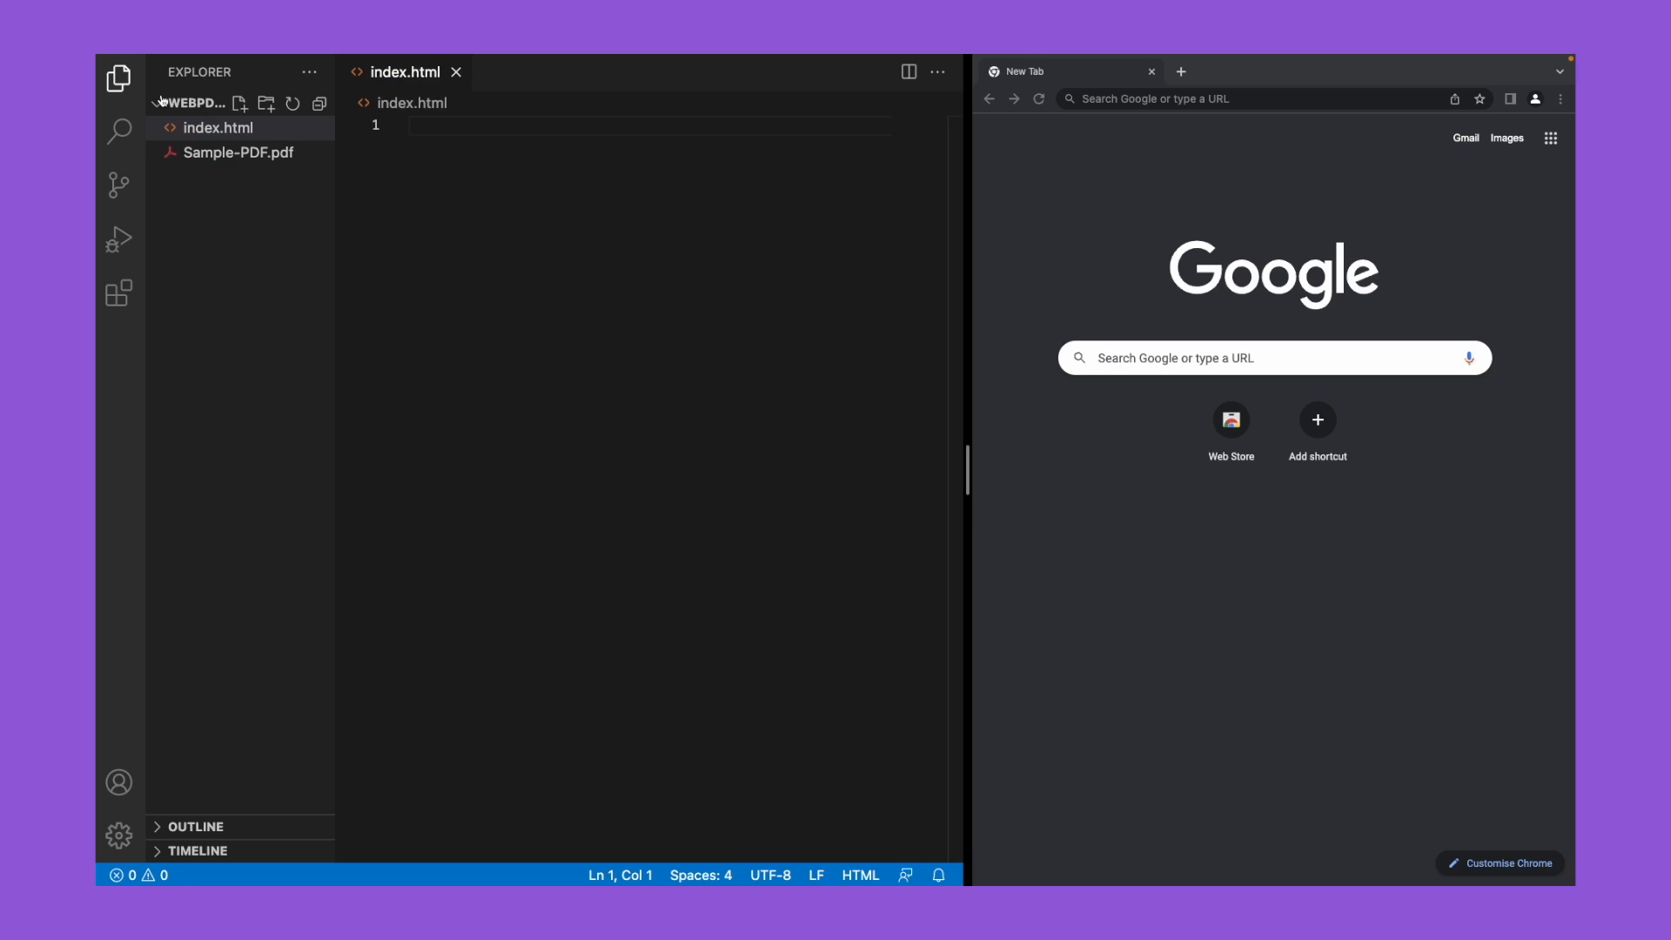
left_click(240, 103)
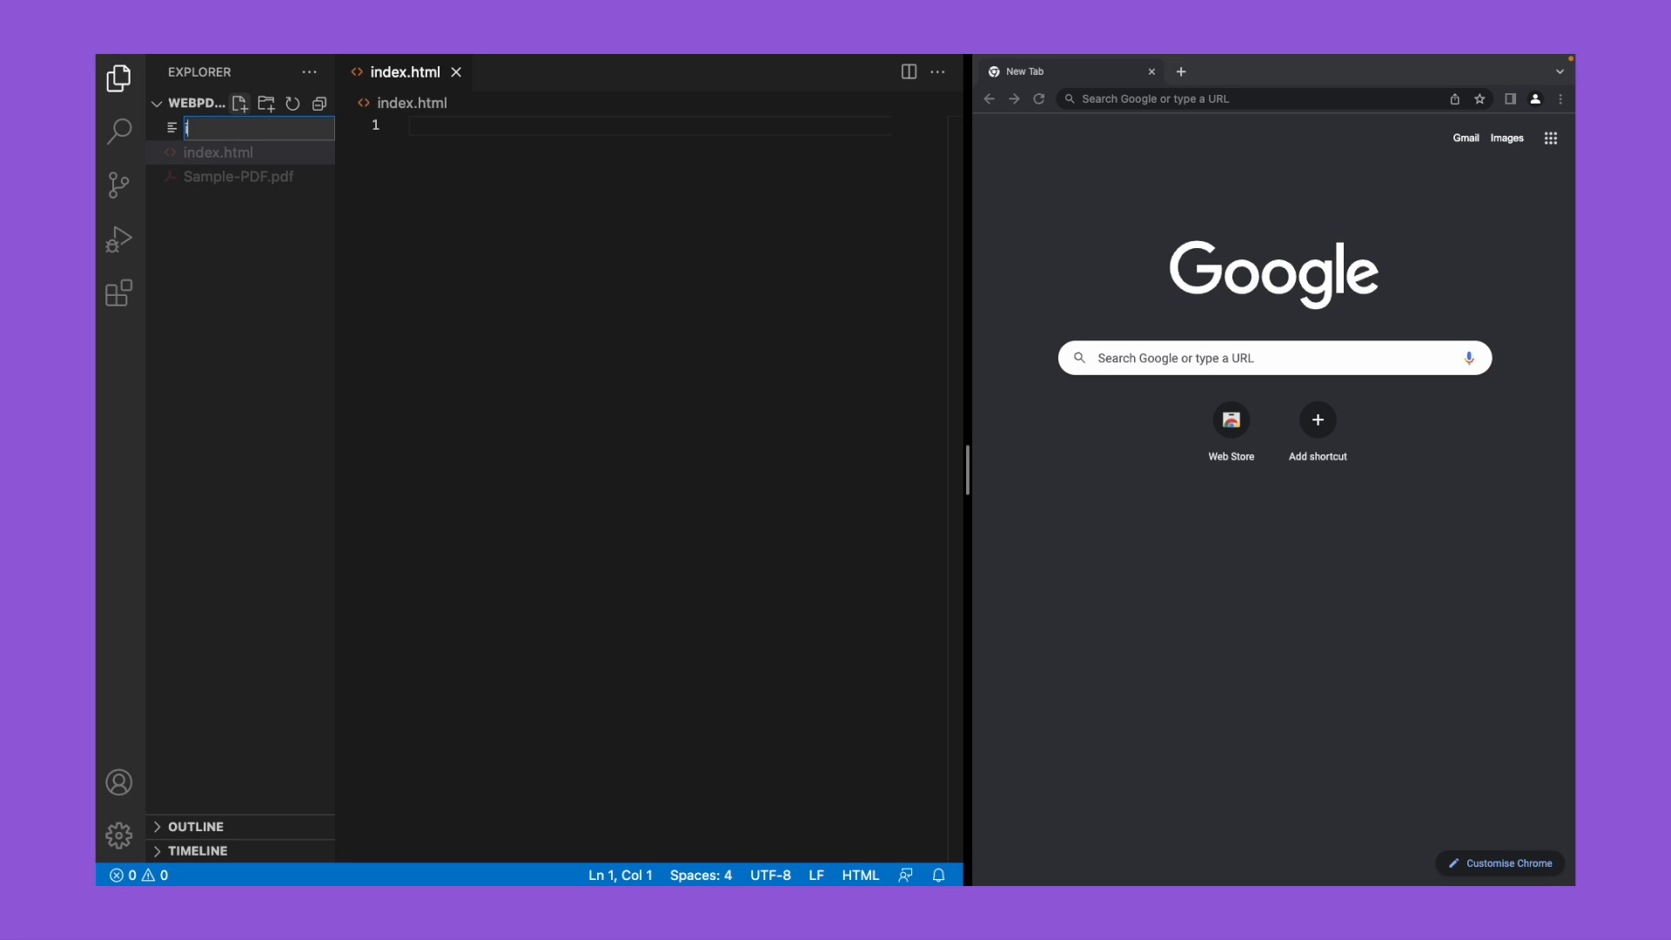
type("index.js")
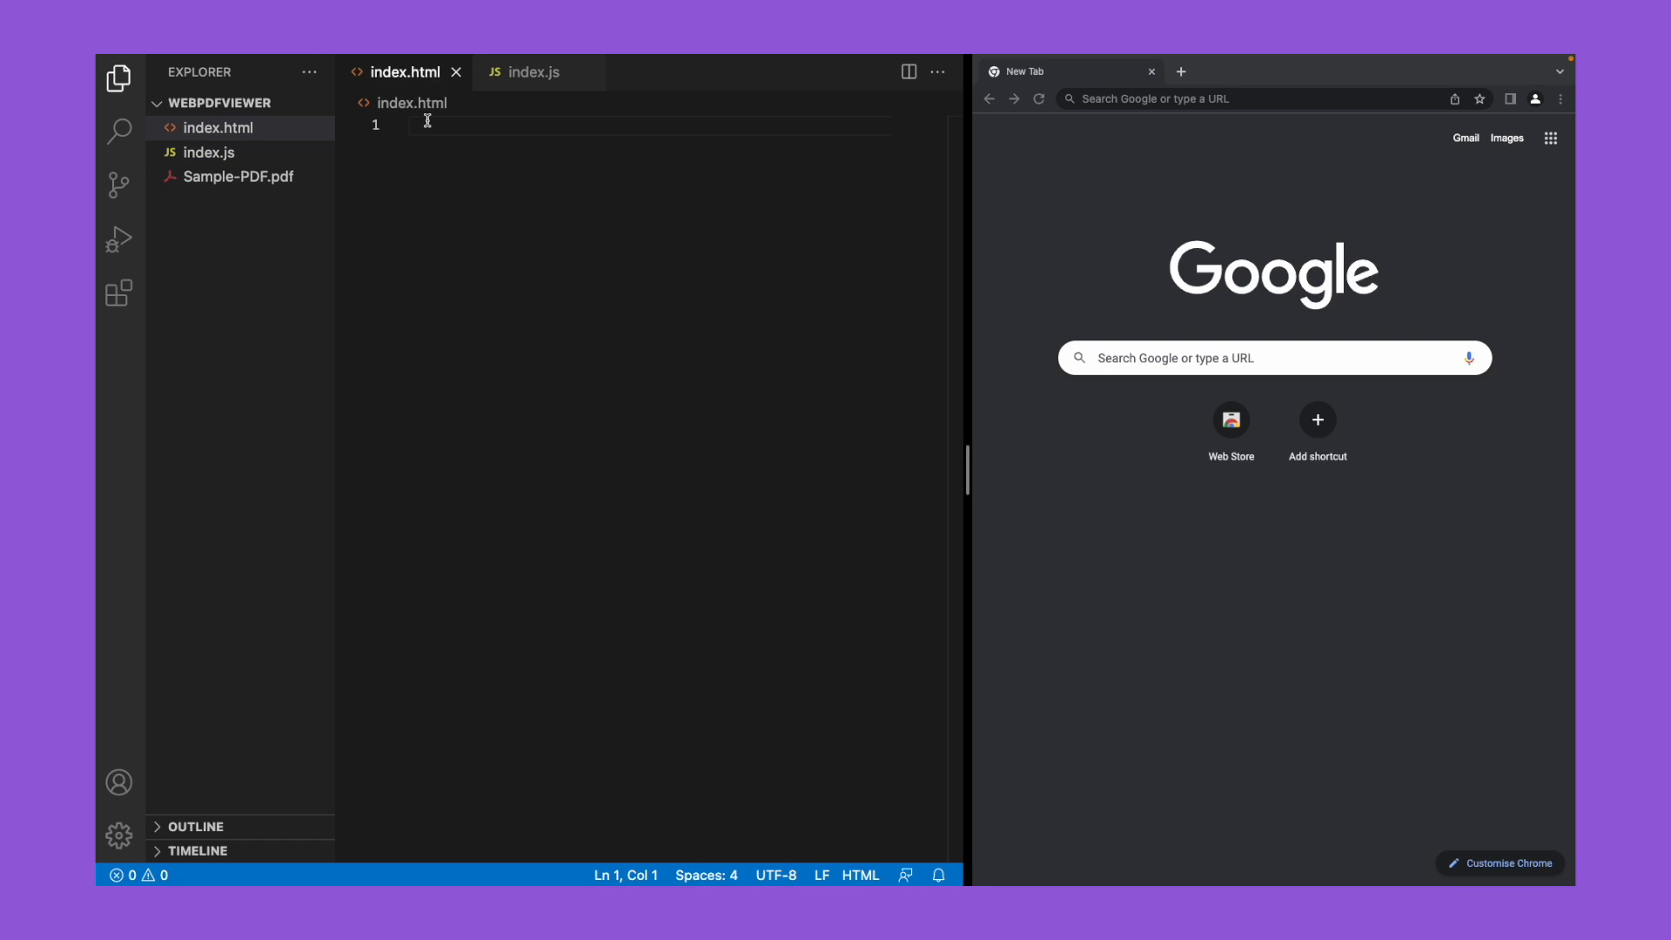
type("html>")
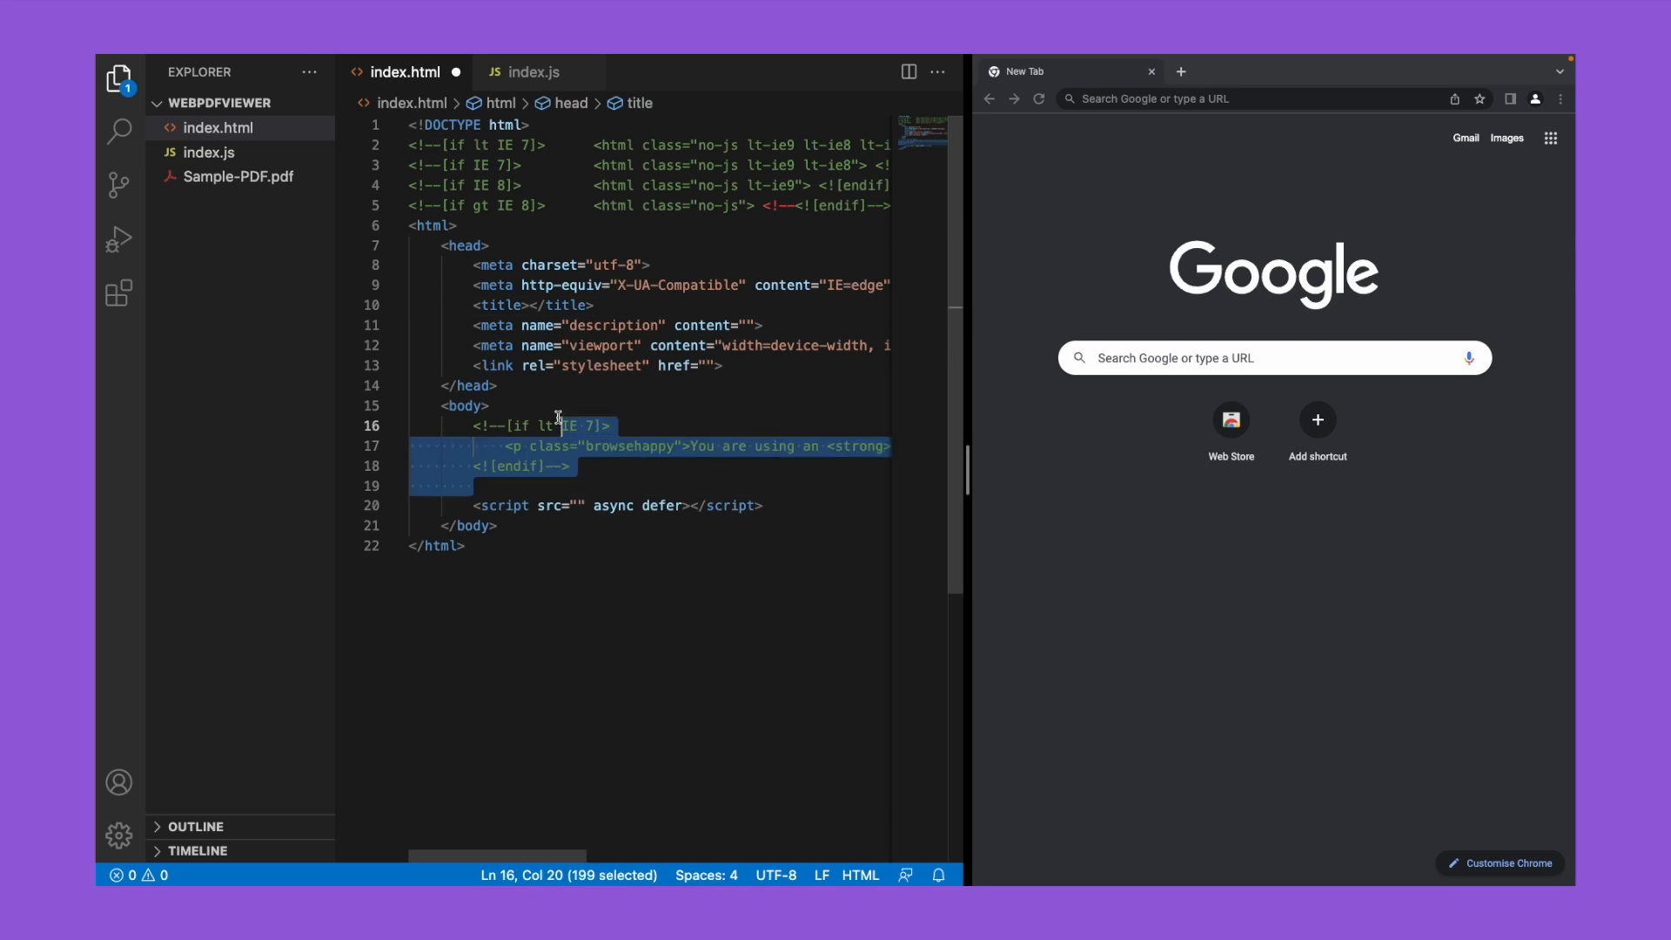
key("Delete")
type("<h1></h1>")
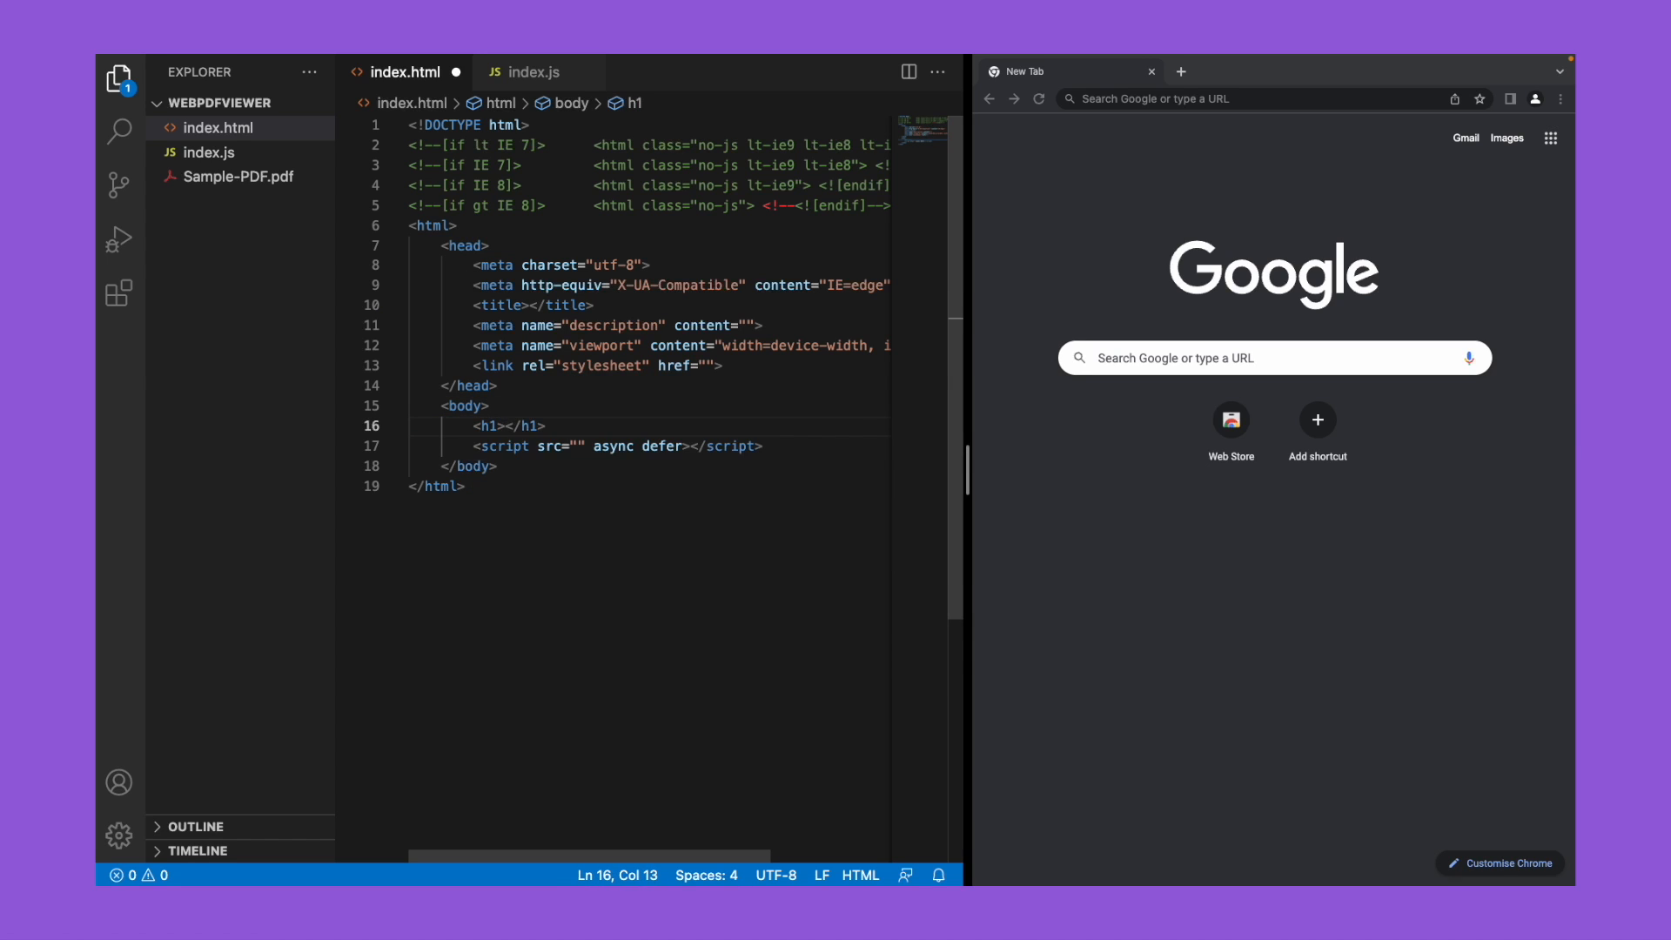
Step: Set title and h1 to PDF Viewer, add a br, div id="pdfViewerDiv" and script src index.js
type("PDF Viewer")
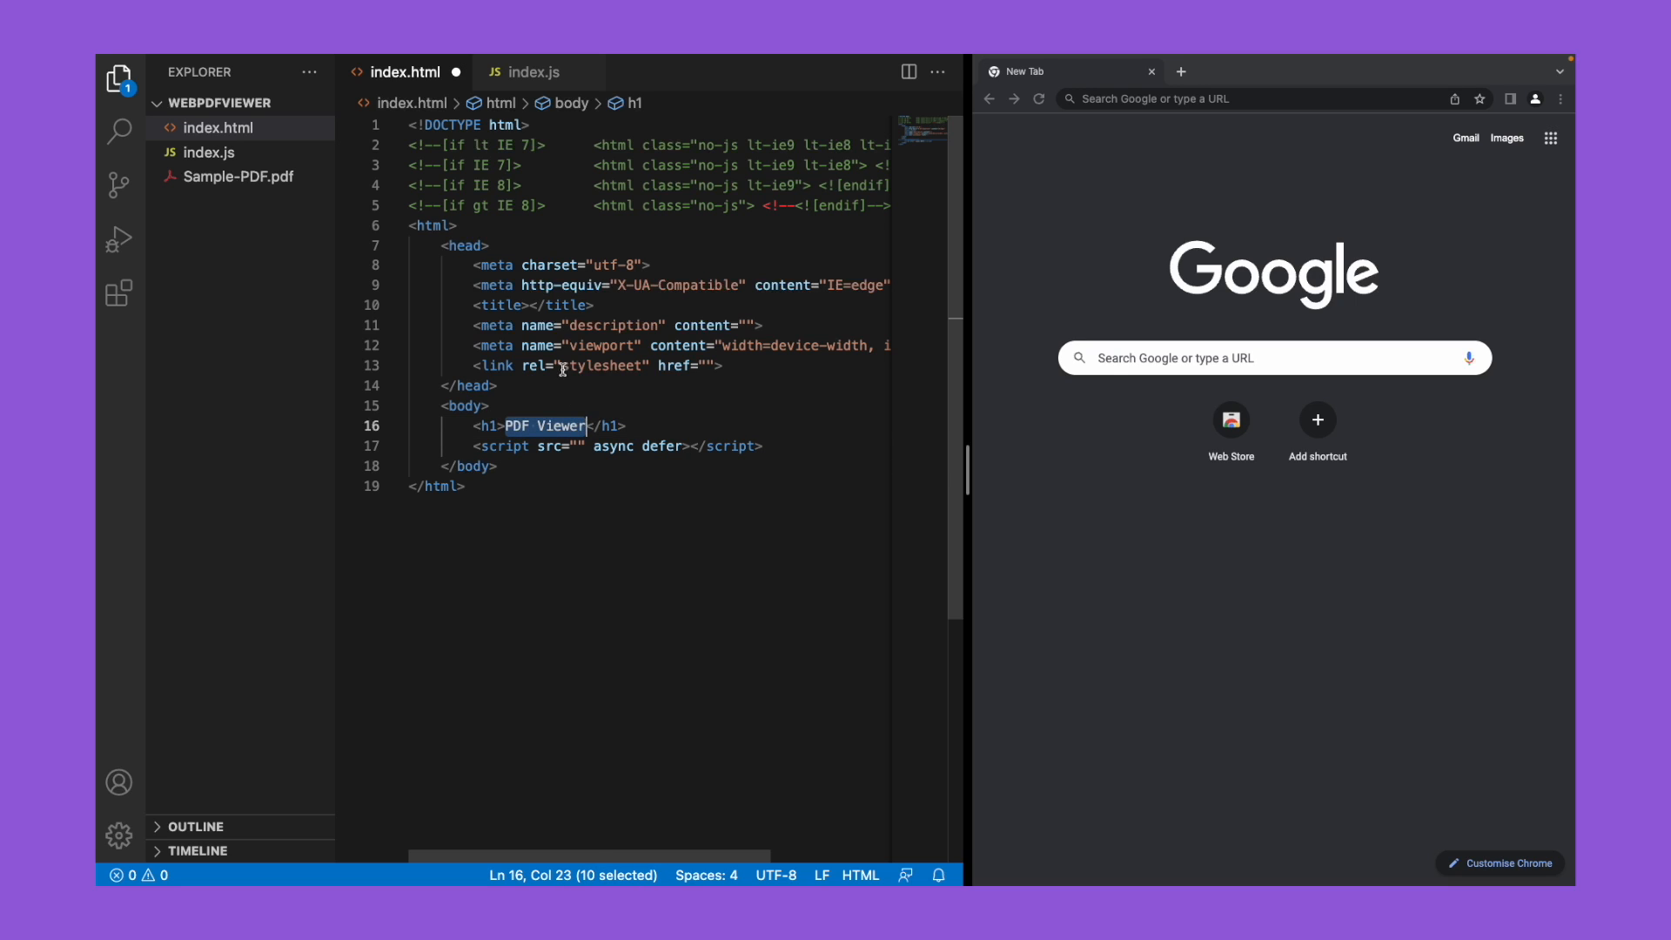
type("PDF Viewer")
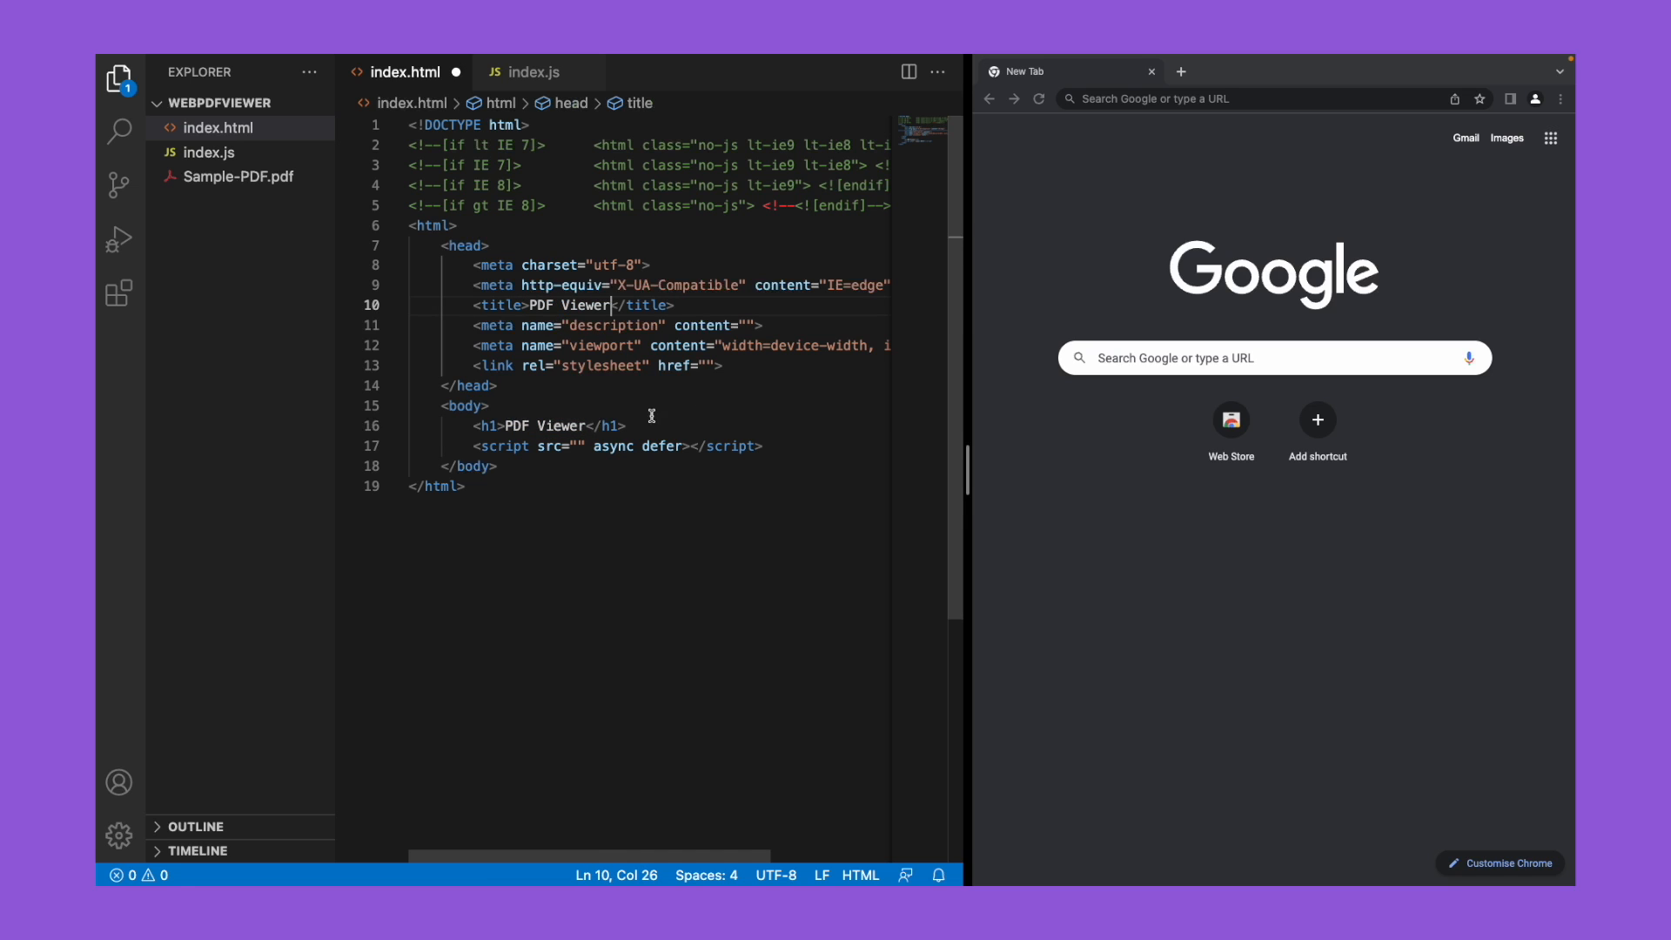
type("<br>")
type("<div")
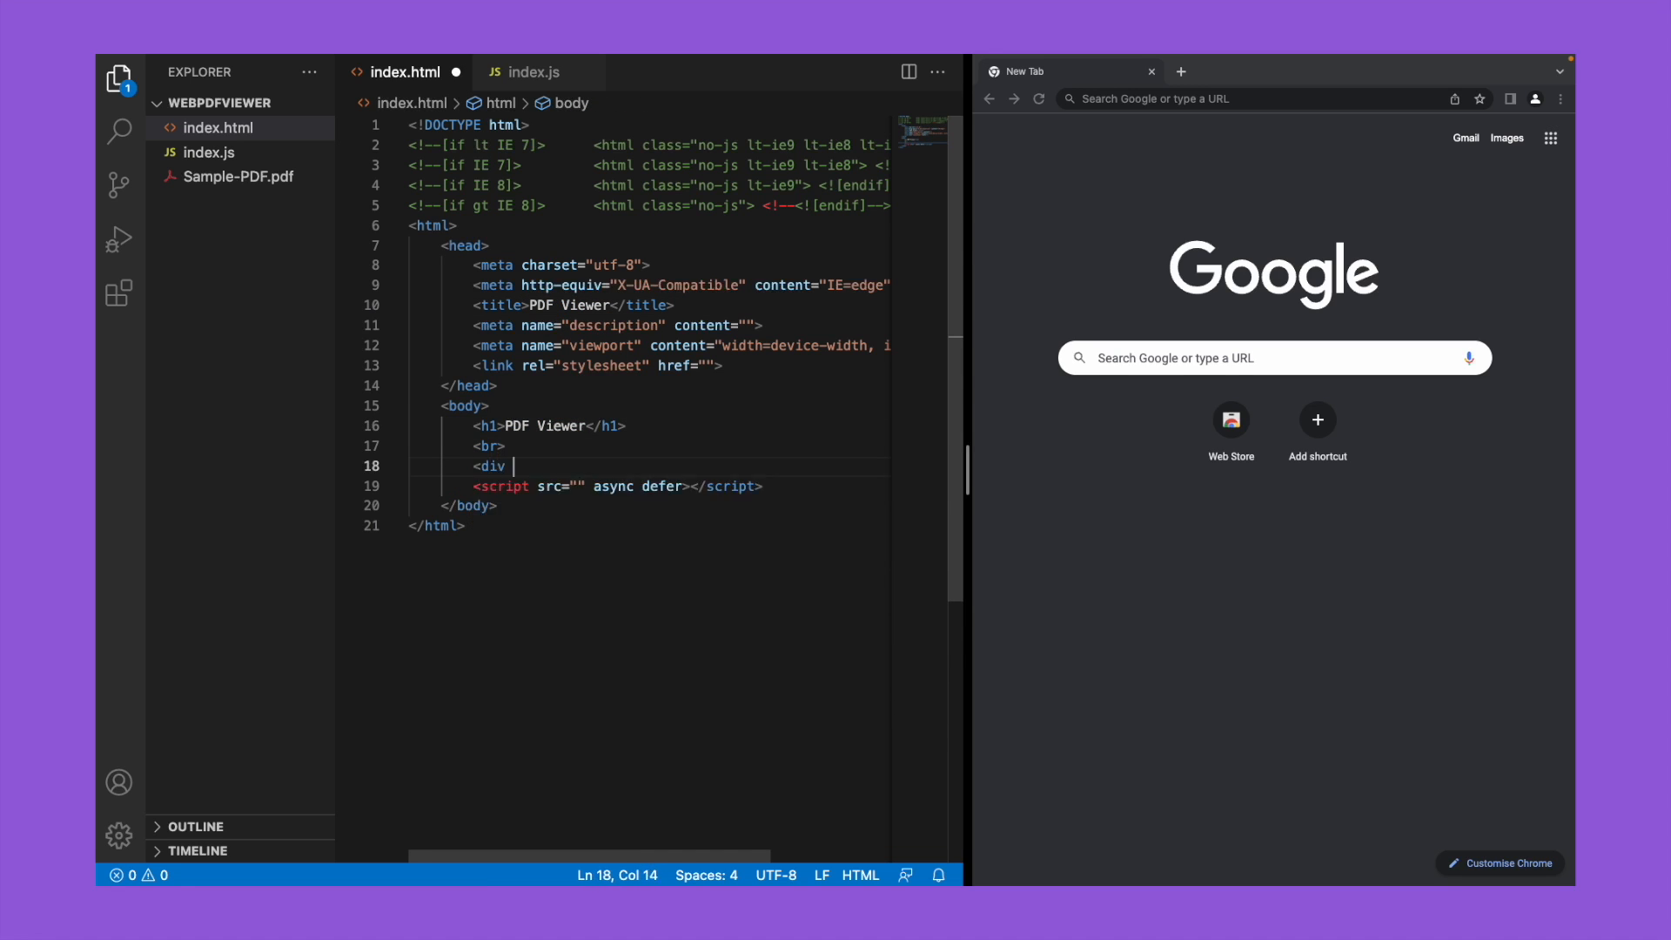
type("id=\"\"")
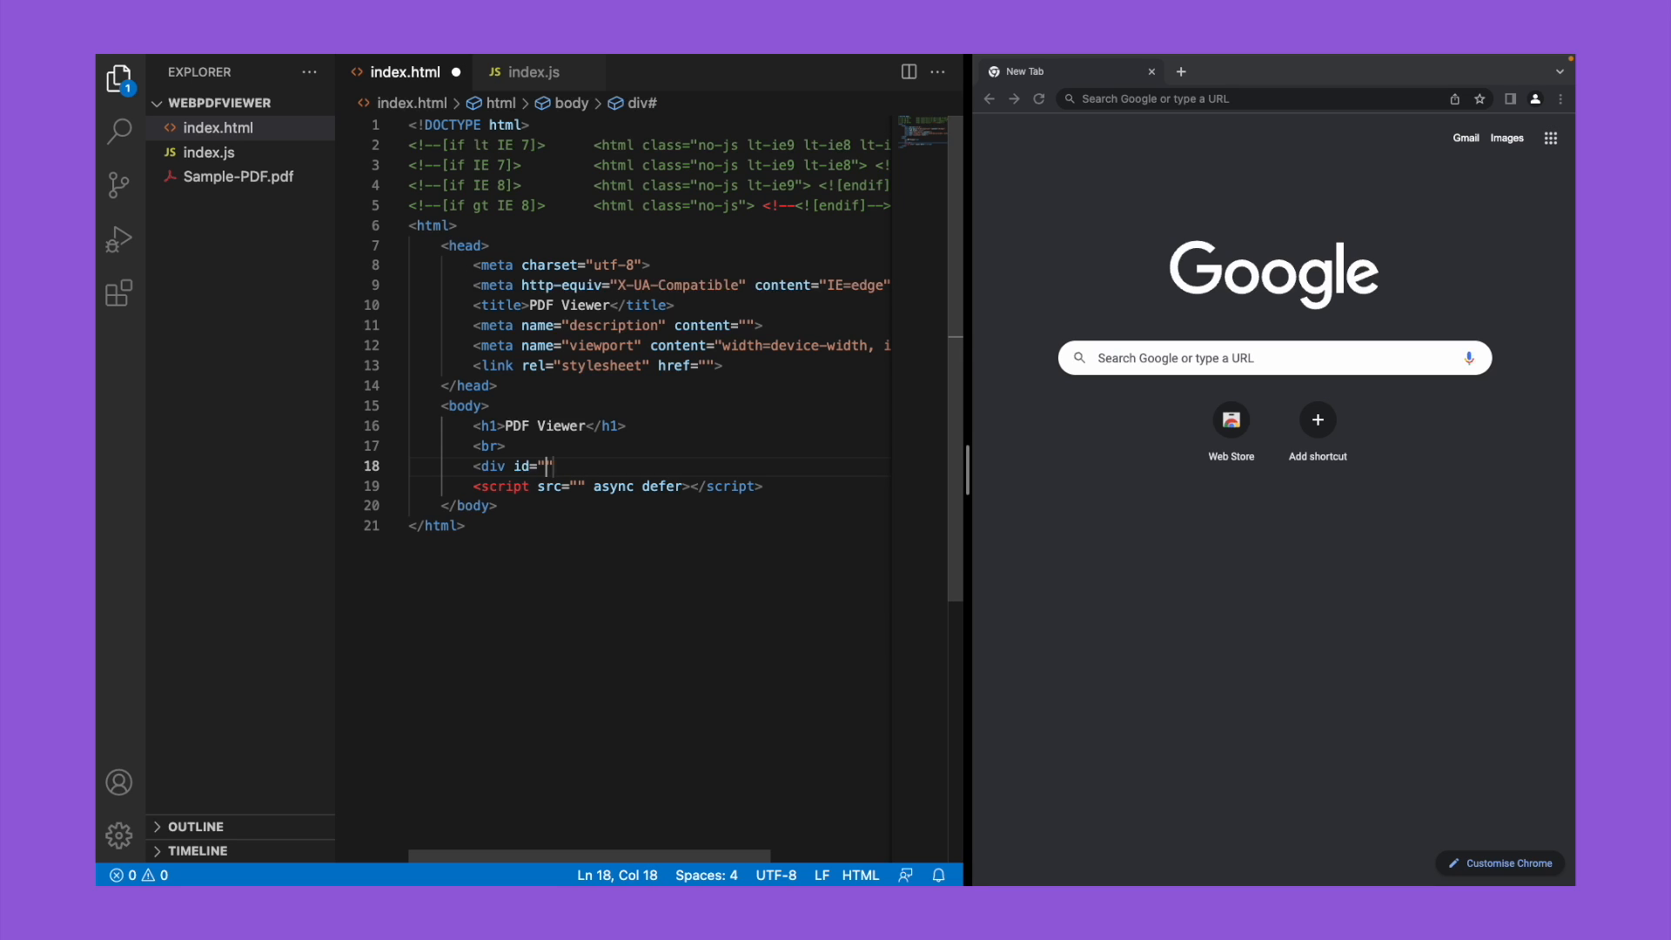
type("pdfViewer")
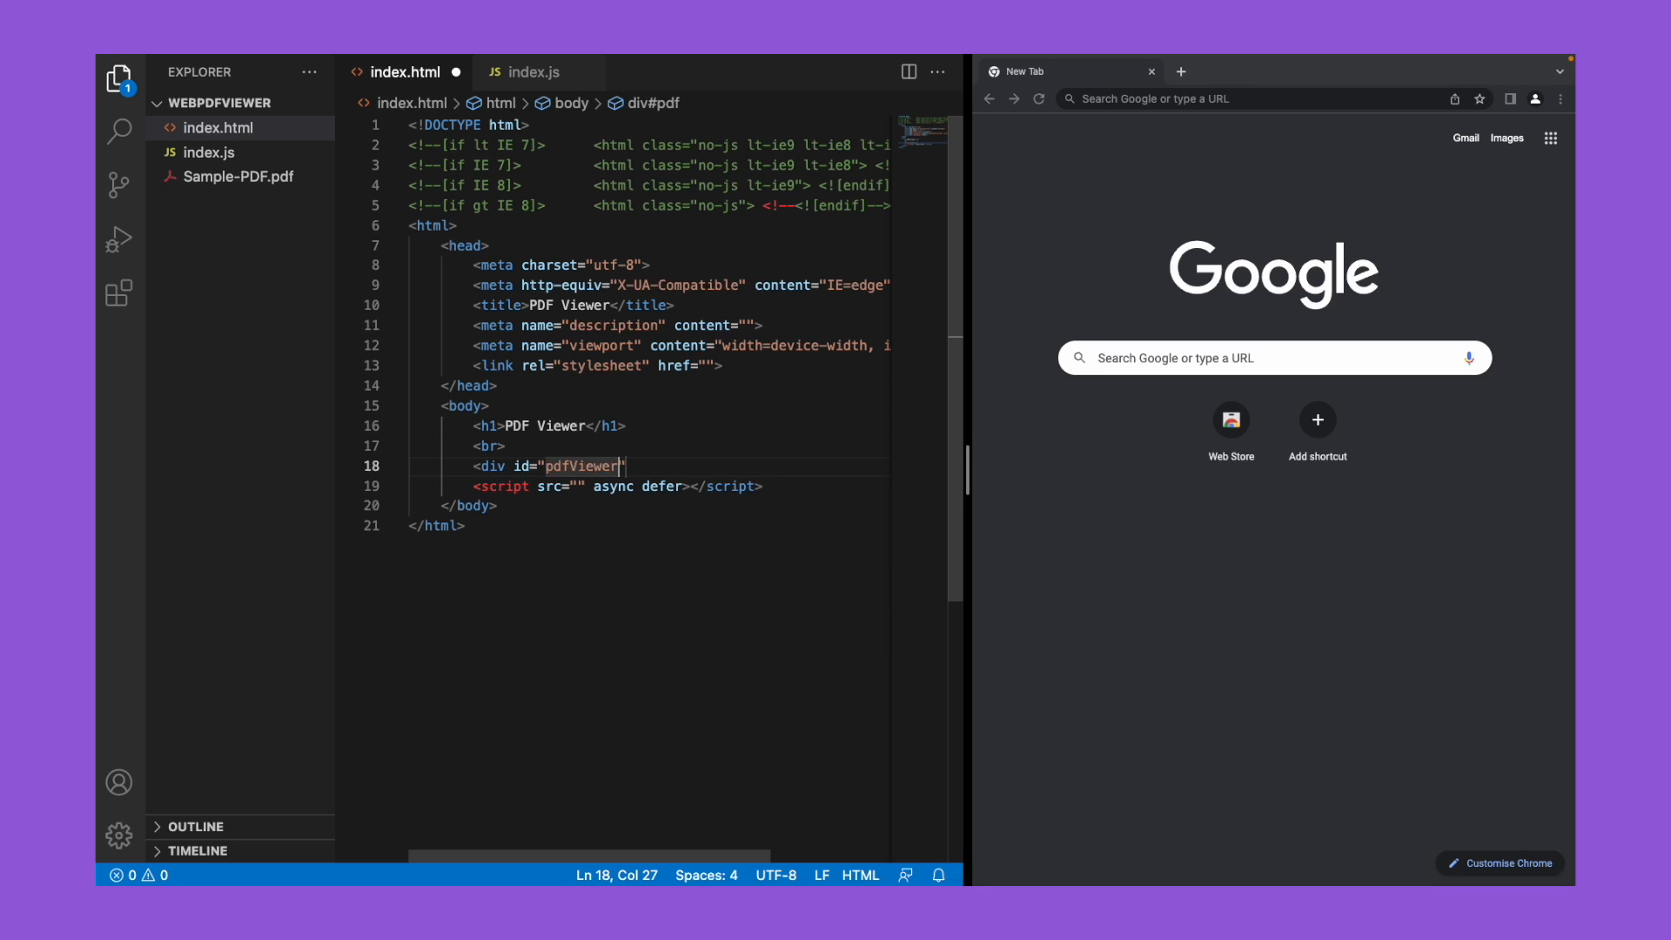
type("Div")
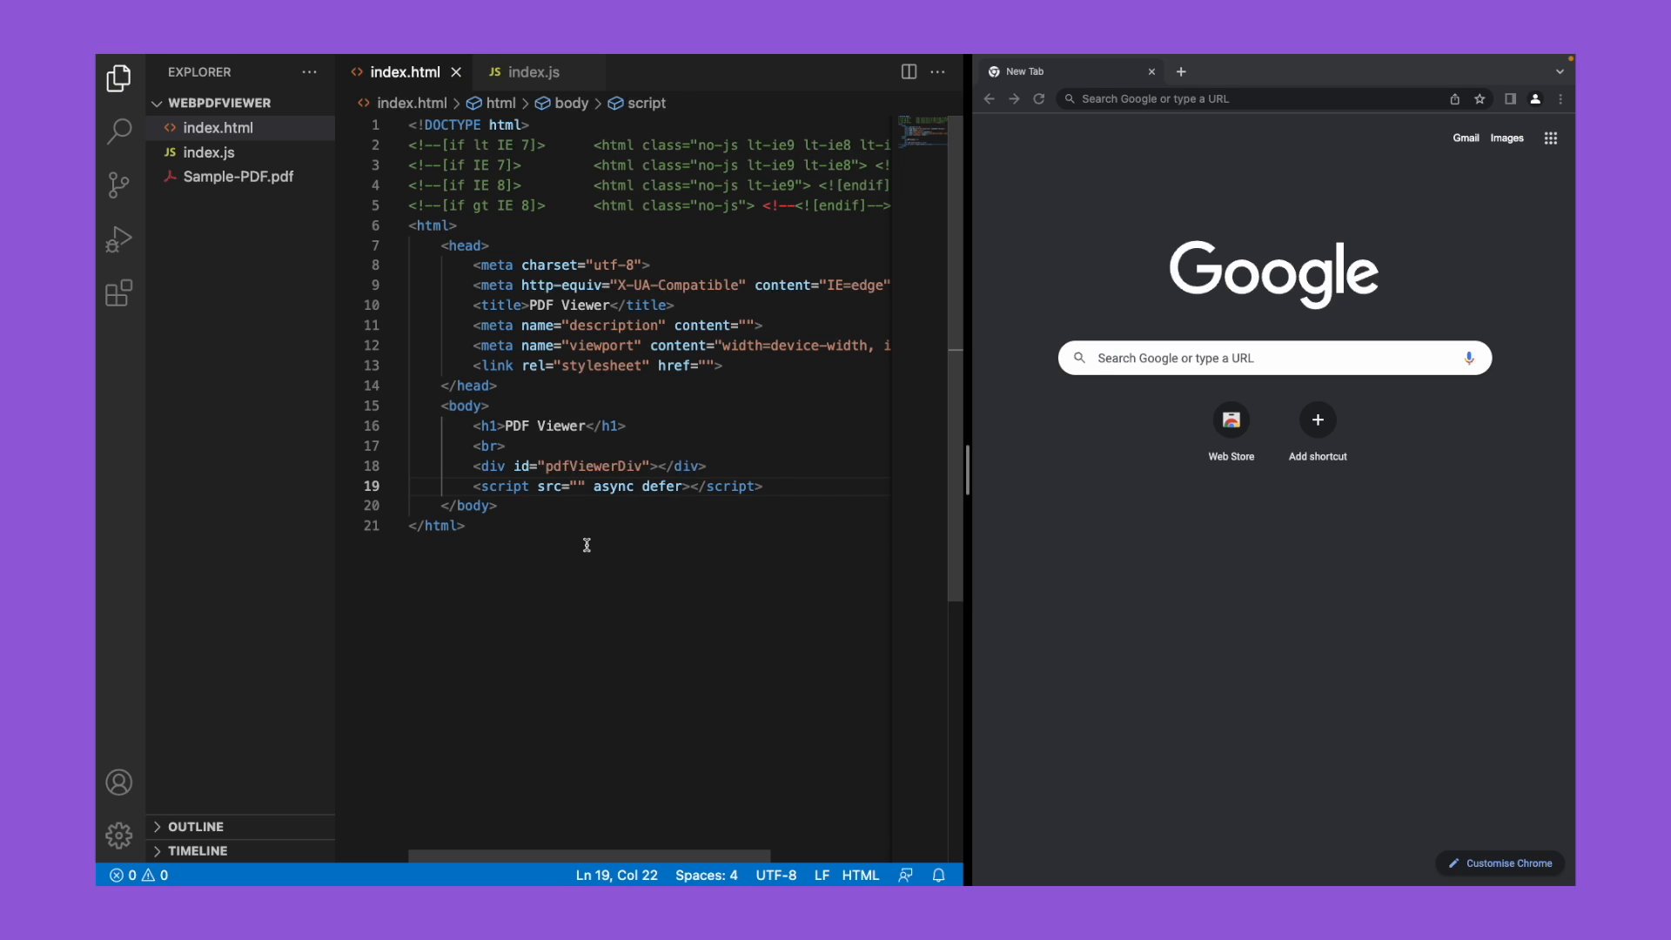
type("index.js\"")
left_click(1248, 98)
type("localhost")
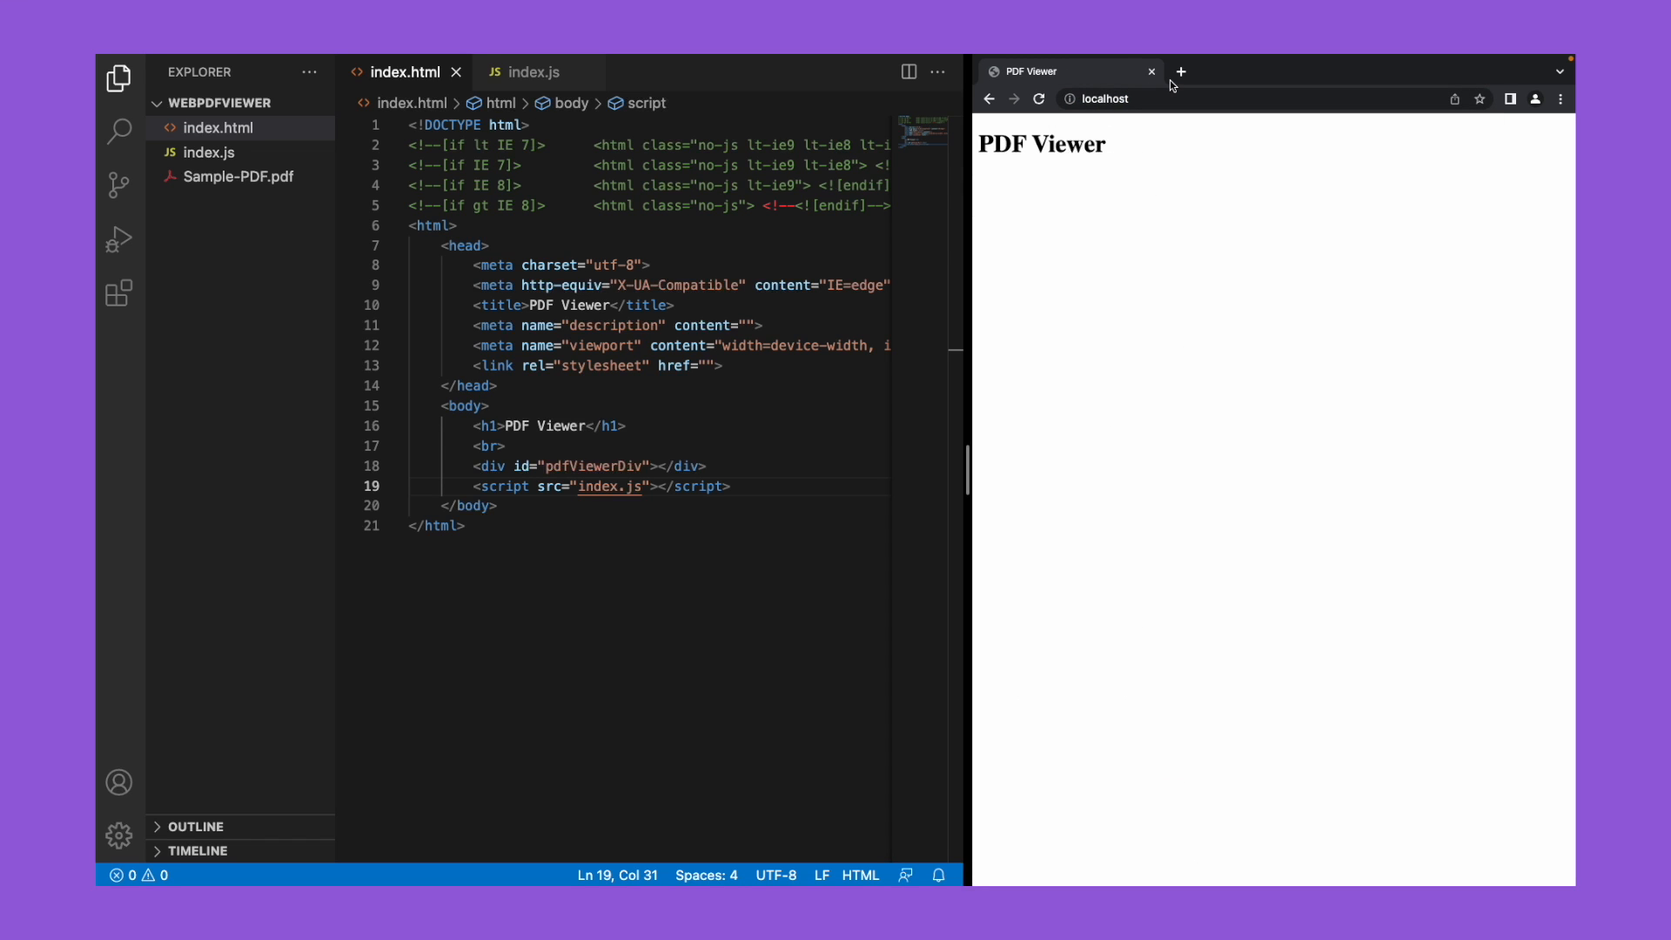
Step: Find jsDelivr via web search and add jquery.min.js to the selected CDN files
left_click(1180, 71)
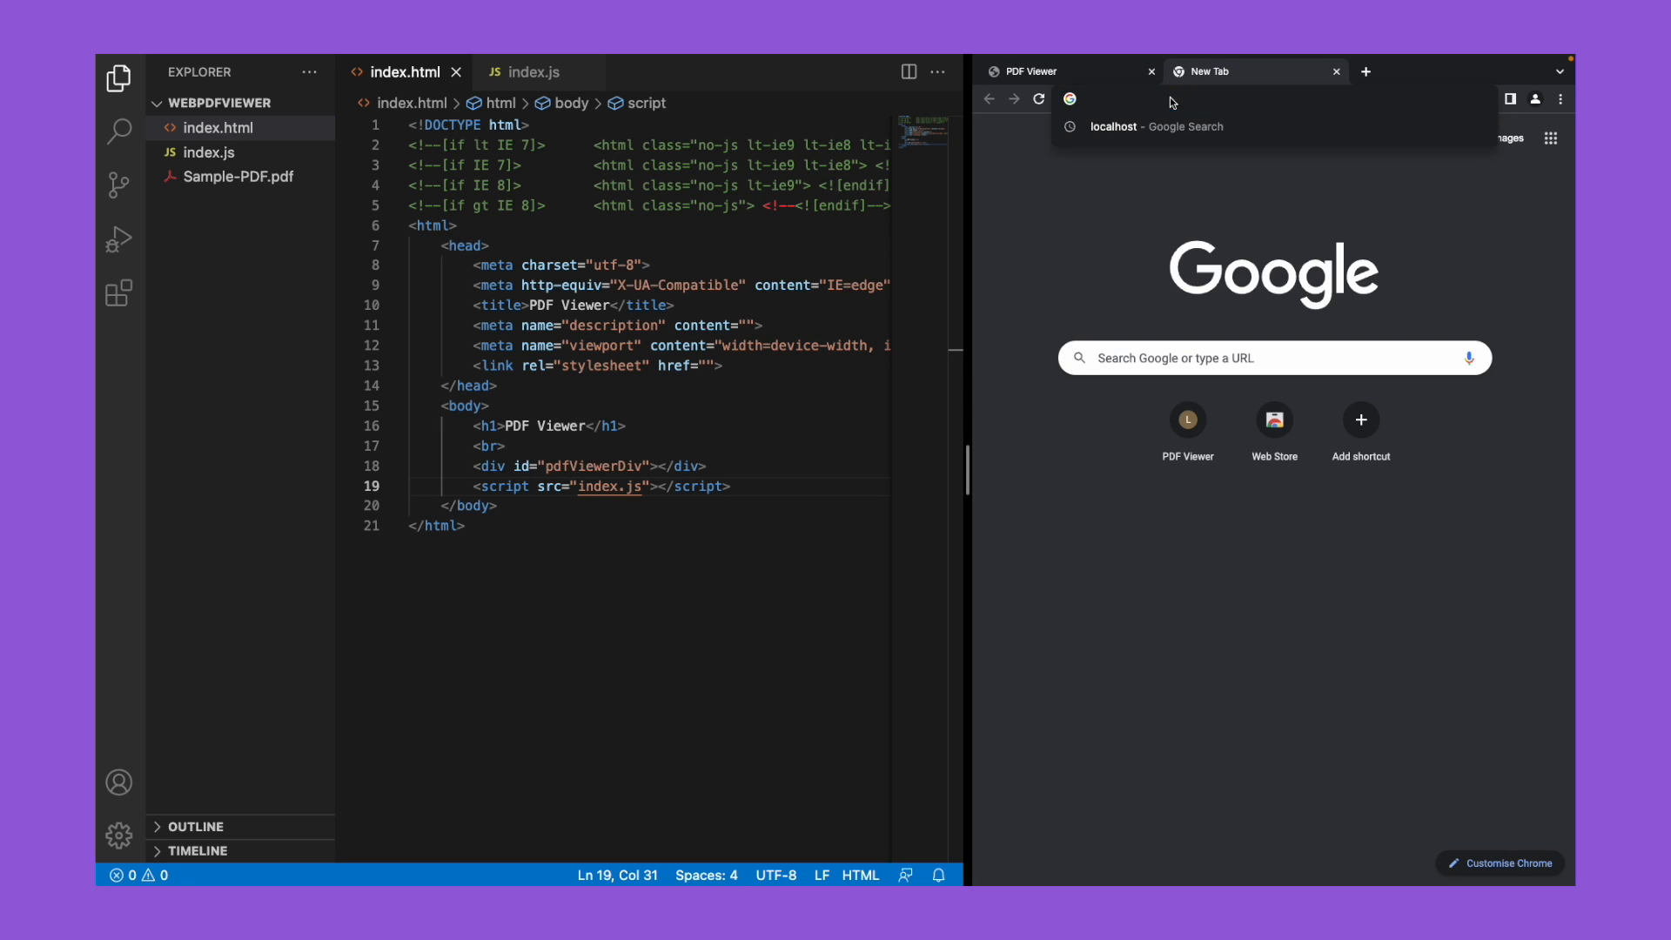
type("jsdelive")
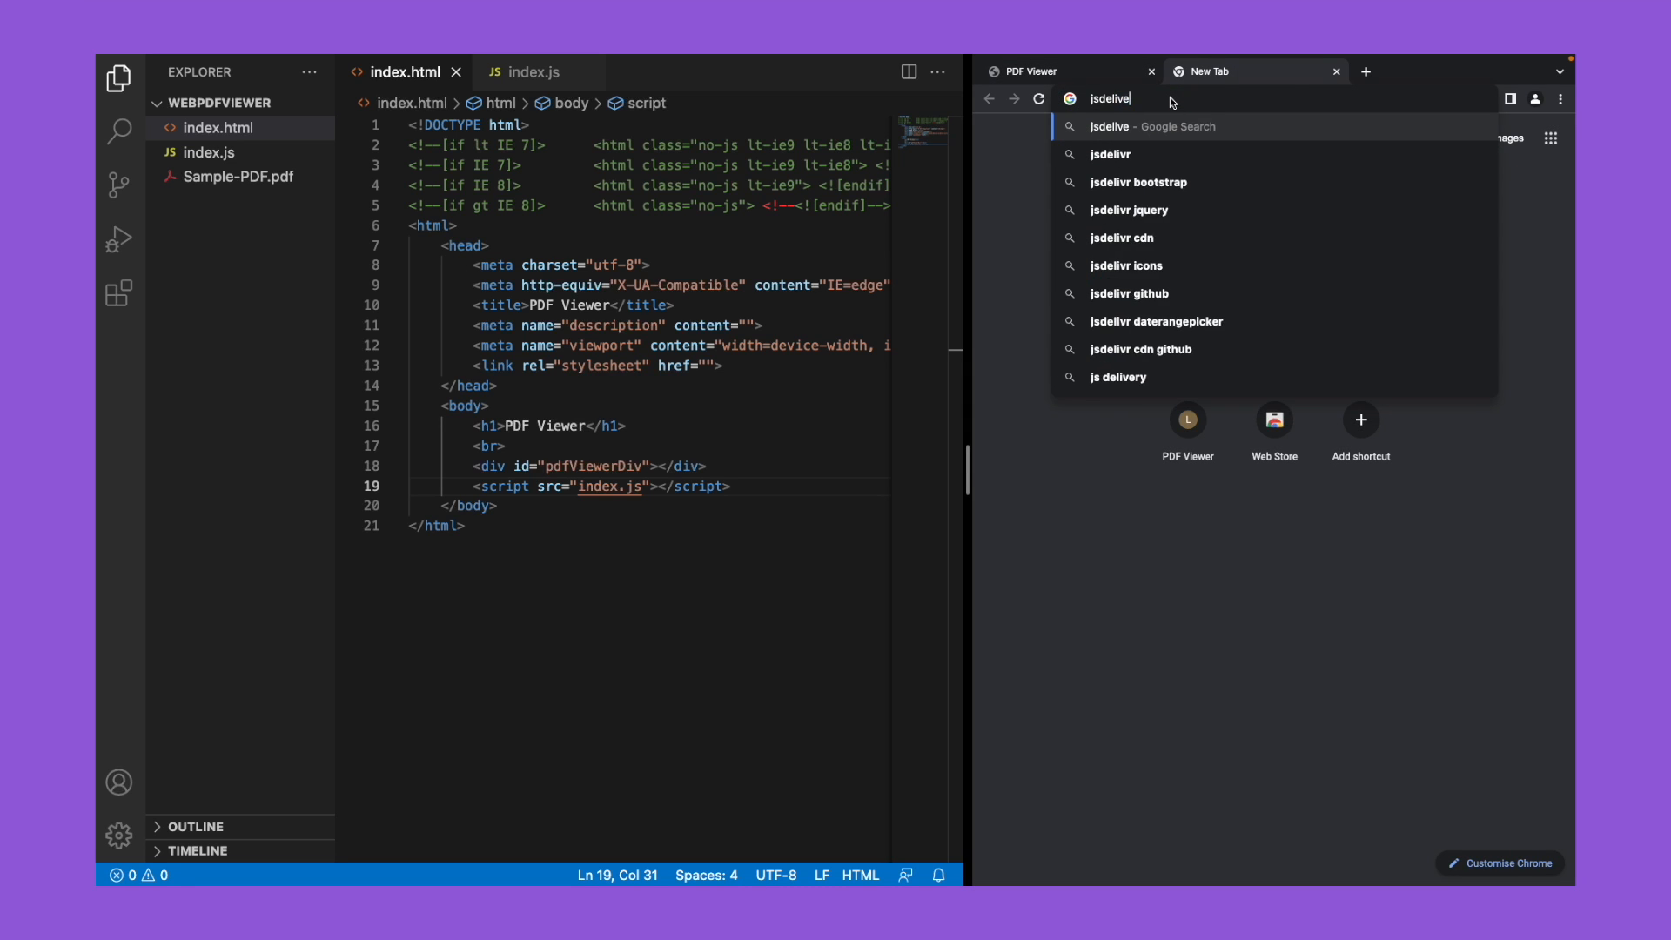
key("Return")
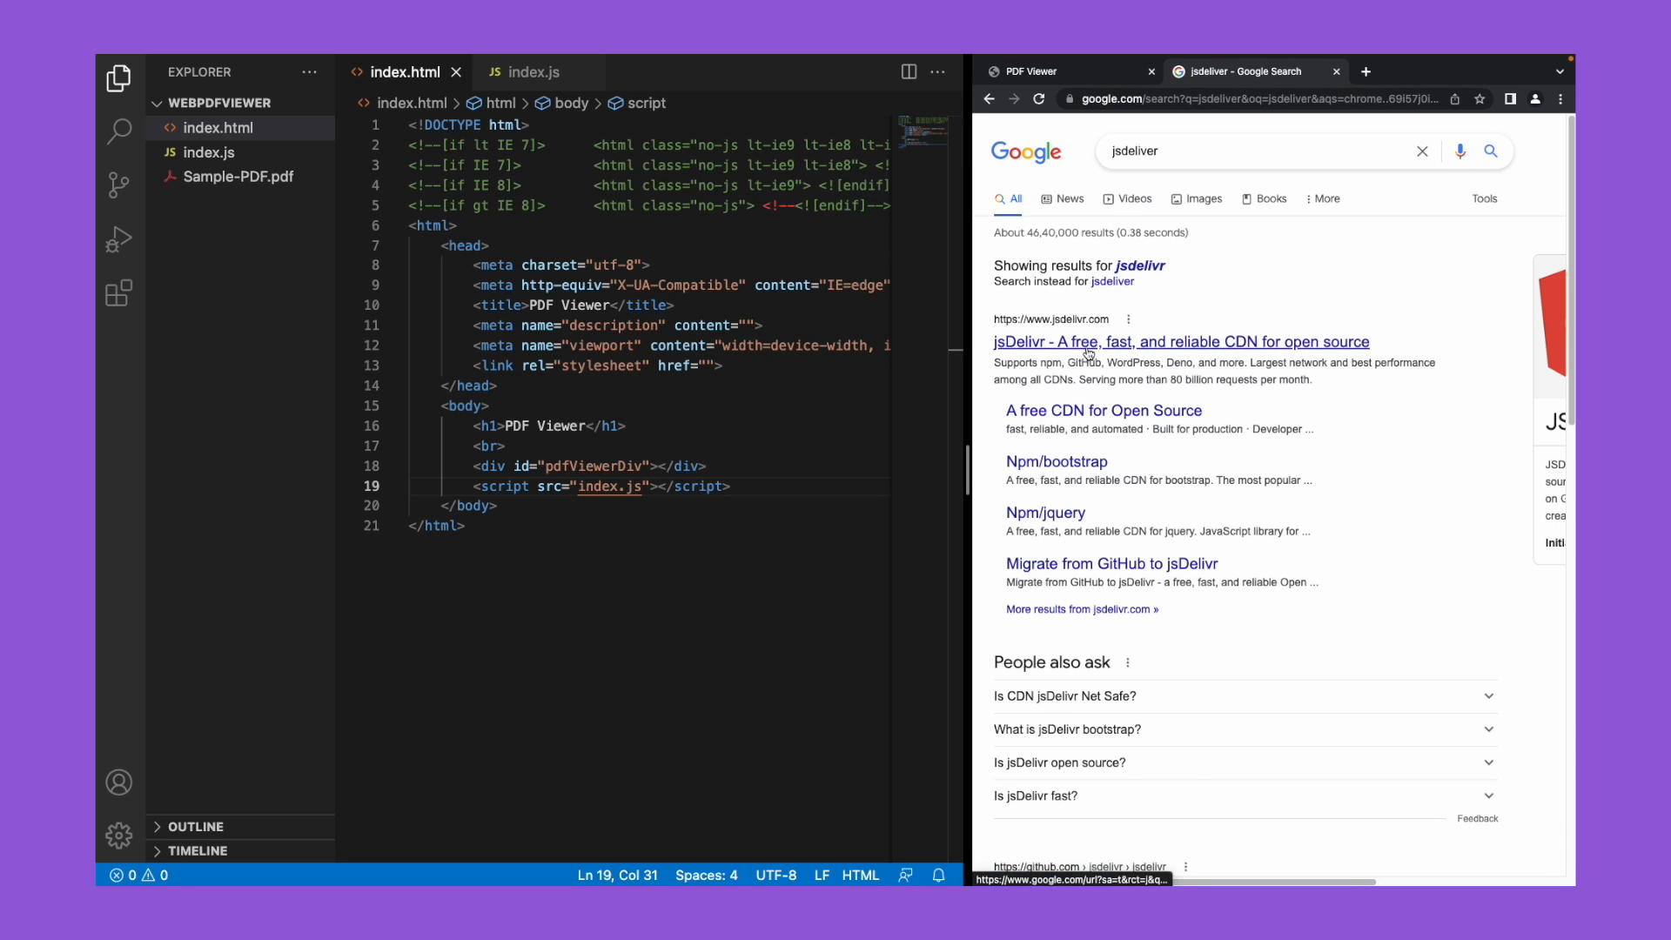
left_click(1180, 343)
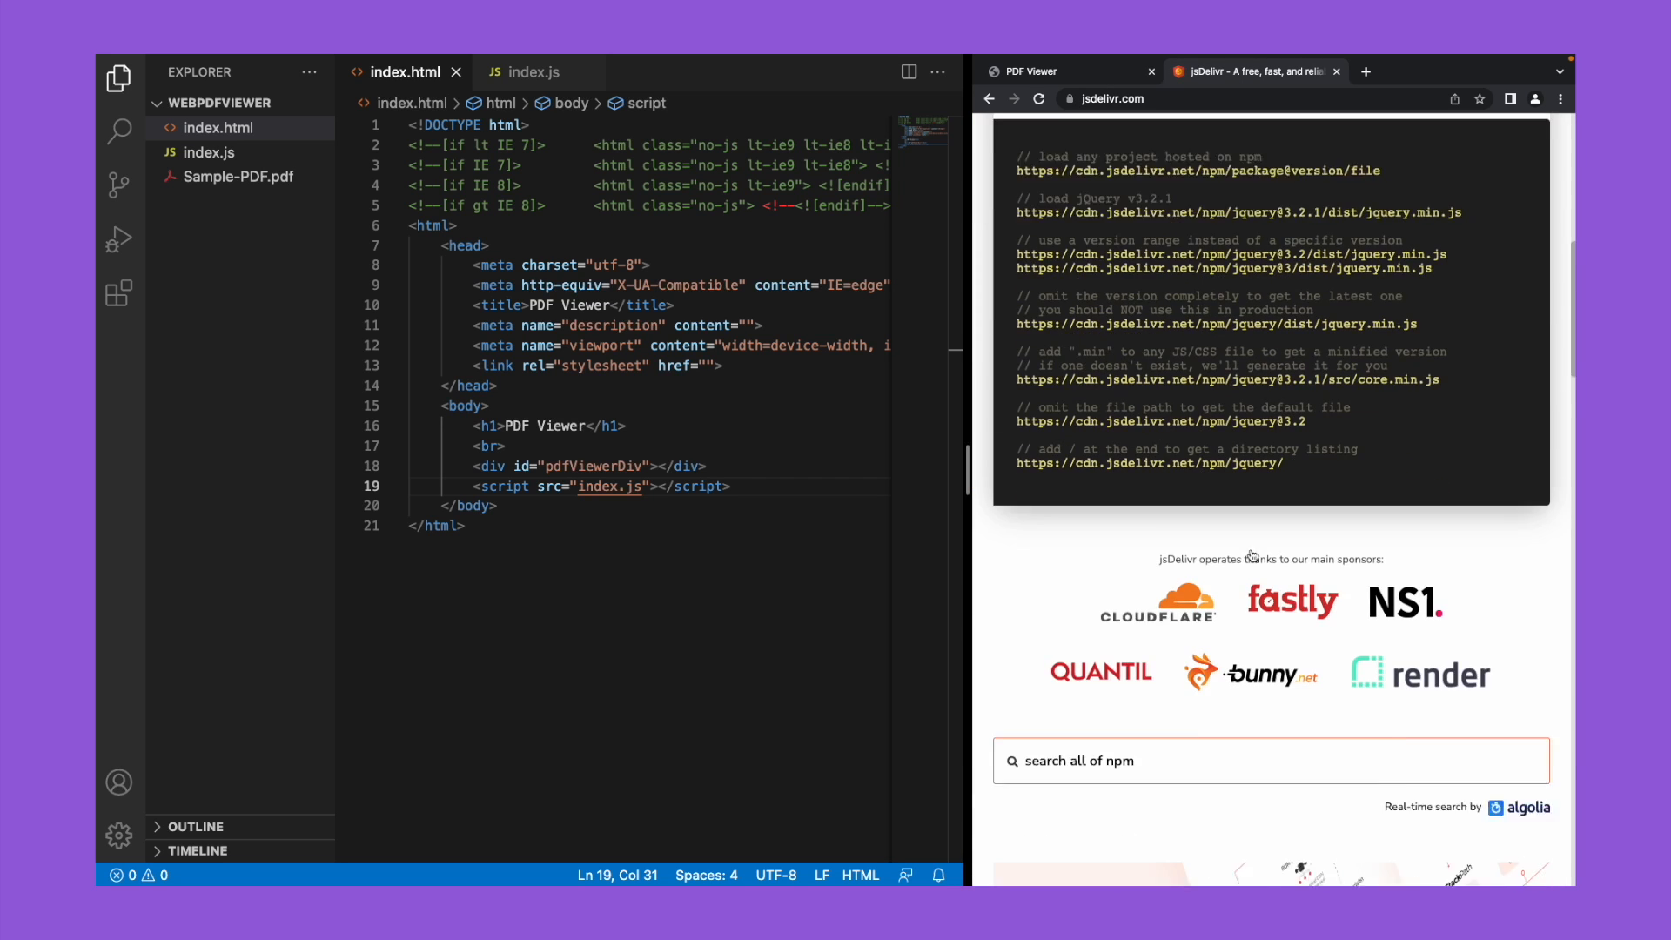
scroll("down", 3)
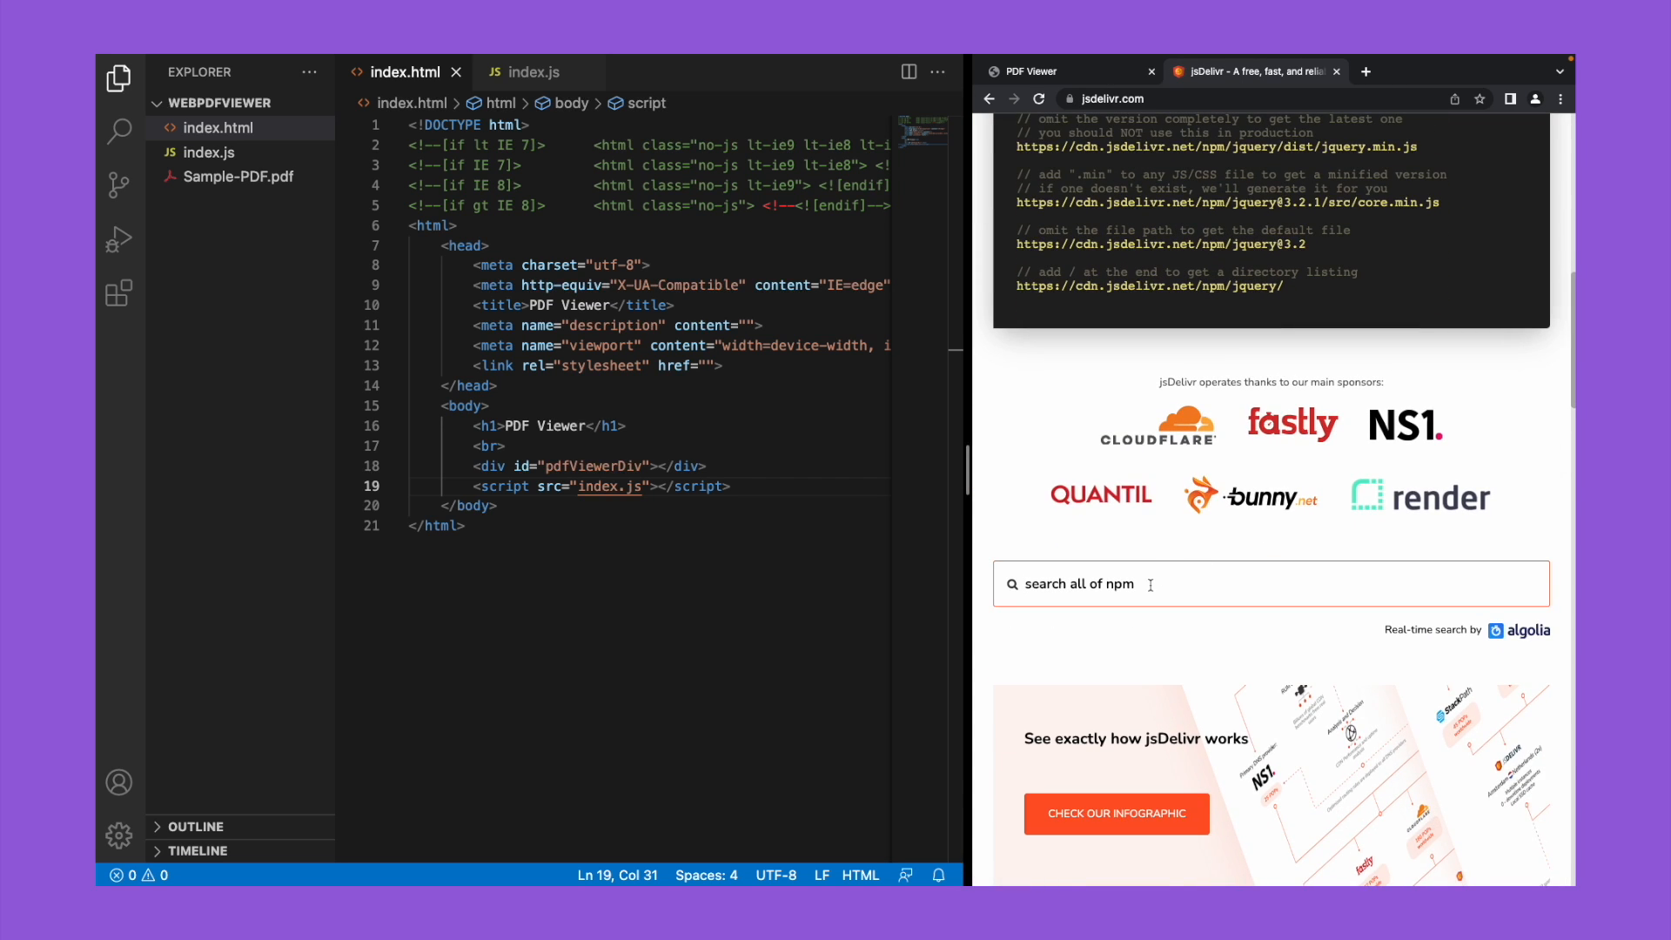
type("jquery")
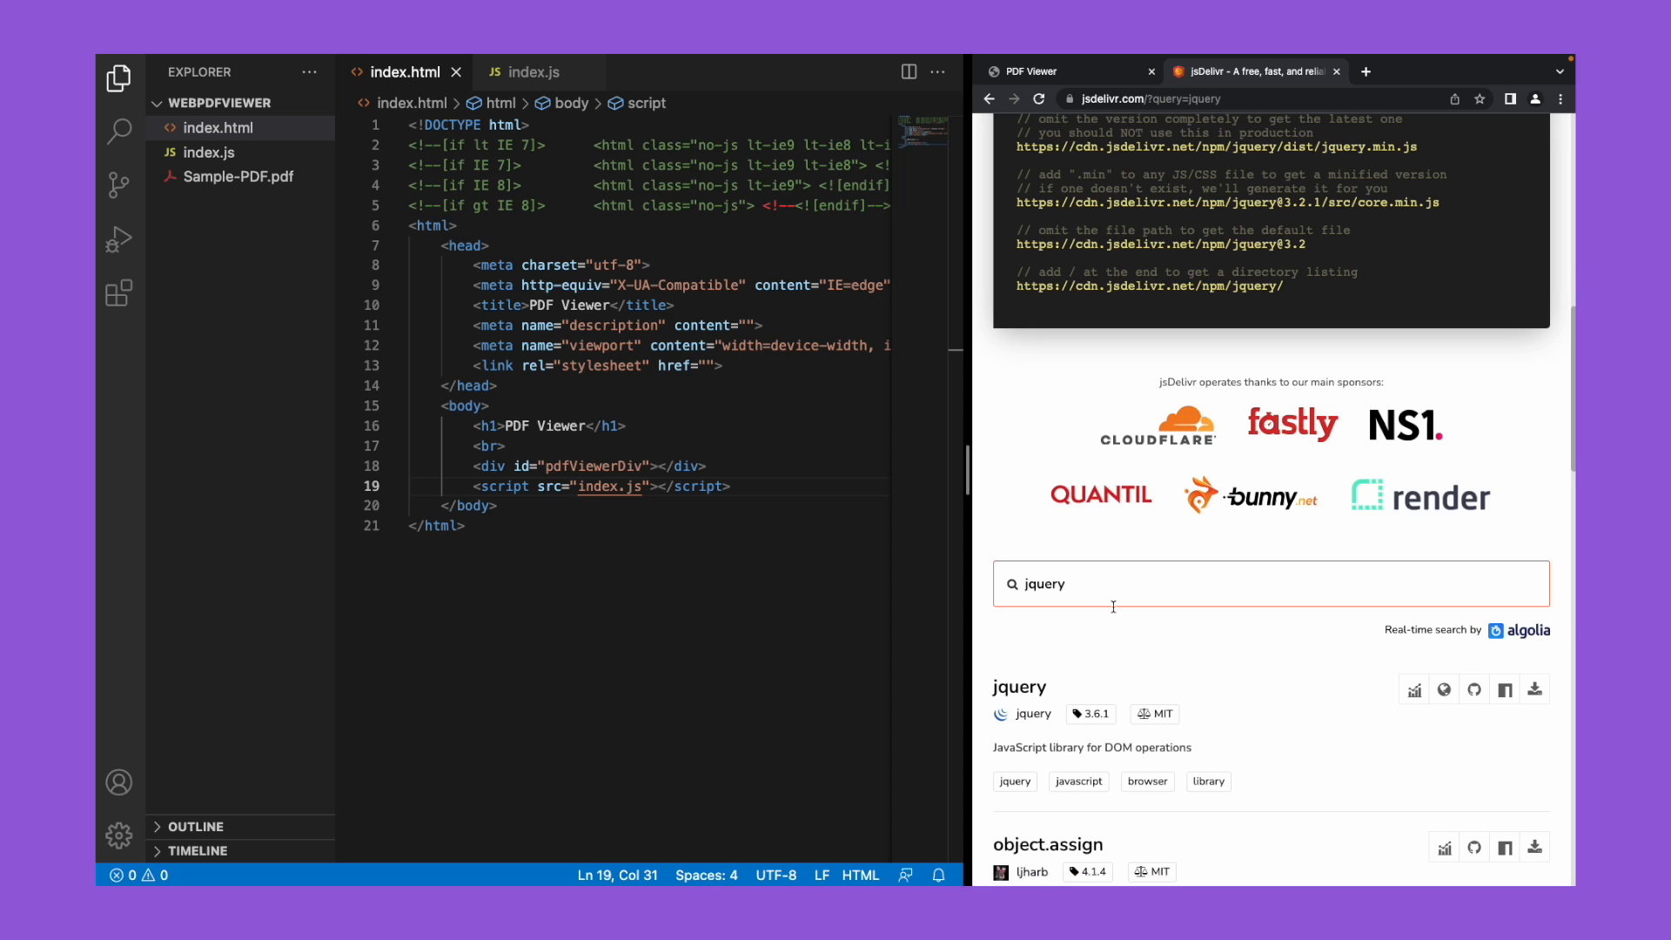
left_click(1019, 685)
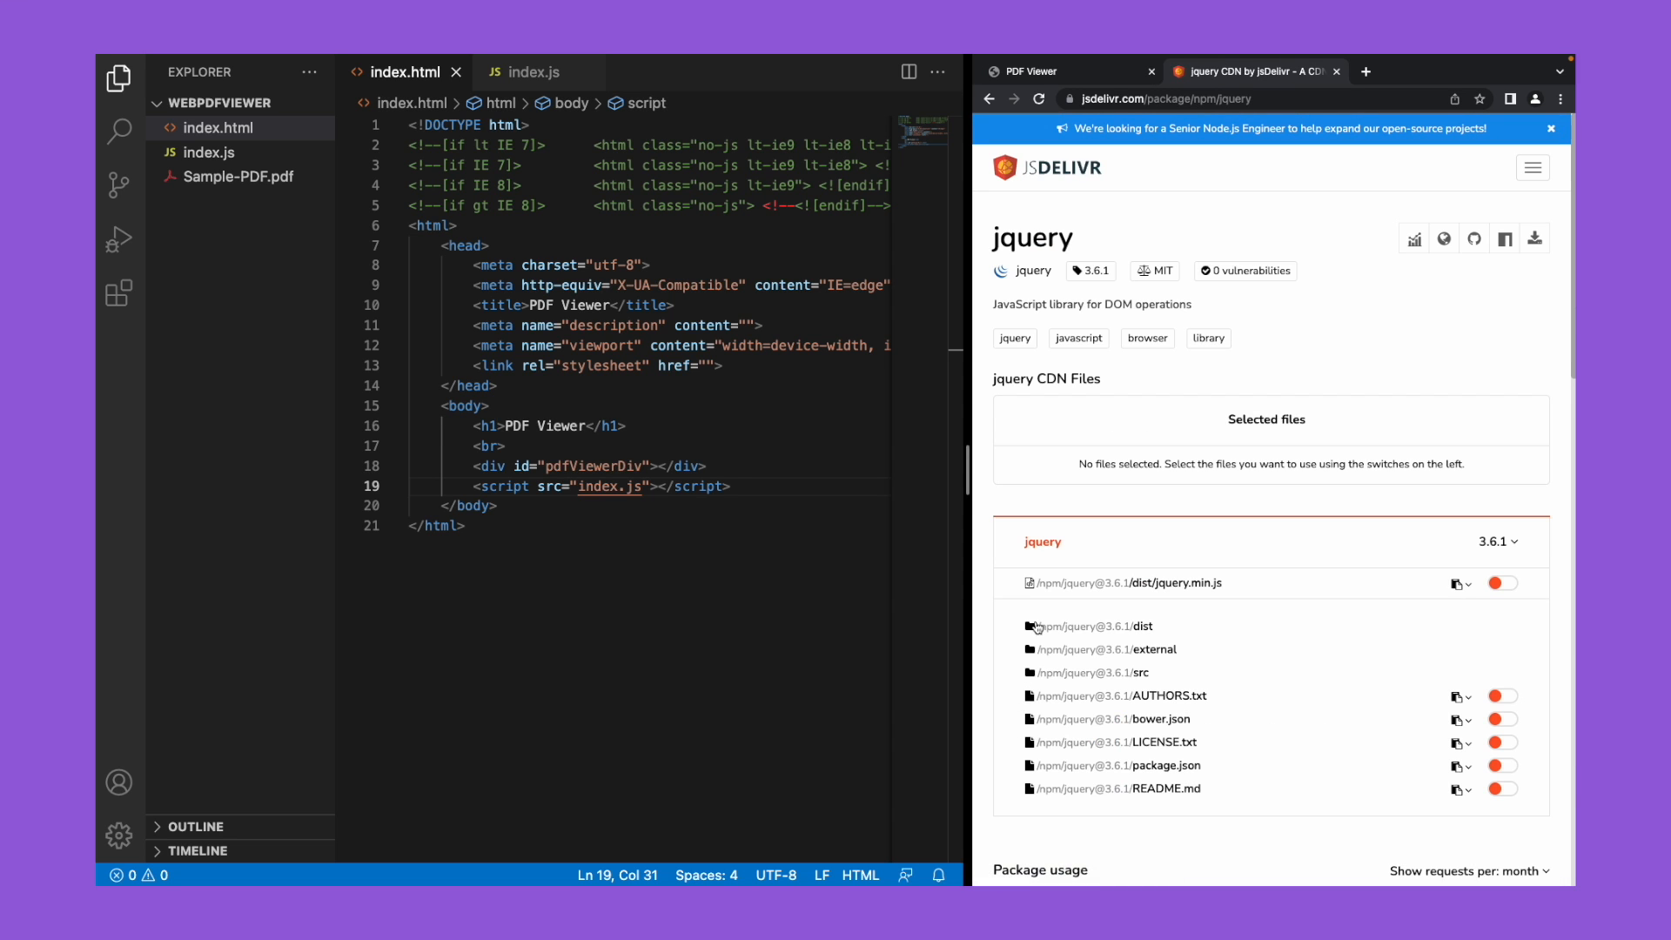
left_click(1500, 583)
type("pdf-di")
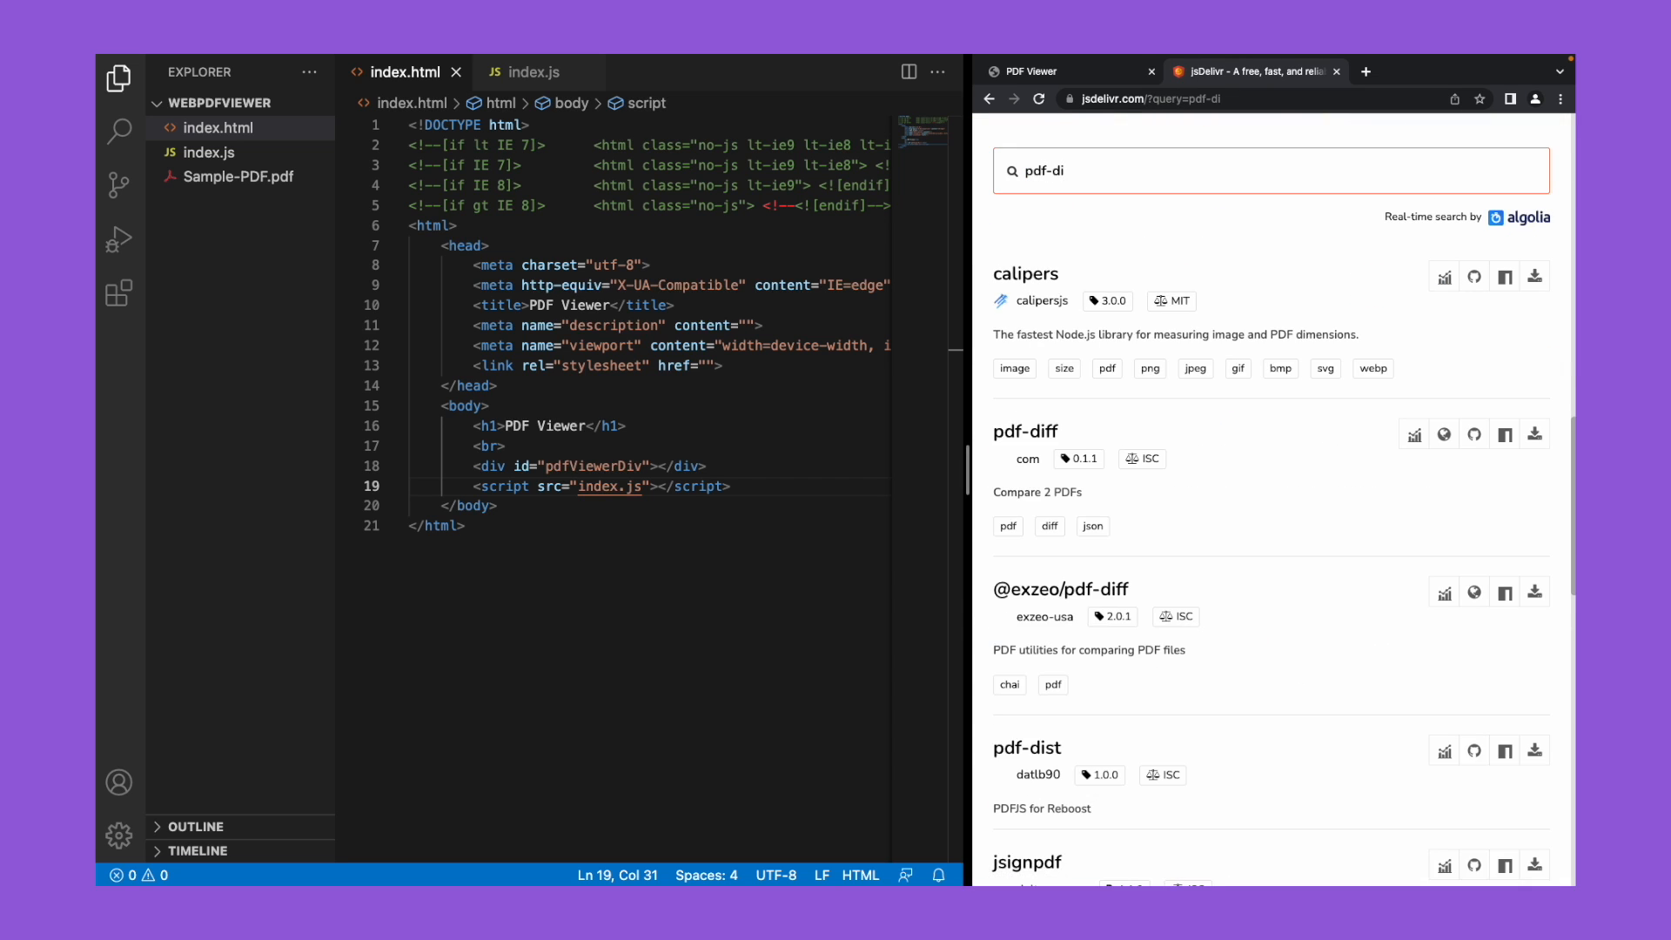
Step: Add pdfjs-dist's pdf.min.js and show all selected links as ready-made HTML script tags
type("s")
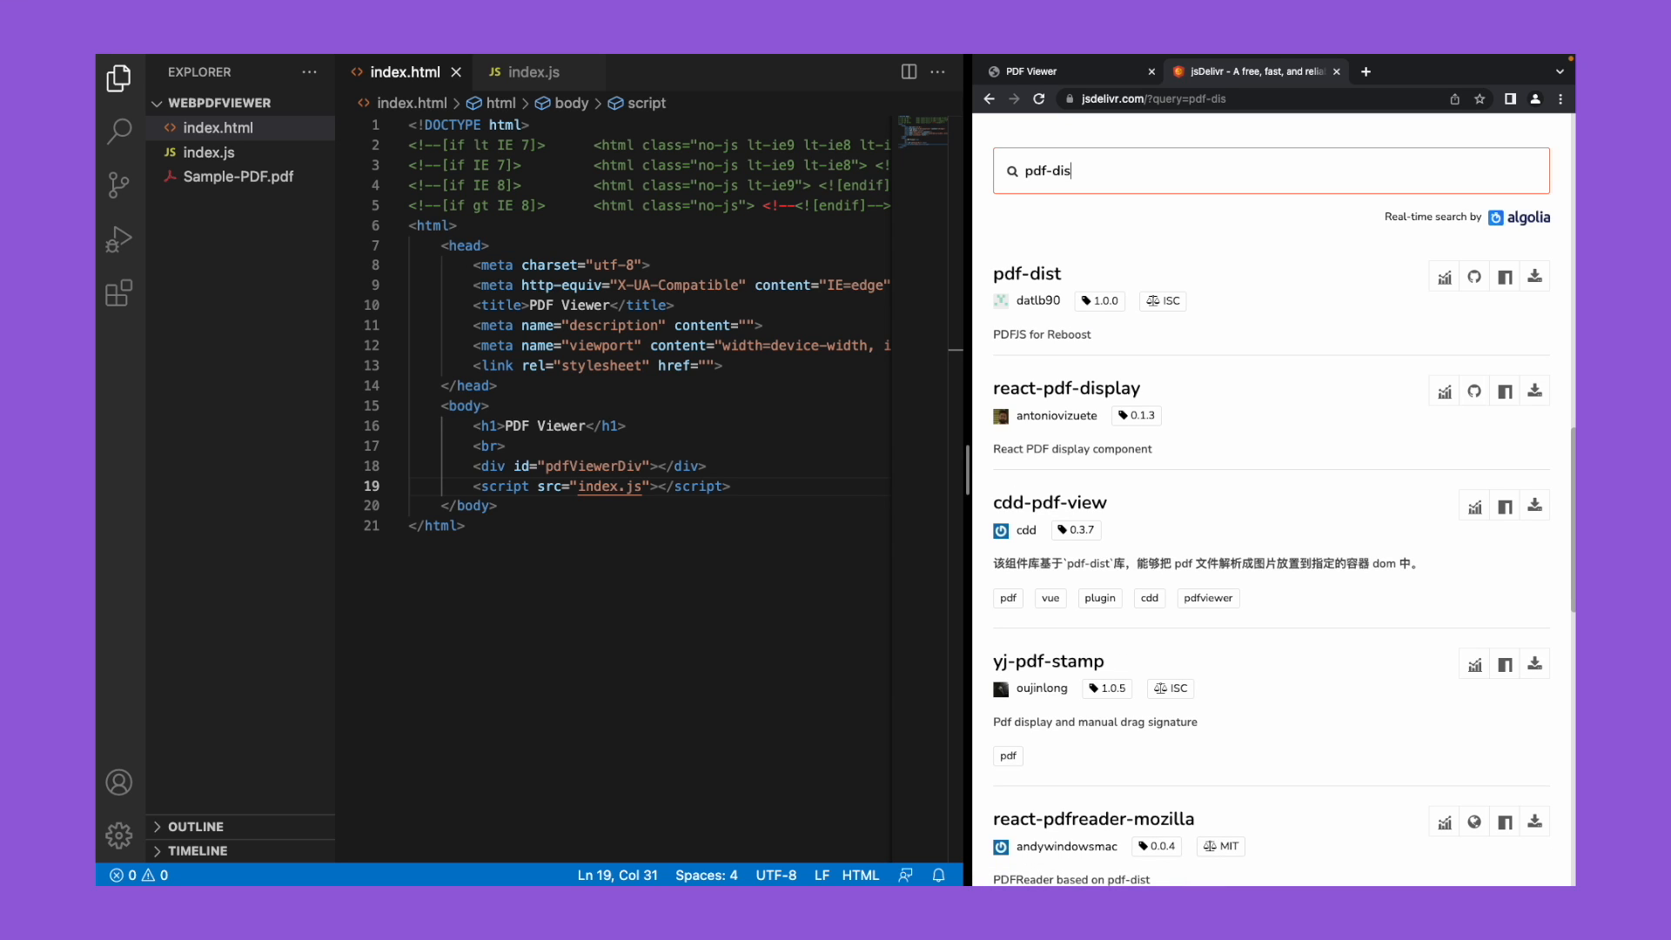
type("t")
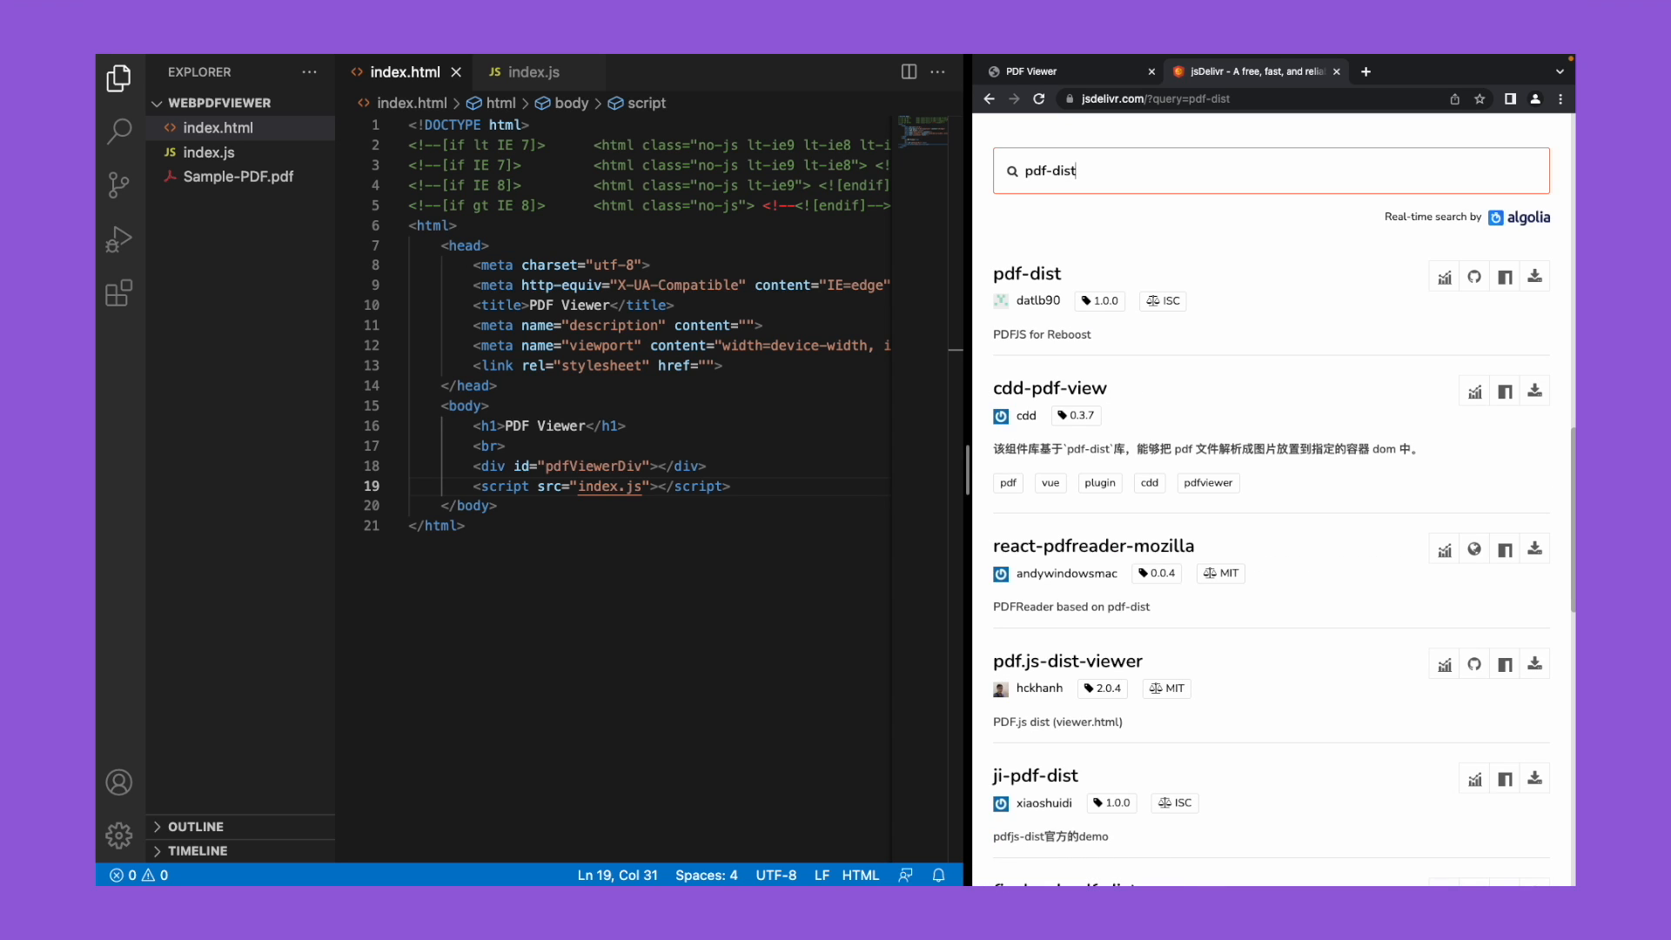
key("Backspace")
type("j")
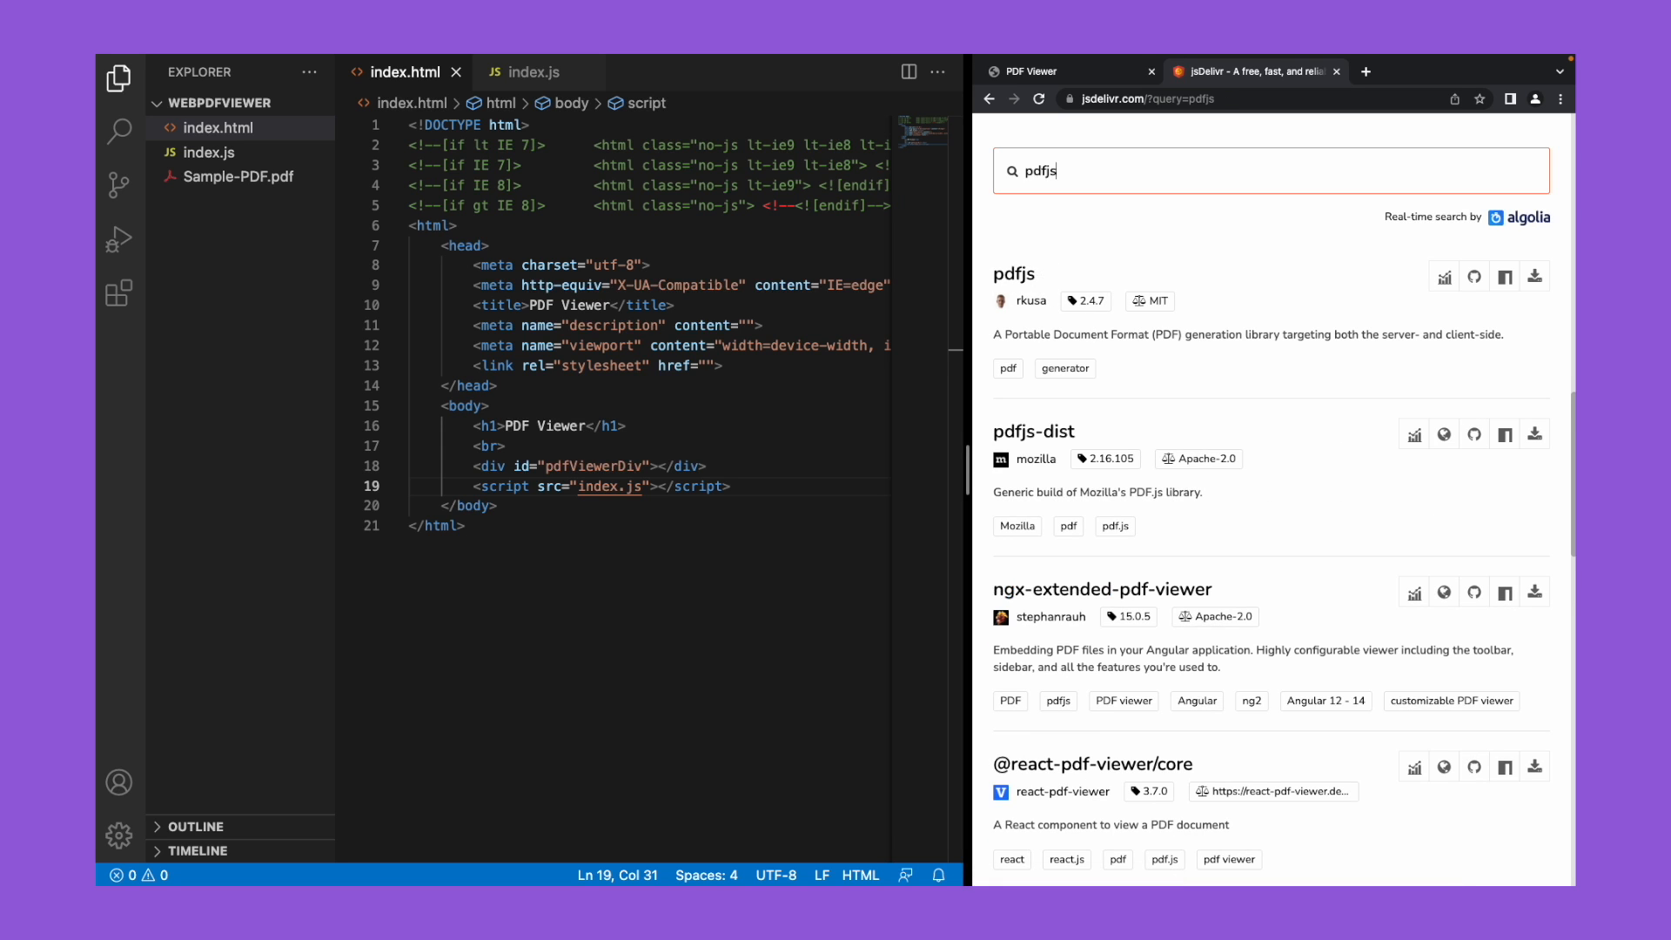
mouse_move(1032, 432)
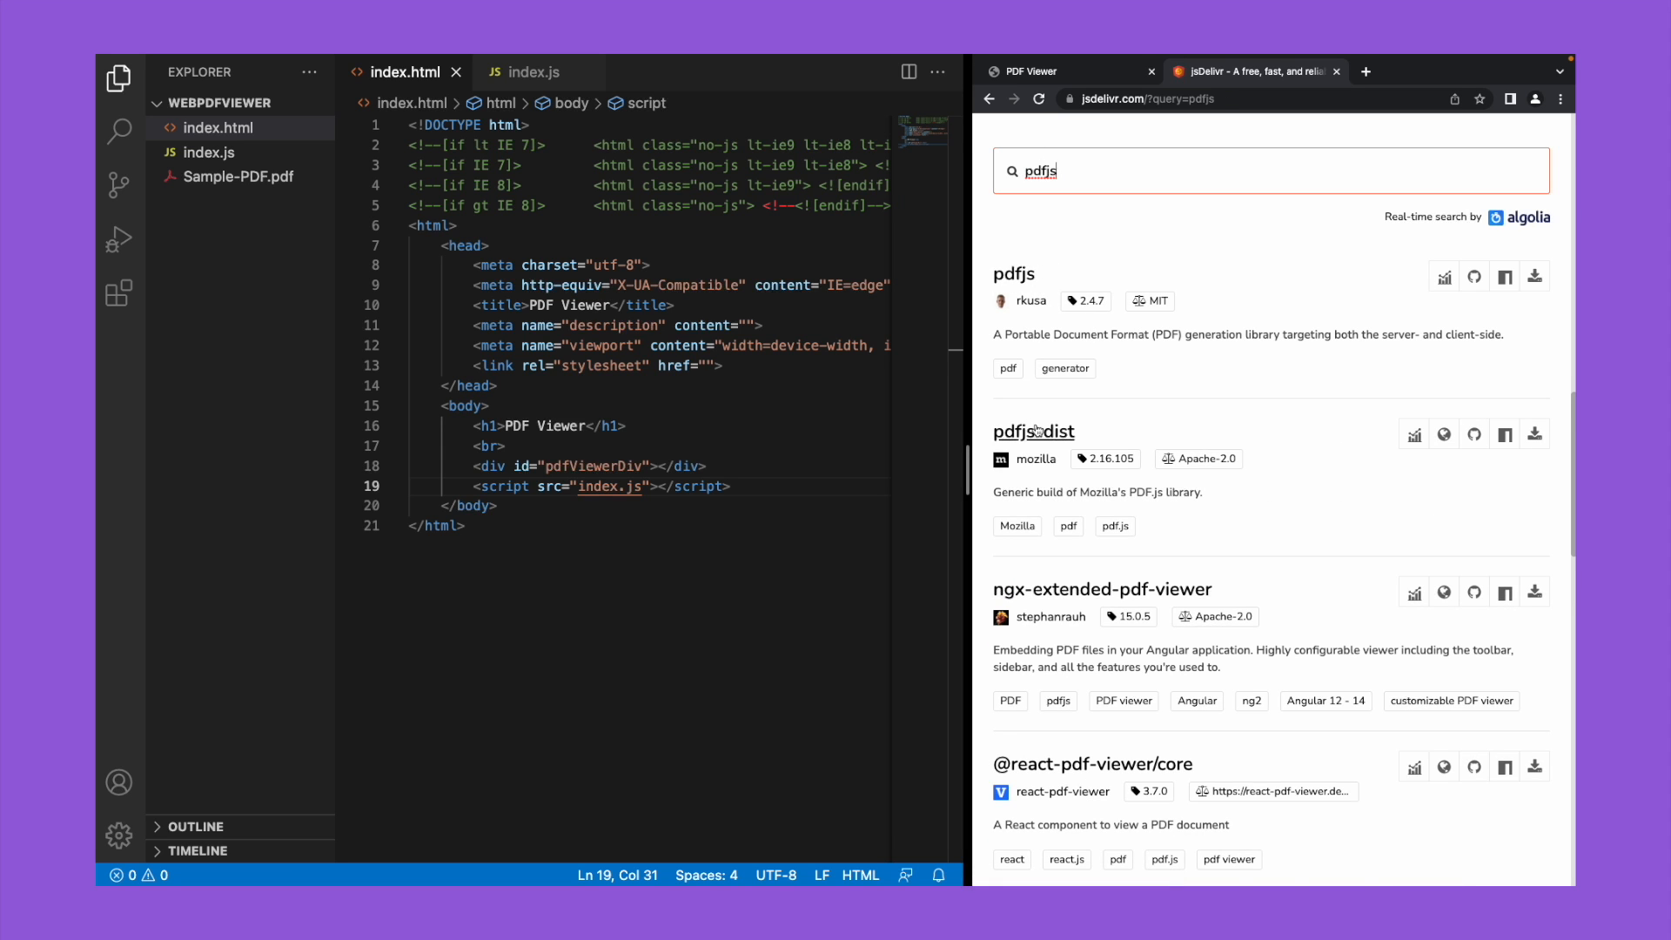
left_click(1032, 431)
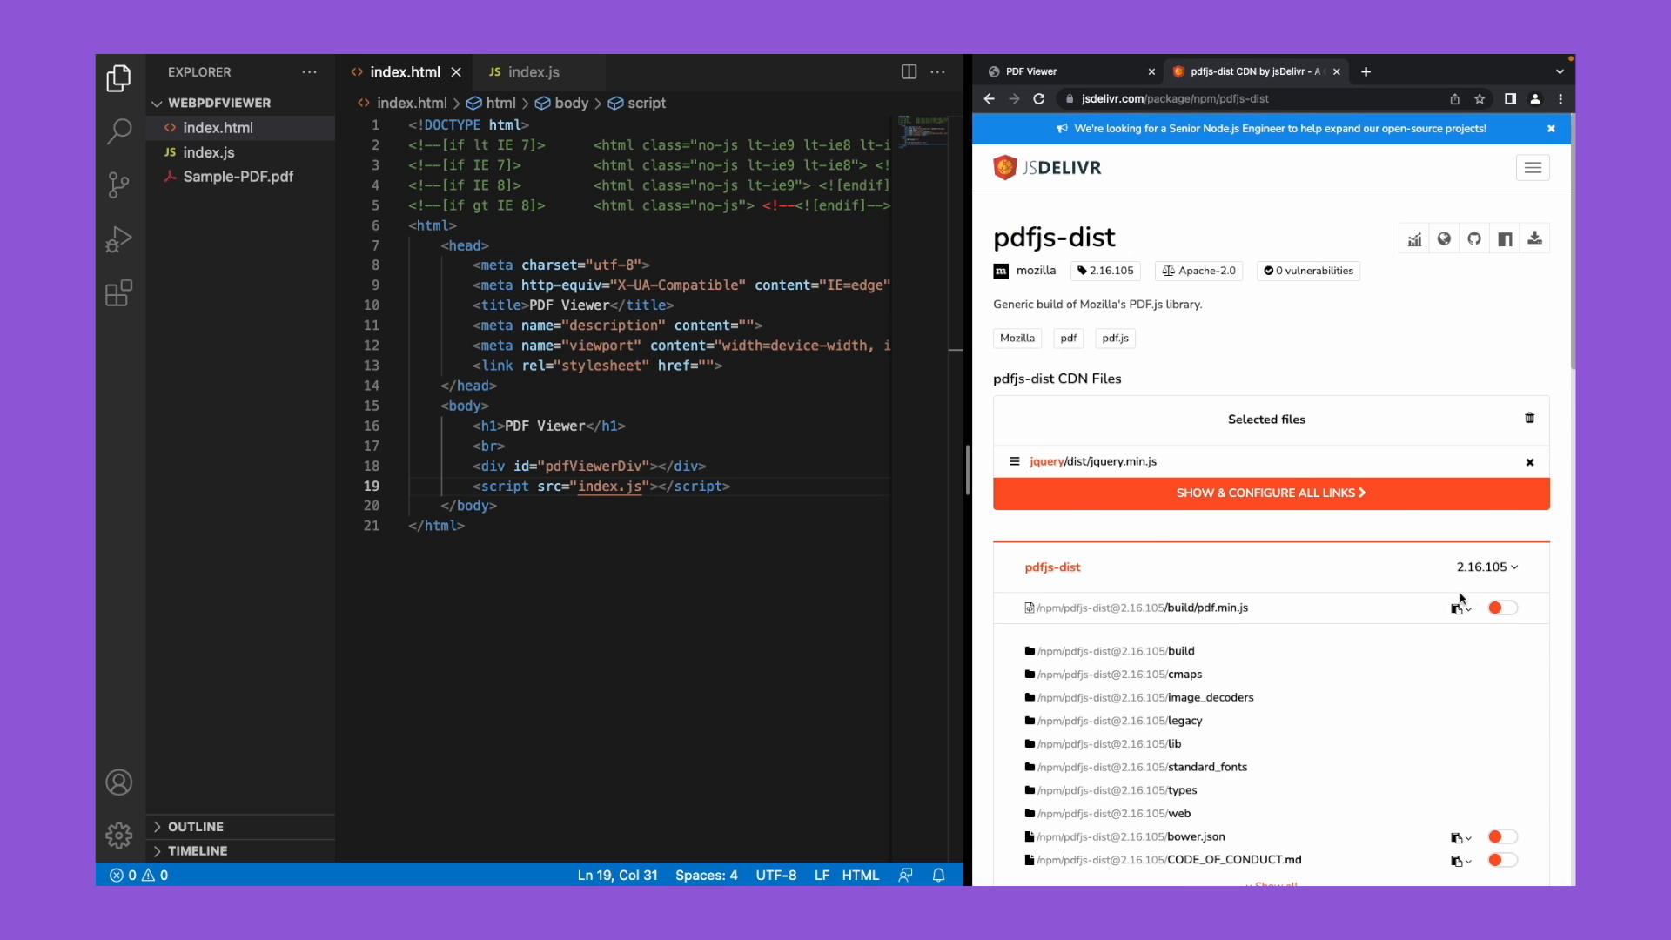
left_click(1502, 606)
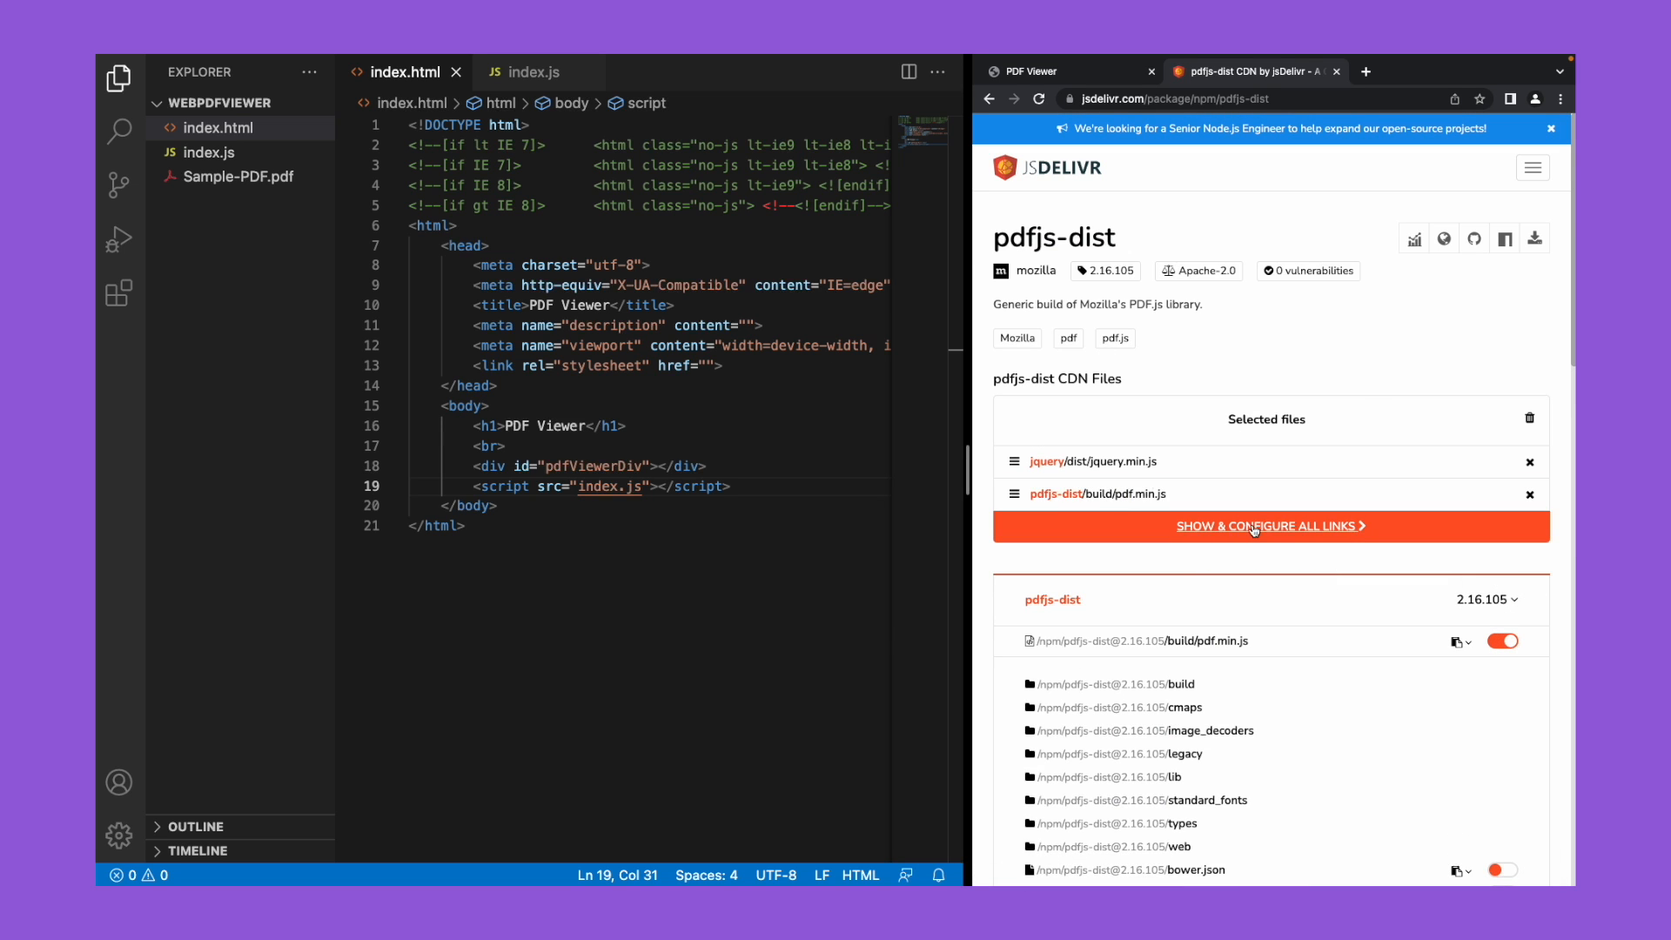
left_click(1269, 525)
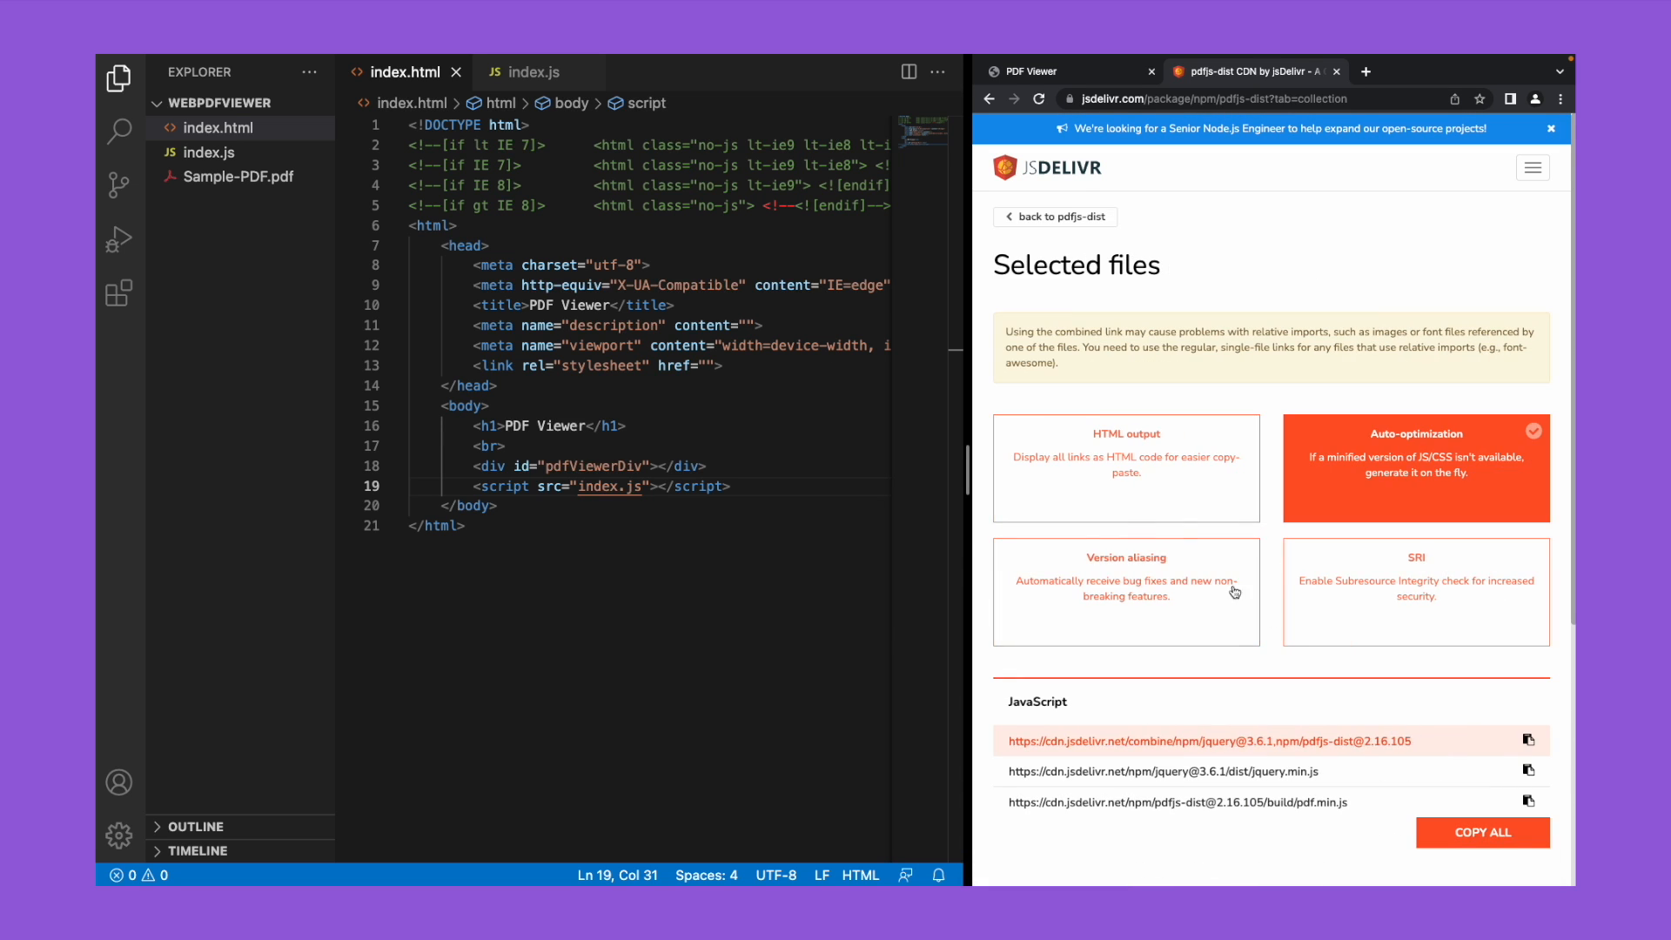
left_click(1126, 468)
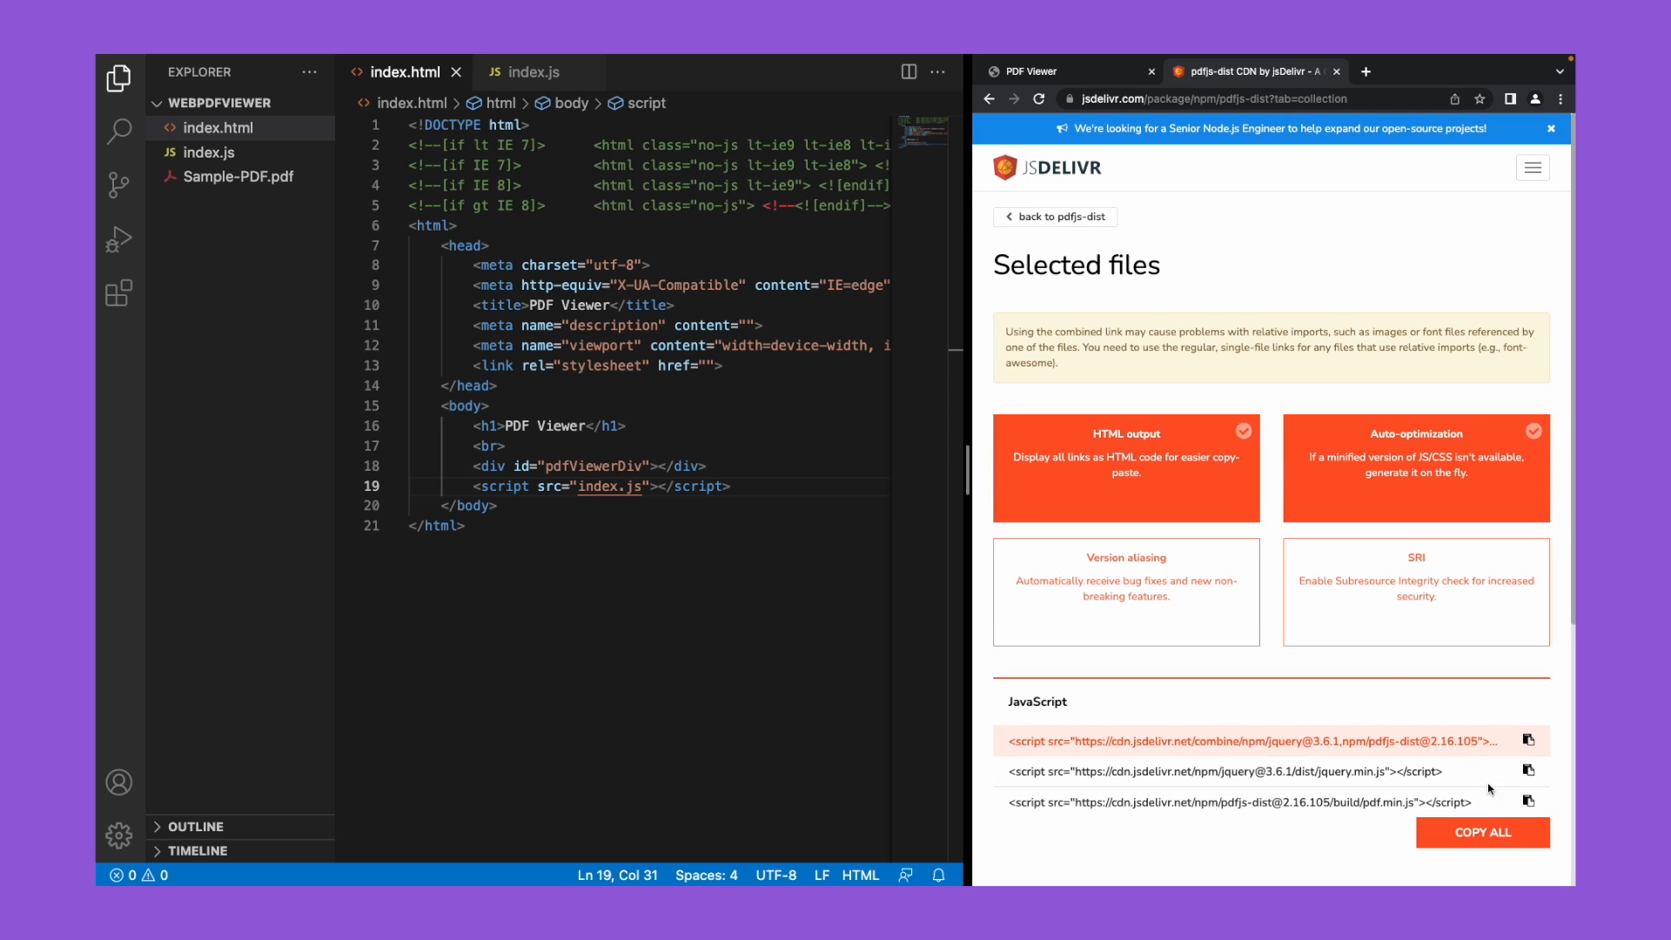
Step: Paste the jQuery and pdf.js CDN script tags into index.html's head, reindent, and reload localhost with DevTools
left_click(723, 365)
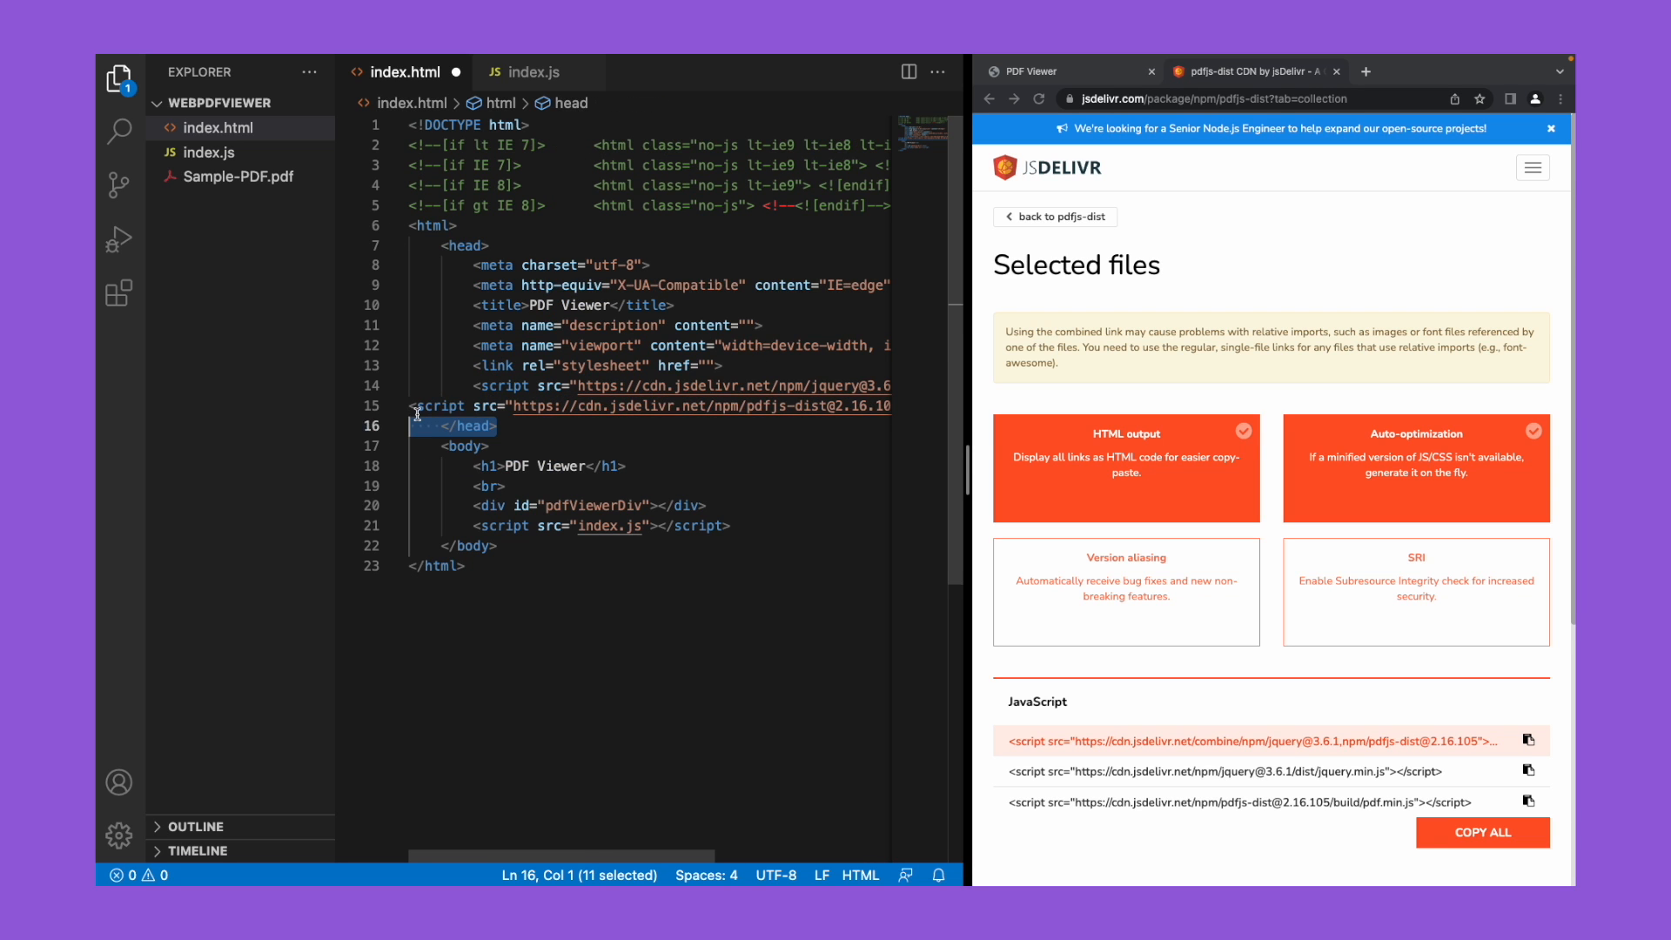
key("ctrl+a")
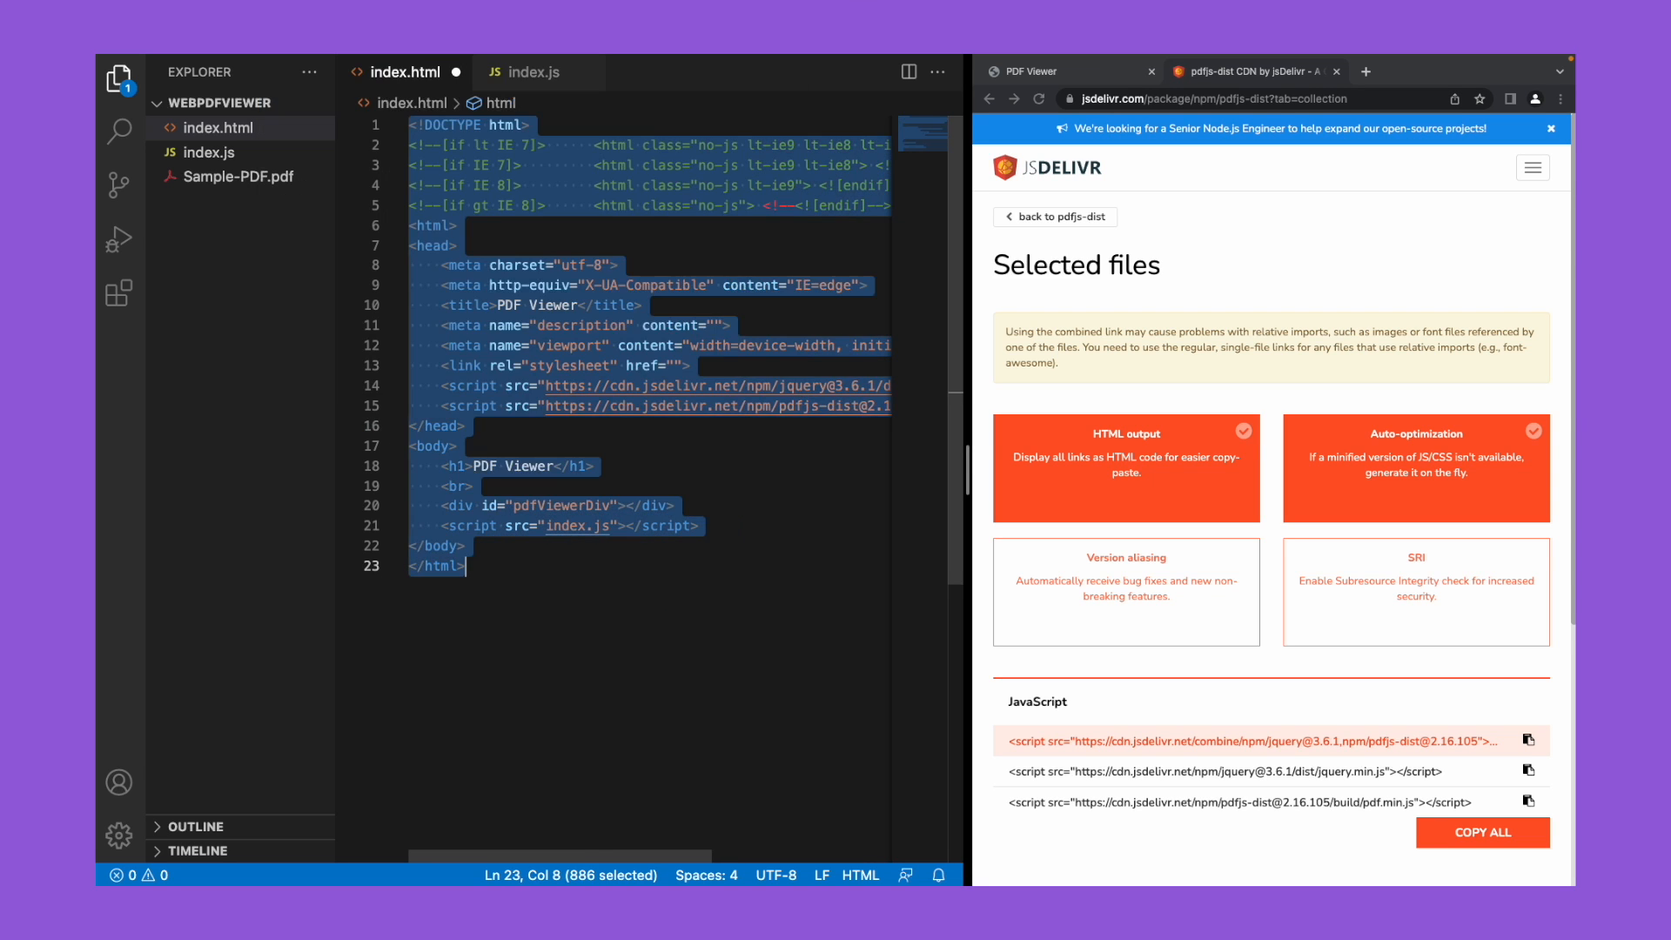
left_click(538, 421)
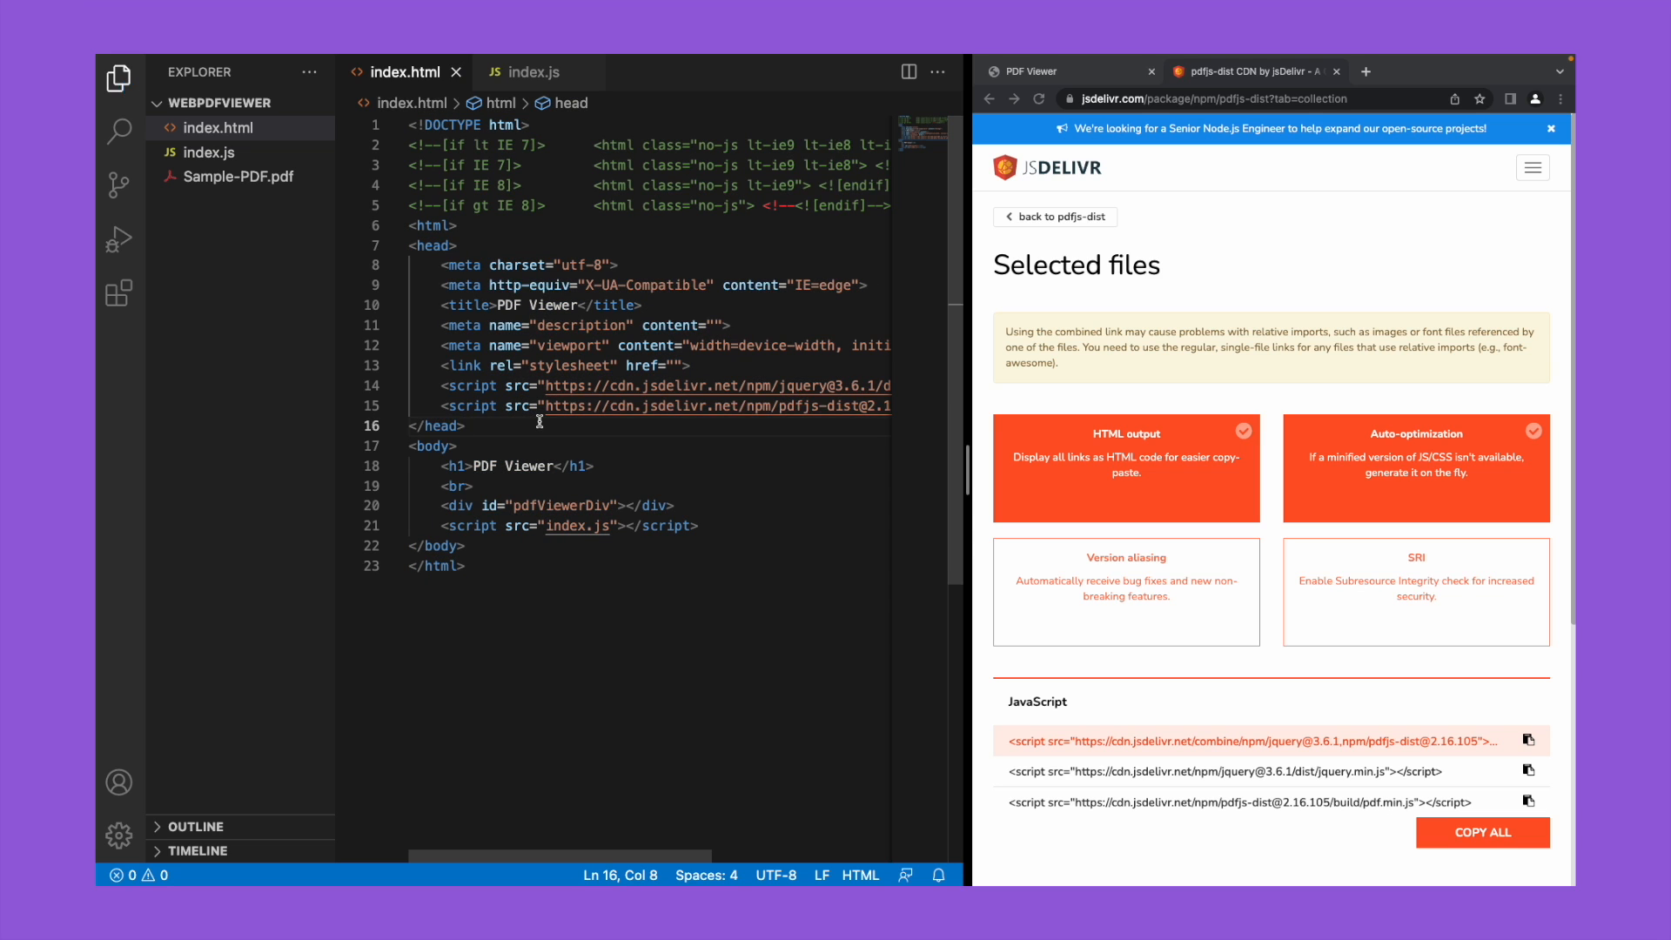
left_click(1065, 71)
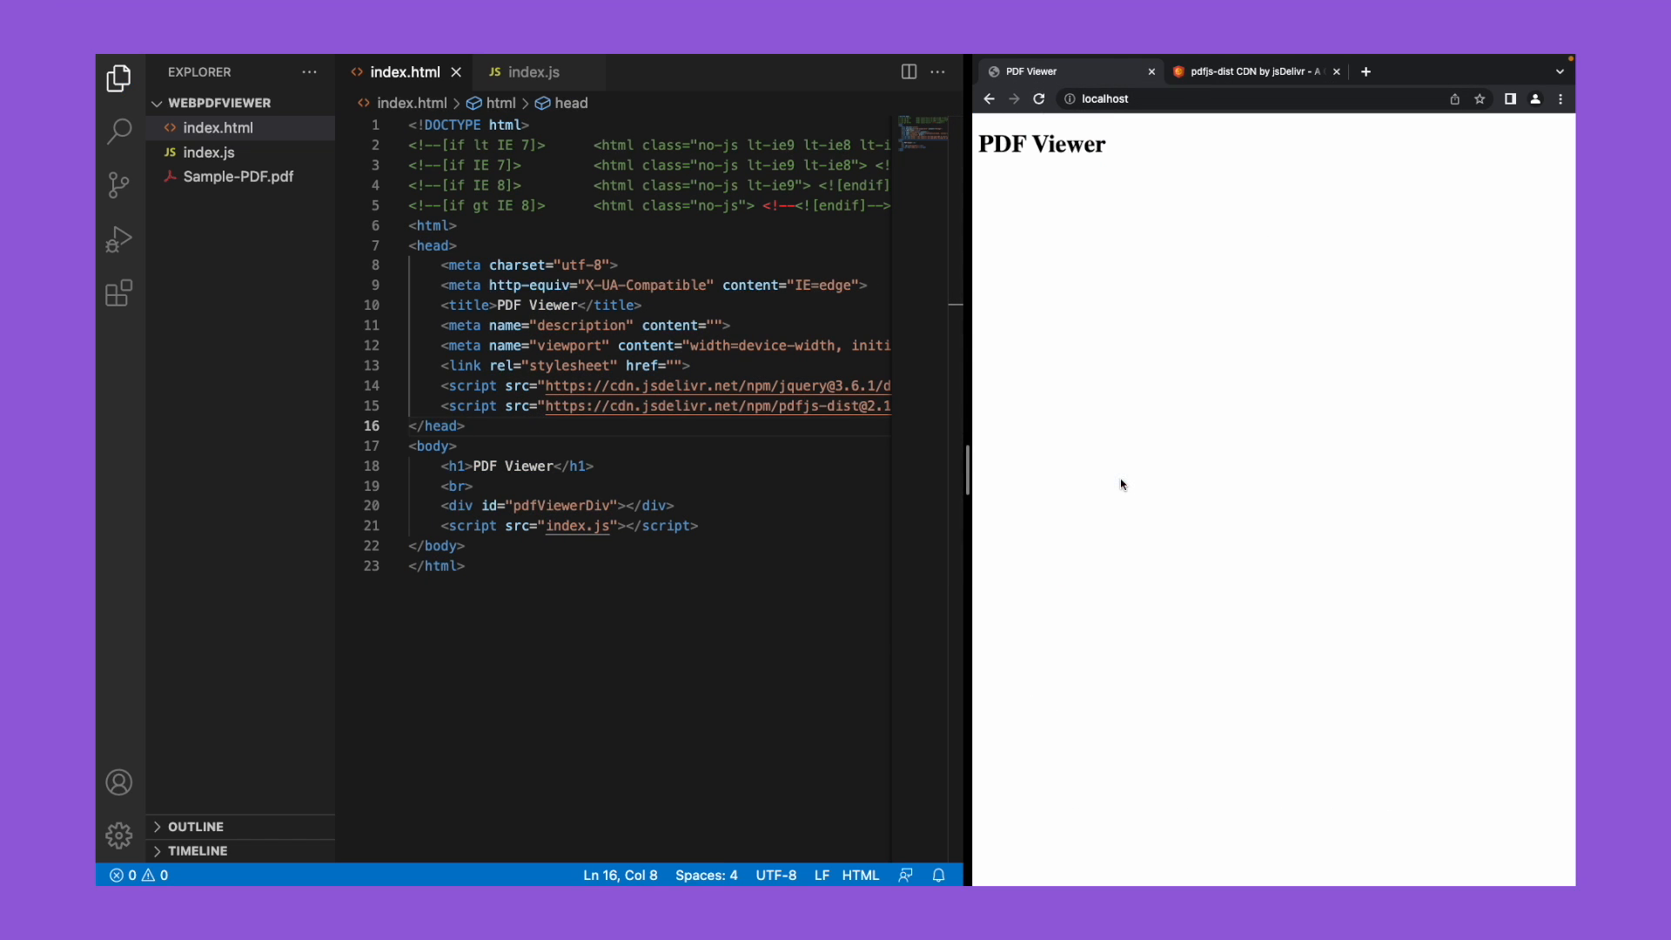
key("F12")
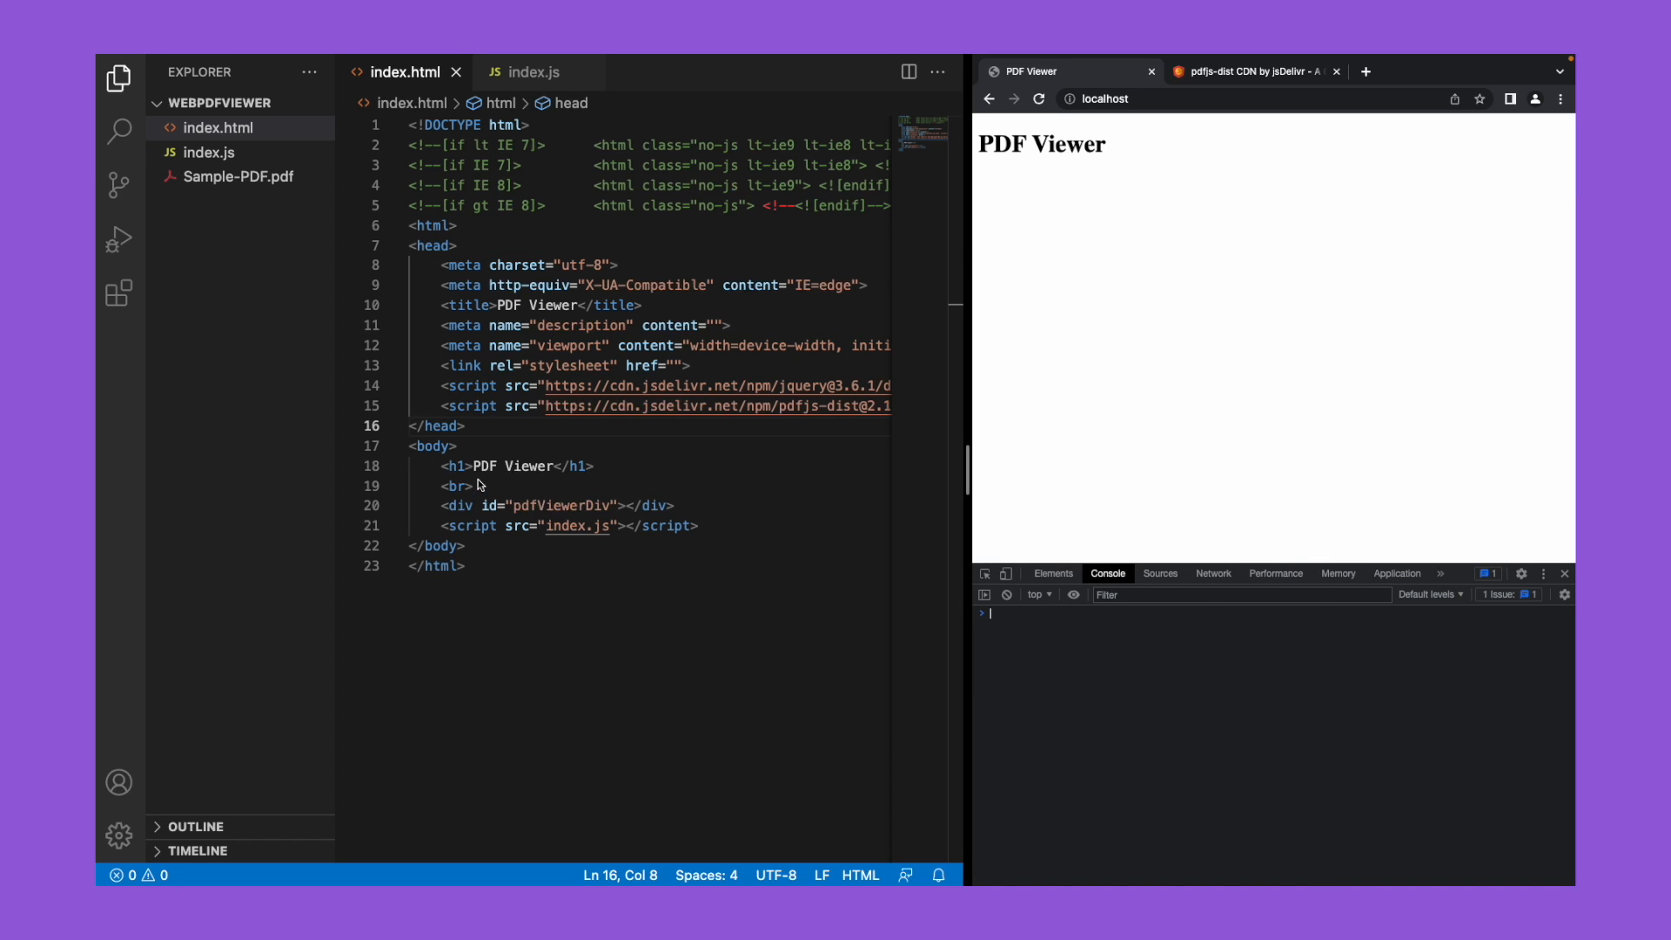
Step: Add a jQuery ready handler in index.js that calls initPDFViewer()
left_click(533, 71)
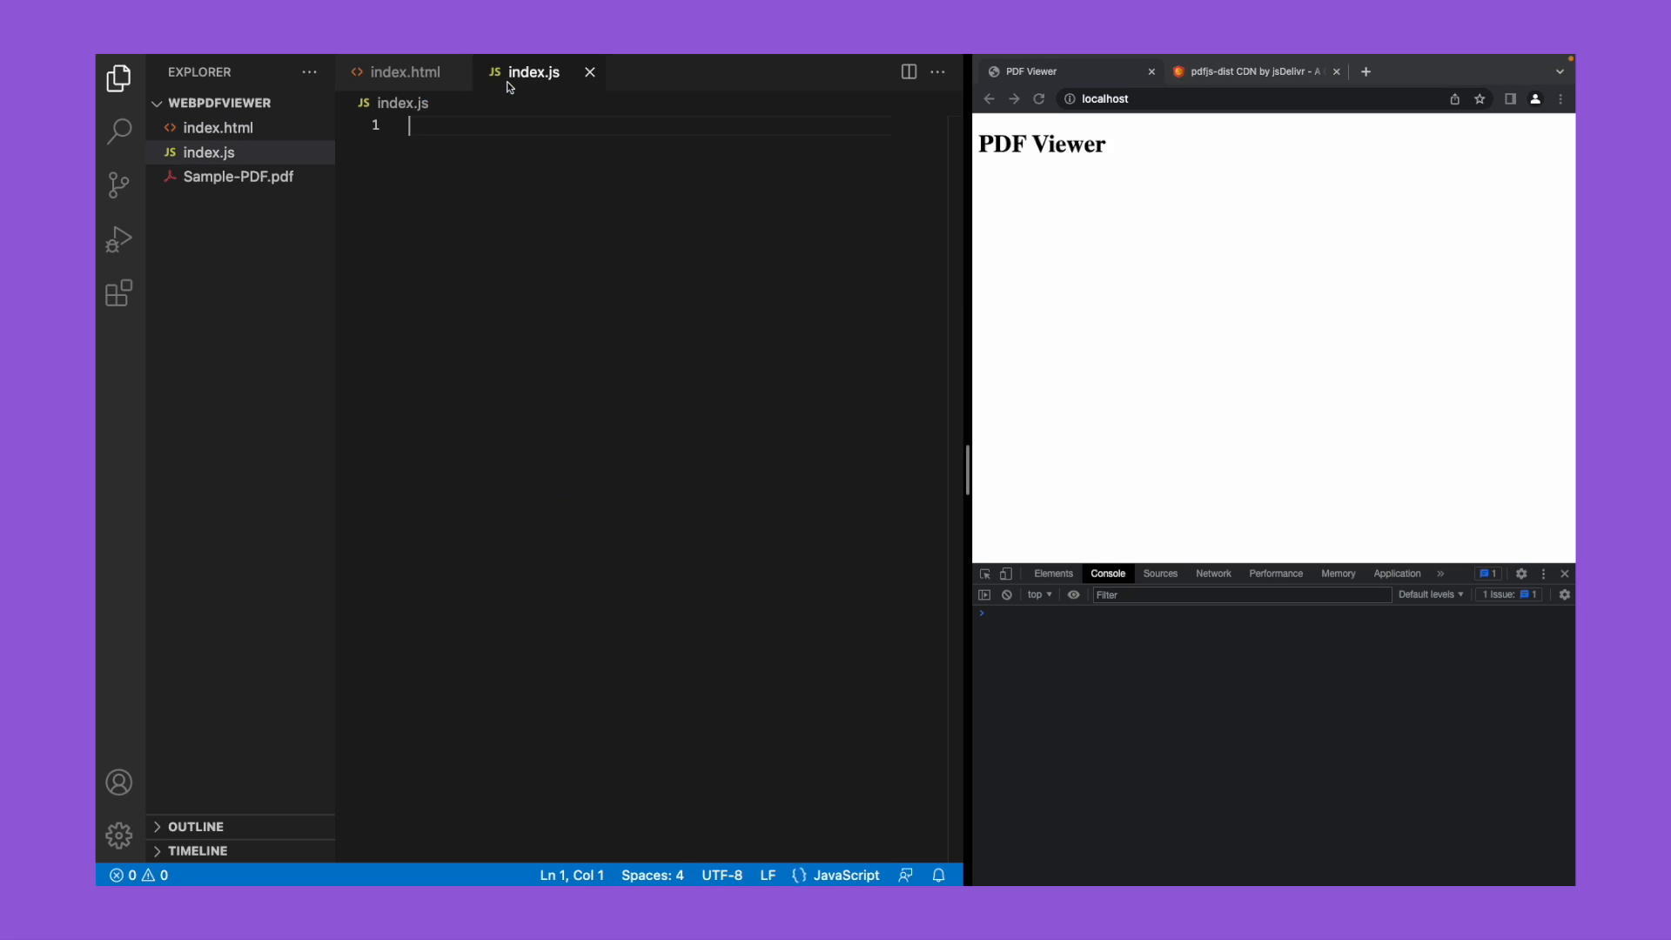
key("Enter")
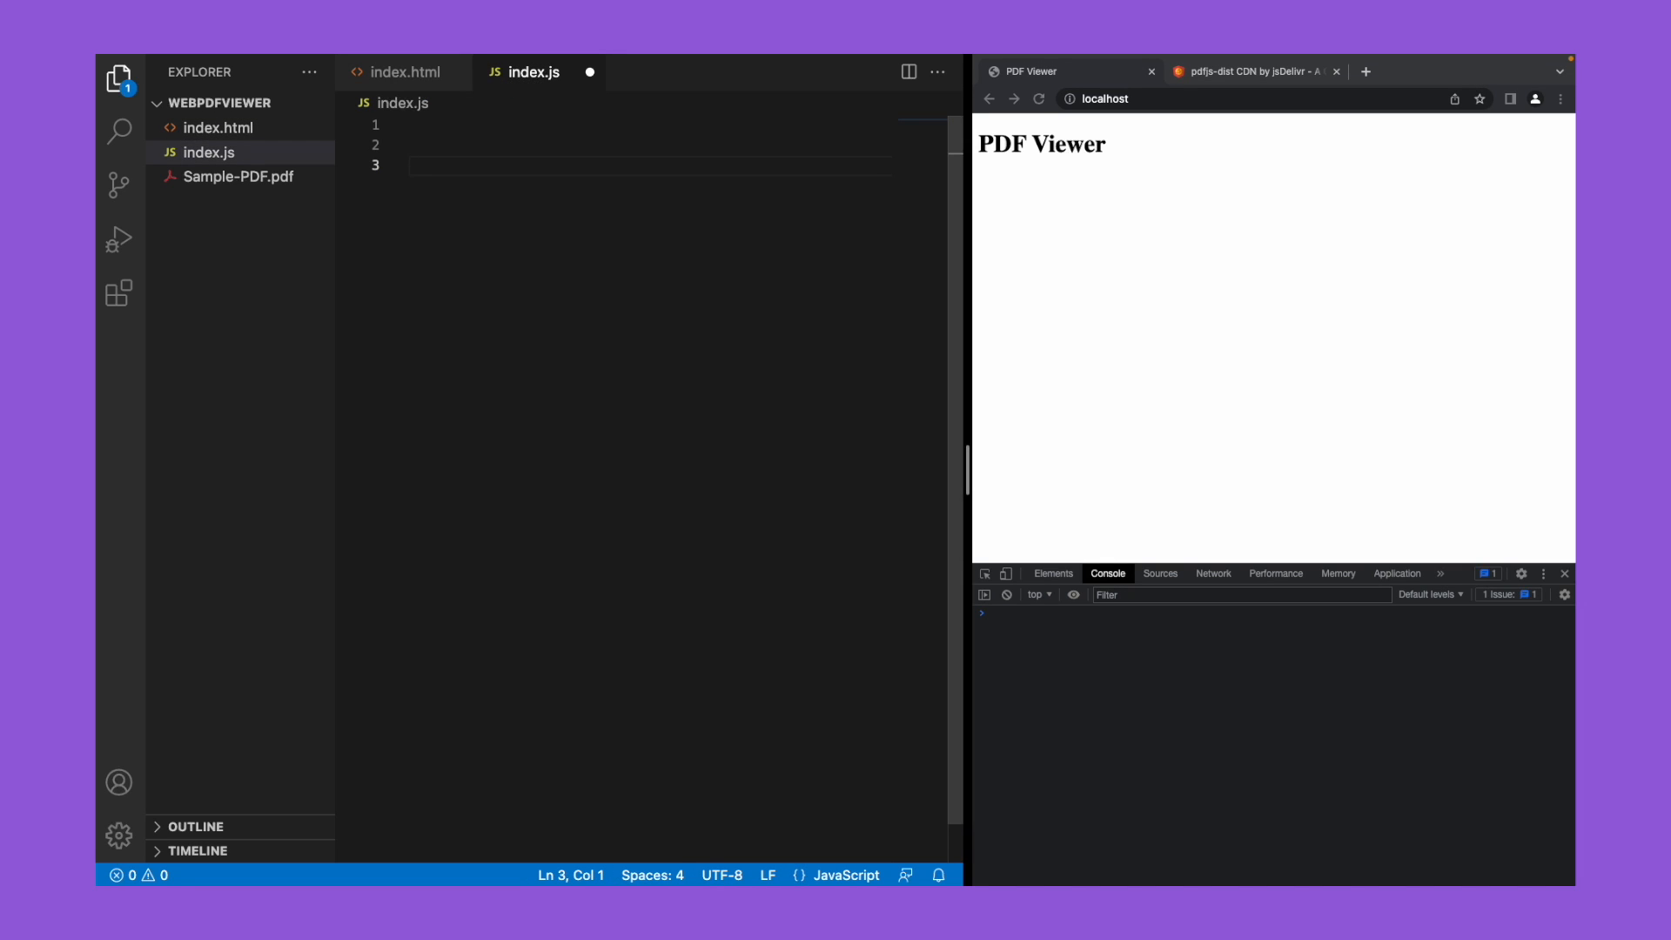
type("$(function(){")
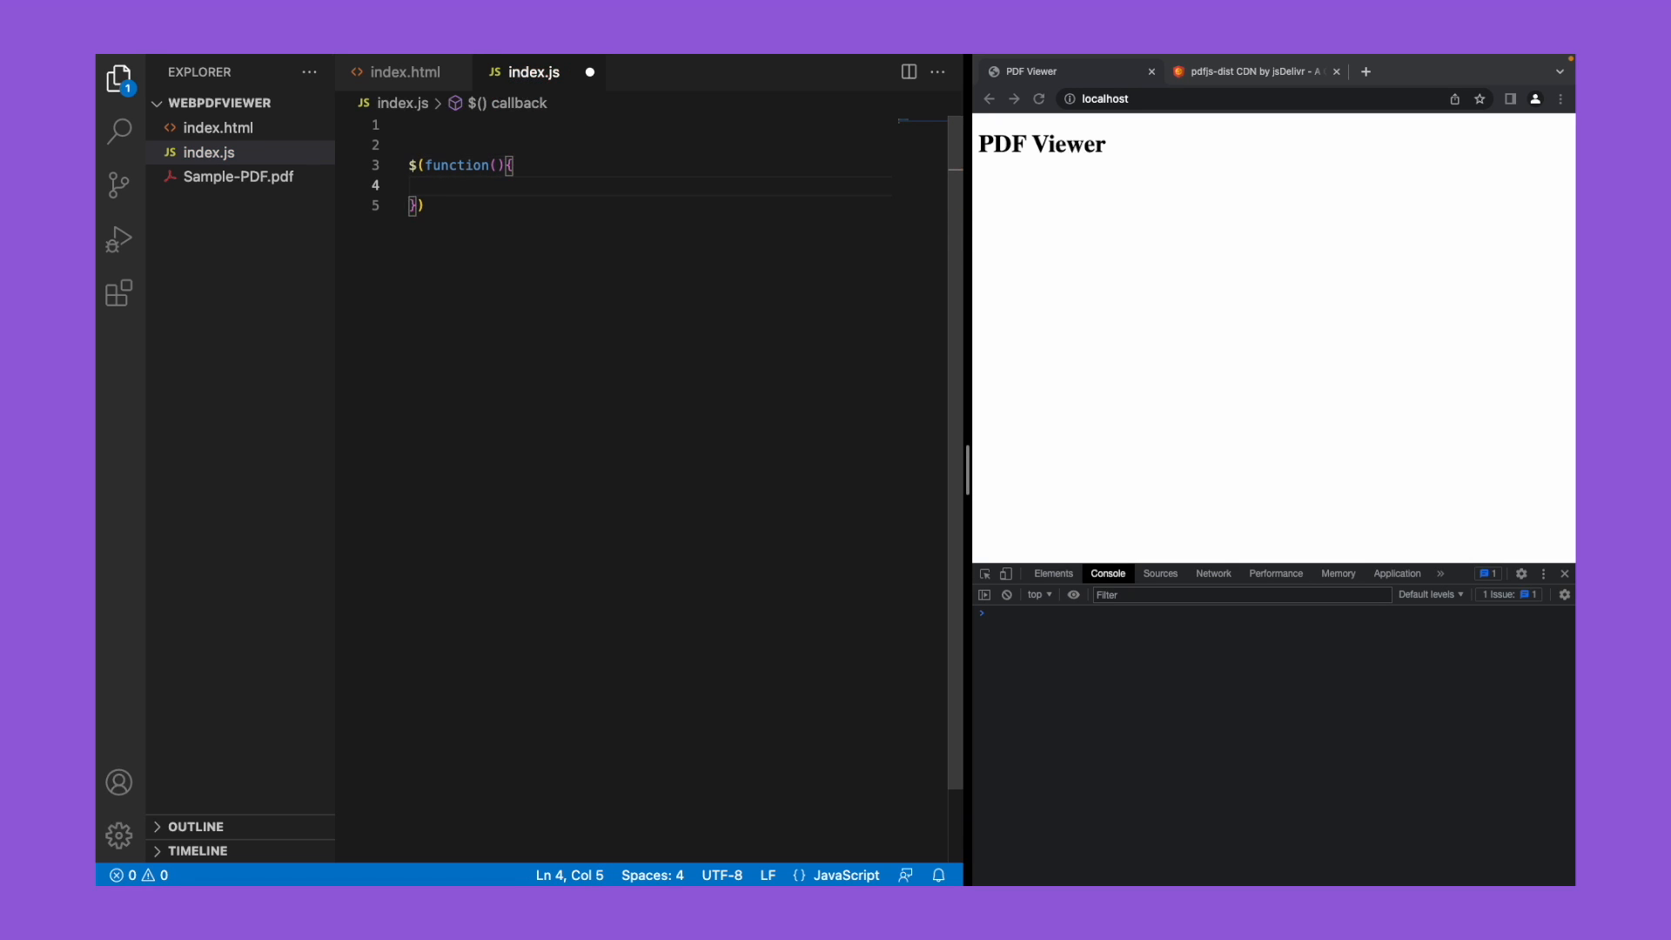
type("pdf")
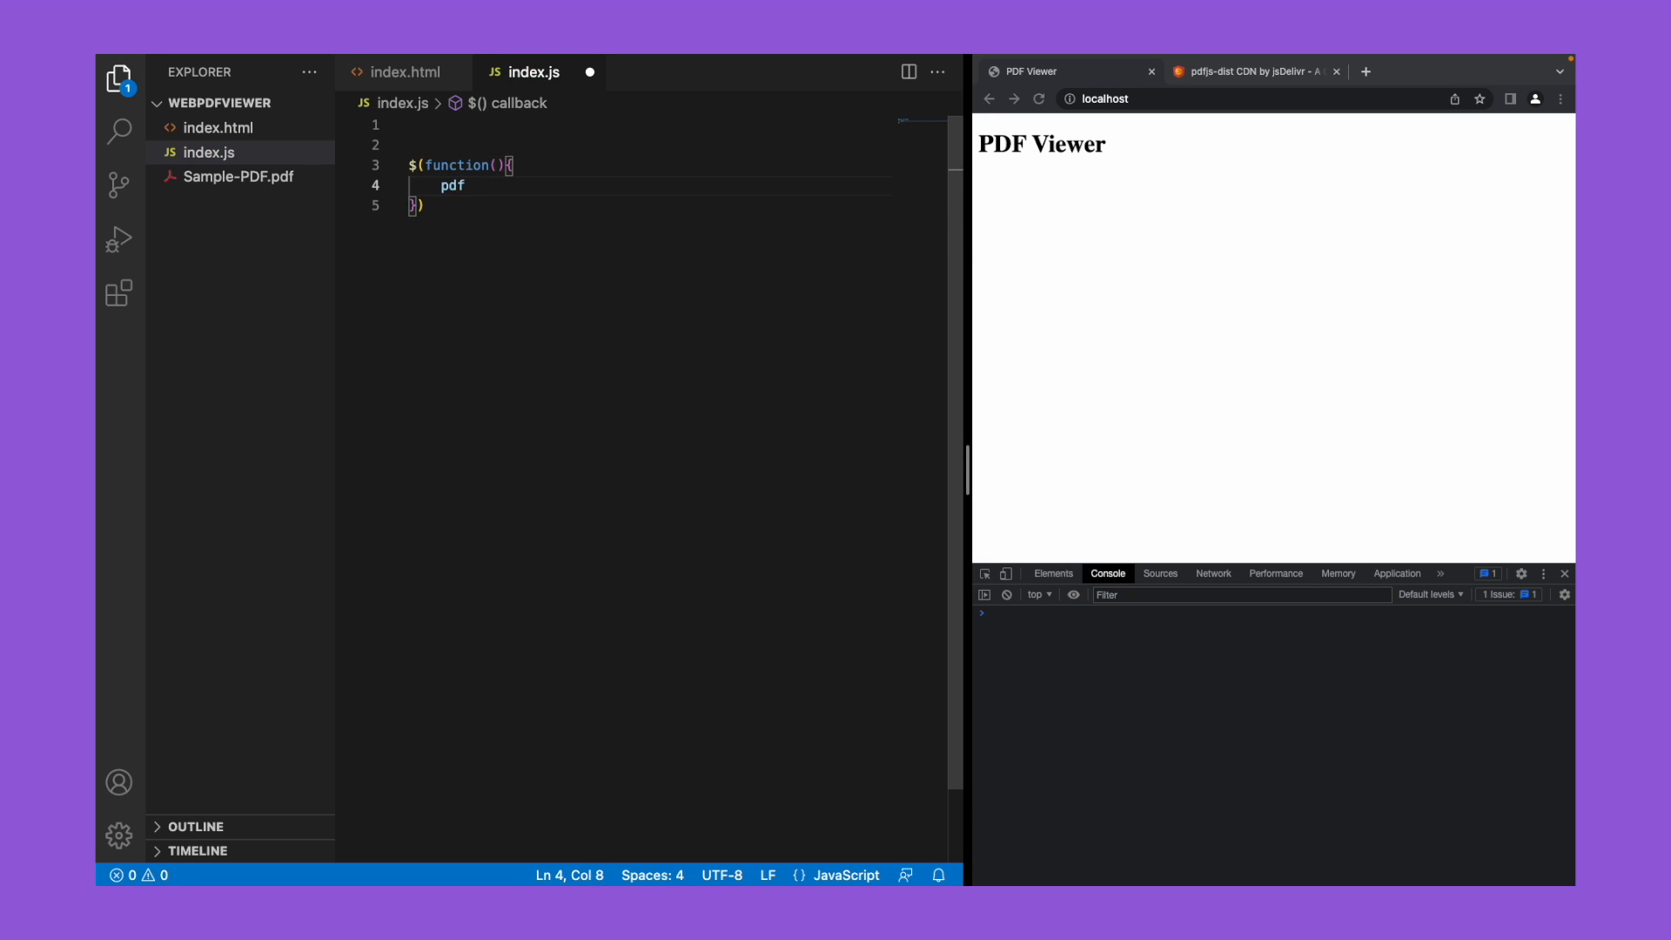
type("initPDFViewer")
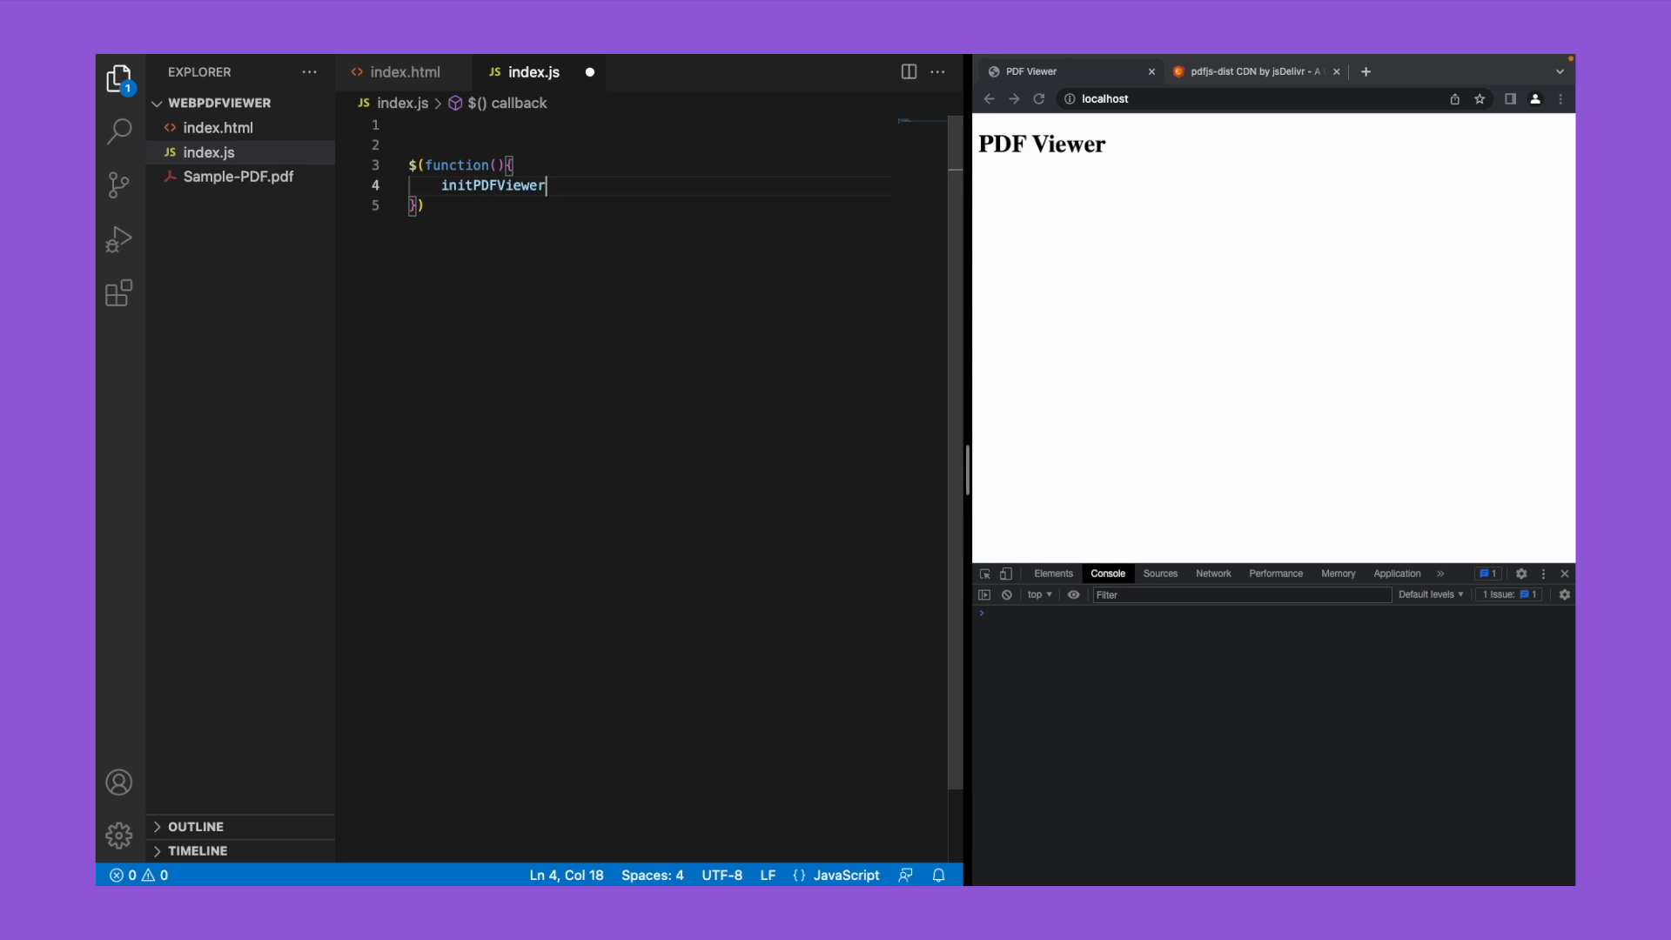
type("()")
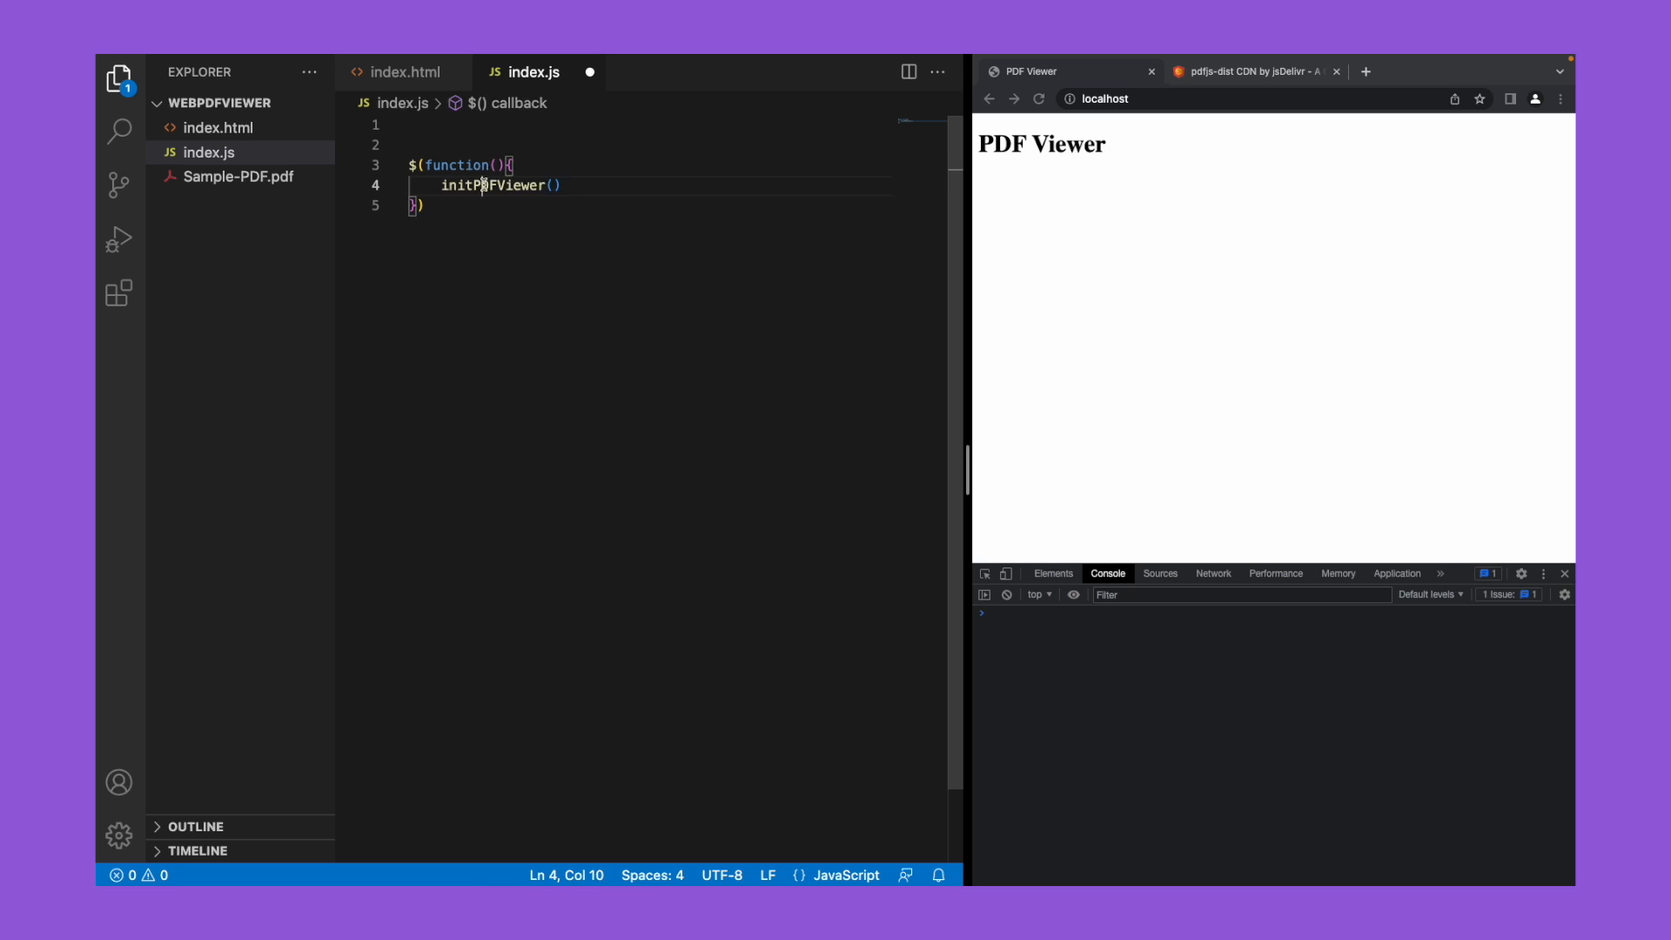
Step: Define initPDFViewer as an arrow function calling pdfjsLib.getDocument("Sample-PDF.pdf")
left_click(411, 126)
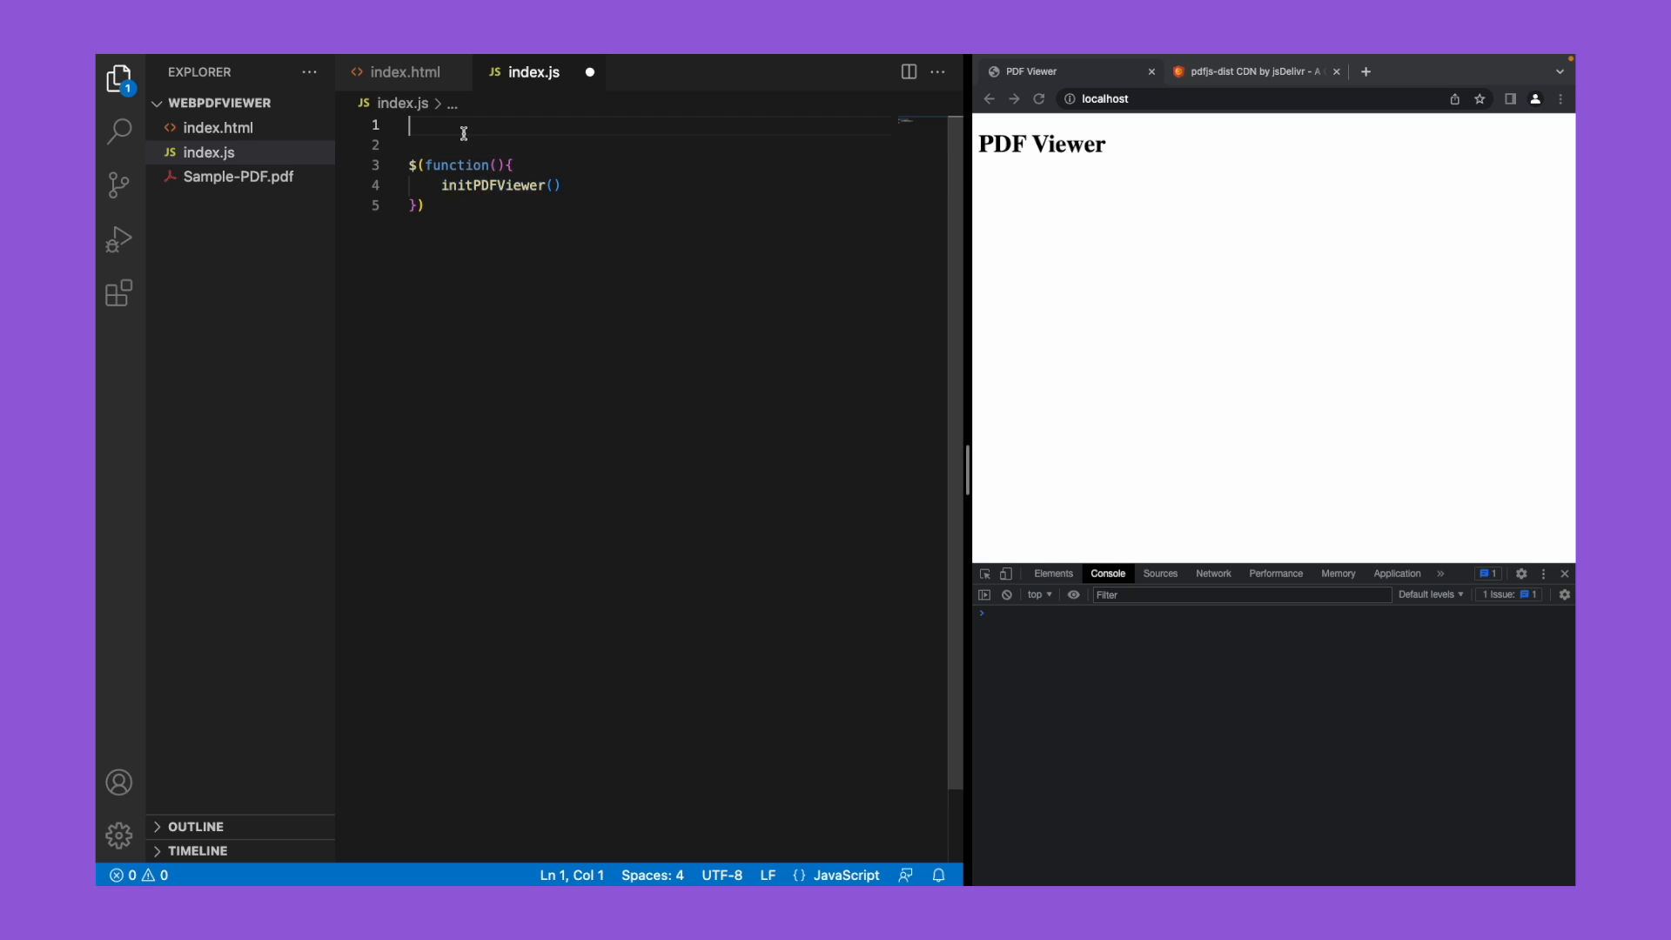
type("initPDFViewer=()=>{")
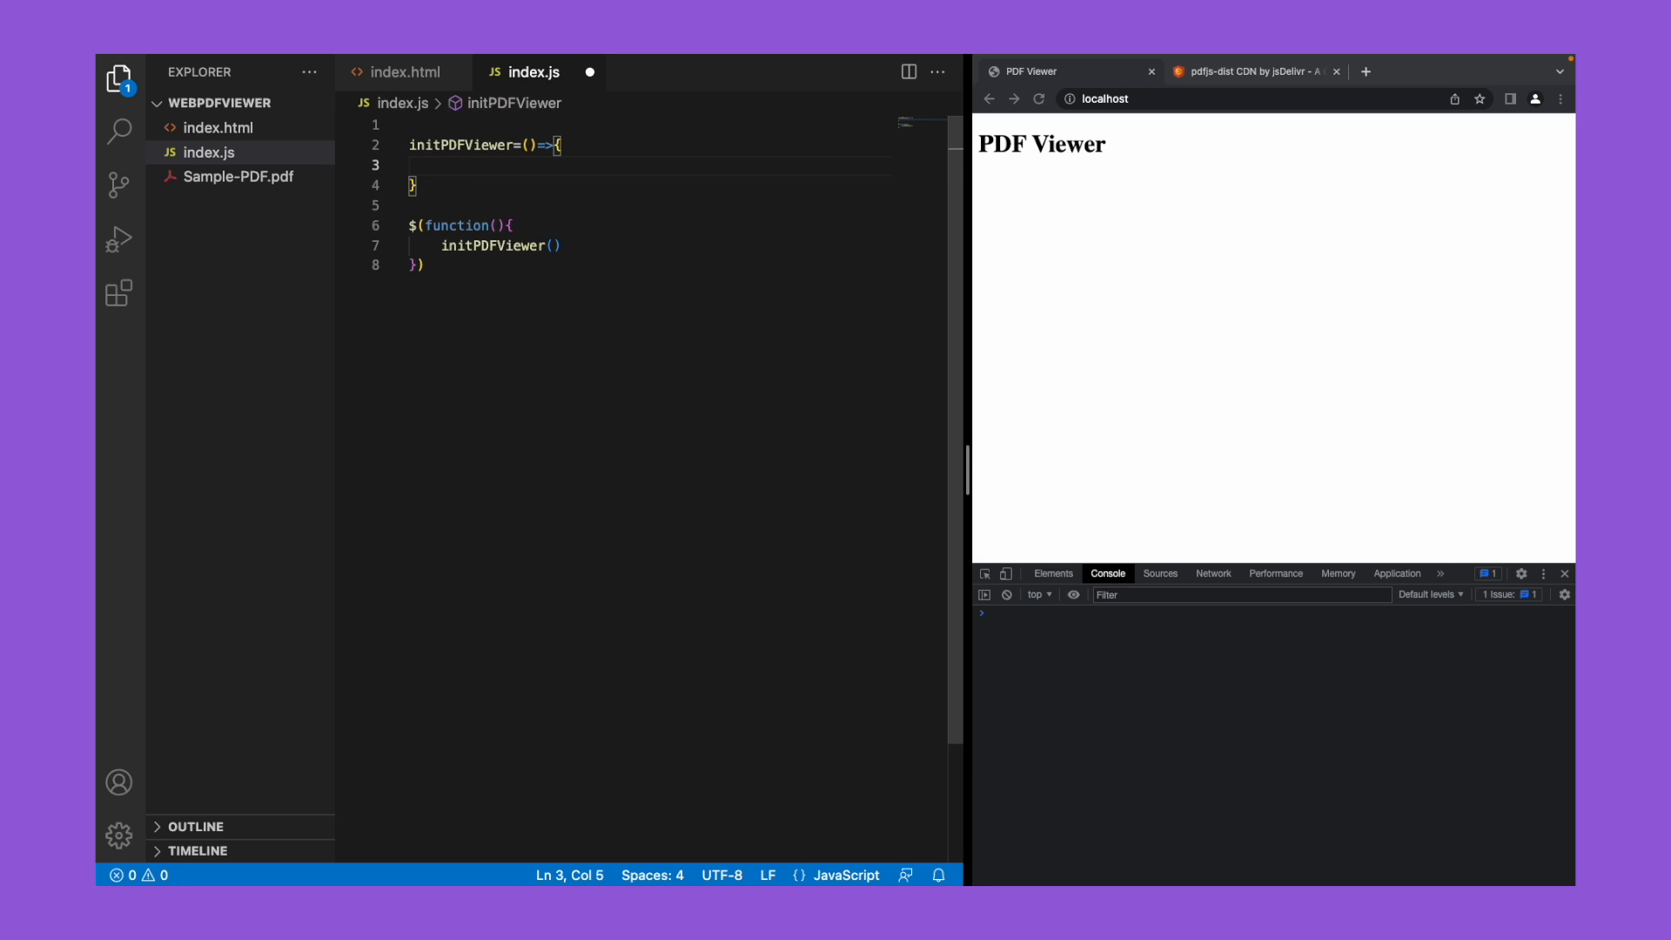
type("pd")
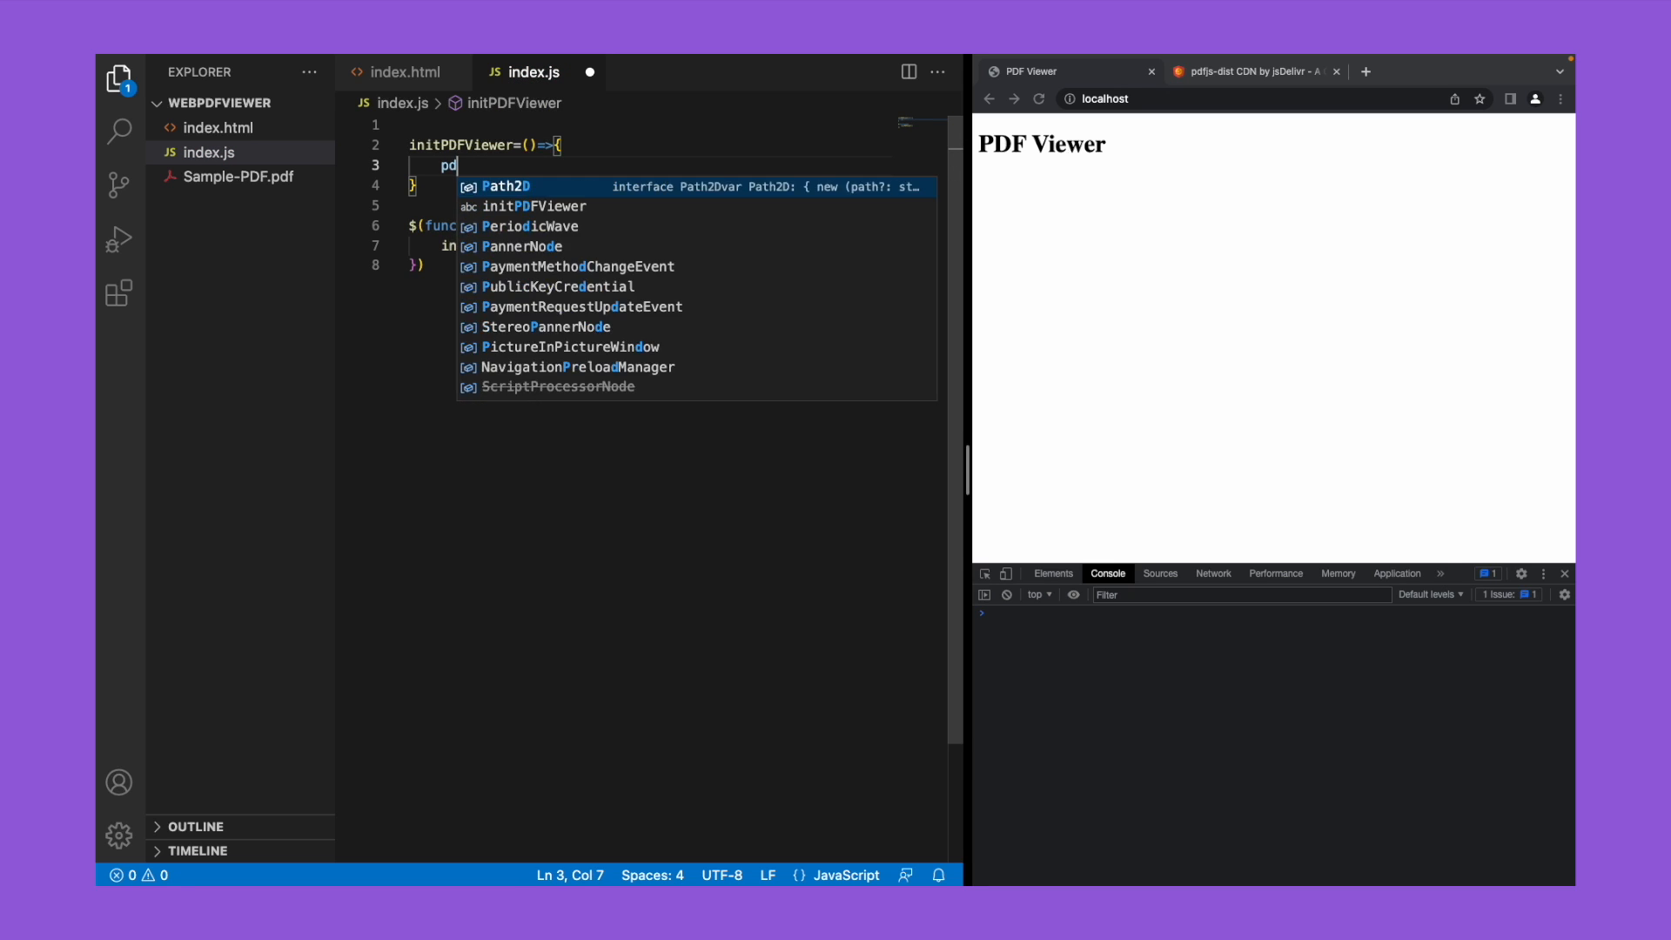
type("fjs")
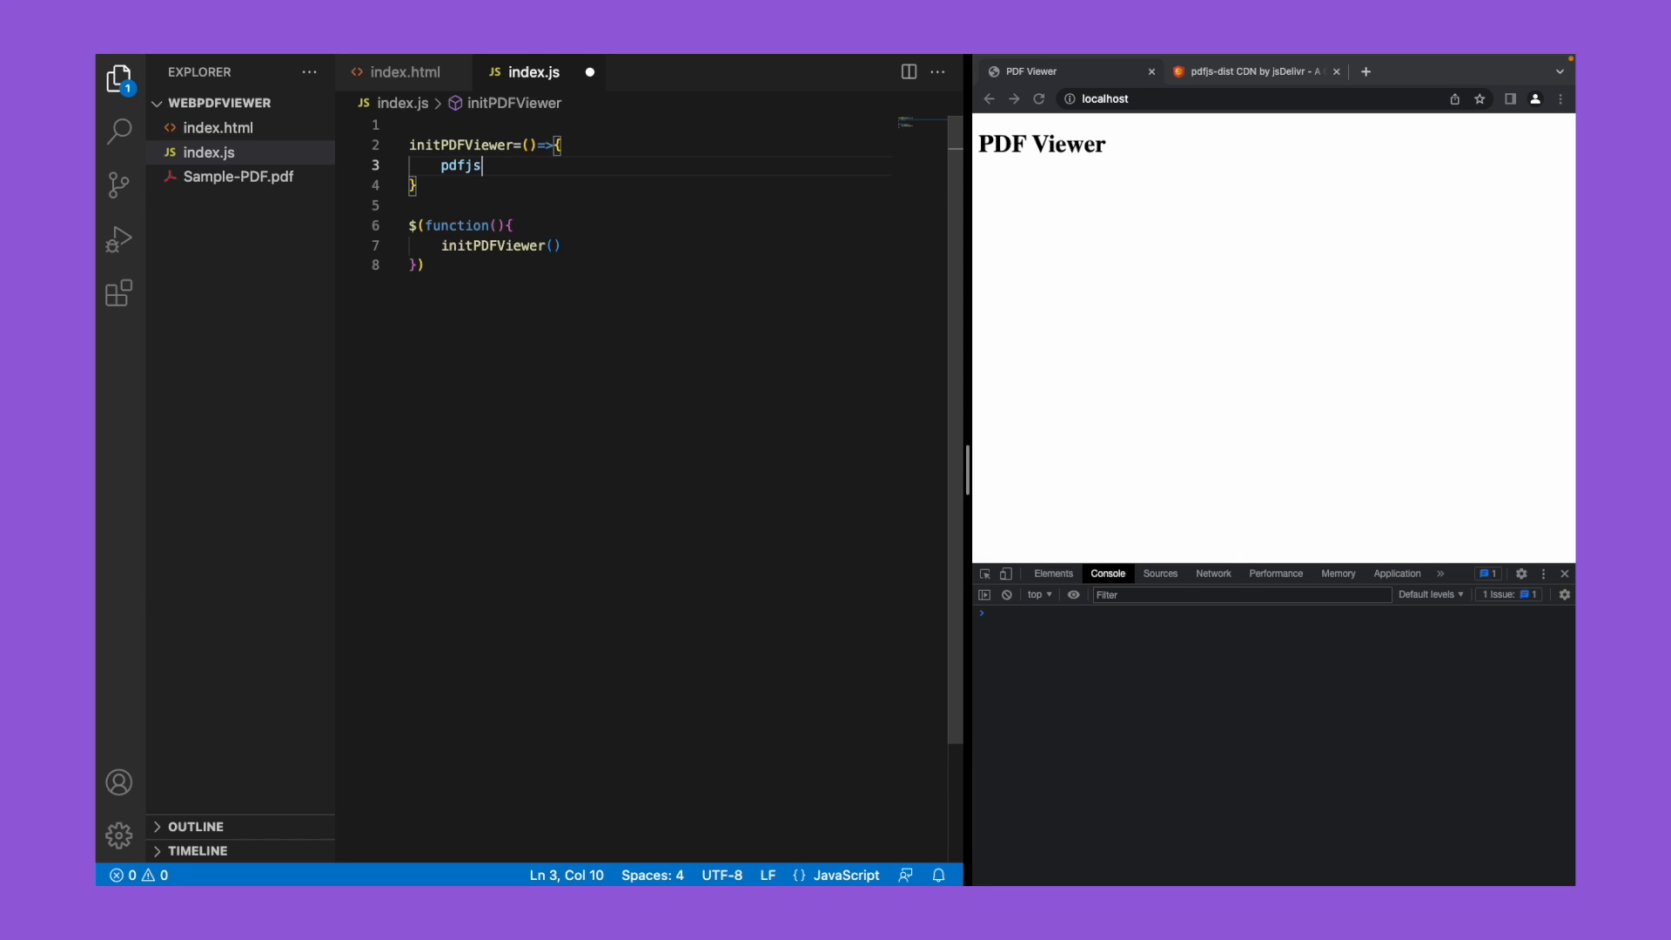
type("Lib.")
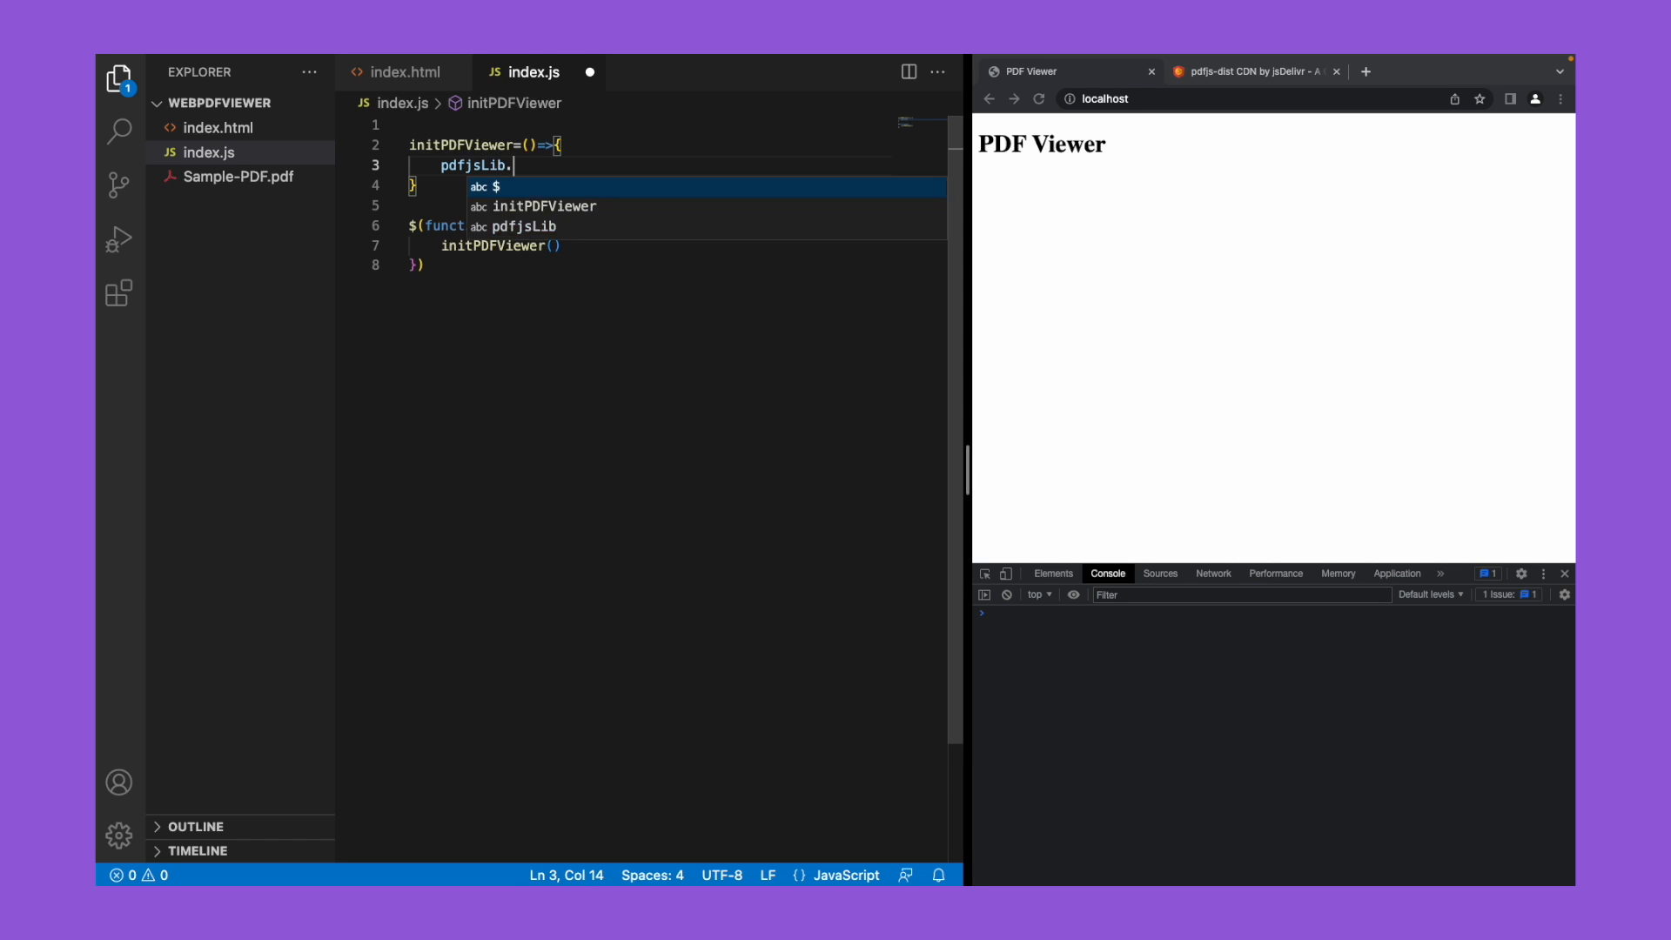
type("getDocument")
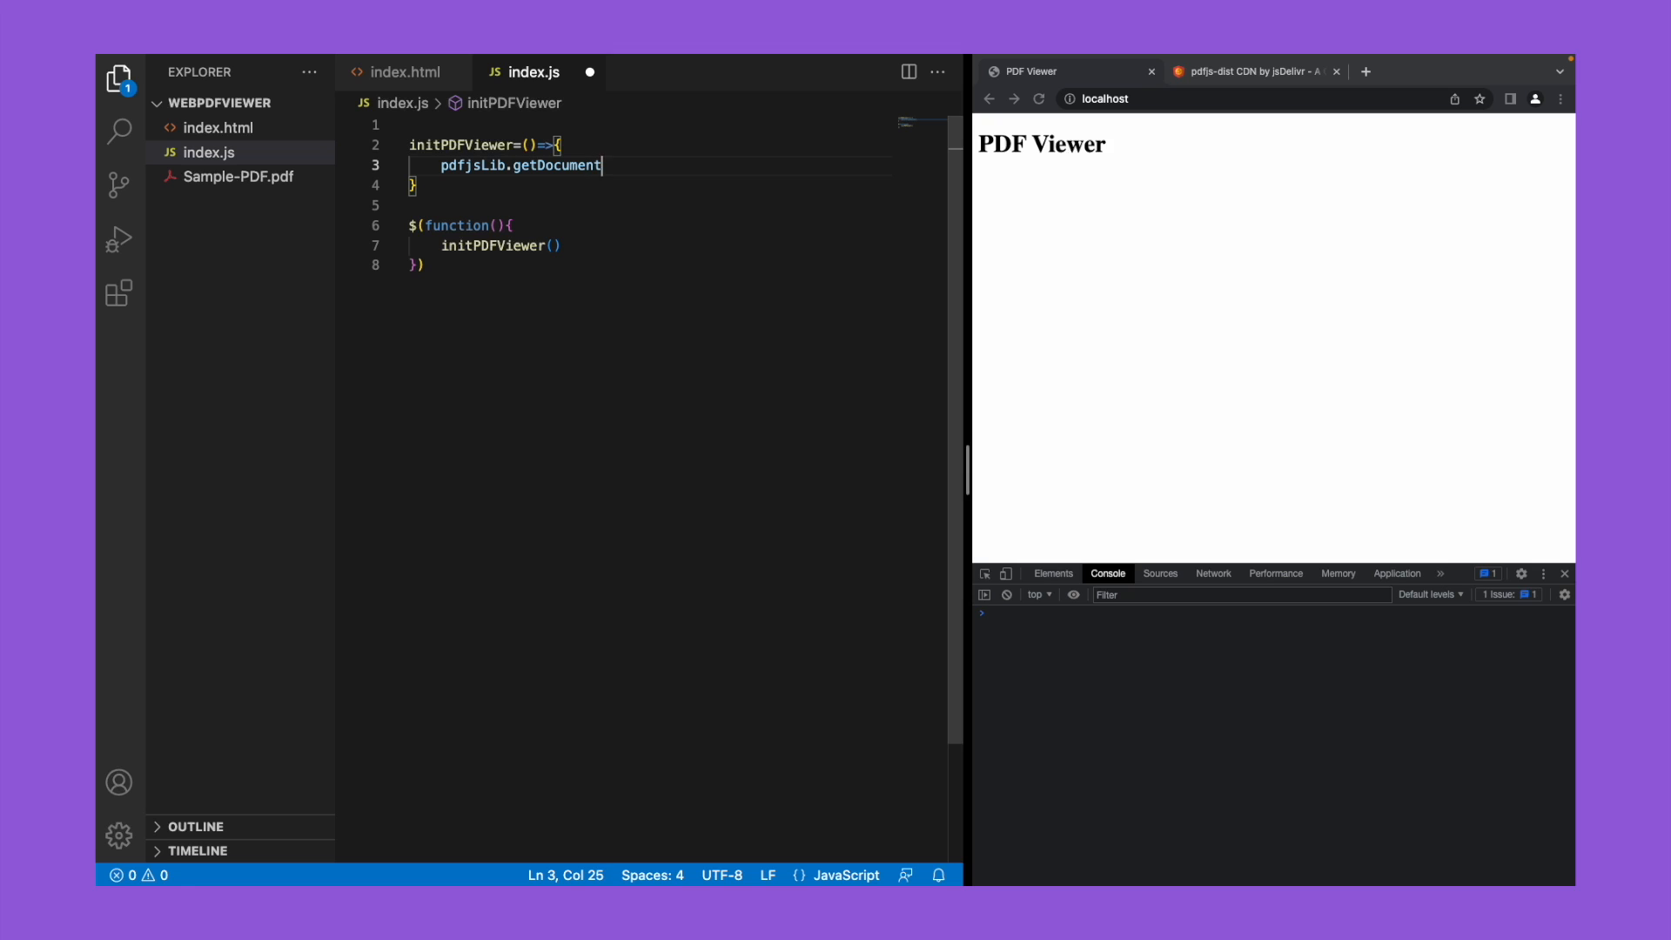
type("(\"\")")
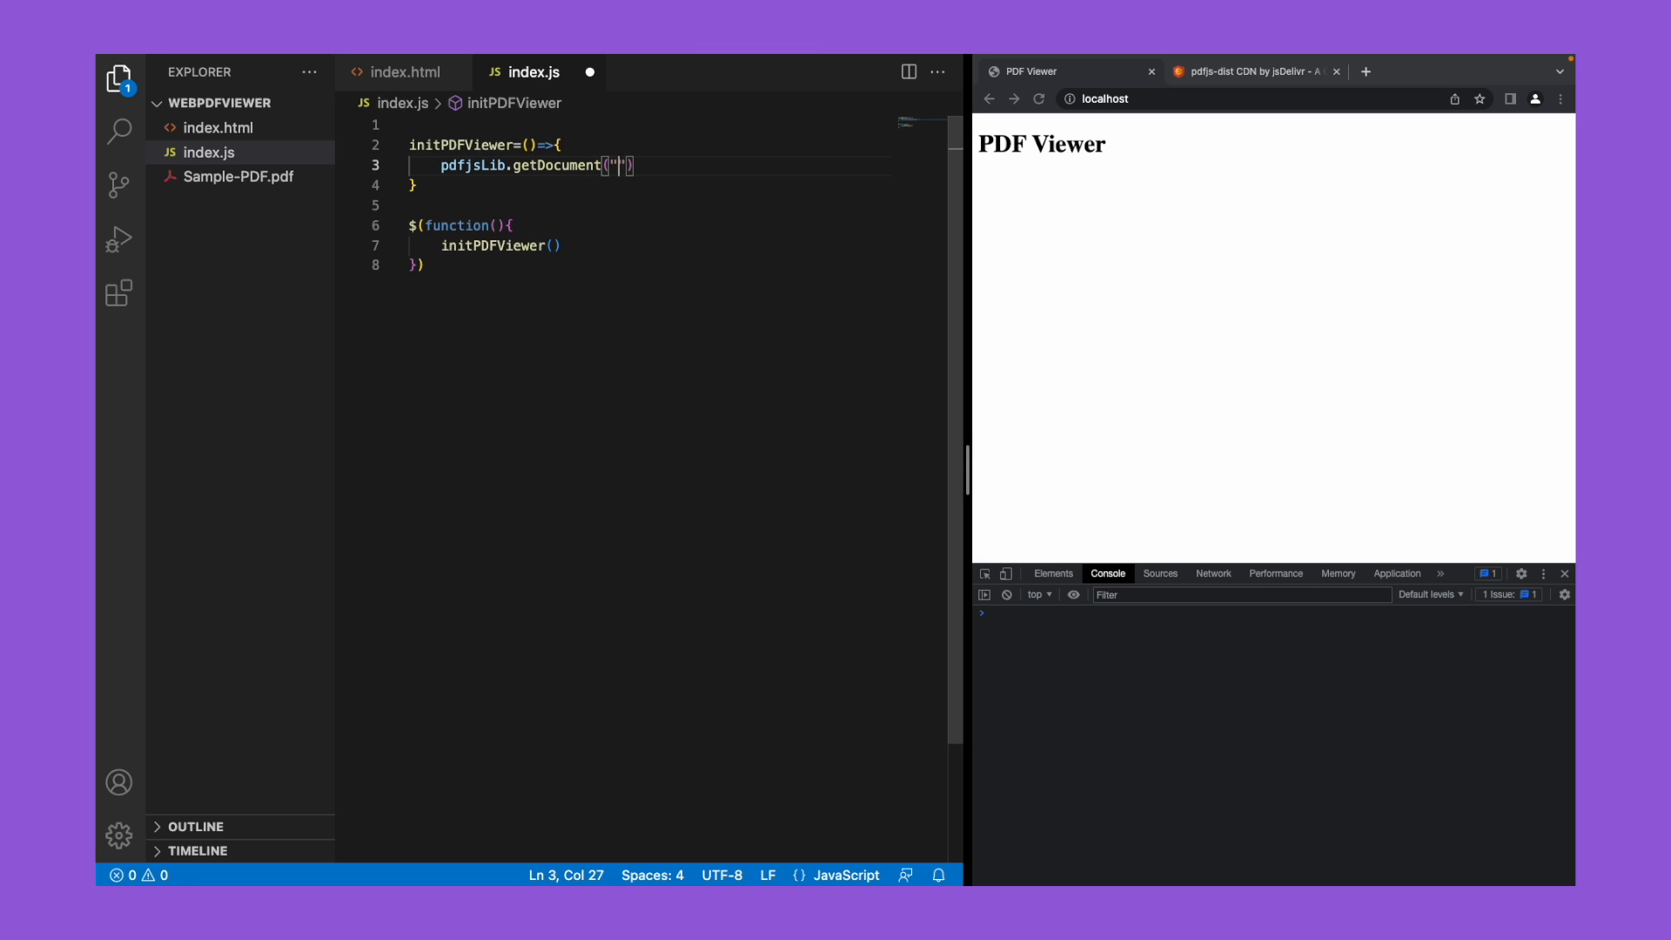
type("Sample-PDF")
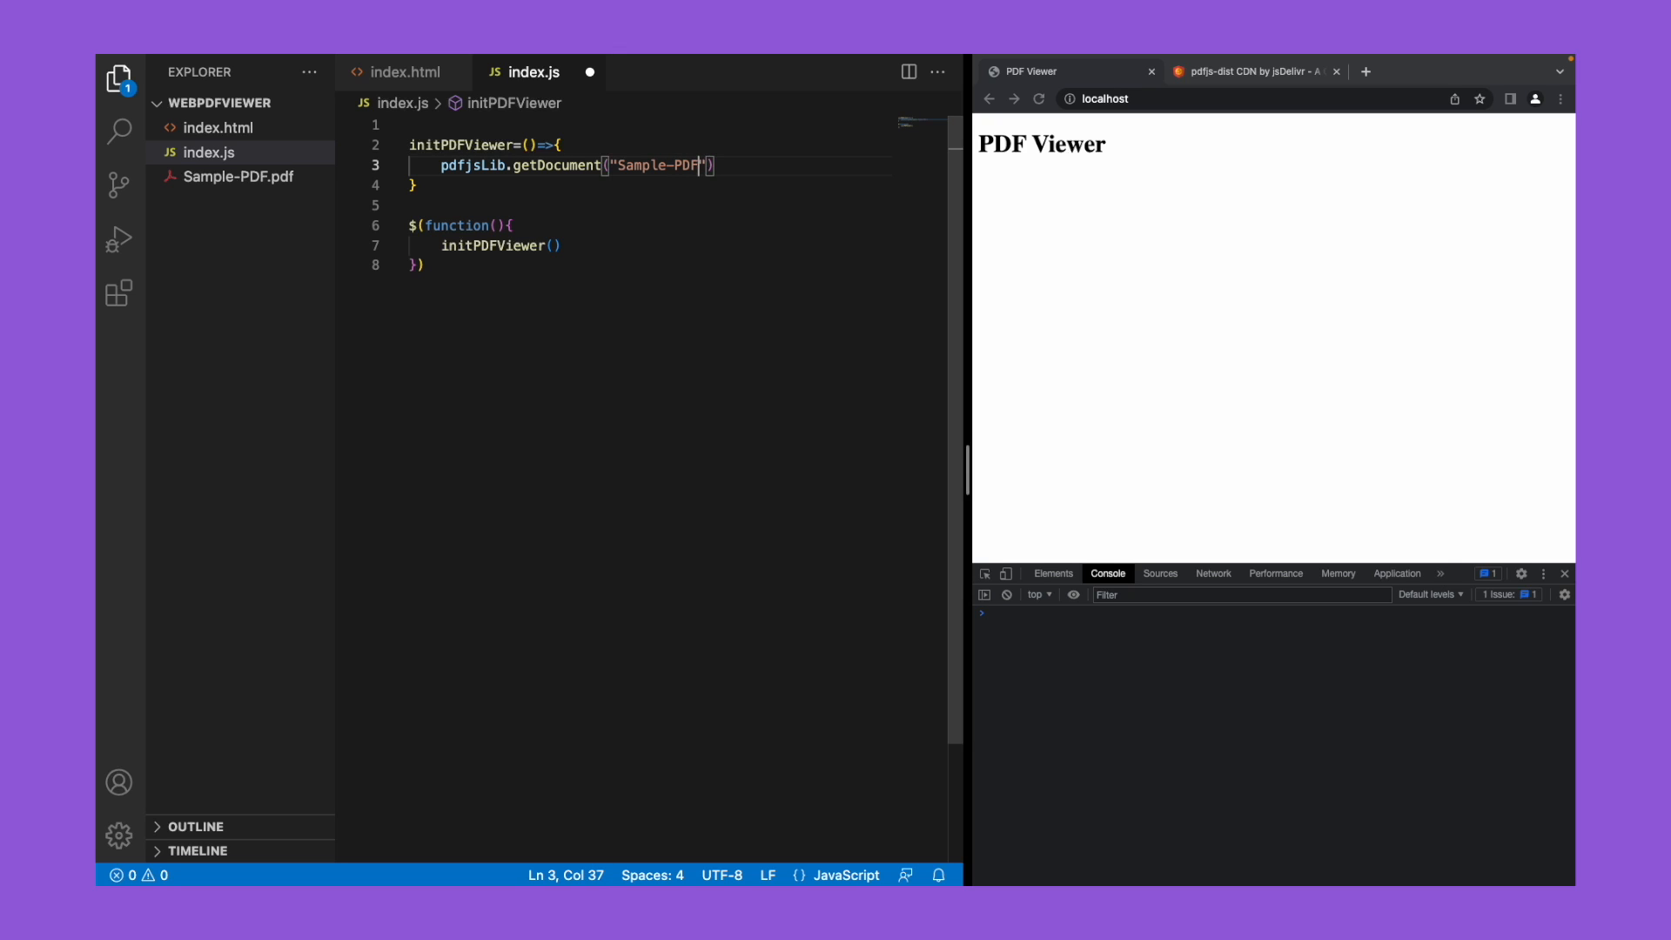
type(".p")
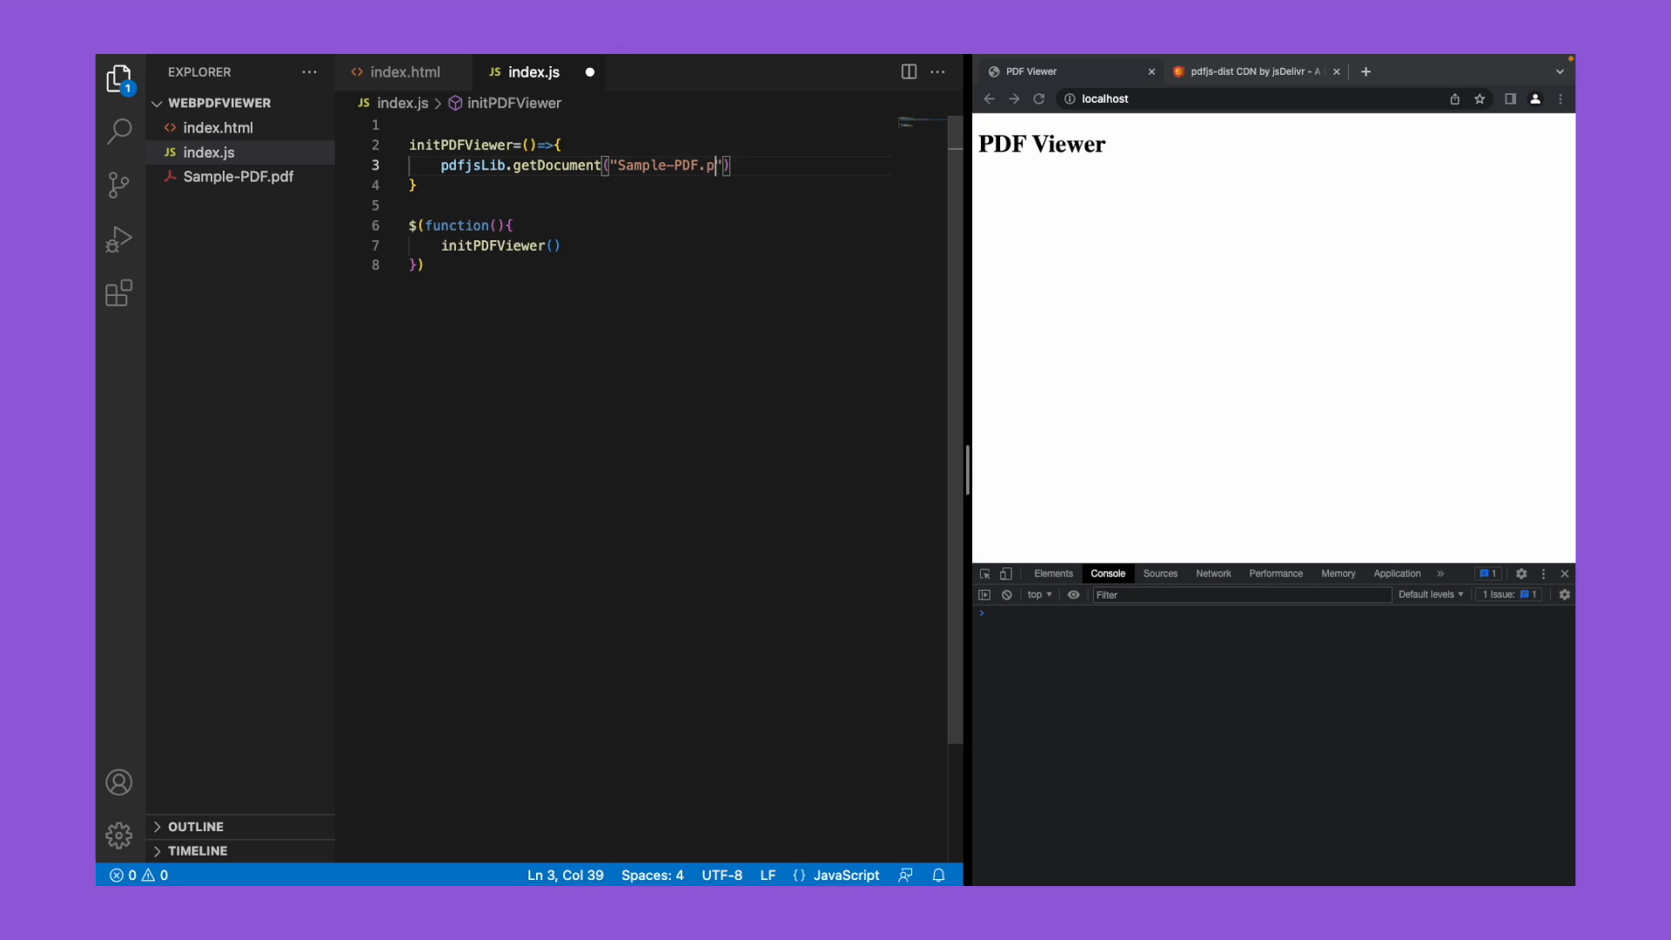
type("df")
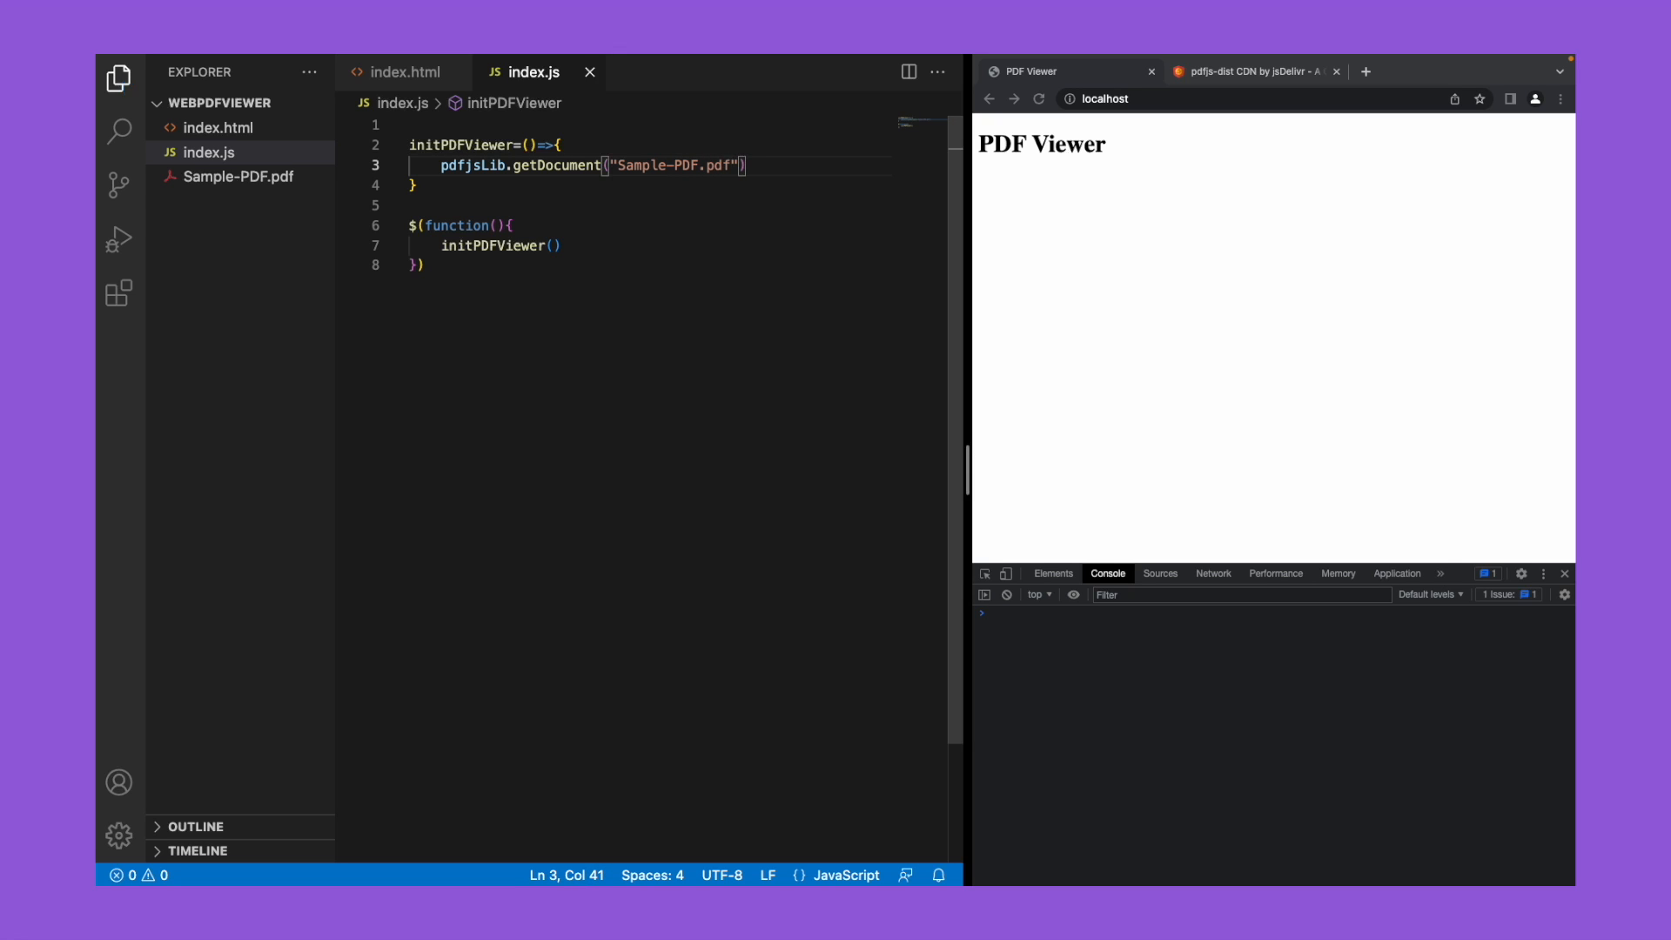
left_click(244, 177)
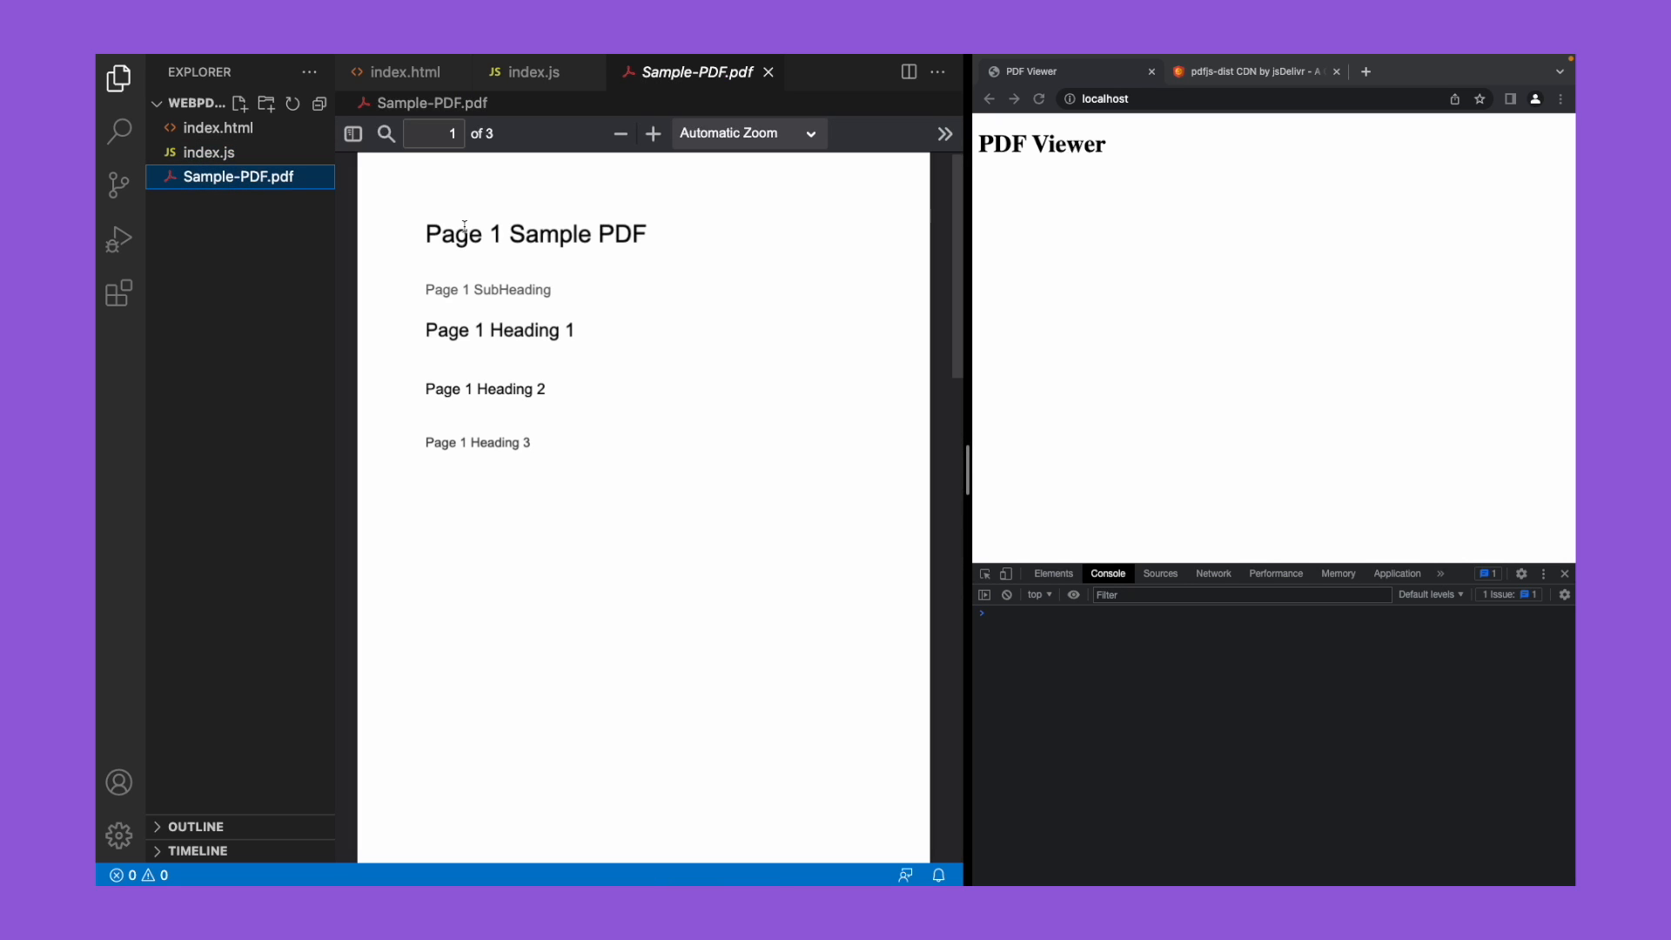
mouse_move(675, 185)
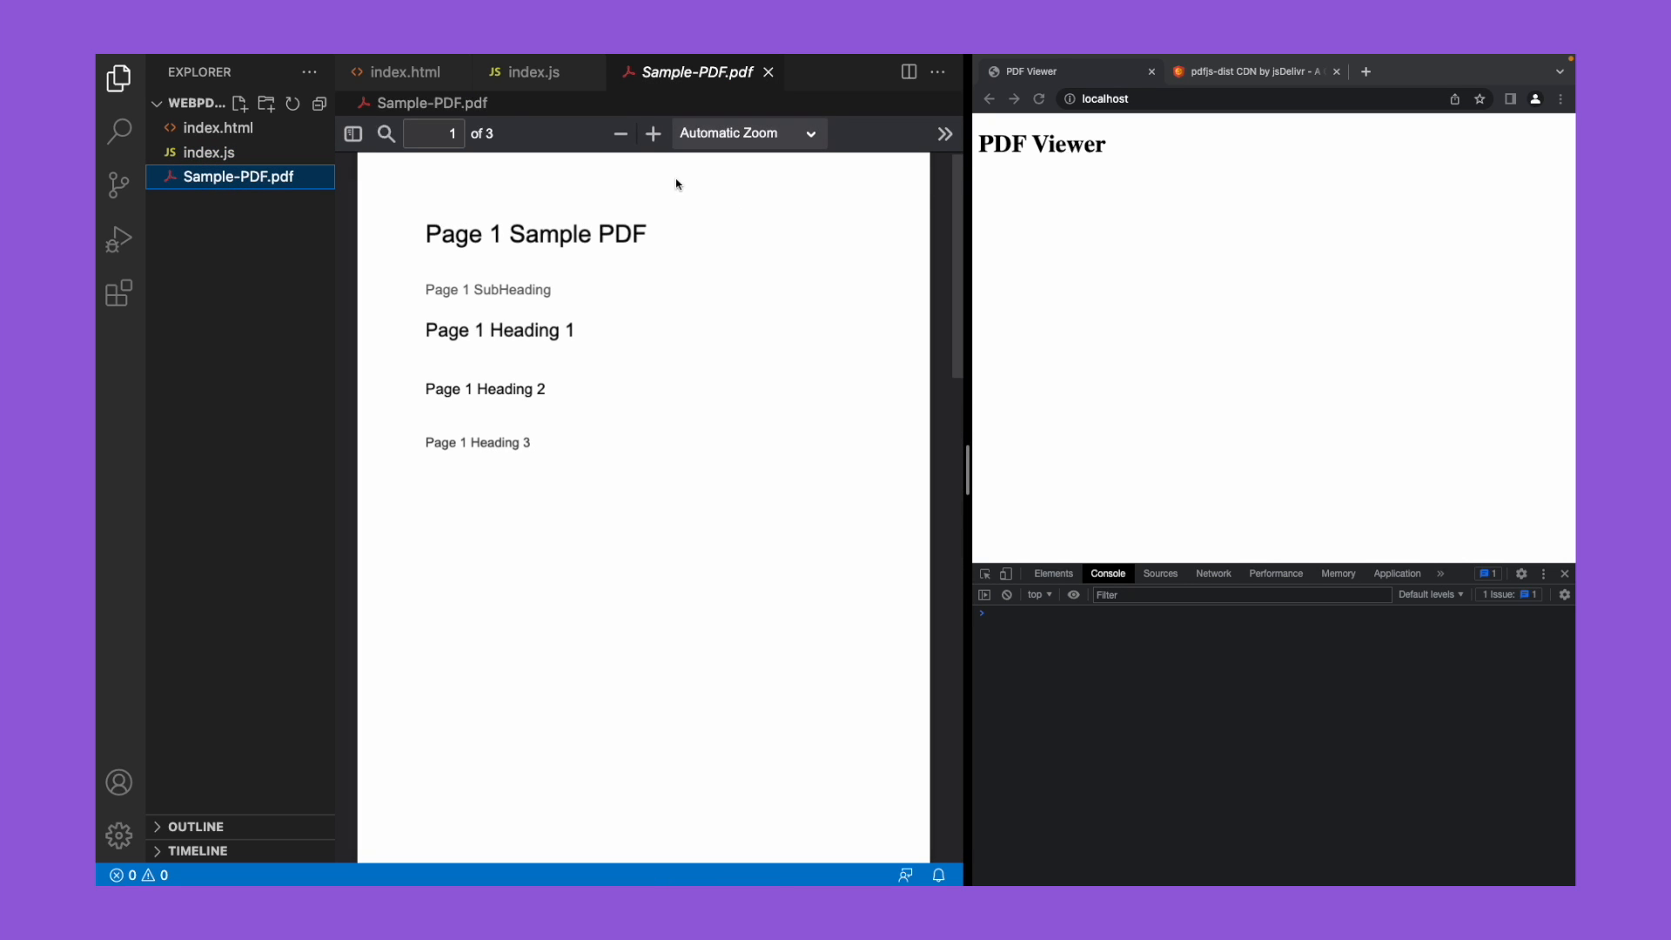
left_click(526, 72)
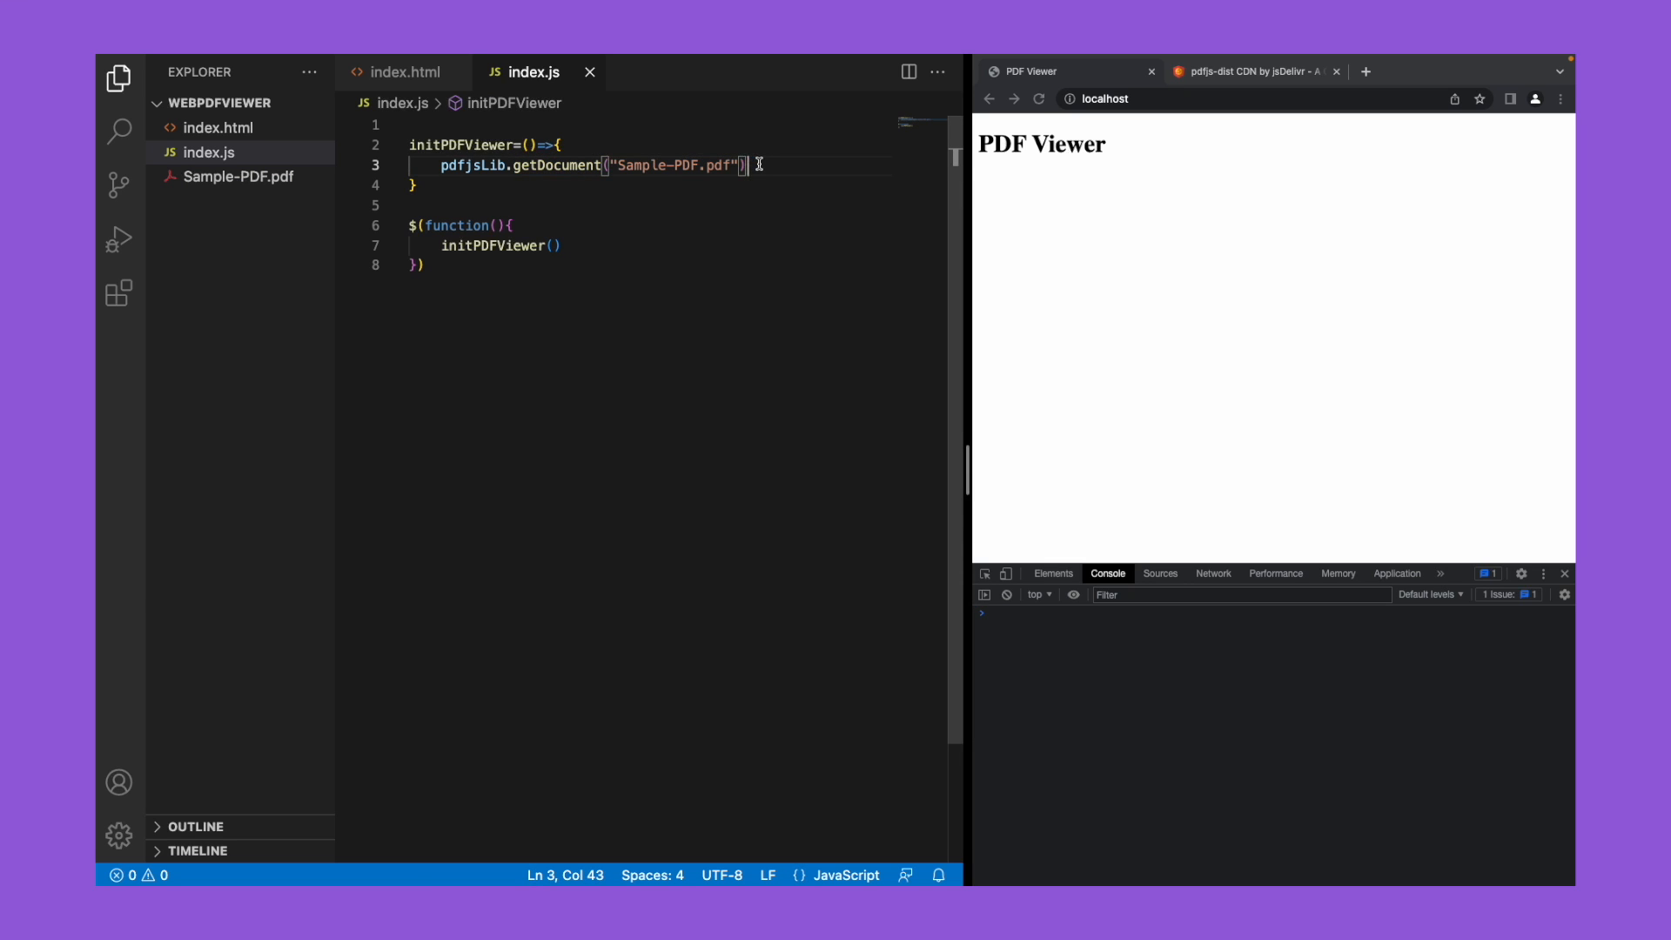
Step: Chain .promise.then(pdfDoc=>{}) onto the getDocument call
type(".promise")
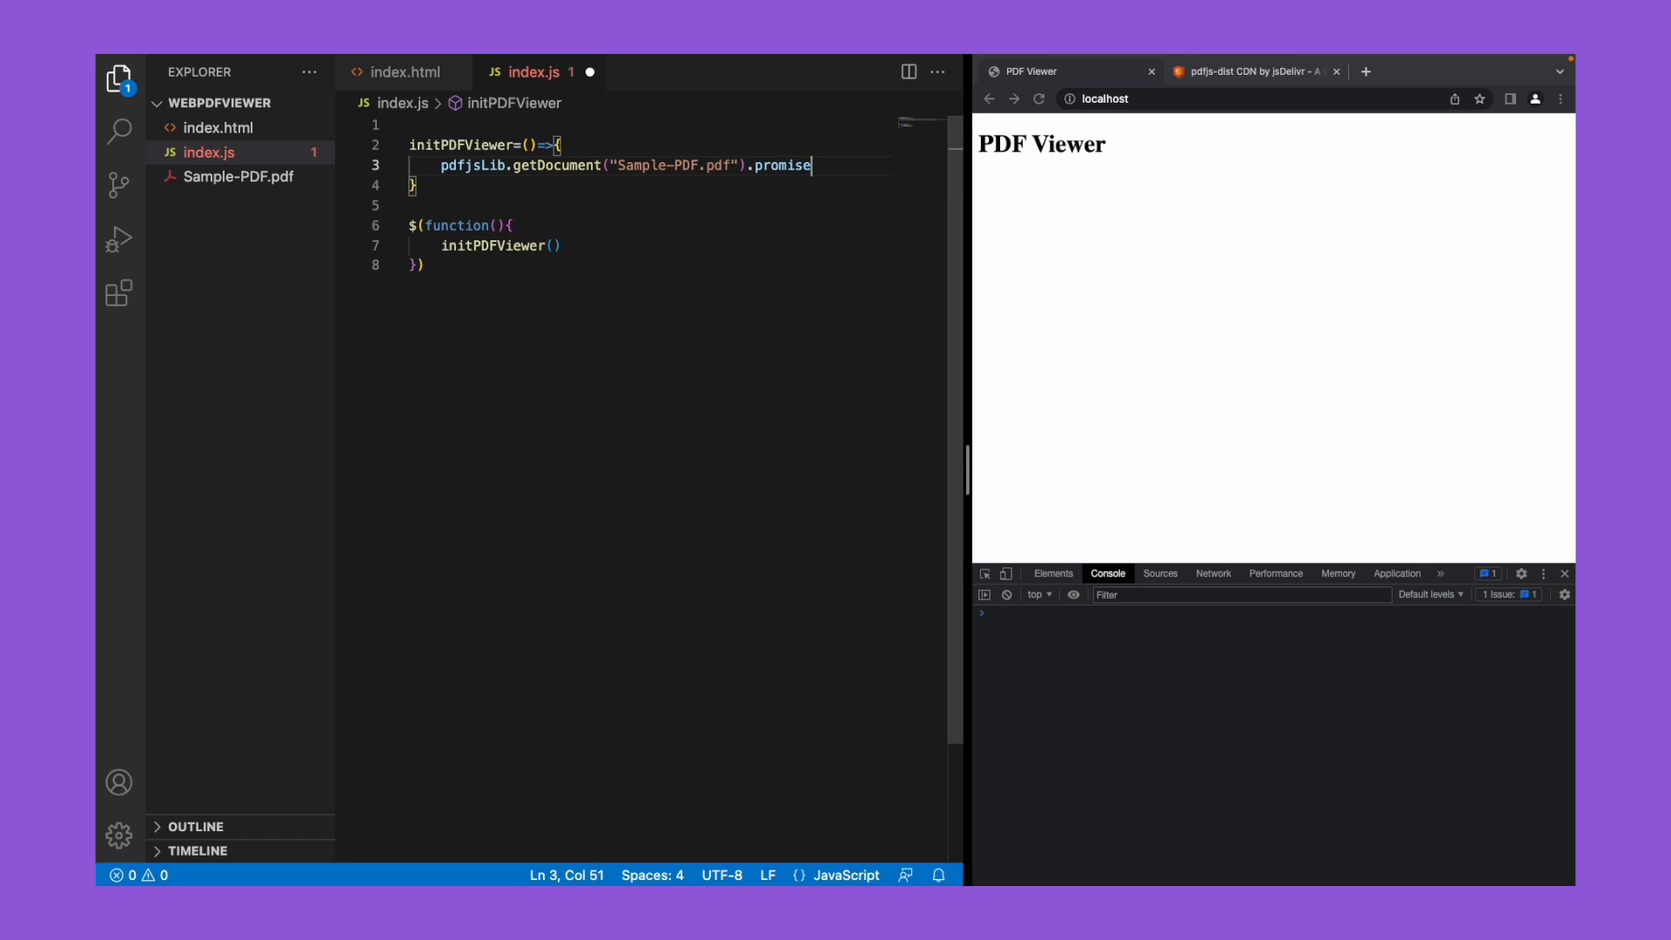
type(".then(")
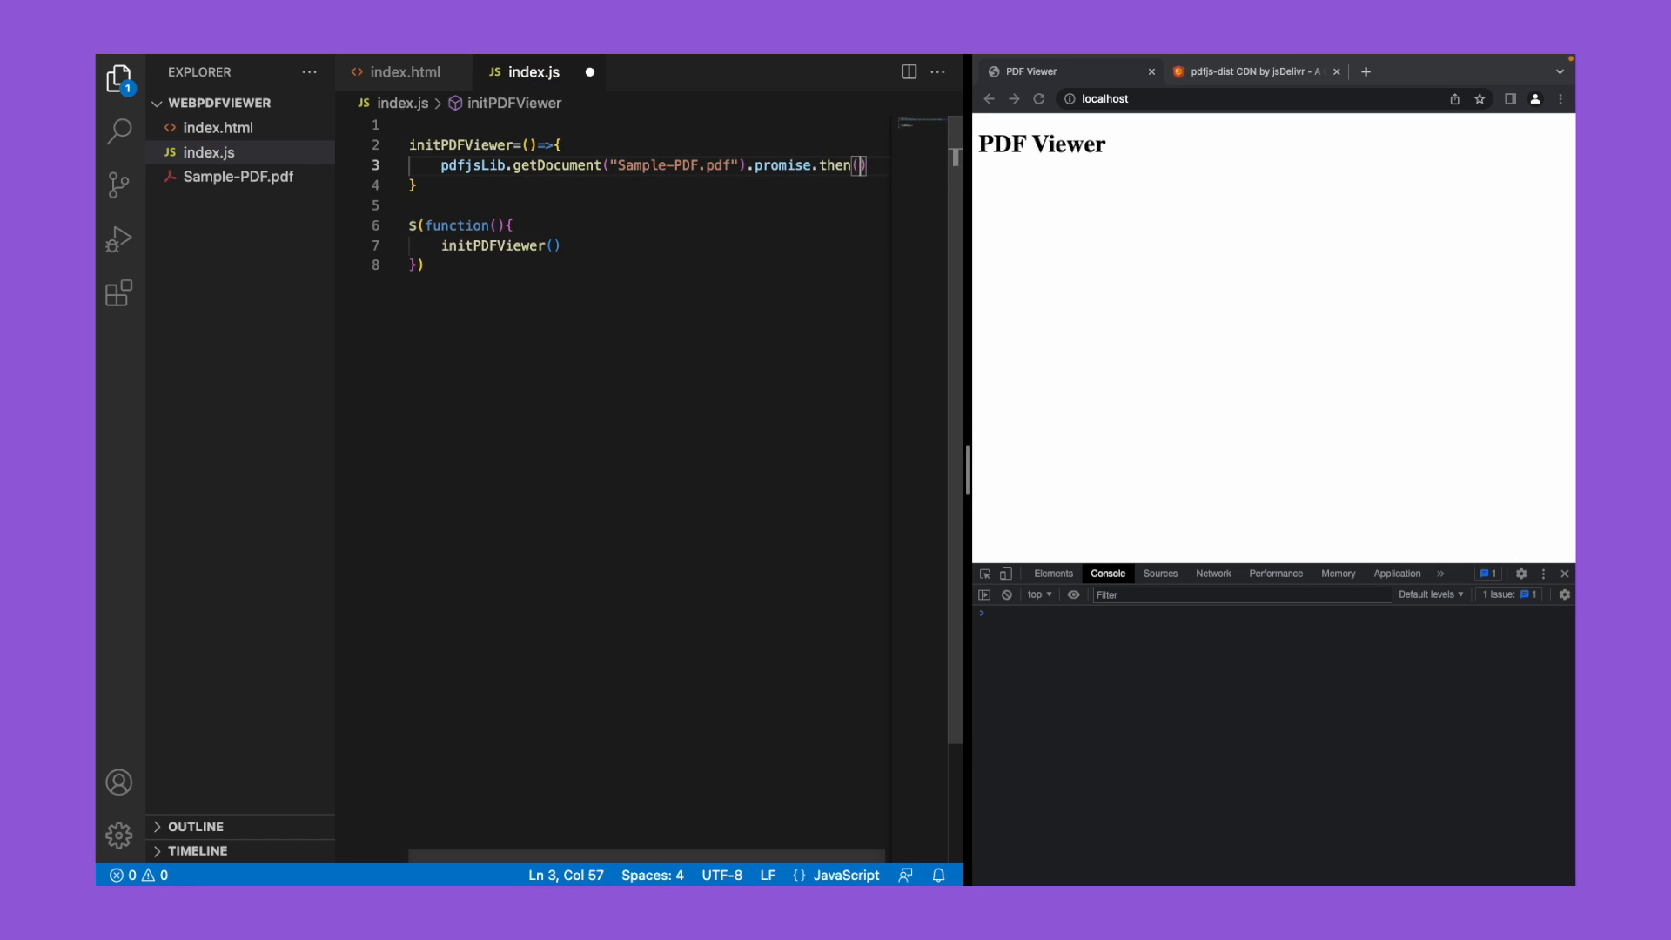
type("s=>")
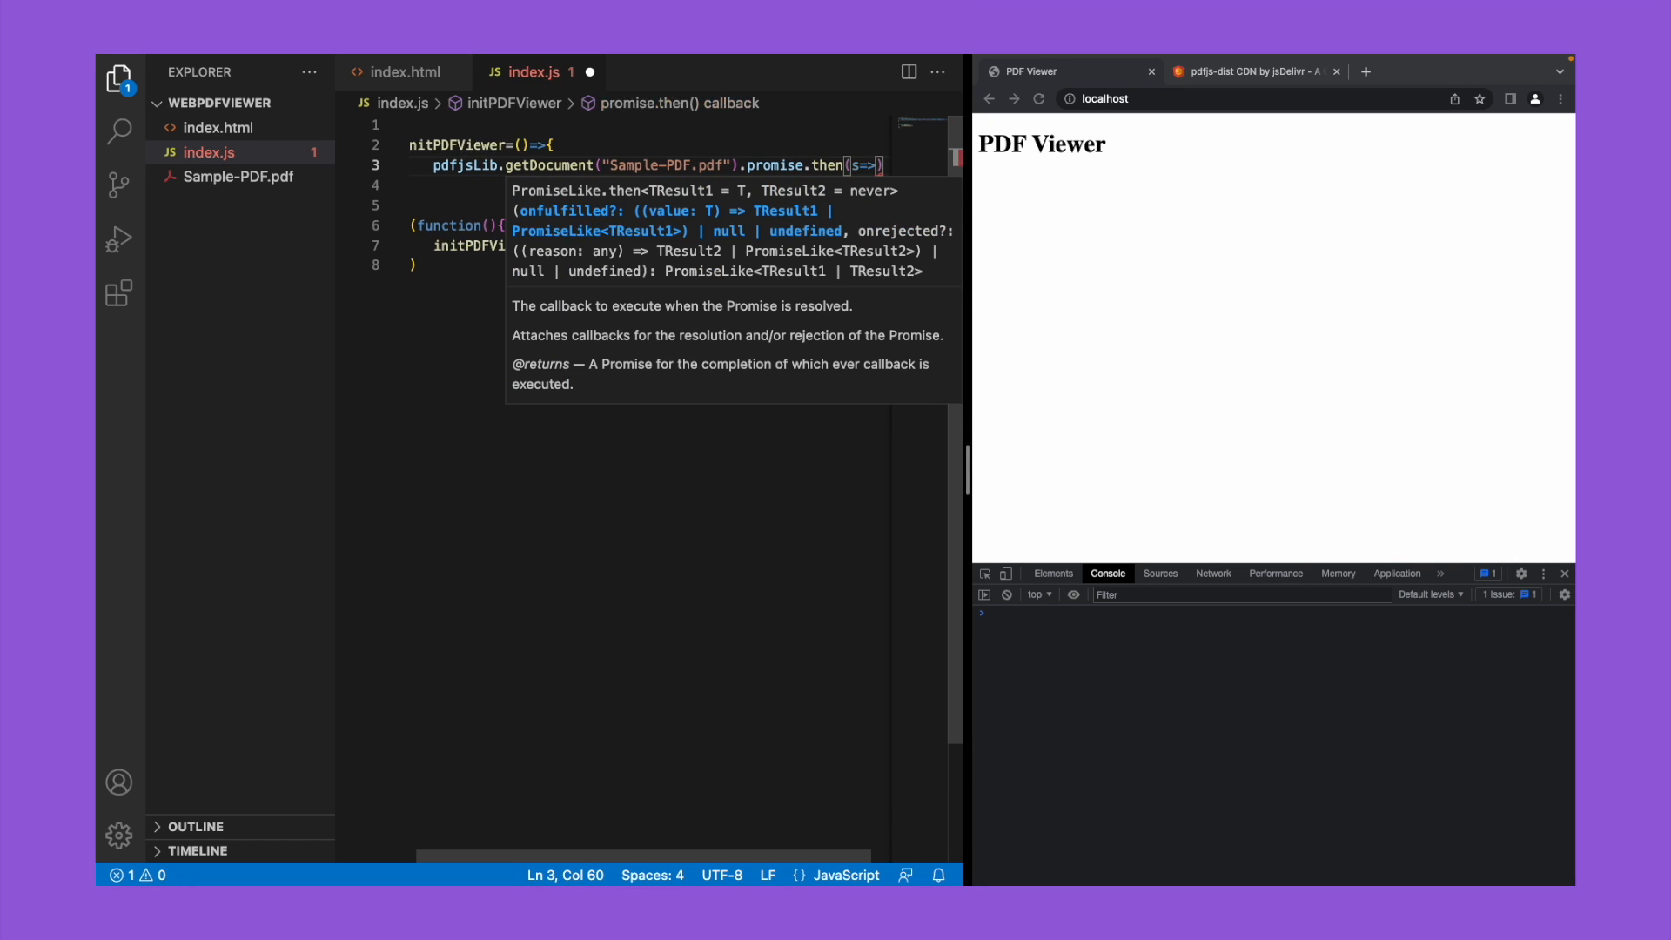
key("Backspace")
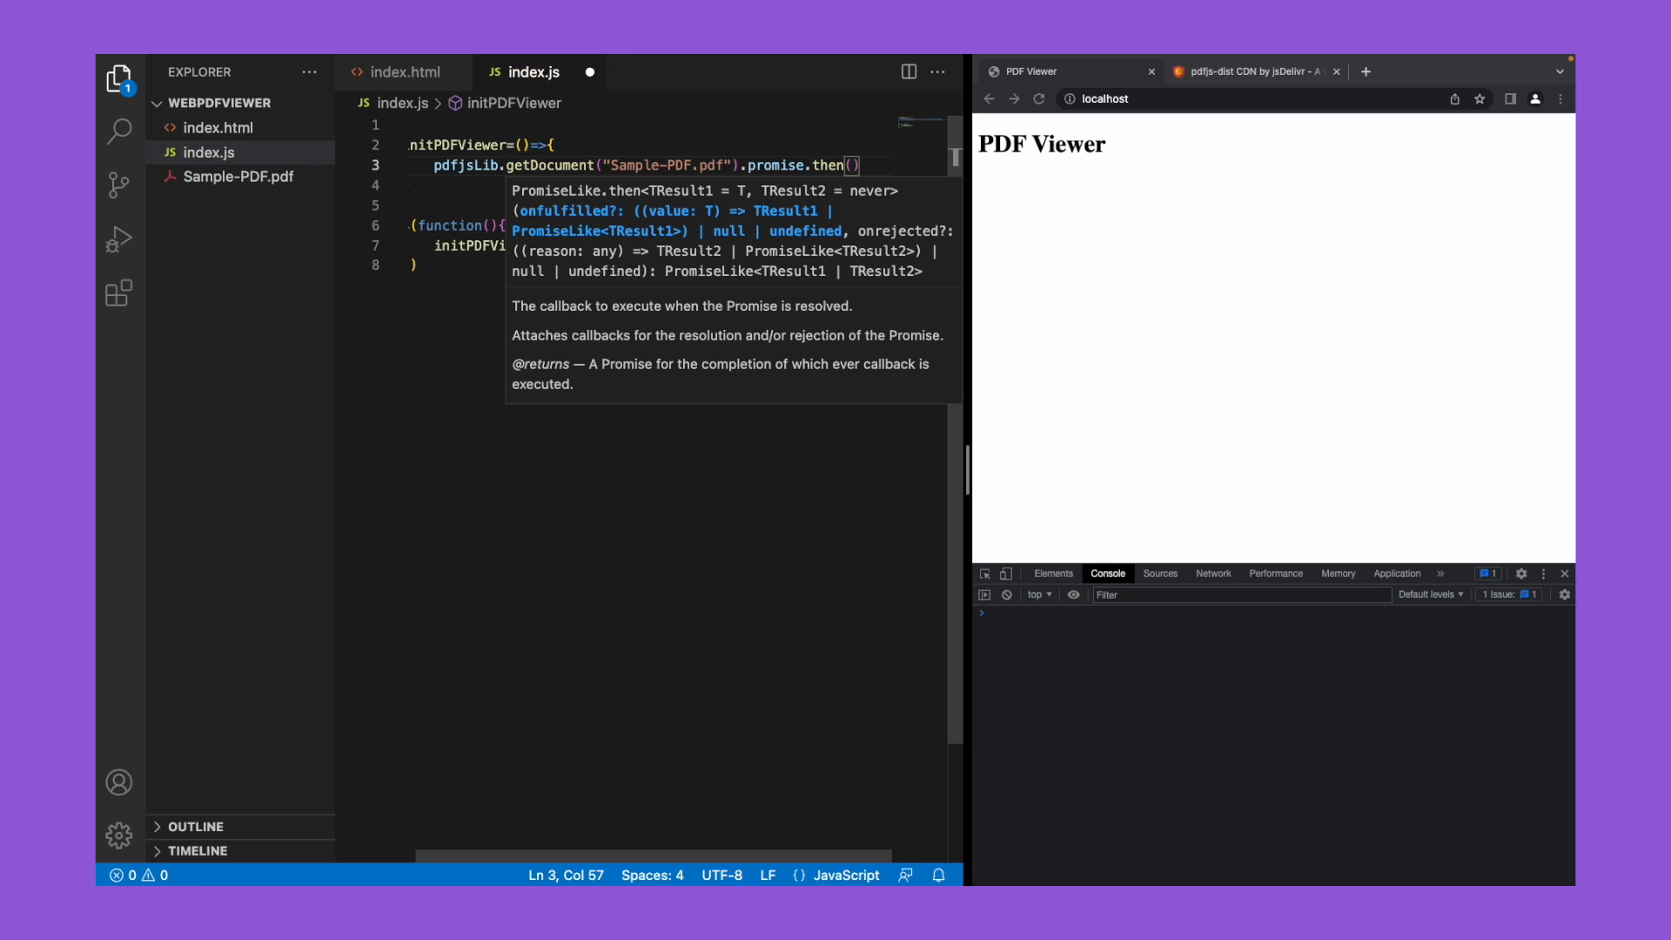
type("pdfDoc")
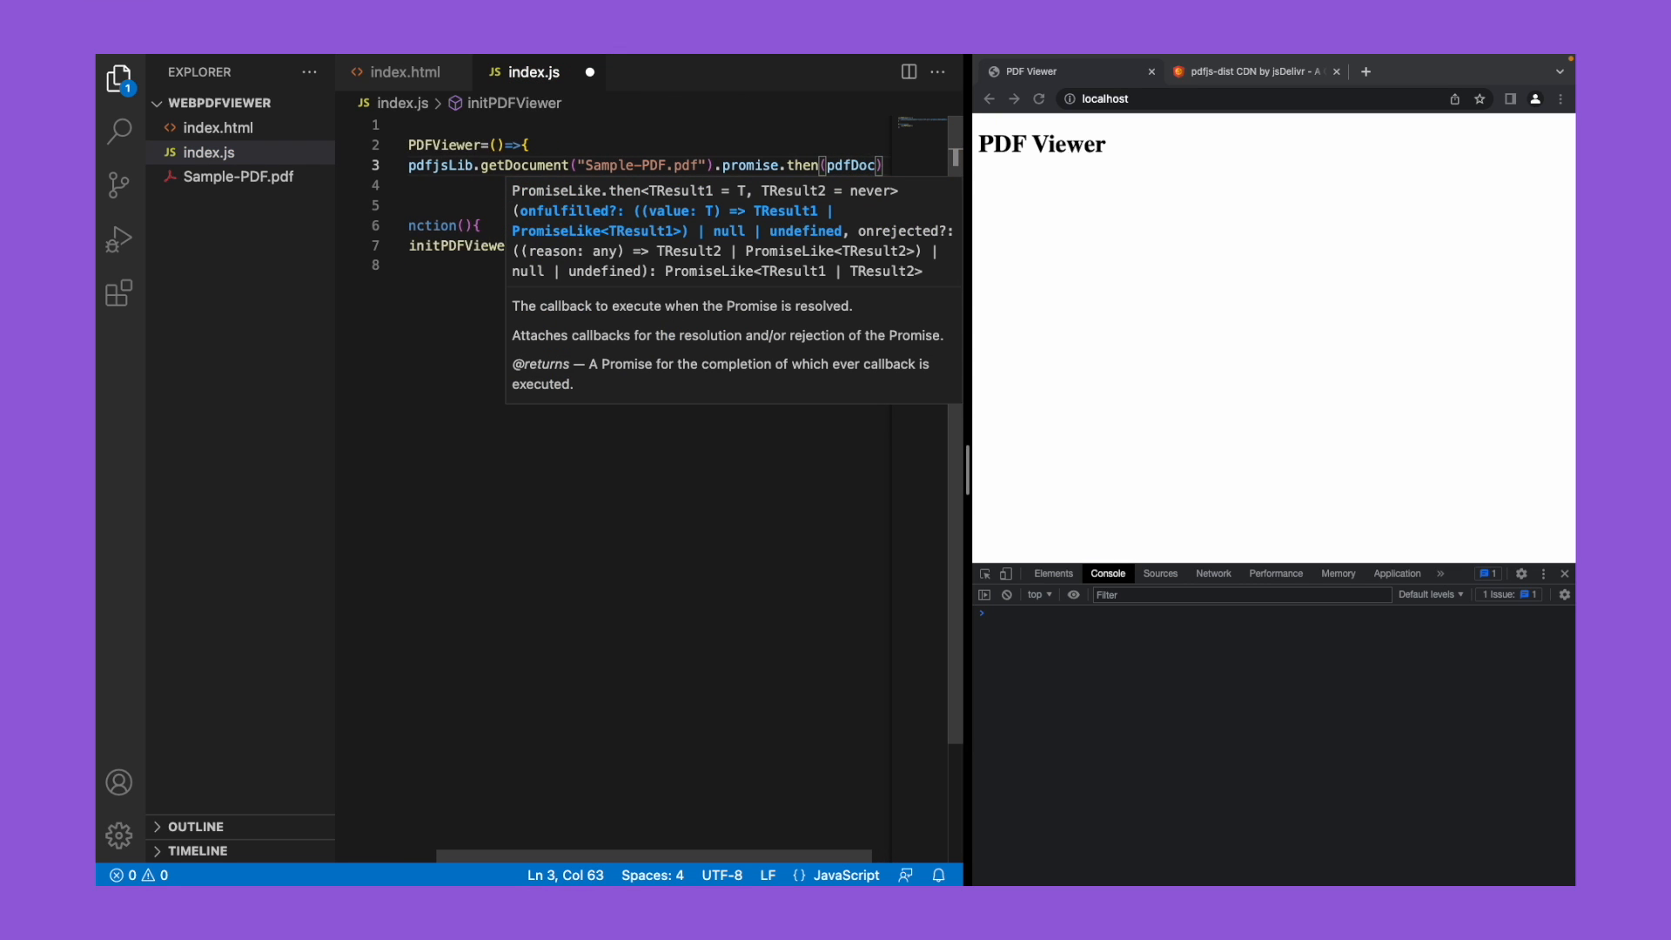
type("=>{}")
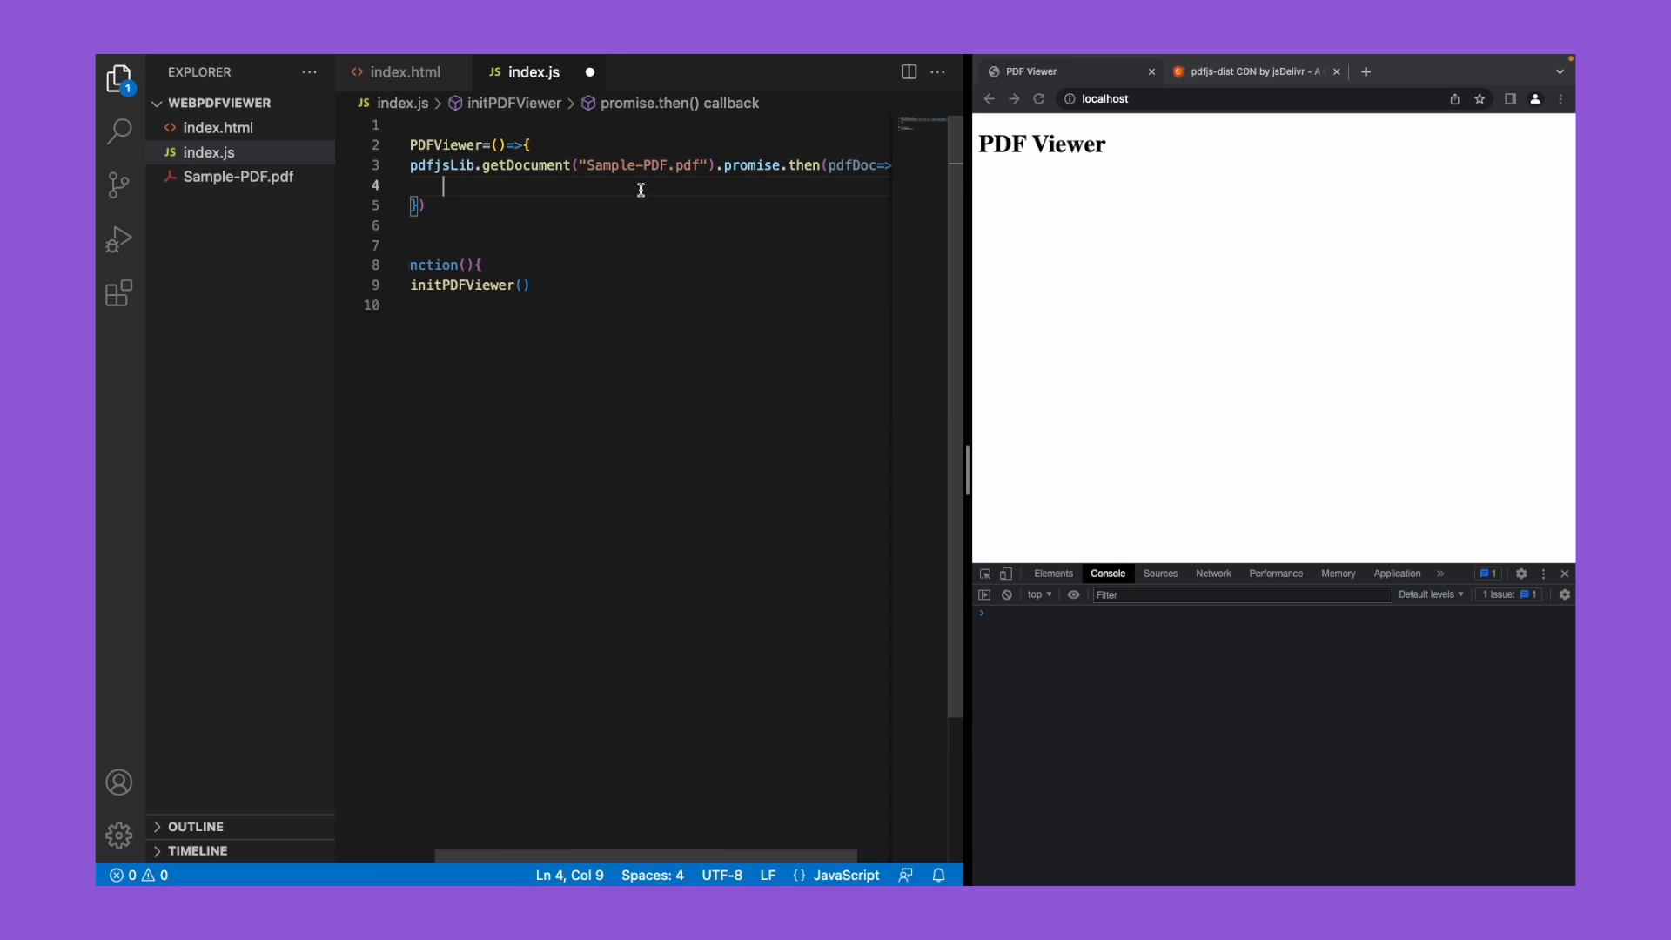
Step: Add .catch logging pdfErr and log pdfDoc inside the then callback, then save
type(".catch")
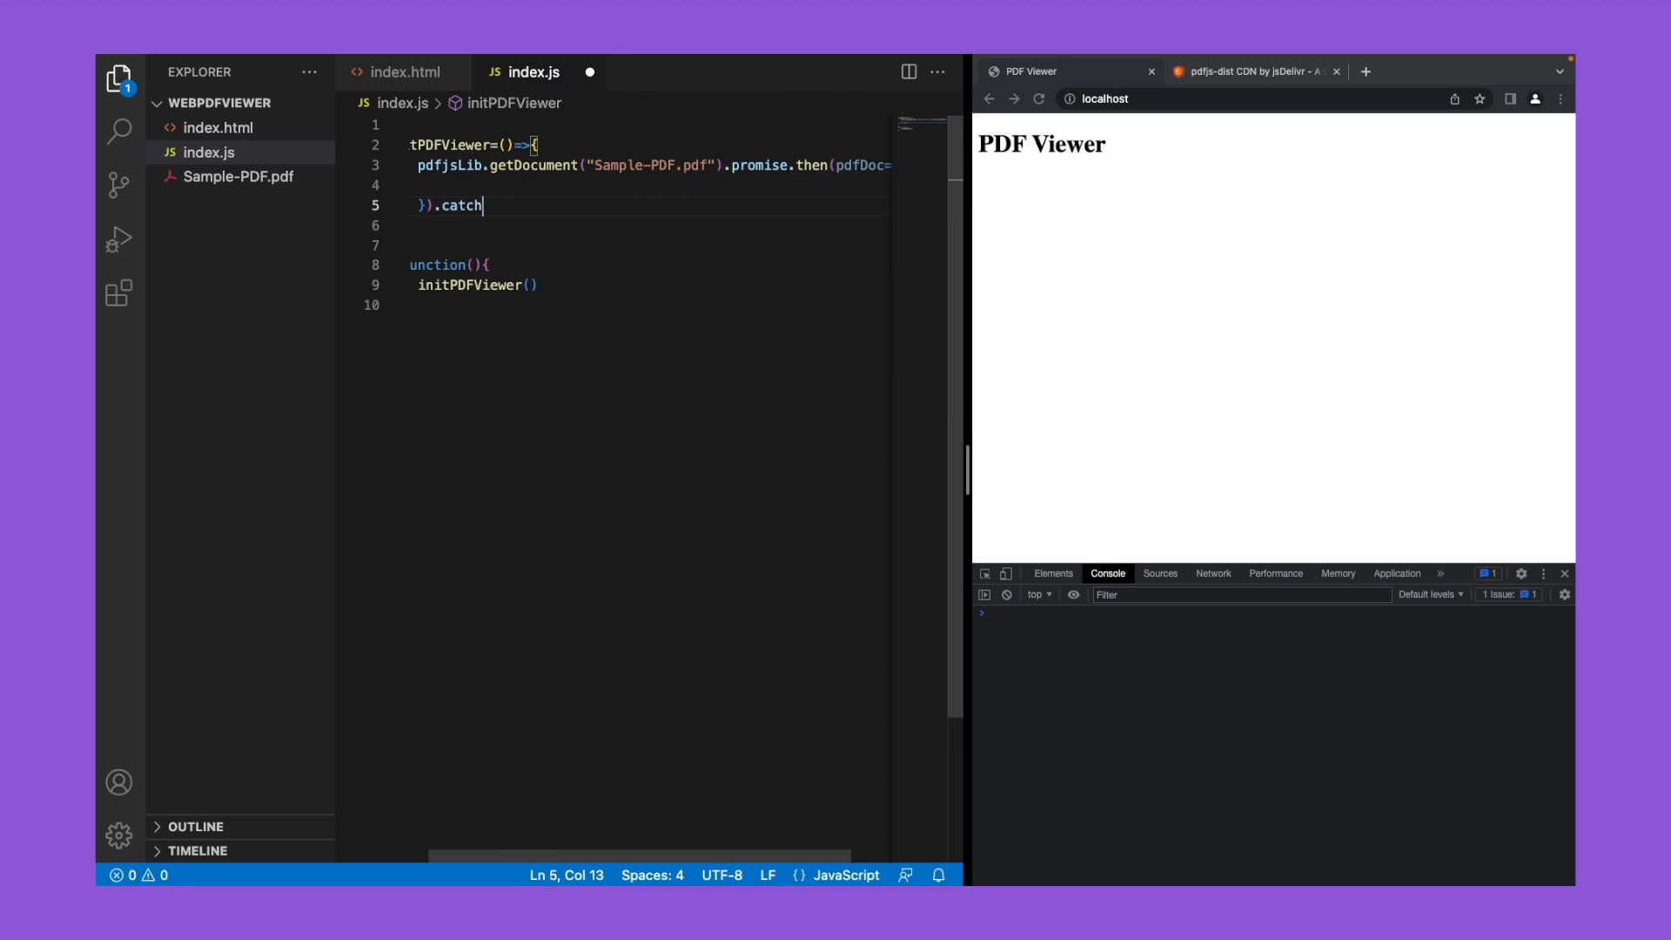
type("(pdfErr=>{")
left_click(649, 225)
type("console.")
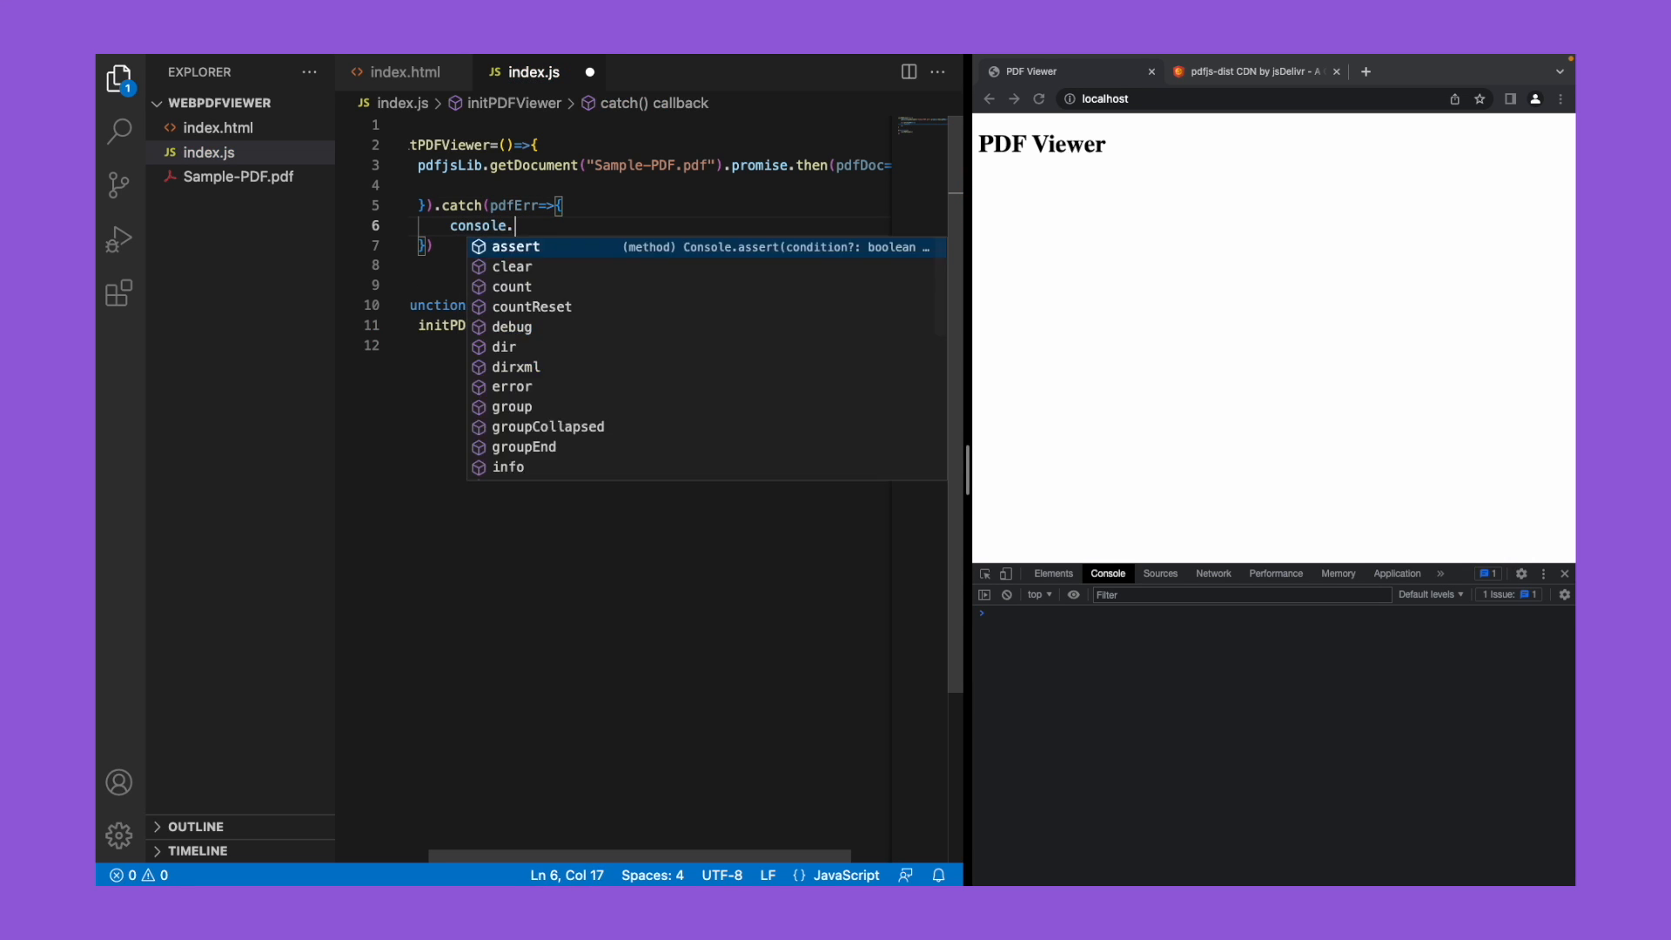
type("log(pdfErr")
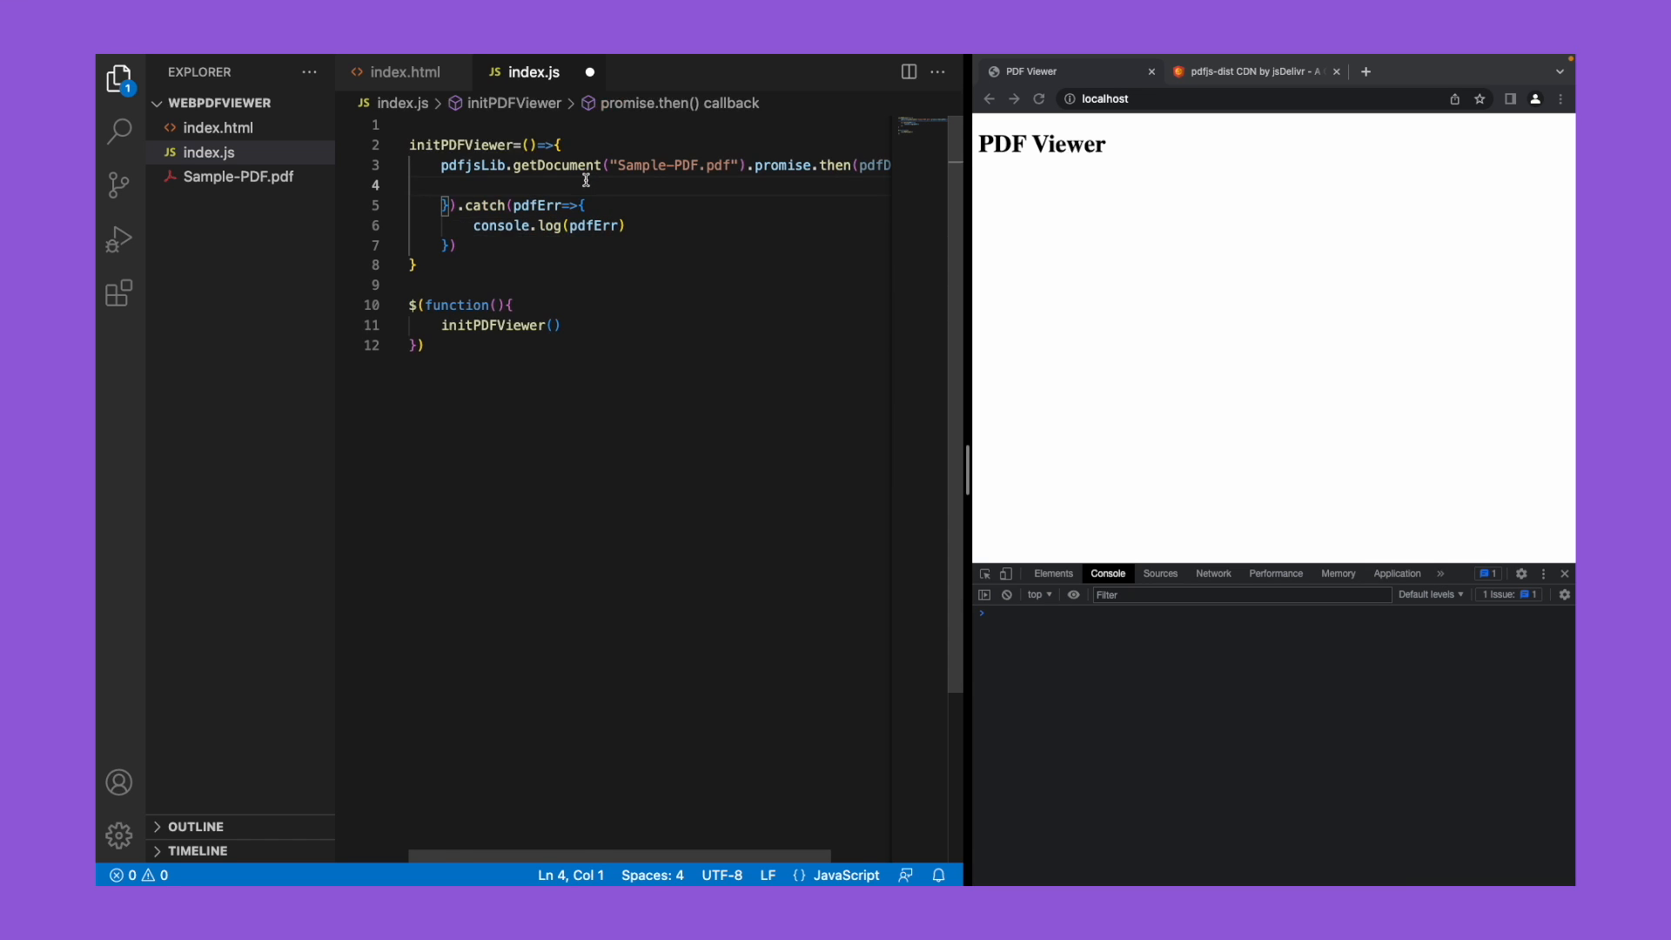
type("crossOriginIsolated.")
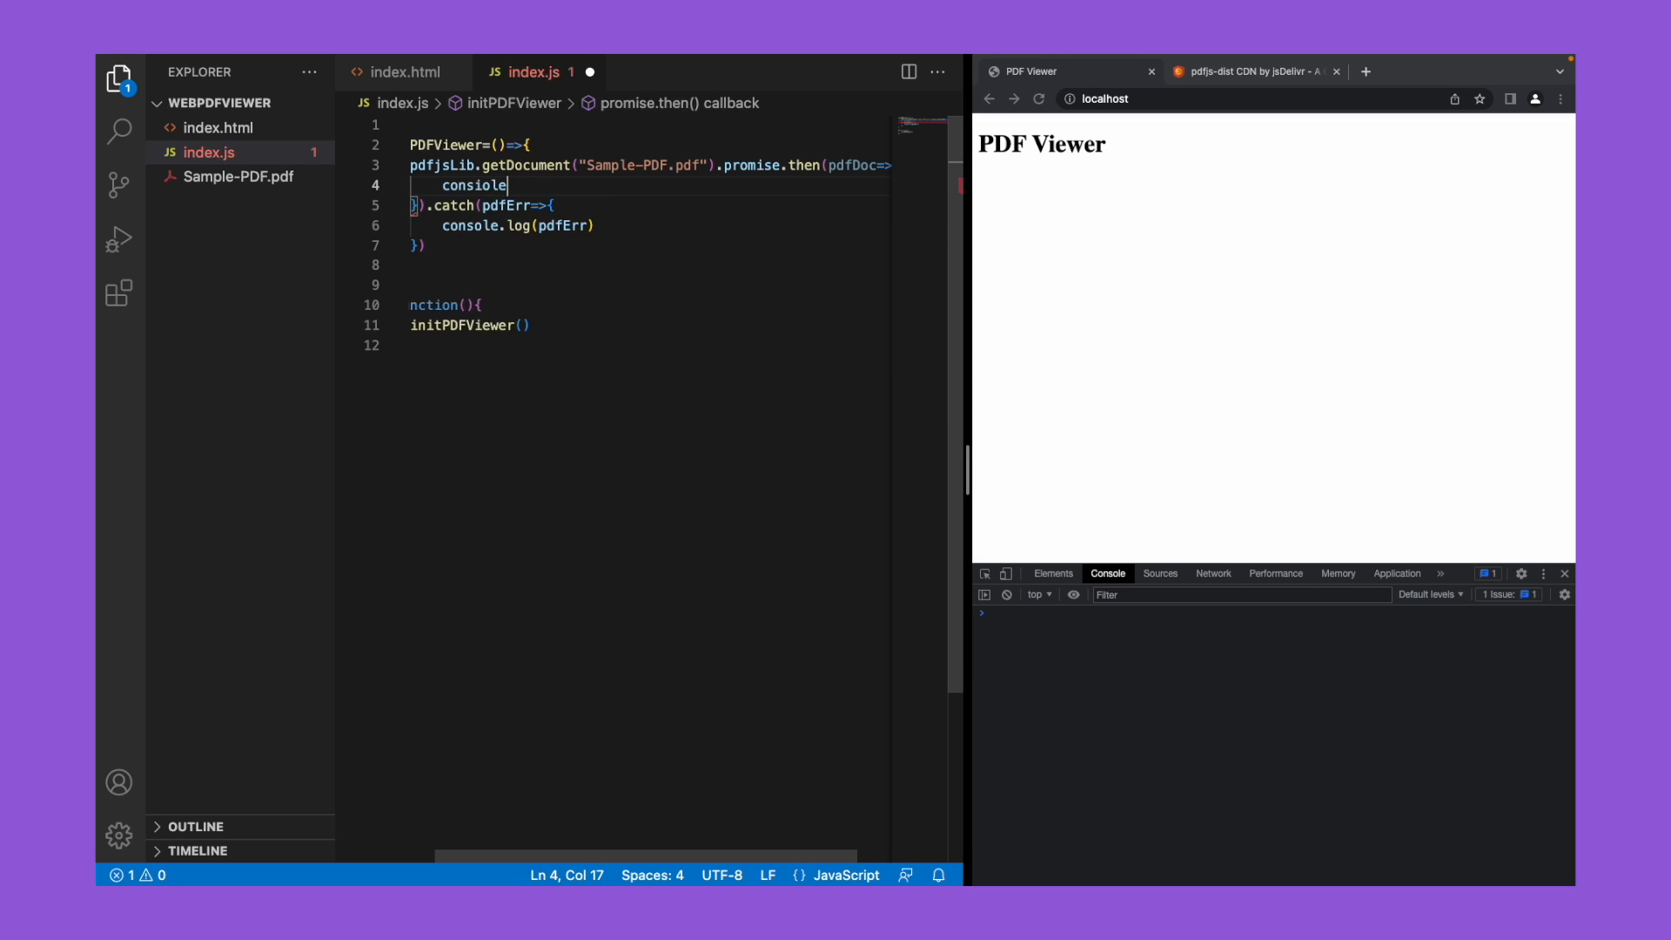
type(".log(")
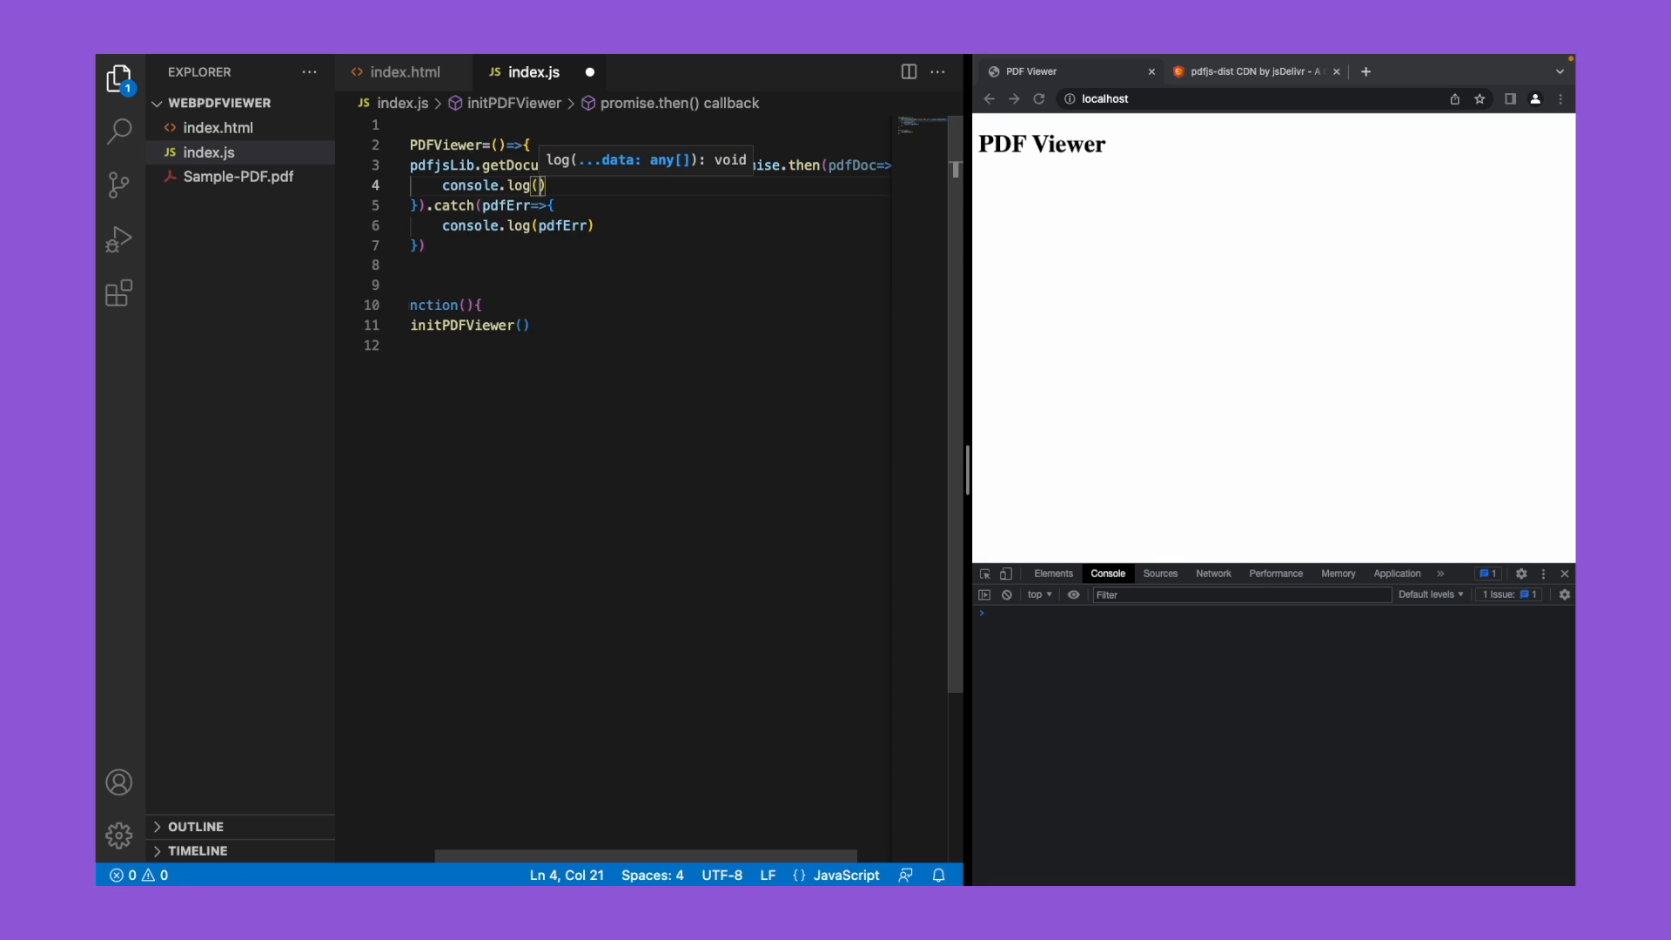
type("pdfDoc")
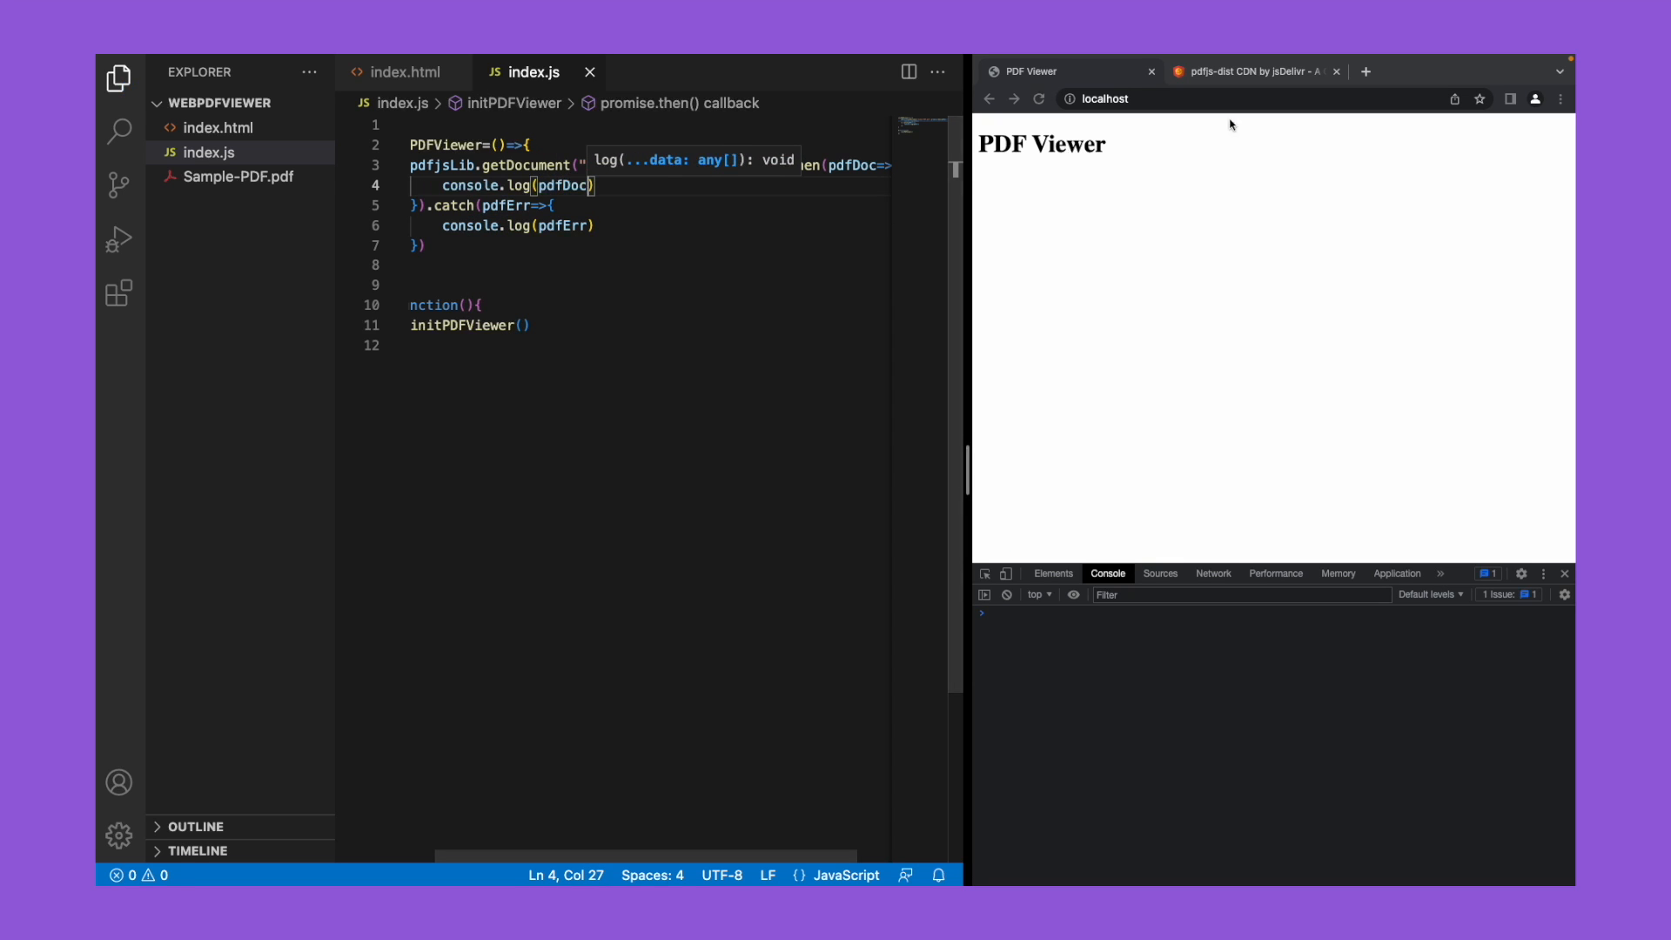
Step: Reload localhost and expand the logged PDFDocumentProxy showing numPages 3
left_click(1039, 99)
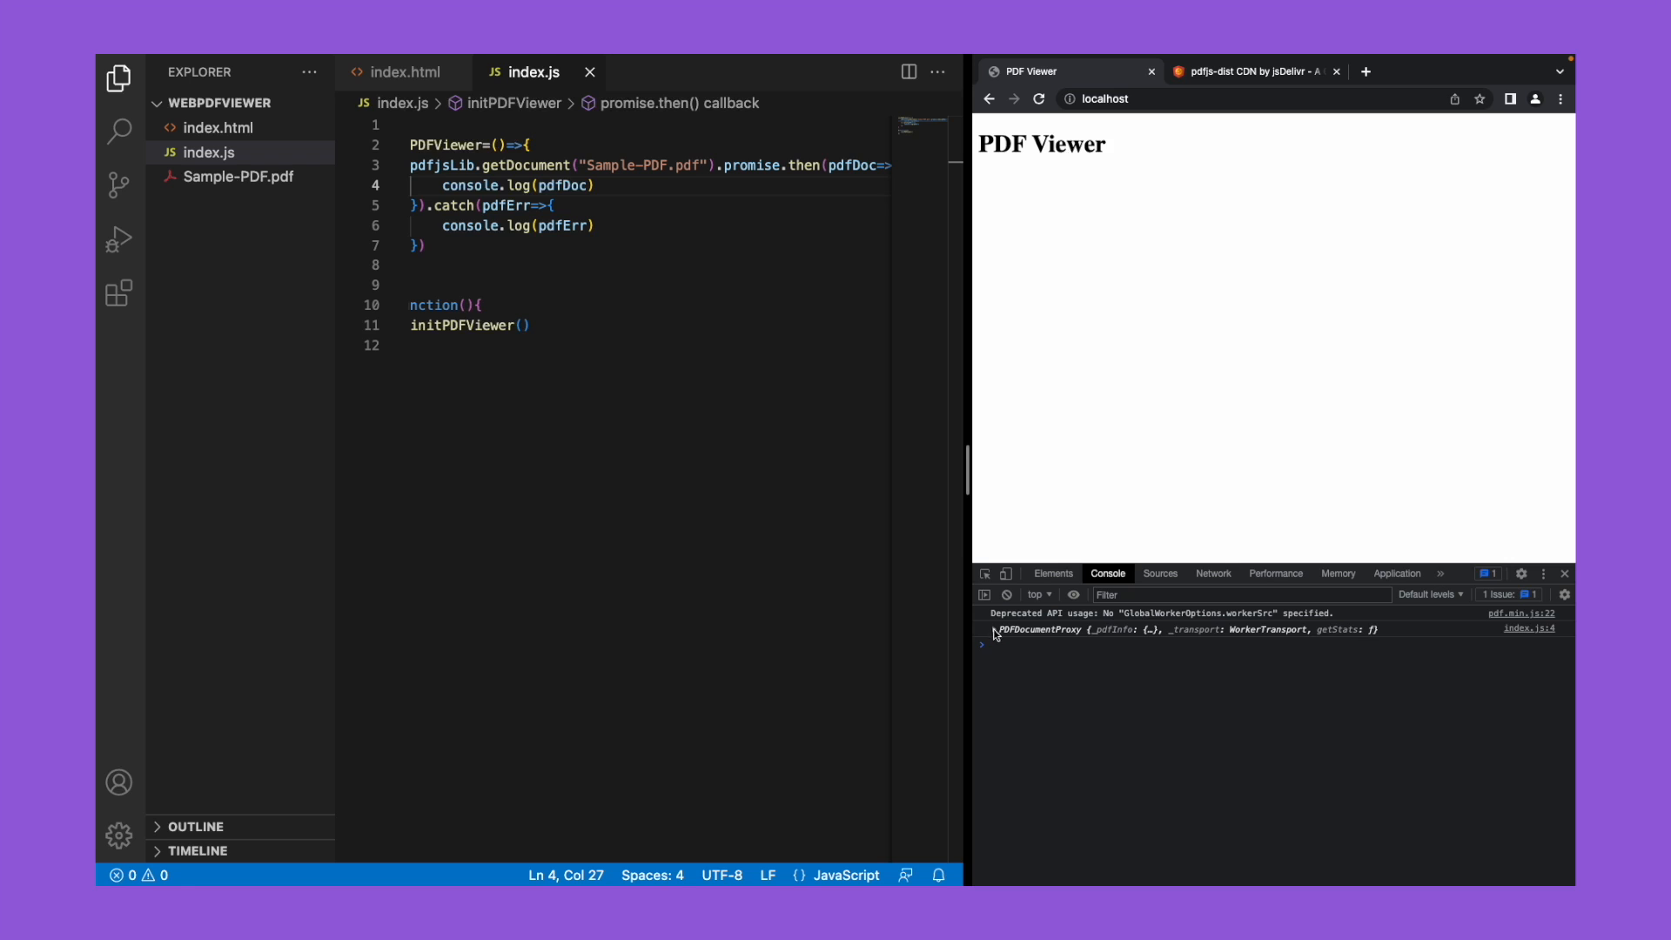
left_click(990, 628)
type("let pages = pdfDoc.")
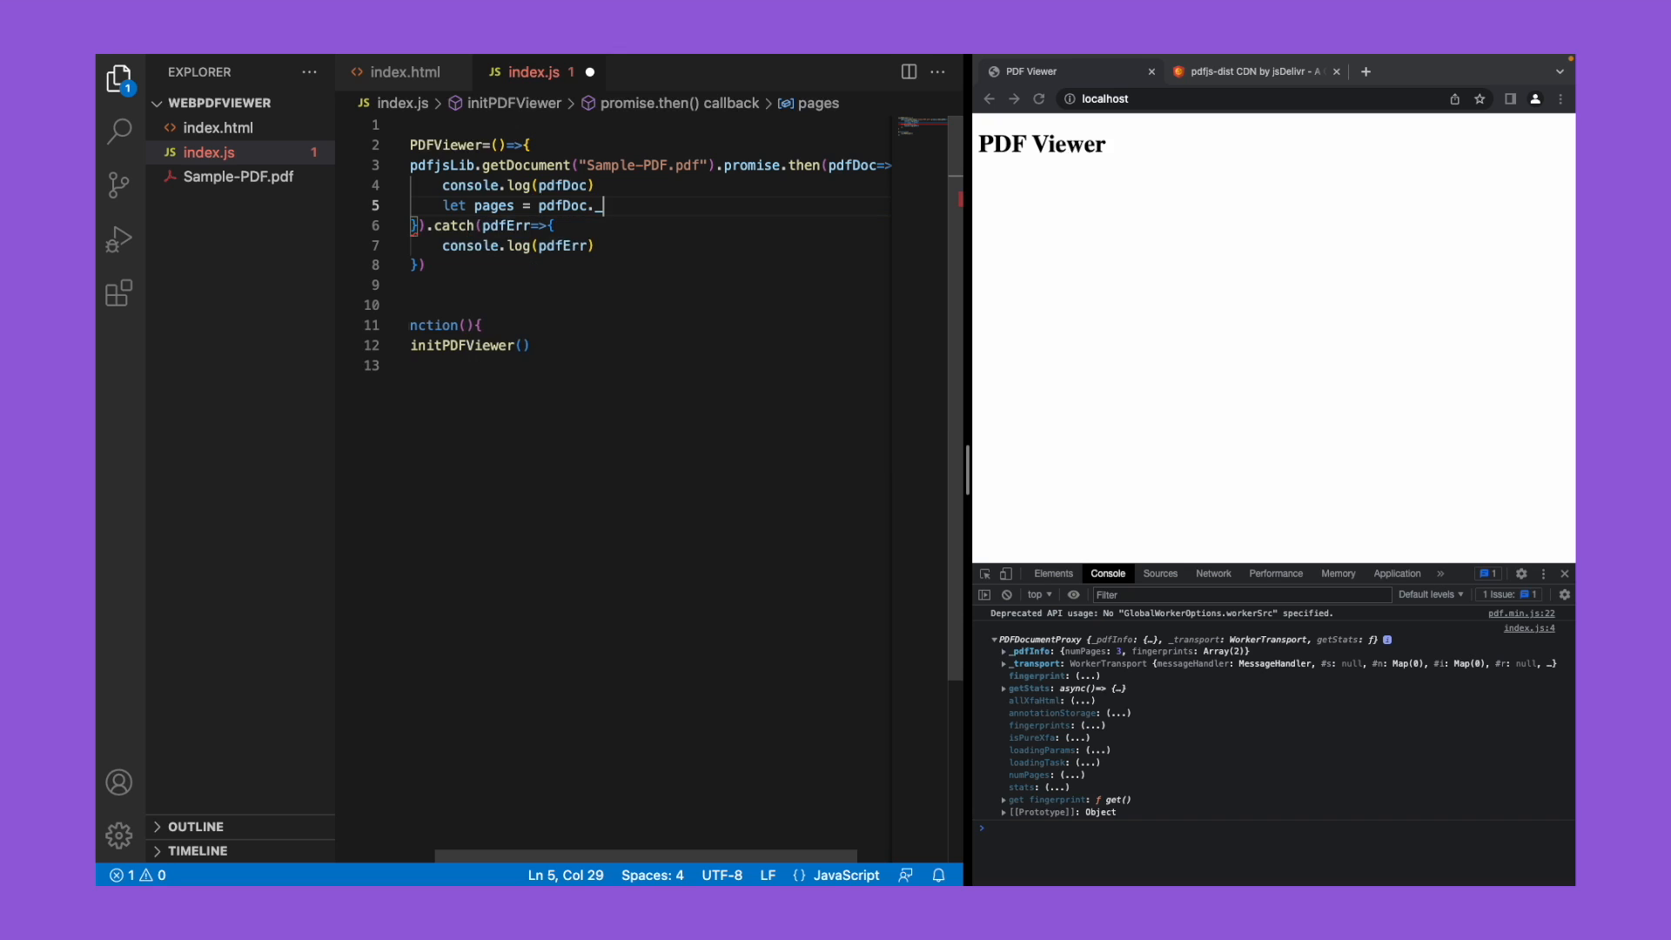
Step: Store pdfDoc._pdfInfo.numPages in pages and call pdfDoc.getPage(1).then(page=>{})
type("_pdfI")
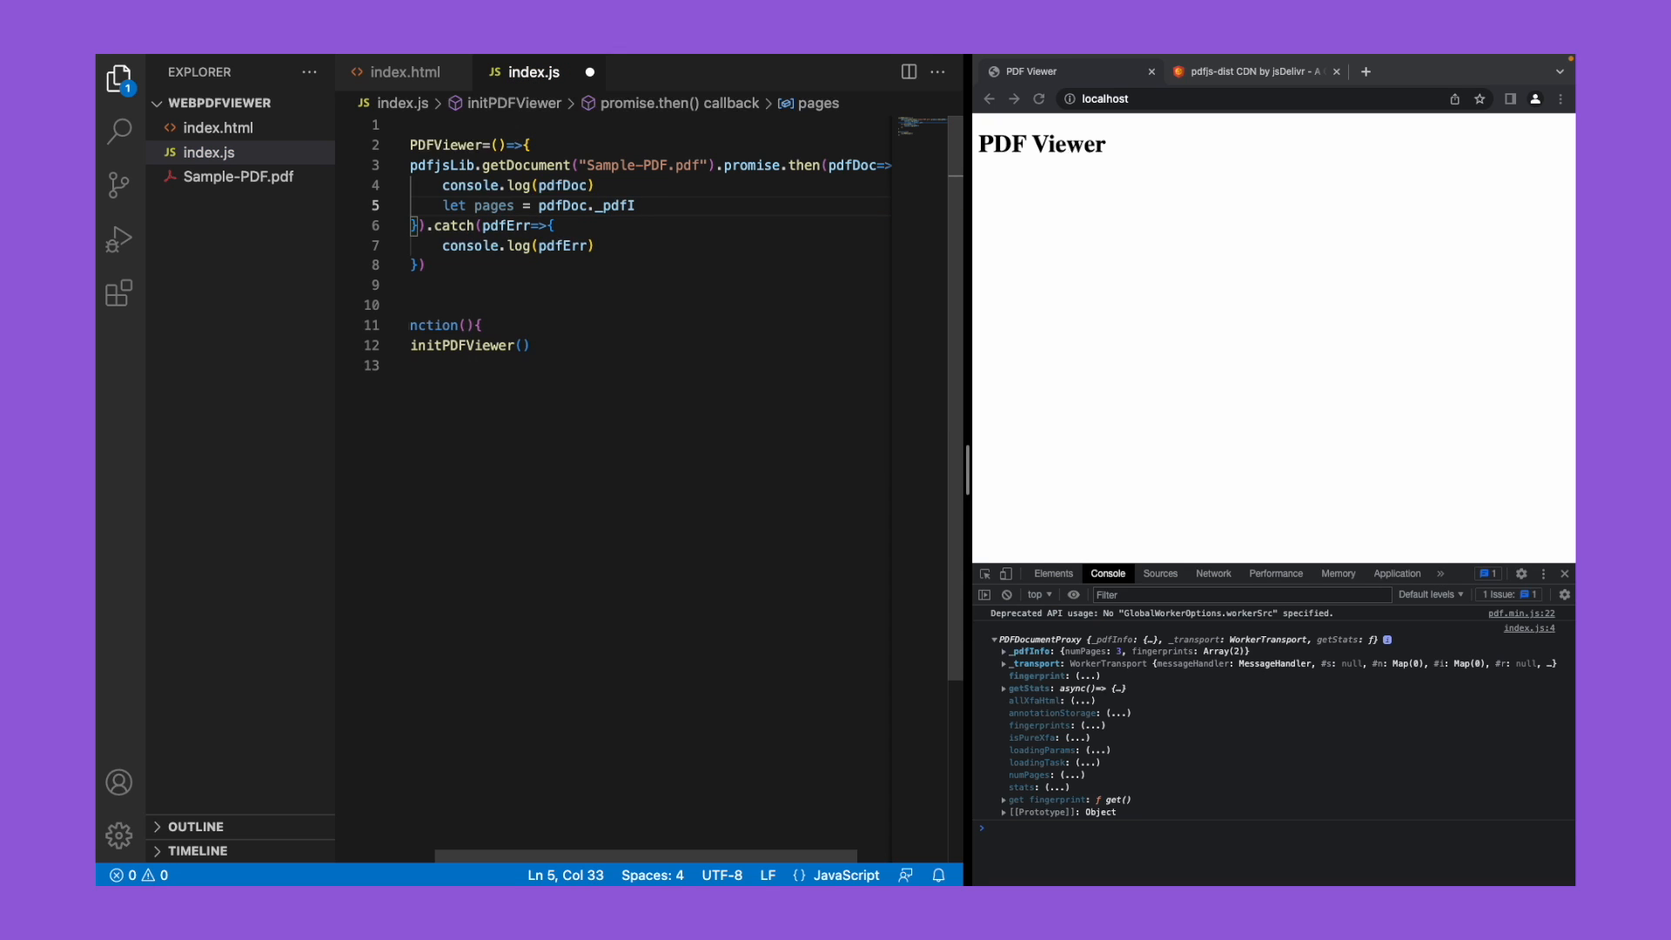
type("nfo.num")
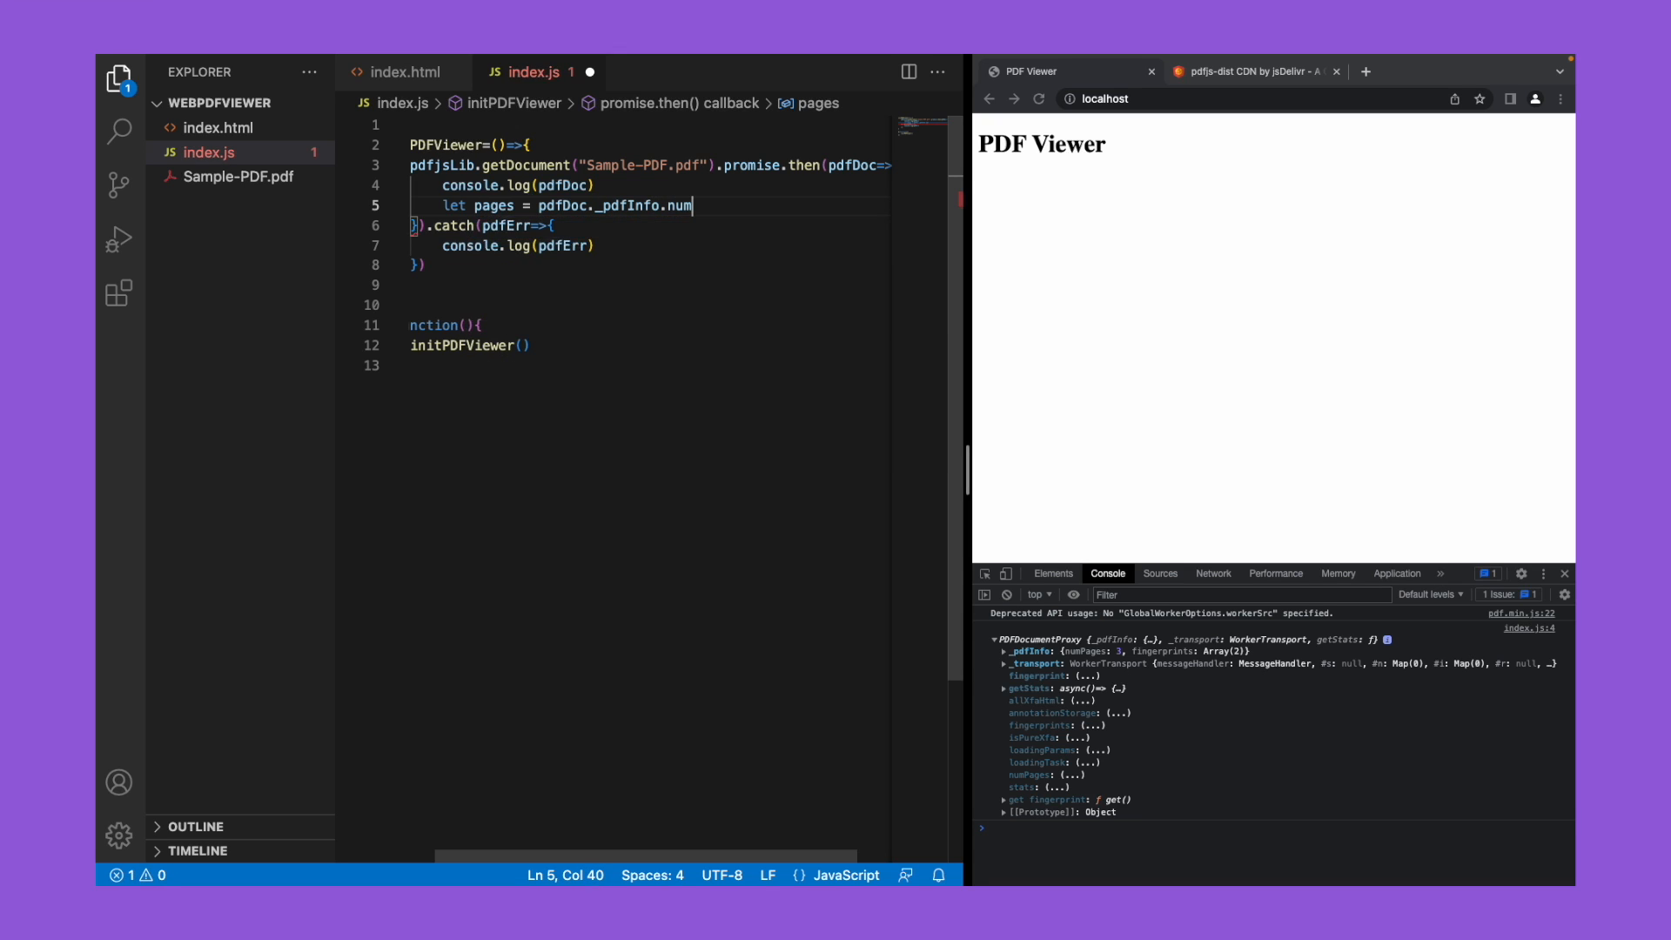
type("Pages")
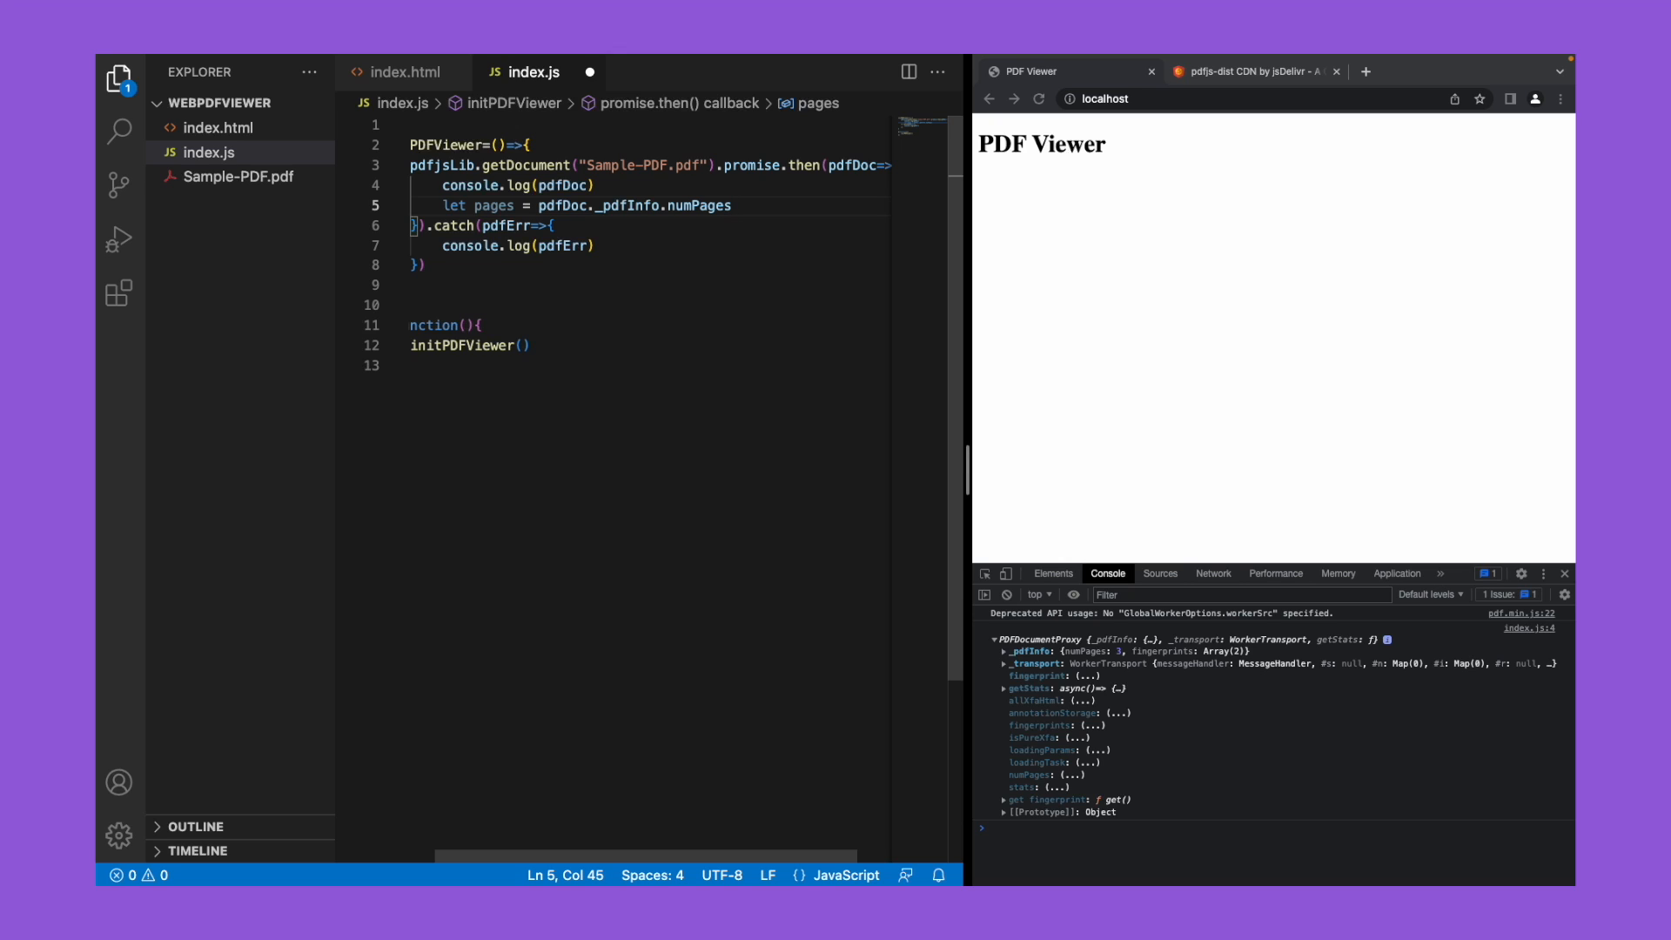
key("ctrl+s")
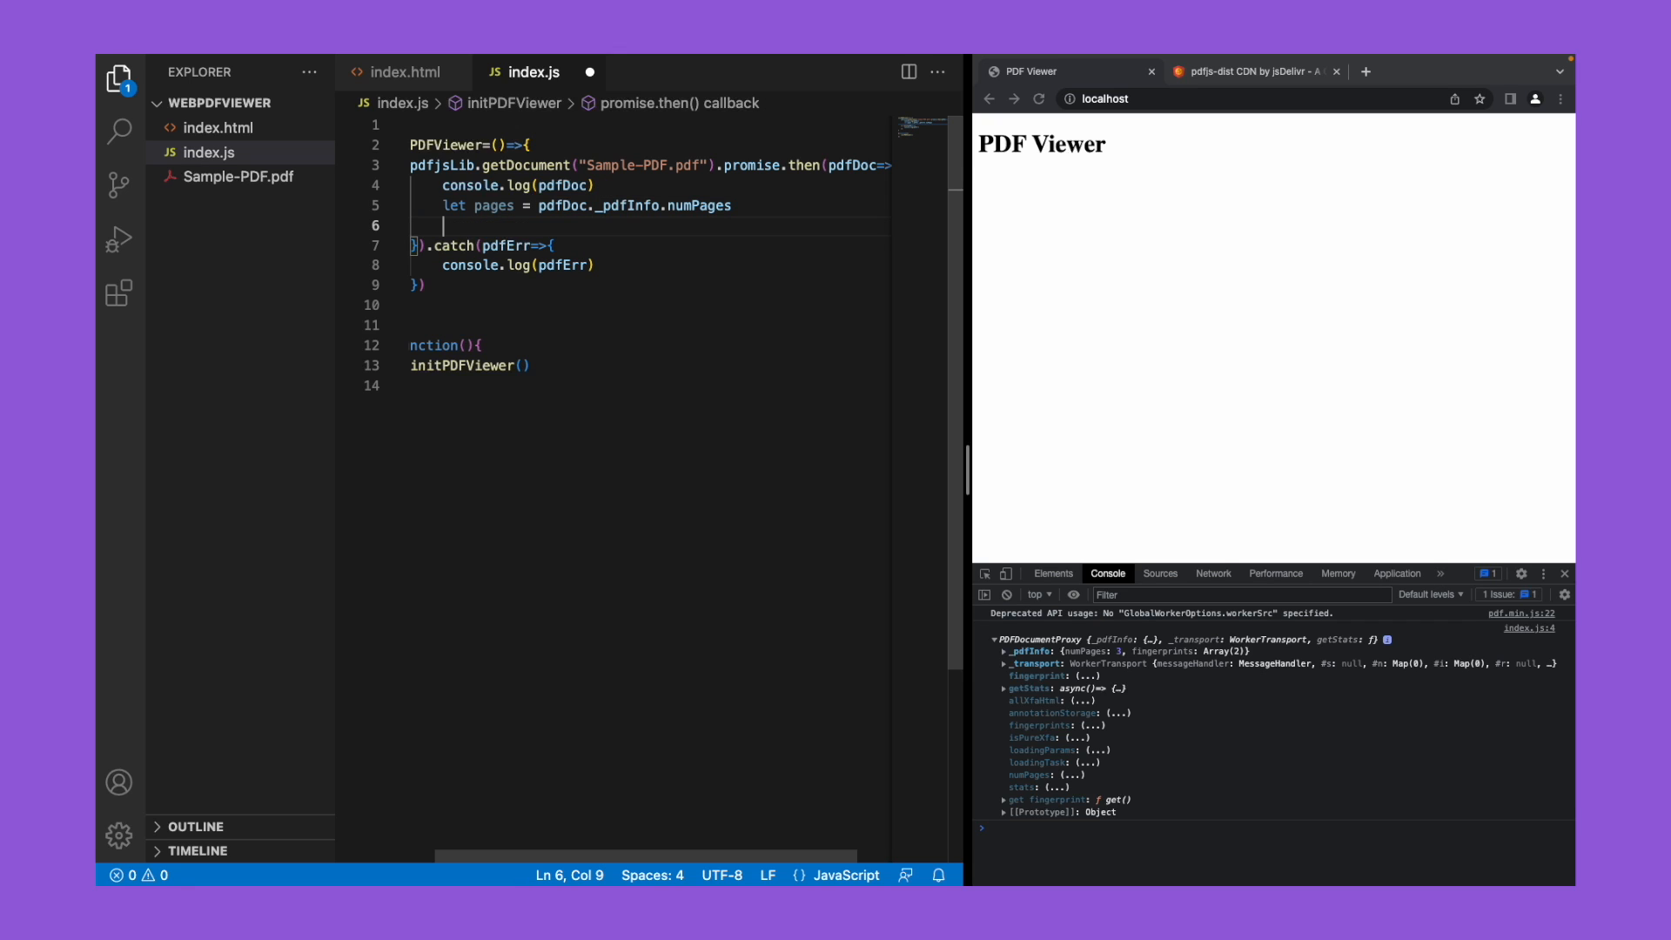
type("pdfDoc.")
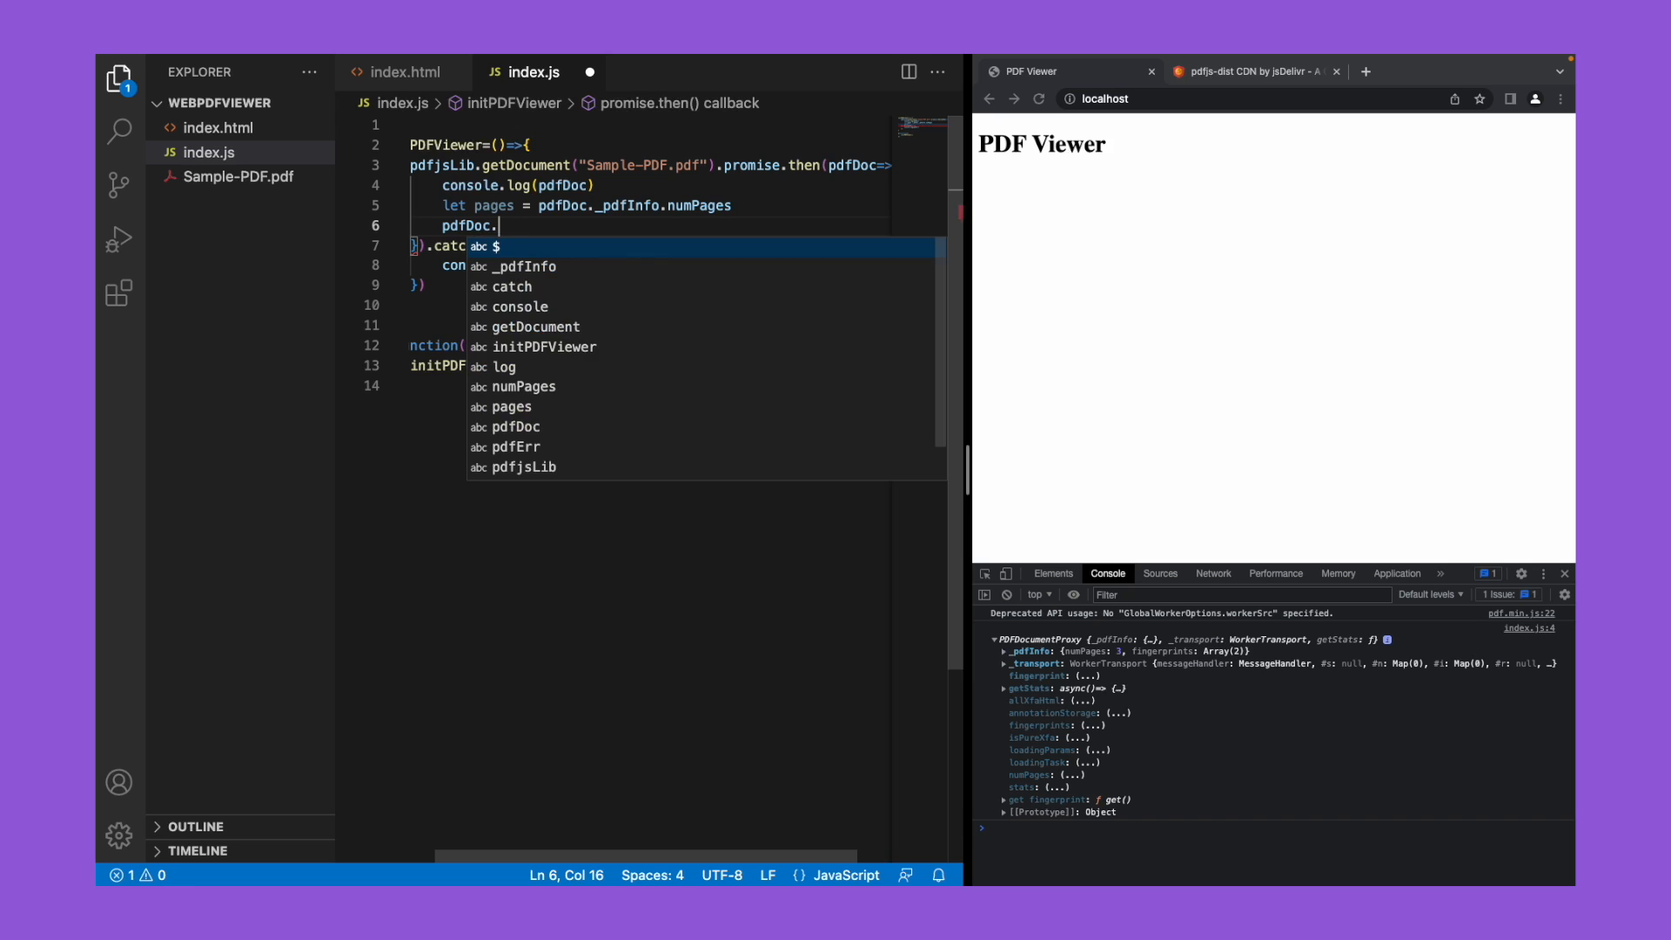
type("get")
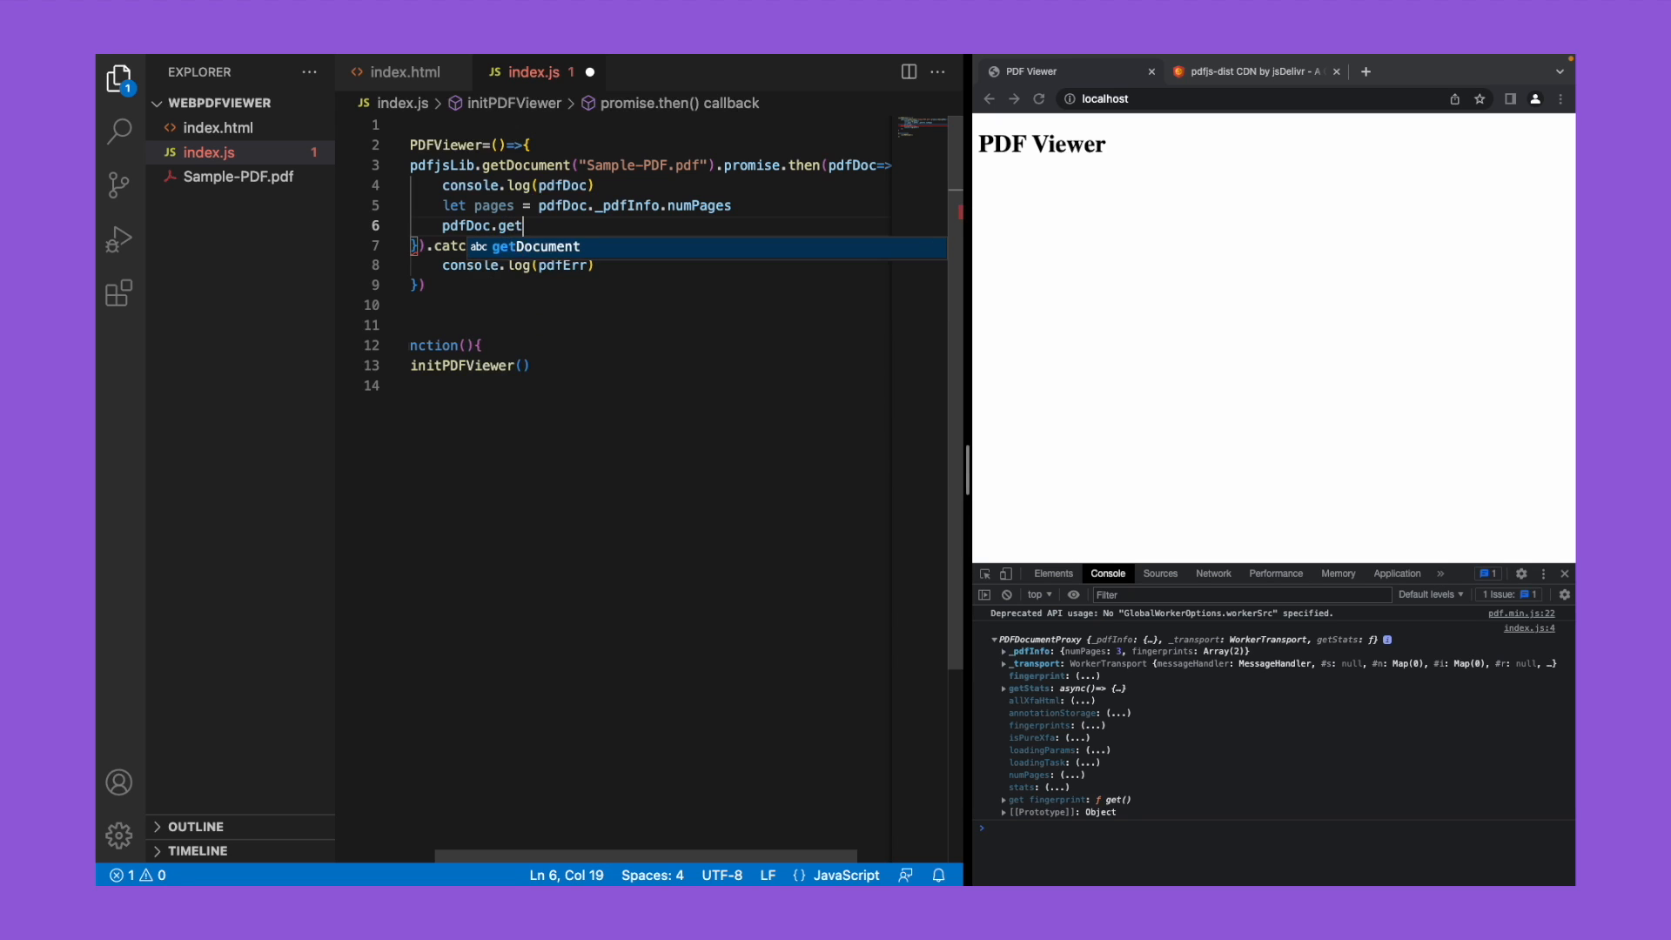
type("O")
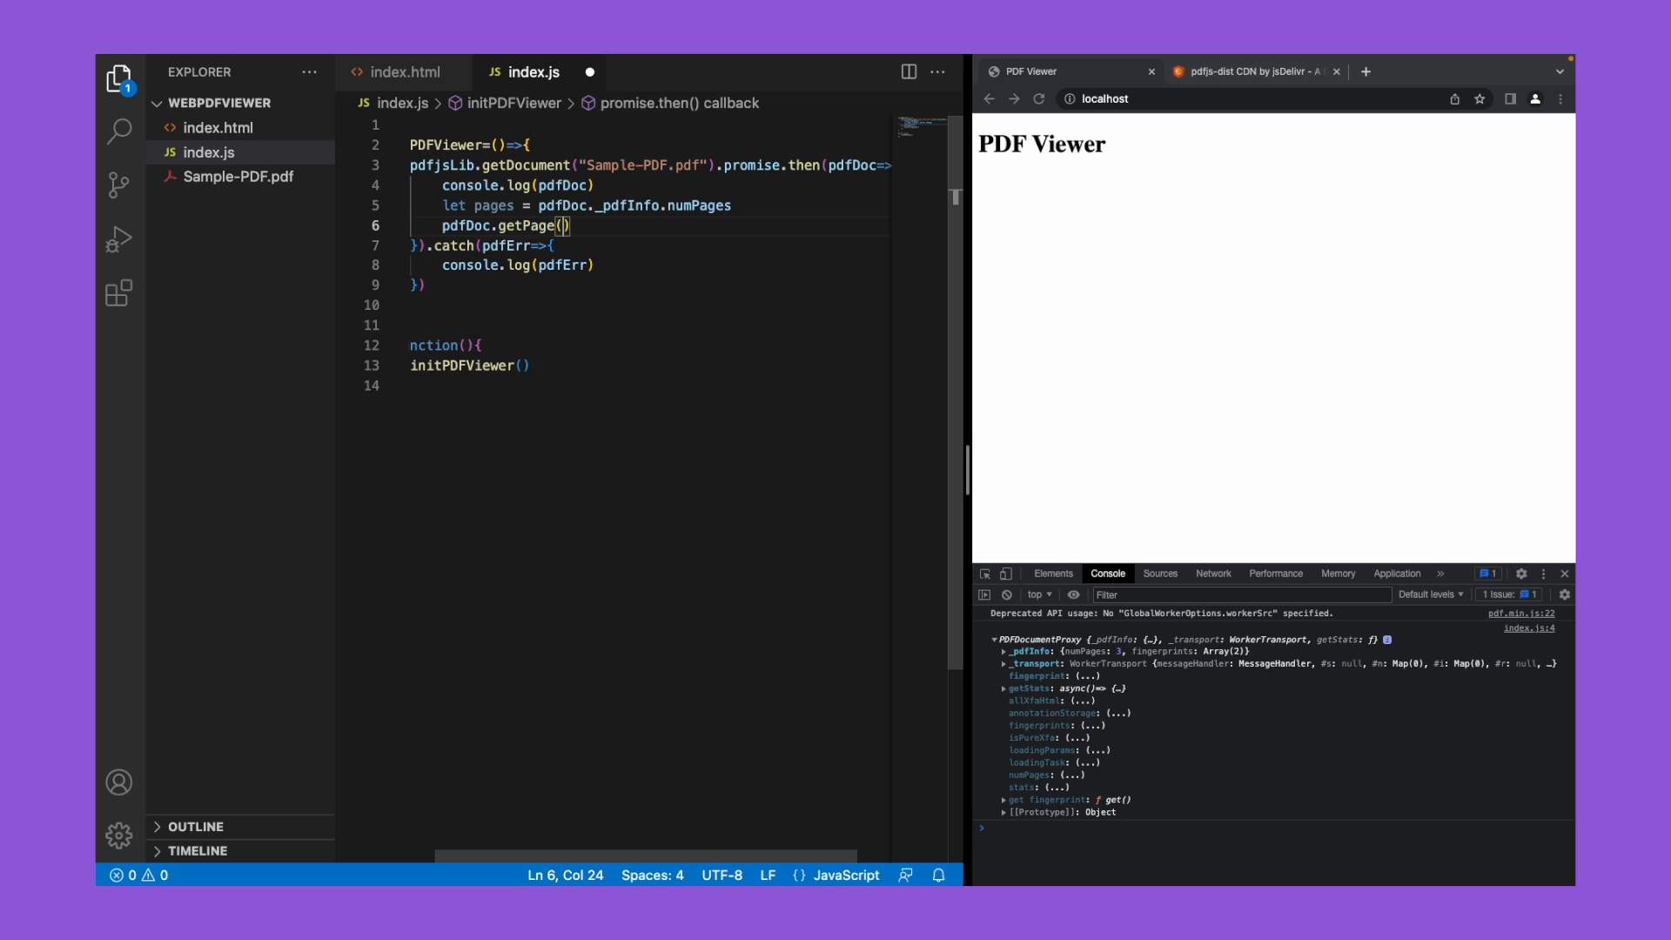
type("1")
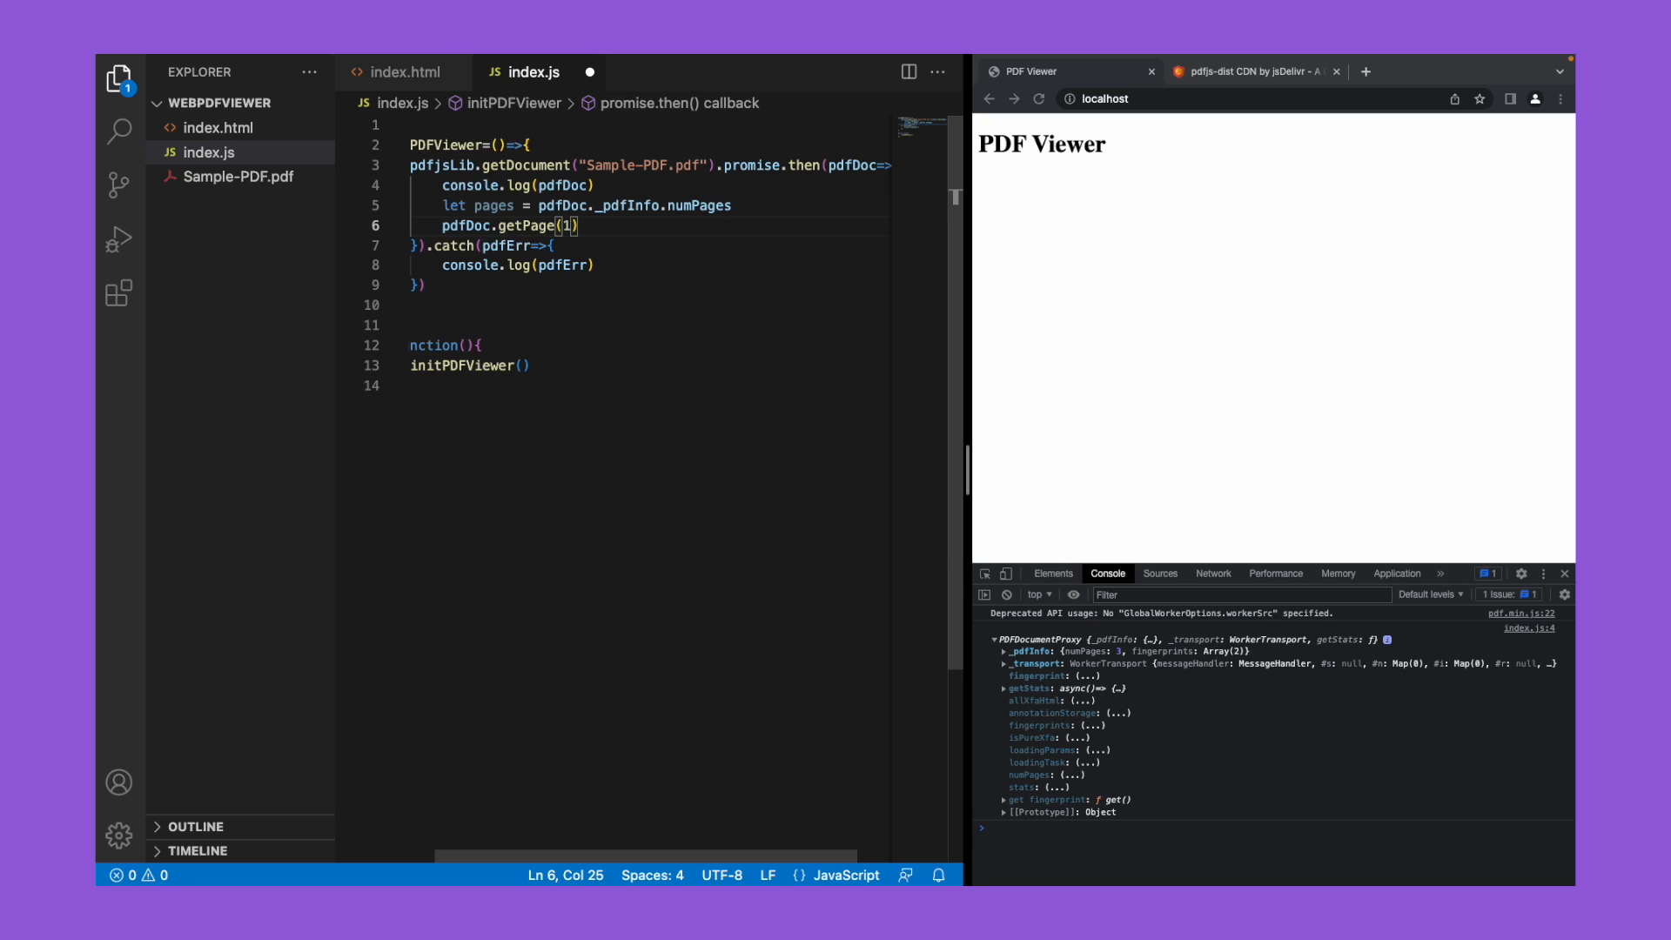
type(".then(")
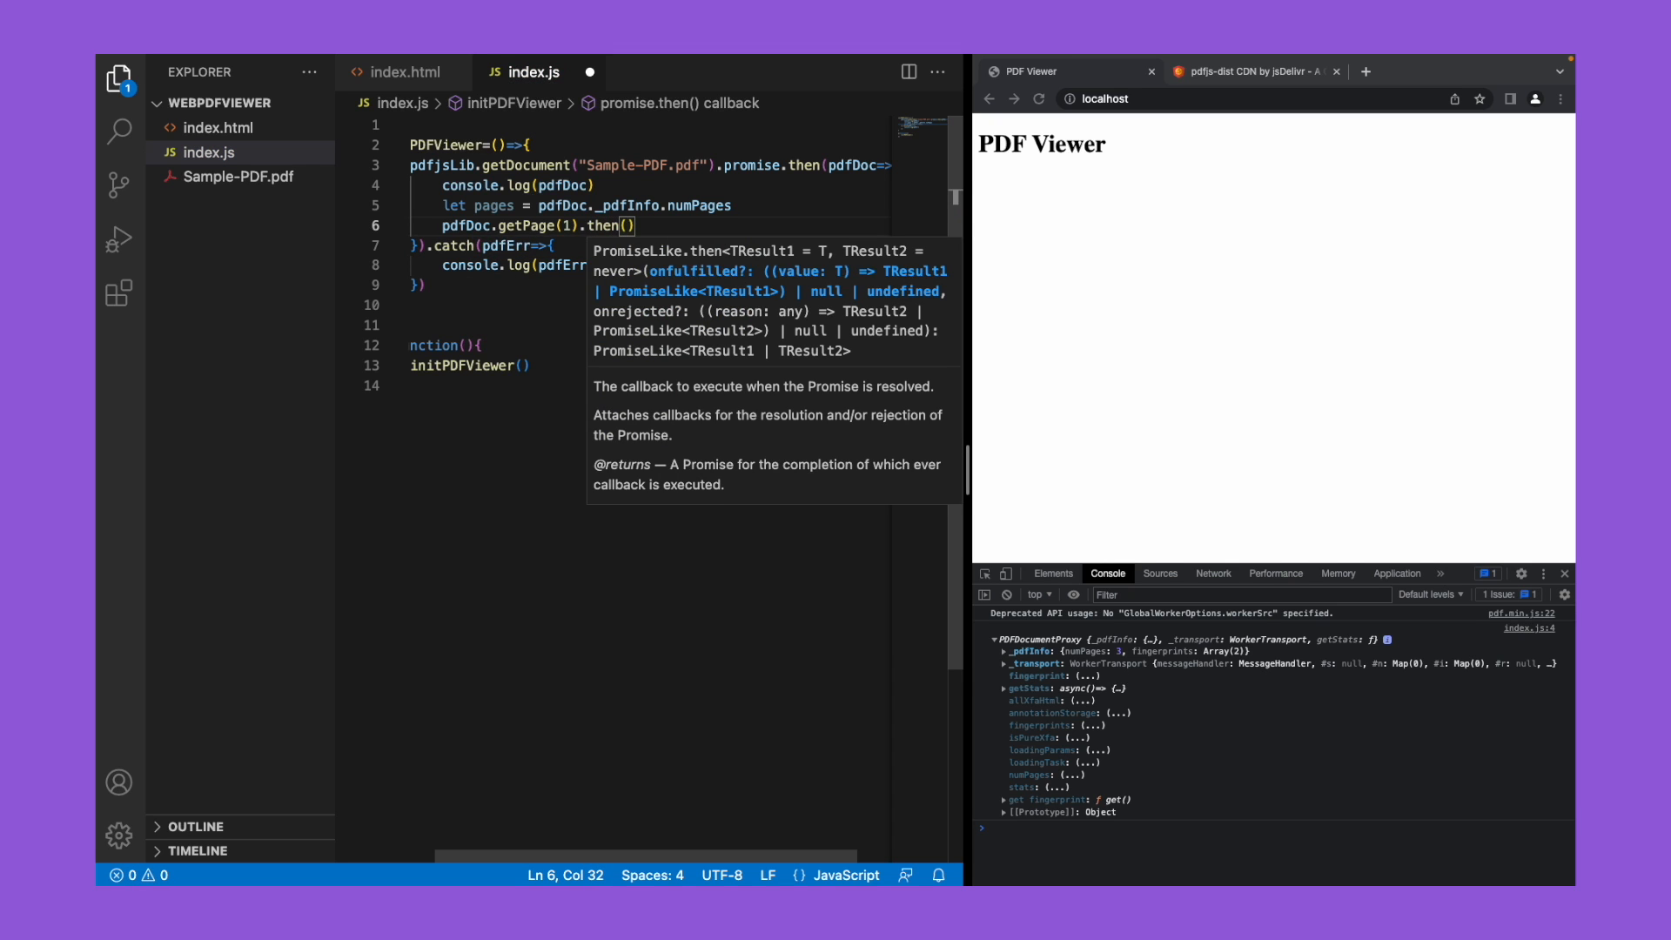
type("page=>{")
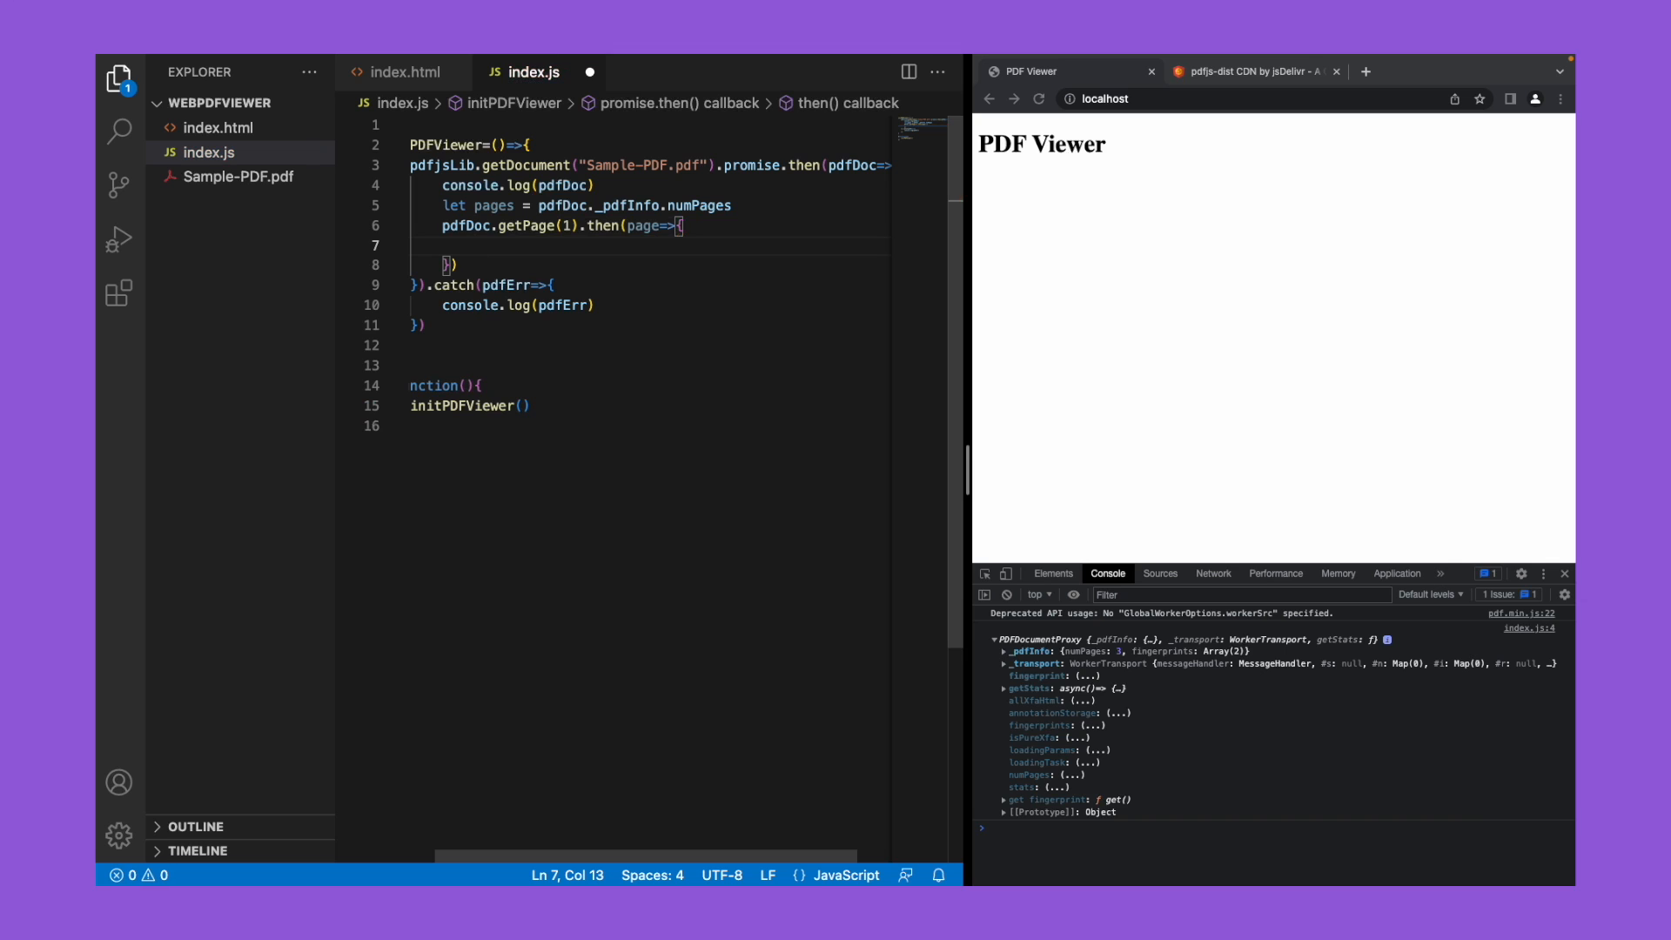
Step: Add .catch logging pageErr and log the page inside the then callback
type(".catch(")
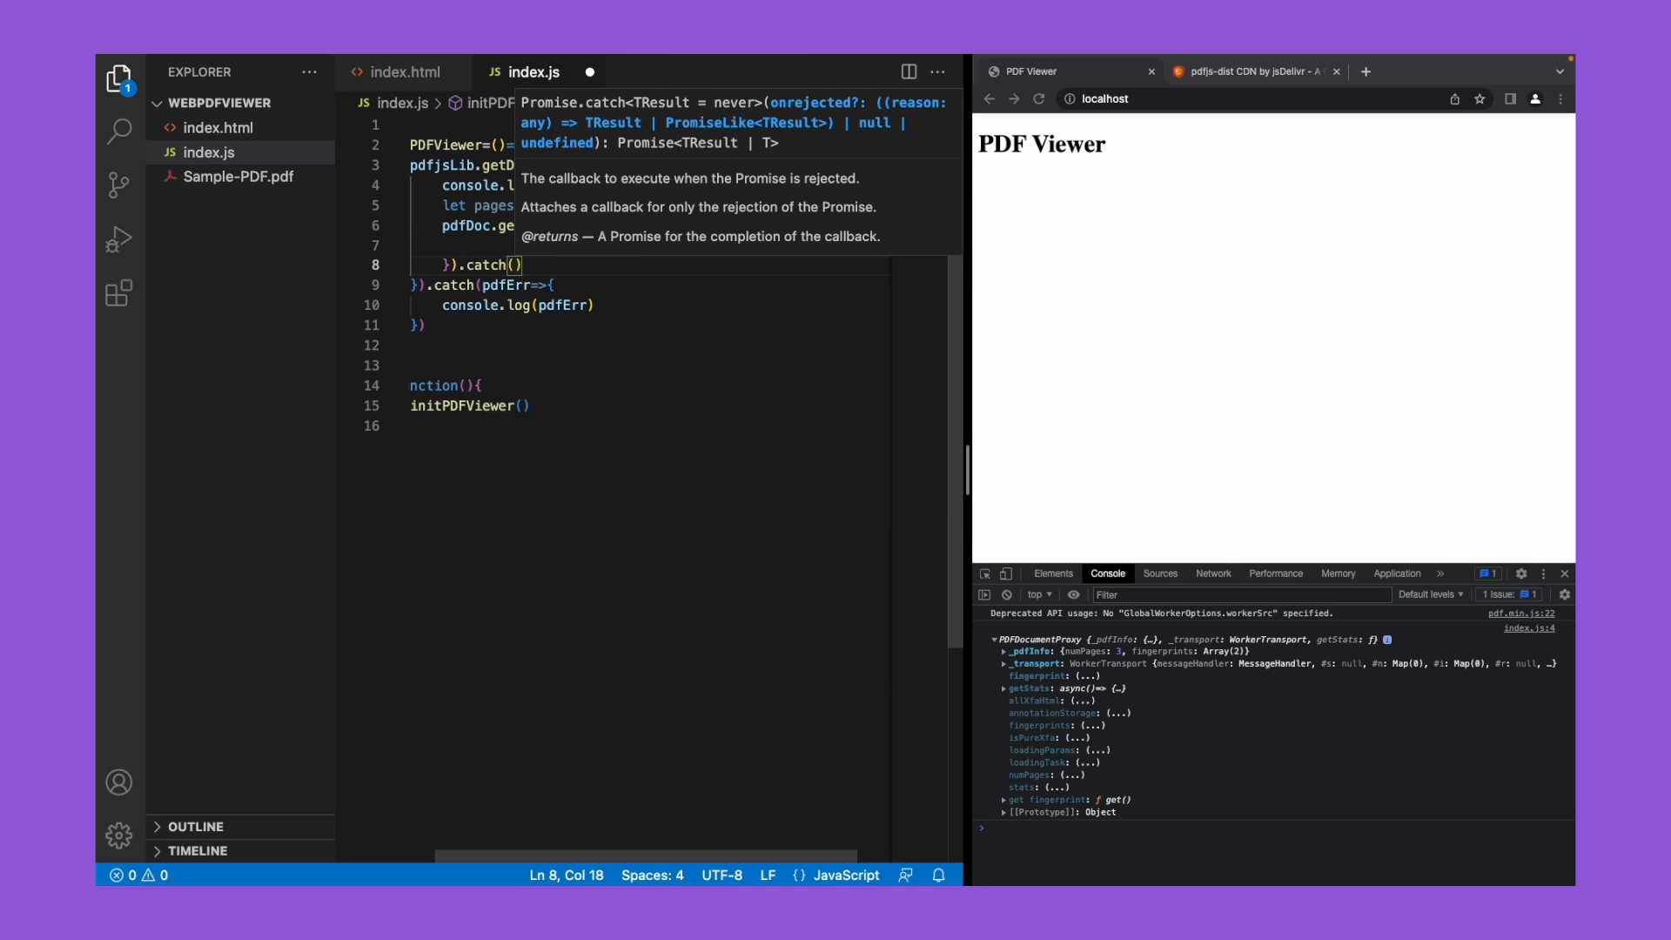
type("pageErr=>{")
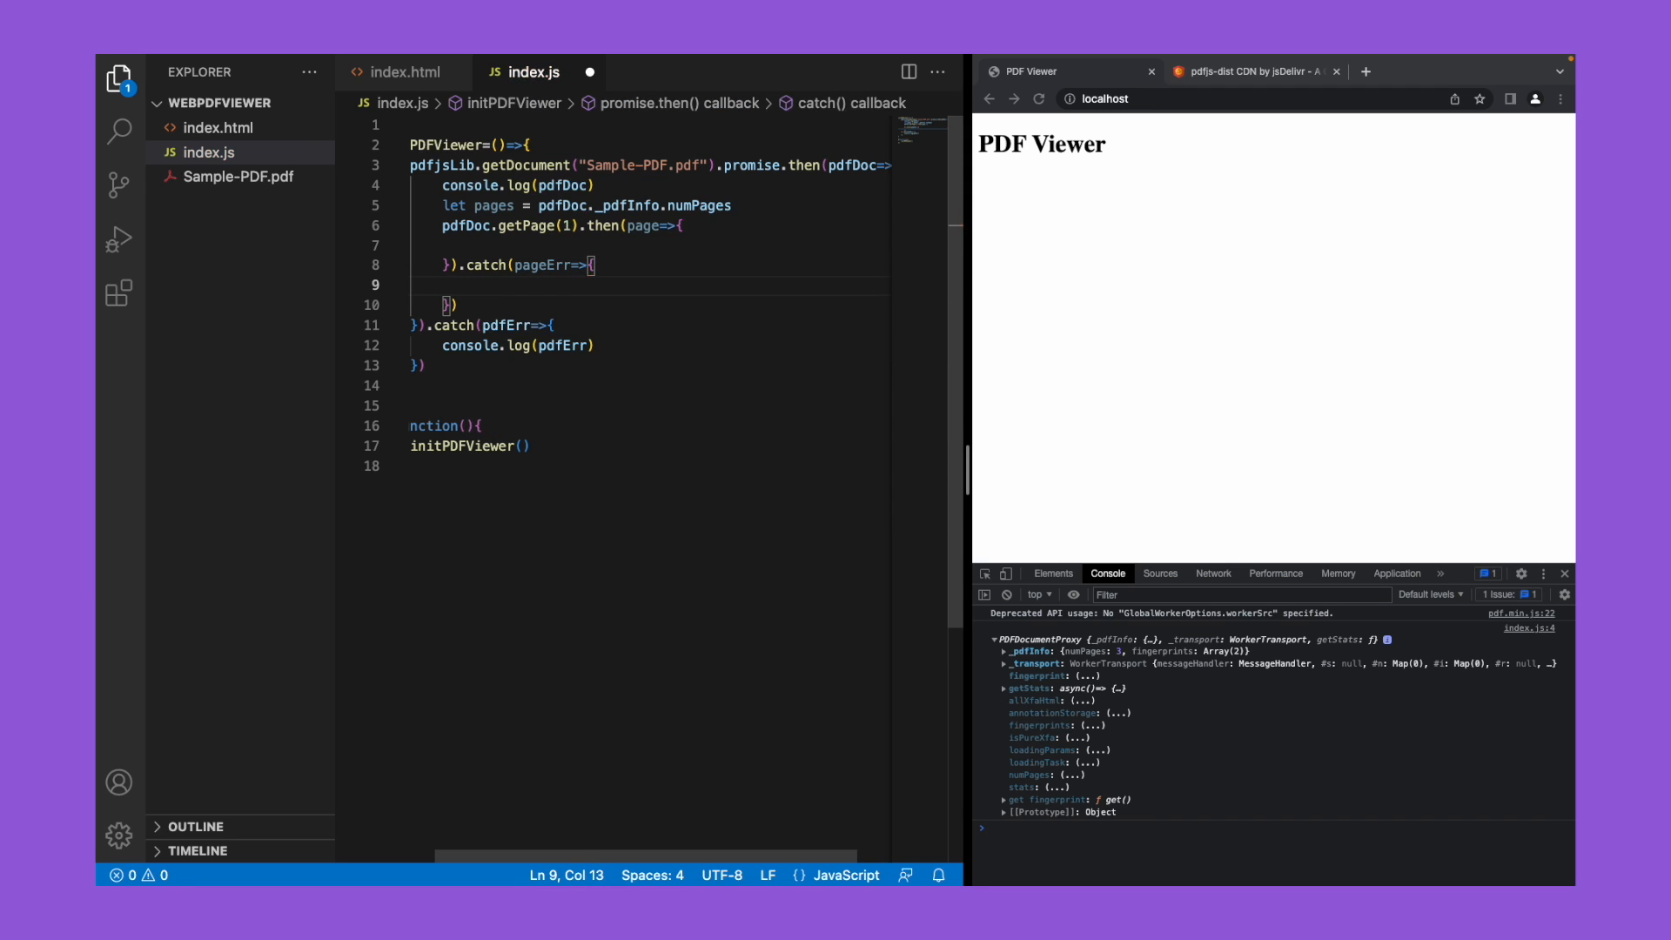
type("console.log()")
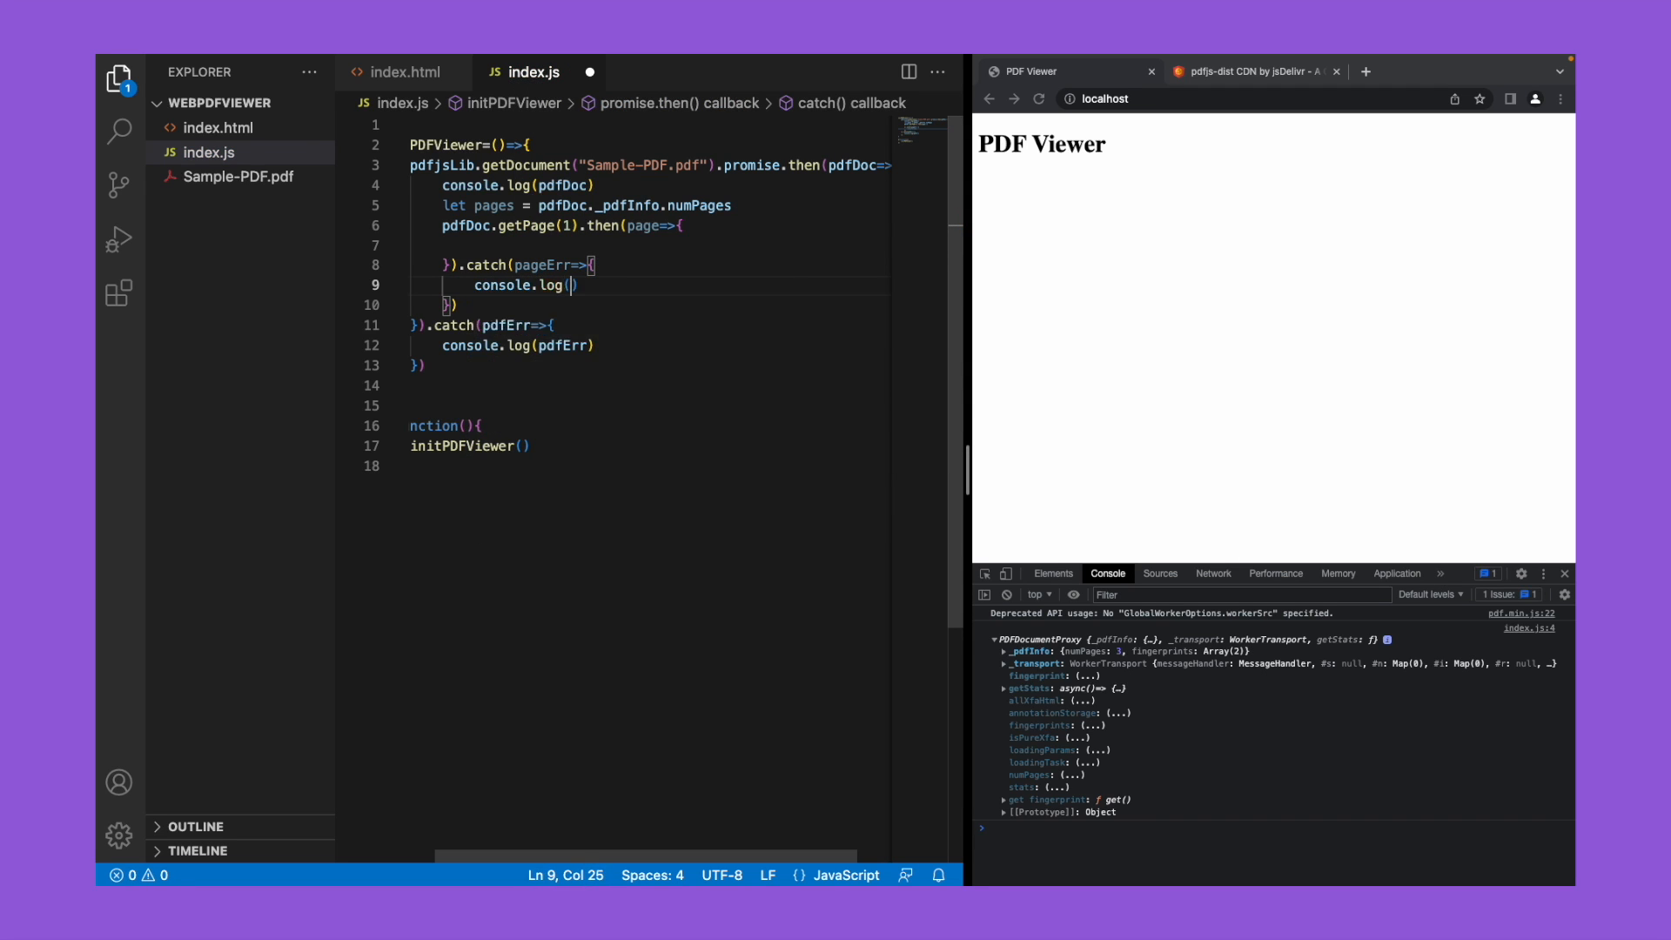
type("pageErr")
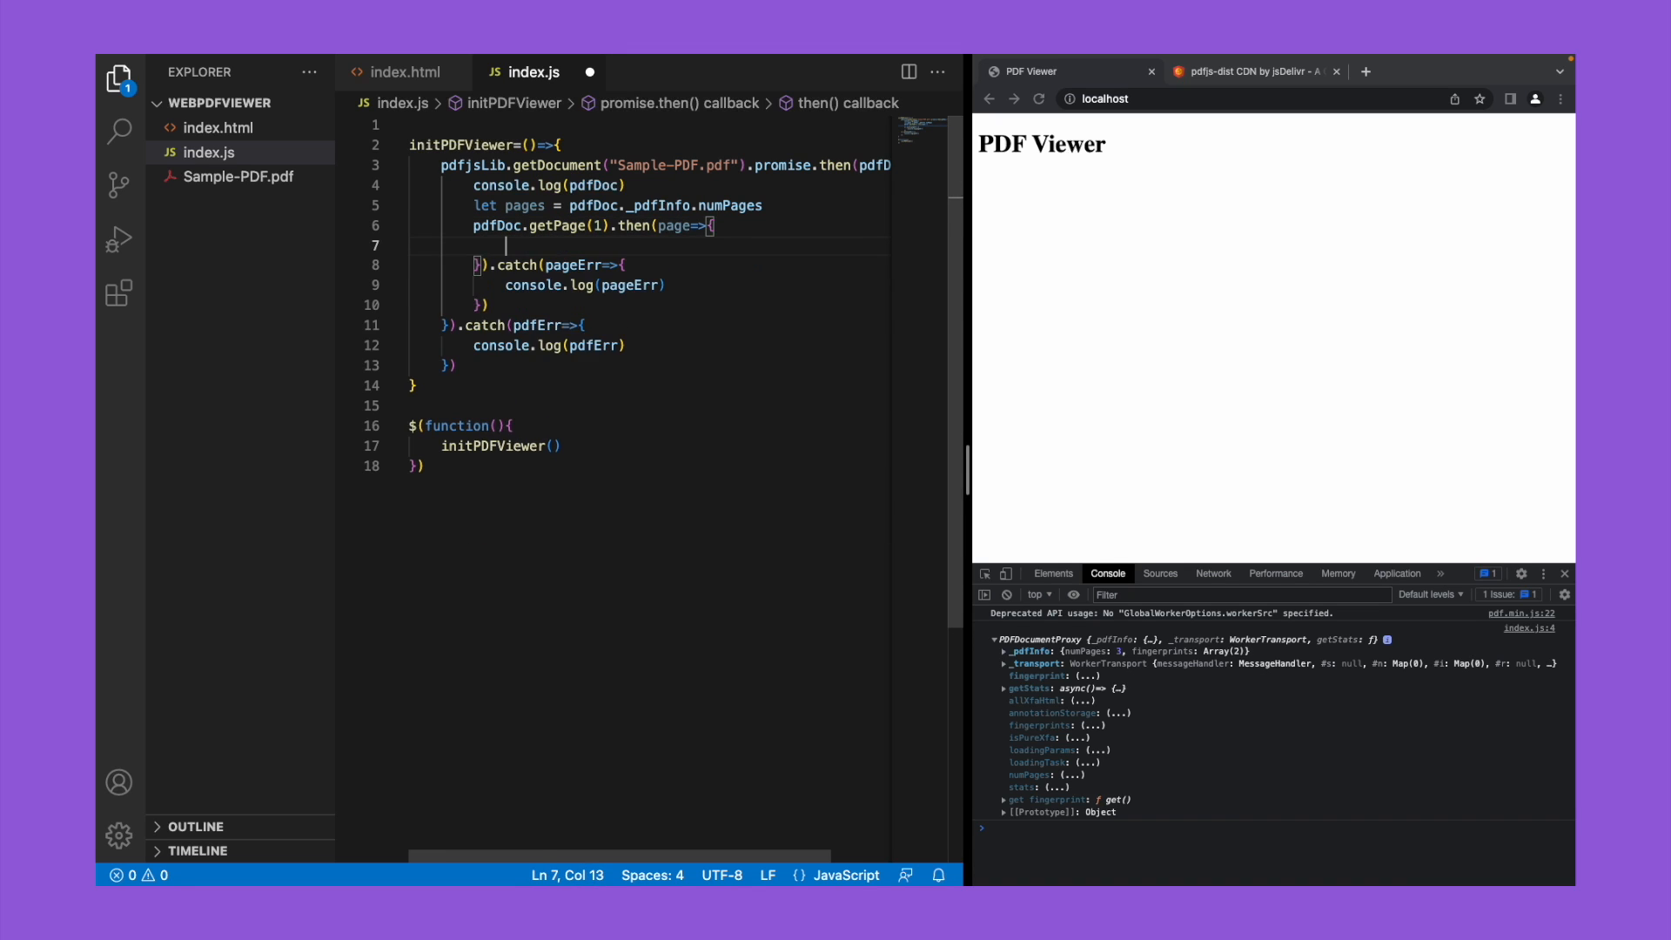
type("console.log")
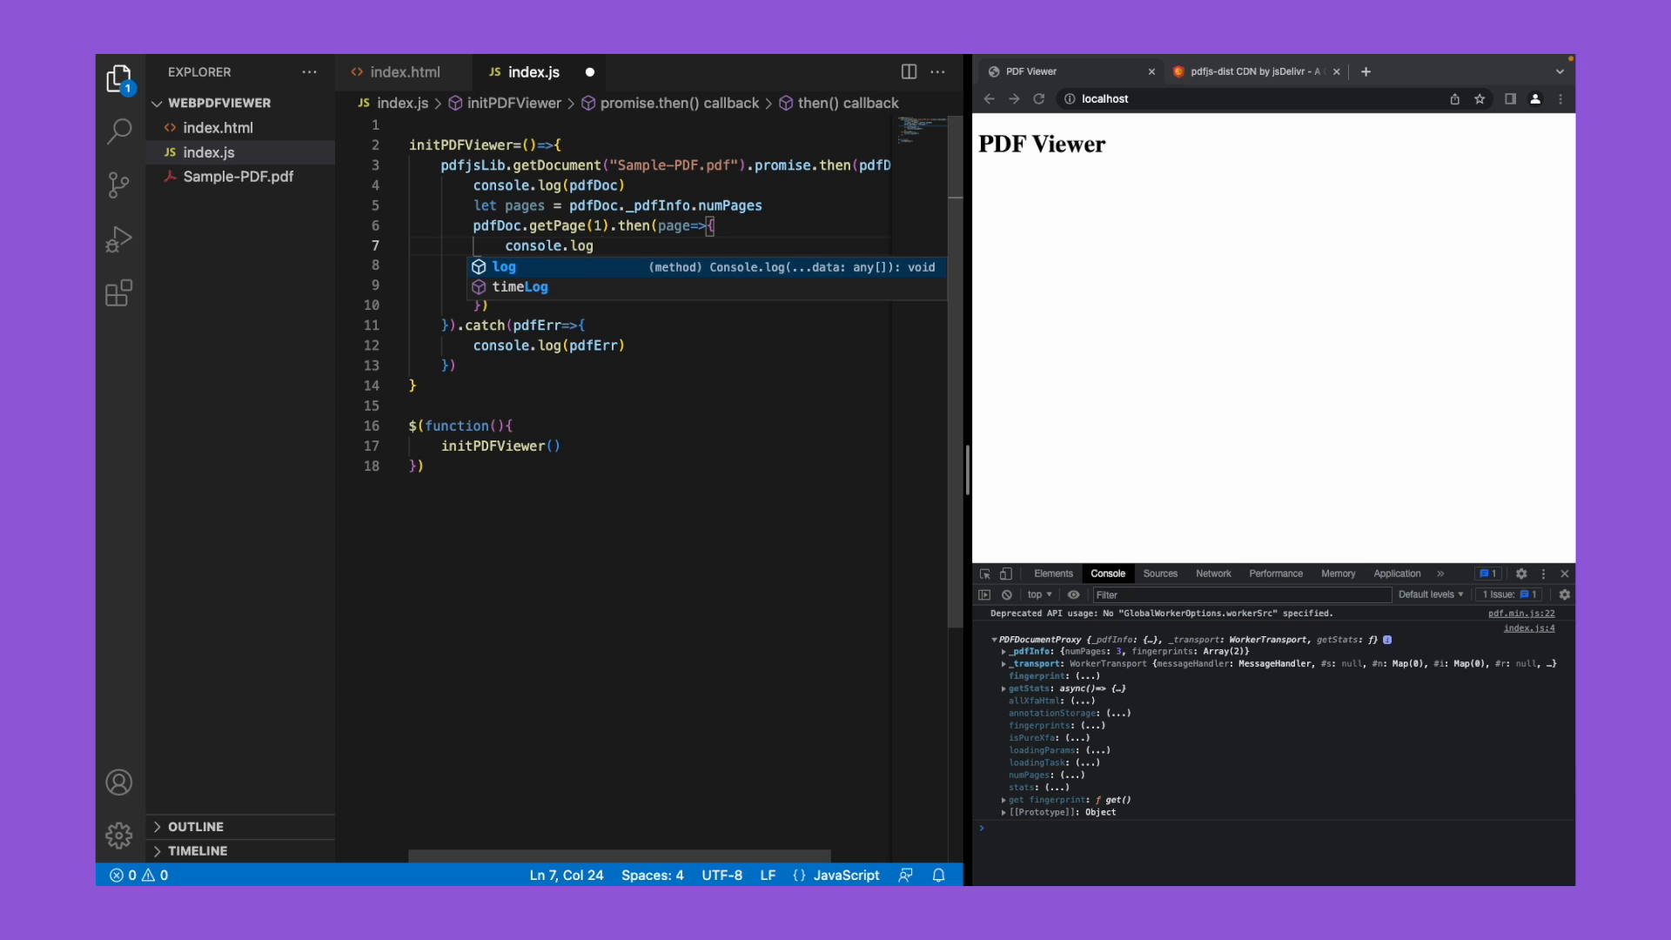
type("(opage")
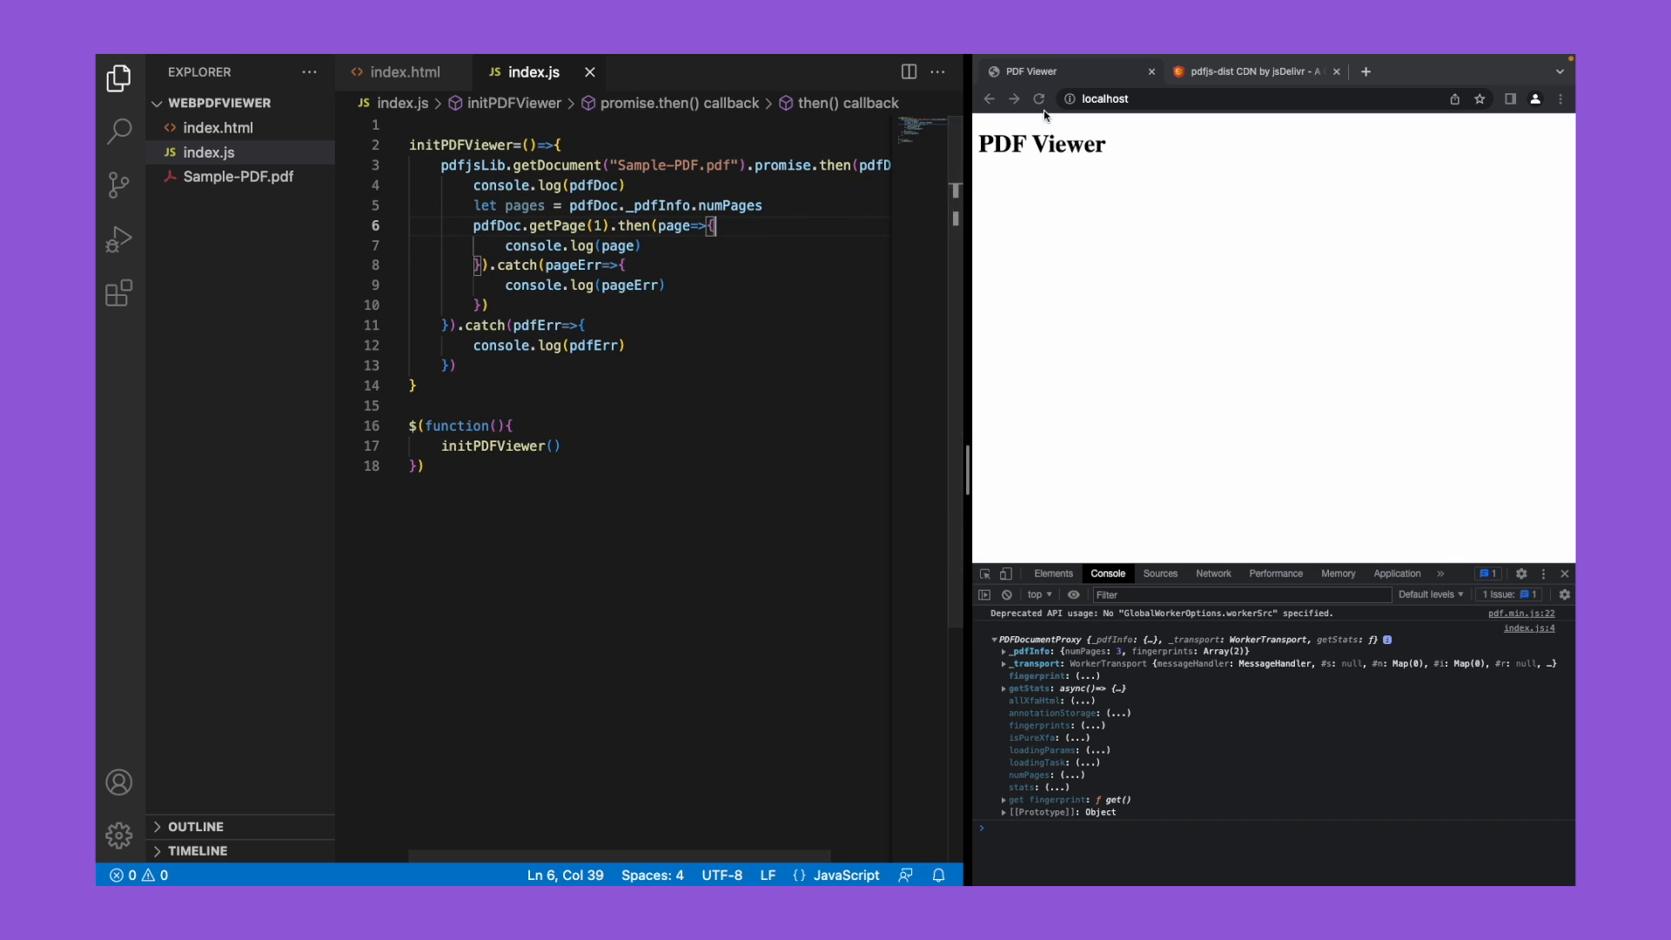
Step: Reload the page and expand the logged PDFPageProxy to view its properties like _pageIndex 0
left_click(1039, 98)
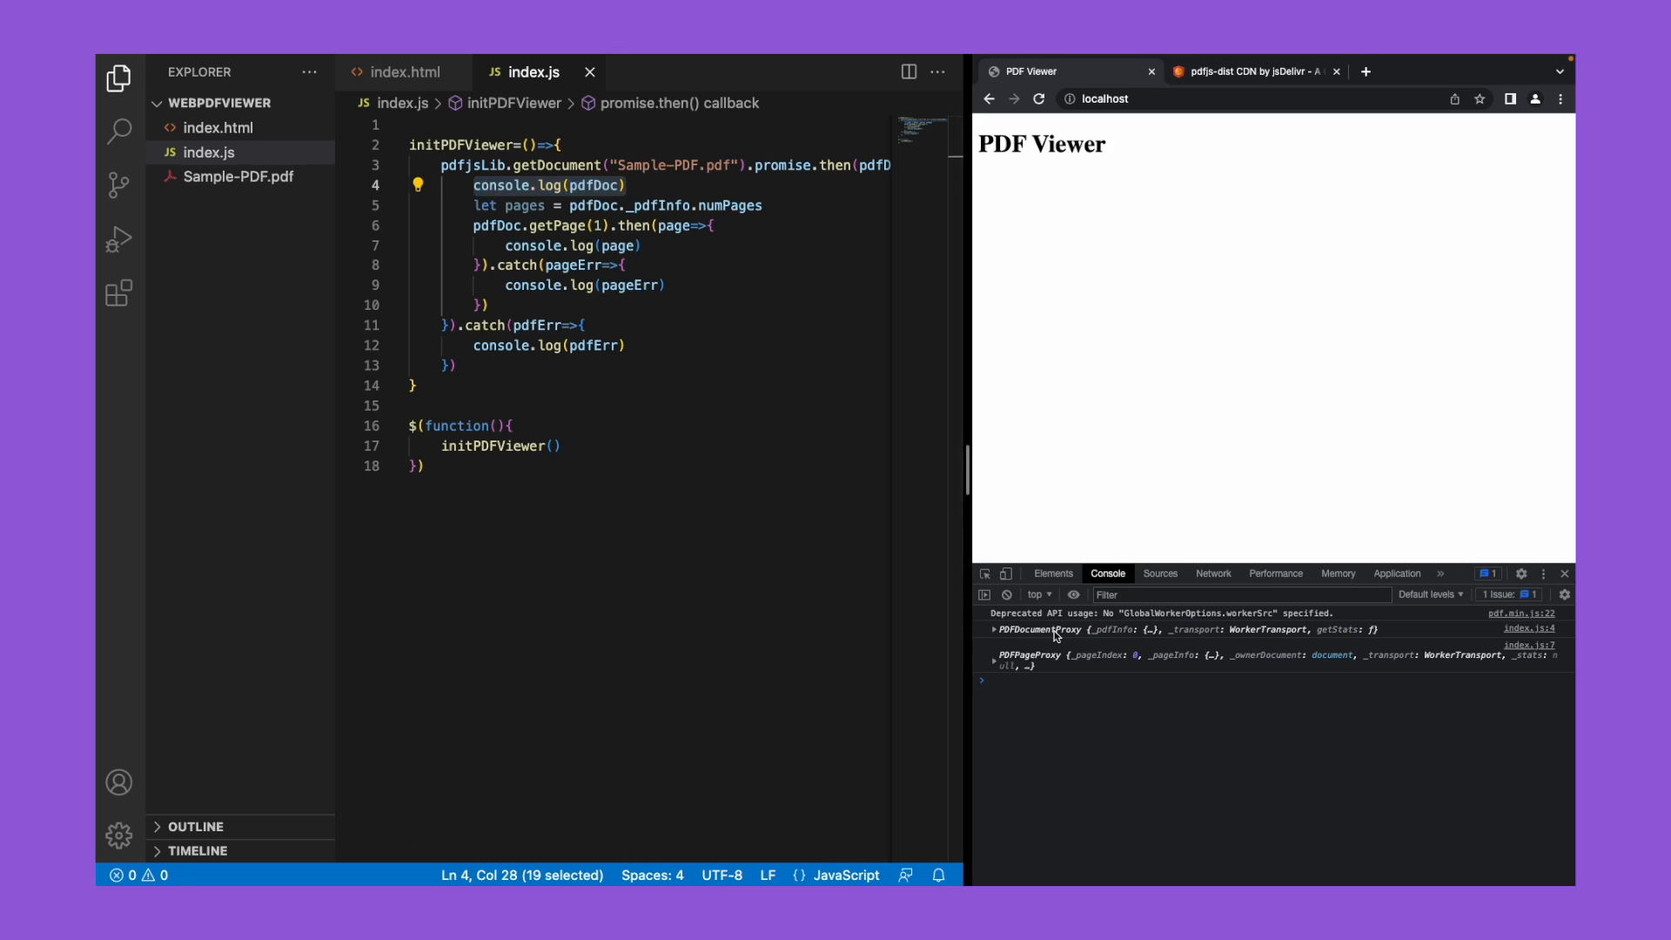
left_click(510, 246)
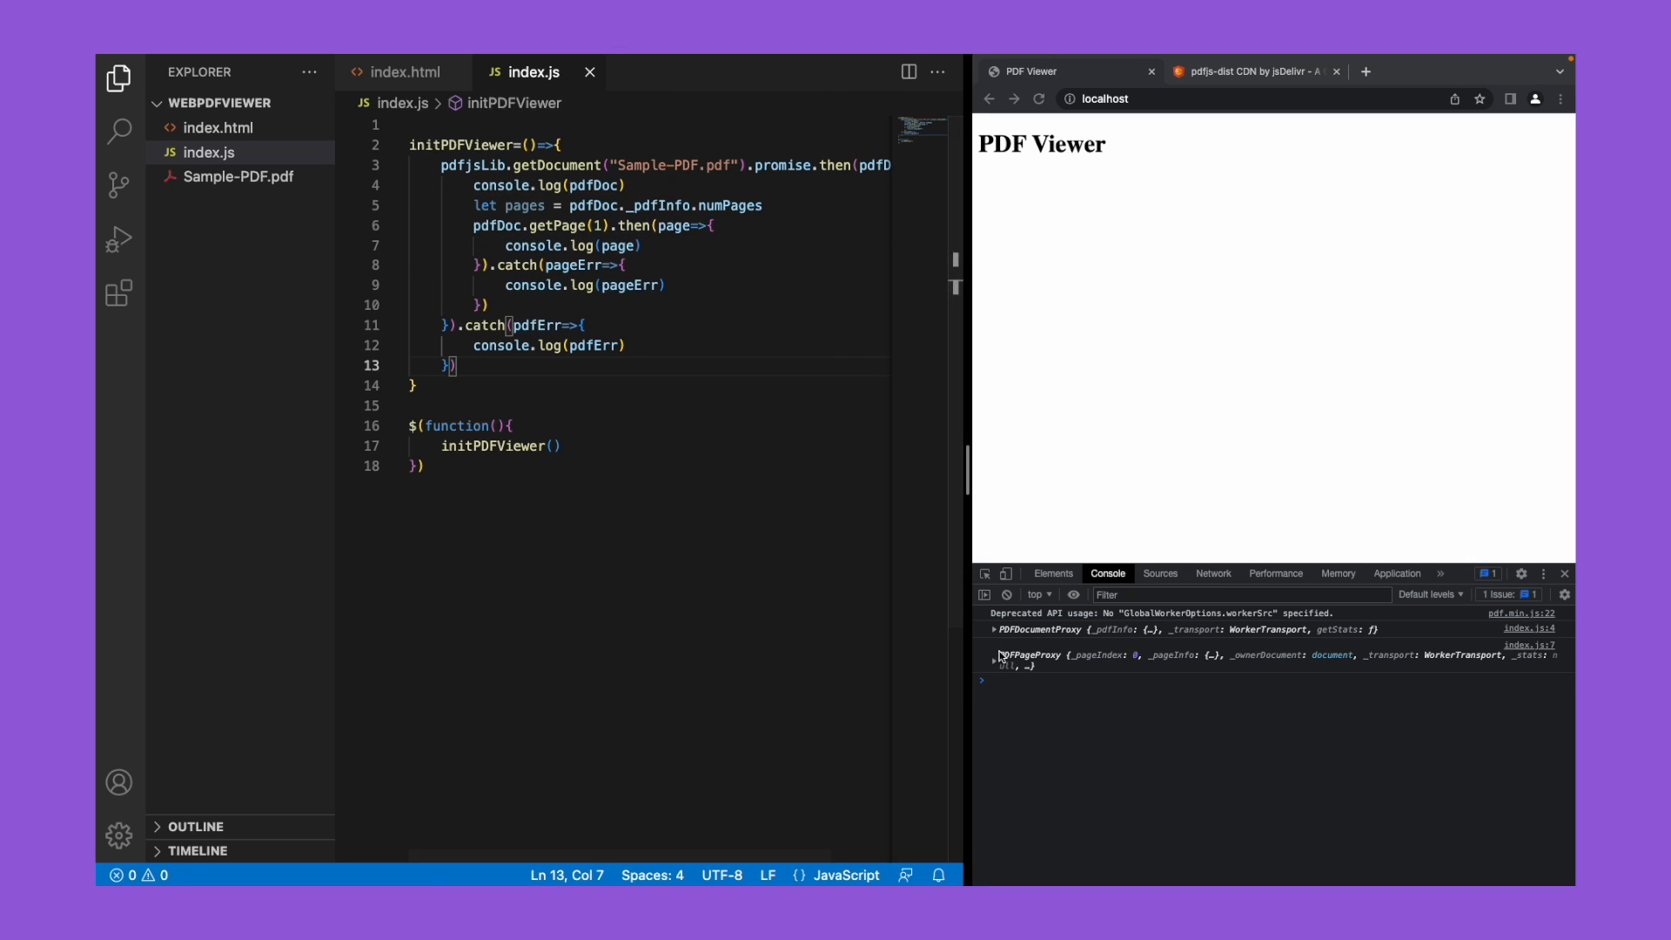
left_click(994, 655)
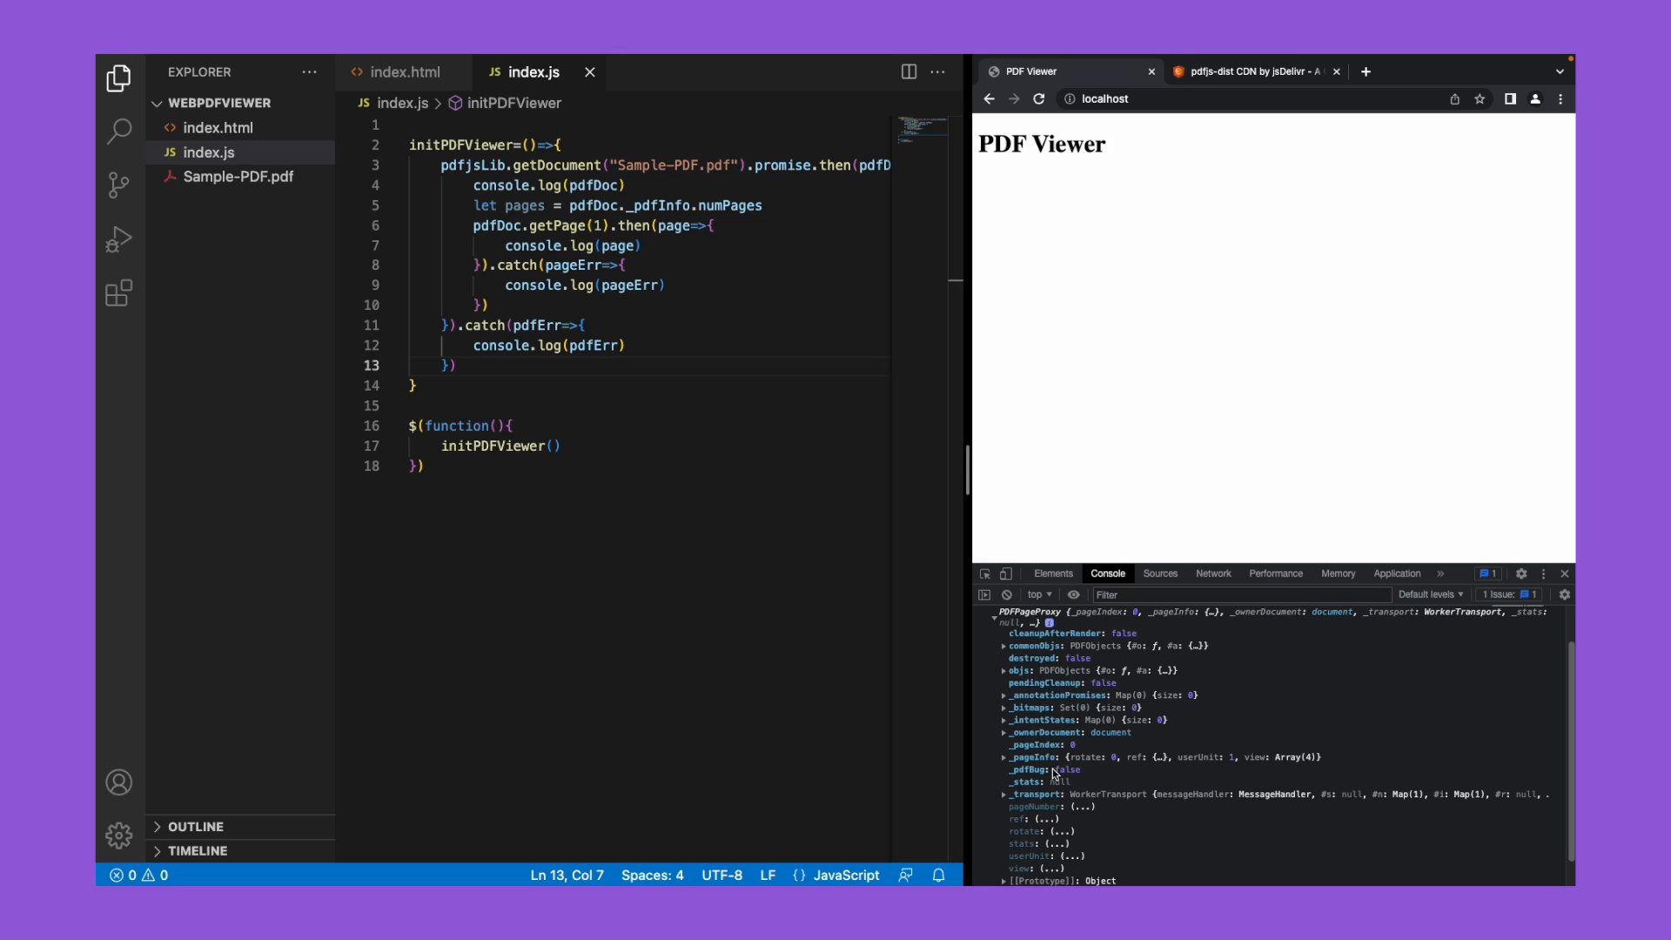
mouse_move(1057, 759)
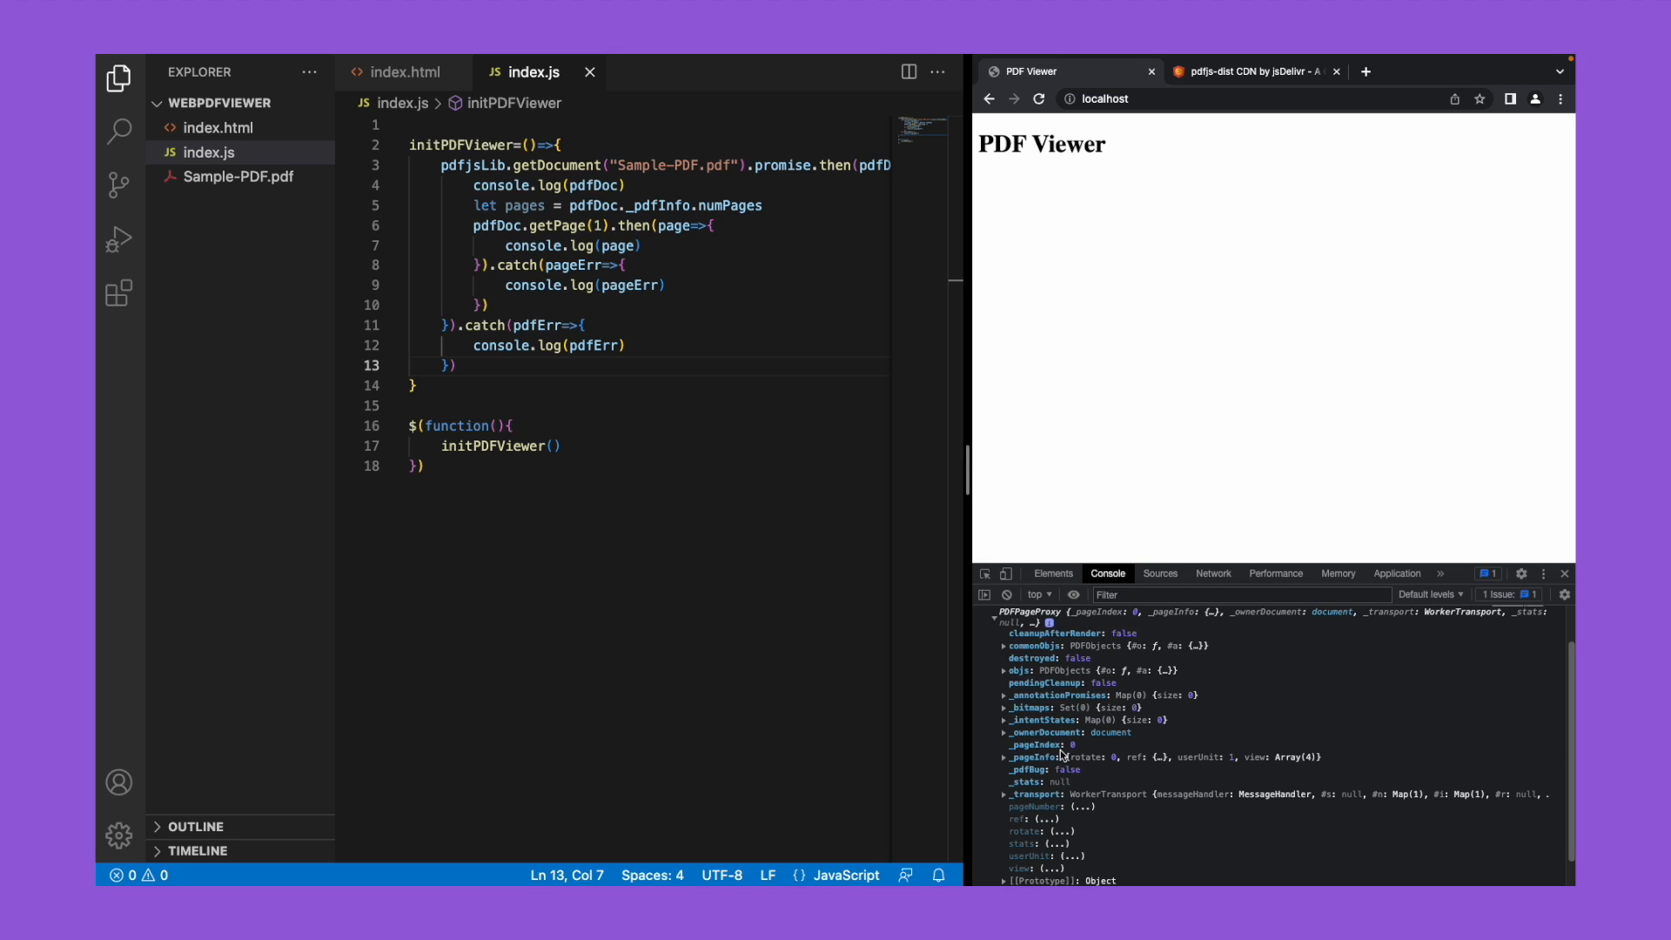
scroll("down", 3)
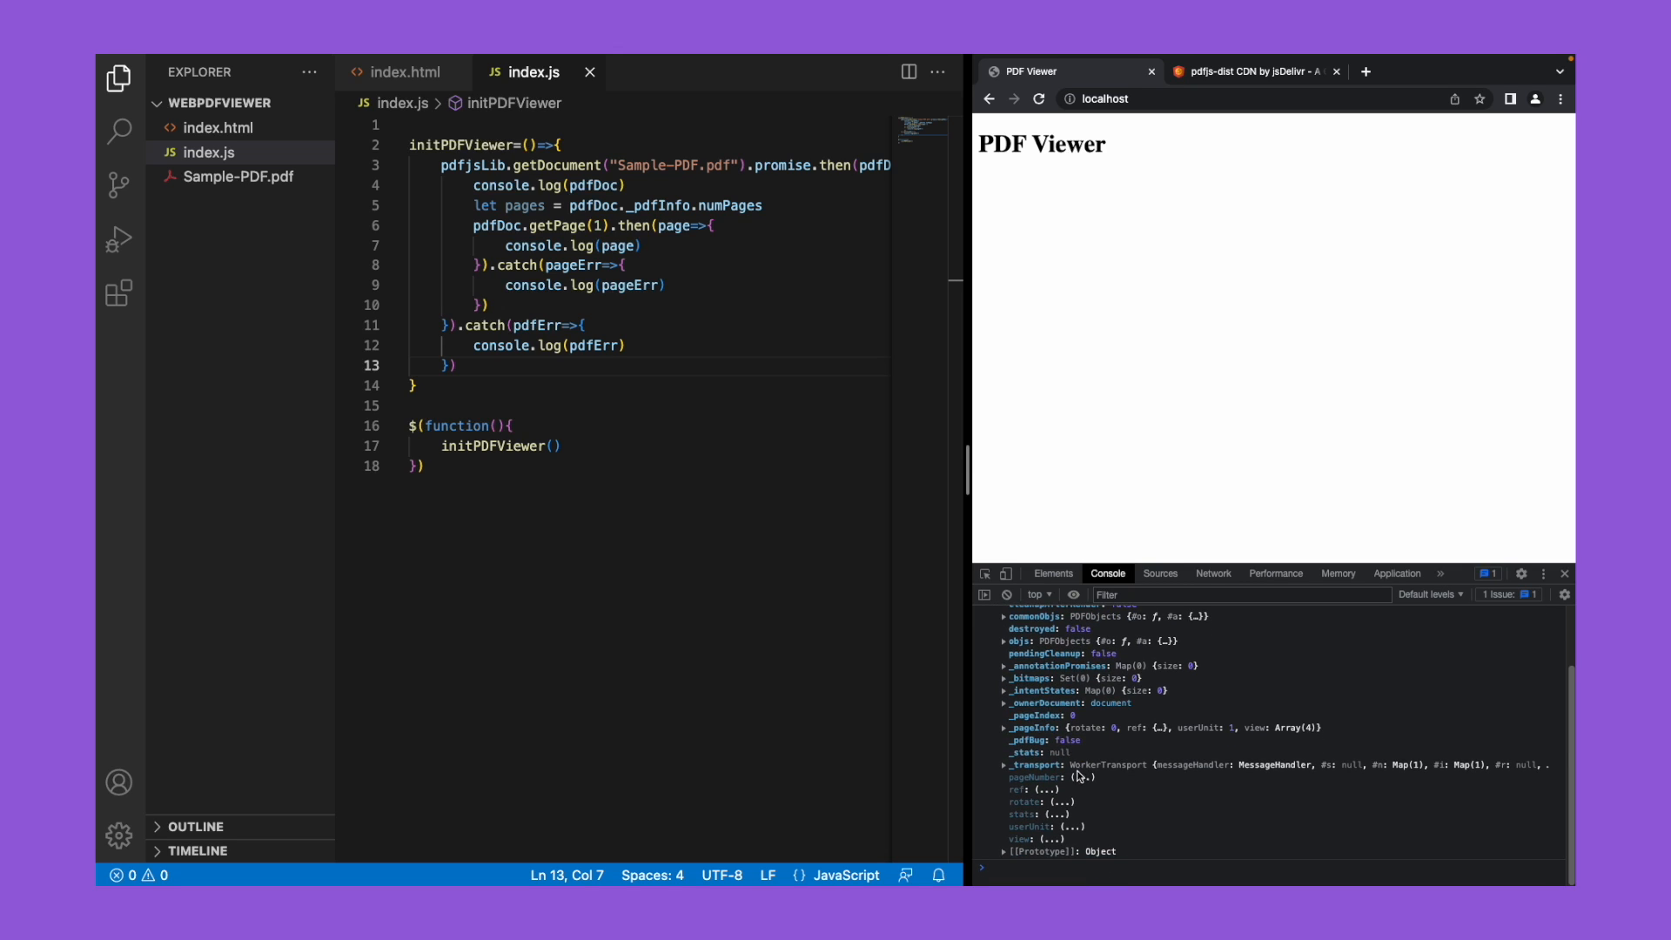
Step: Copy the div id from index.html, add $("#pdfViewerDiv").html("") and let pdfCanvas = document.createElement("canvas")
left_click(407, 71)
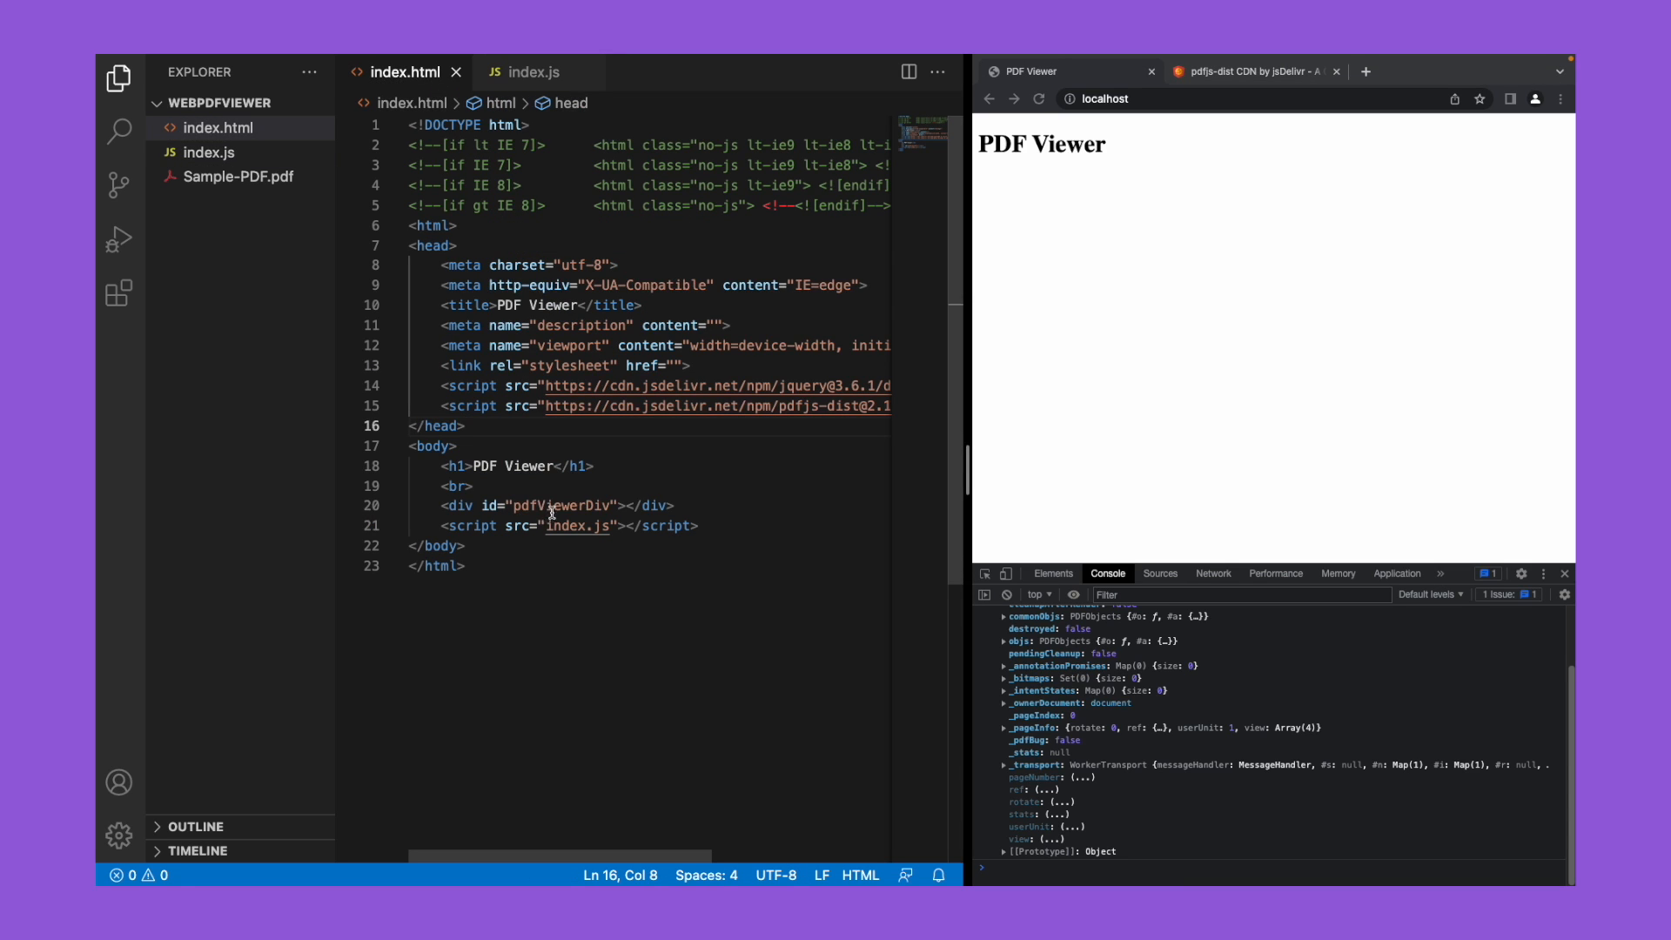
double_click(562, 504)
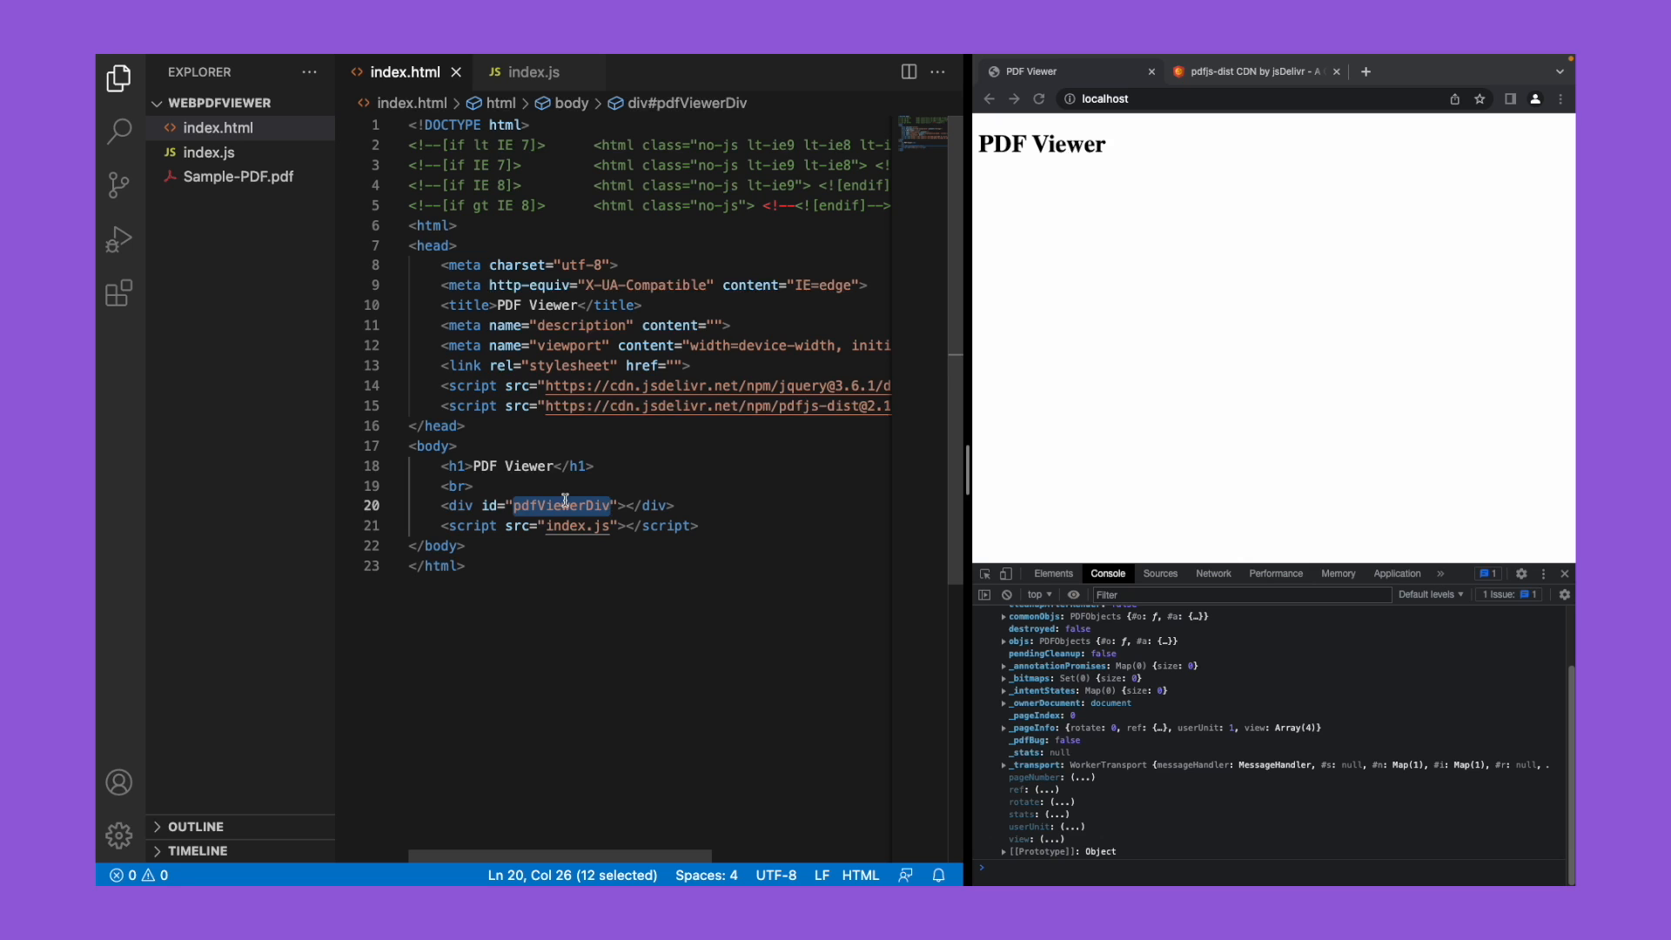
left_click(533, 71)
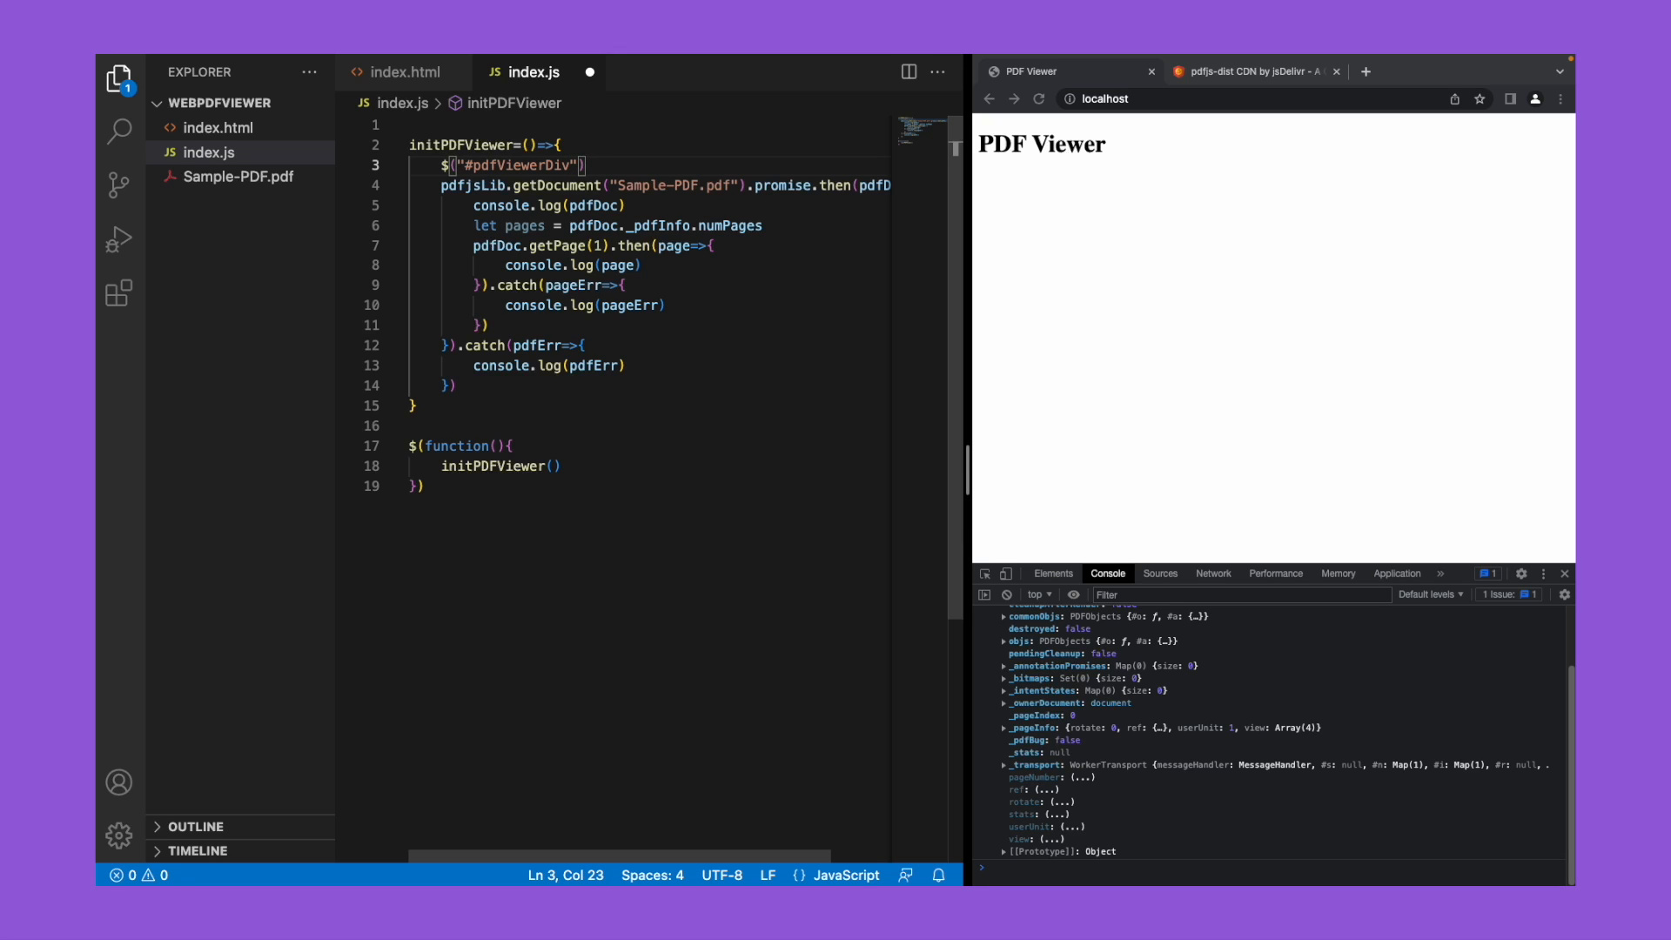
type(".html()")
type("let p")
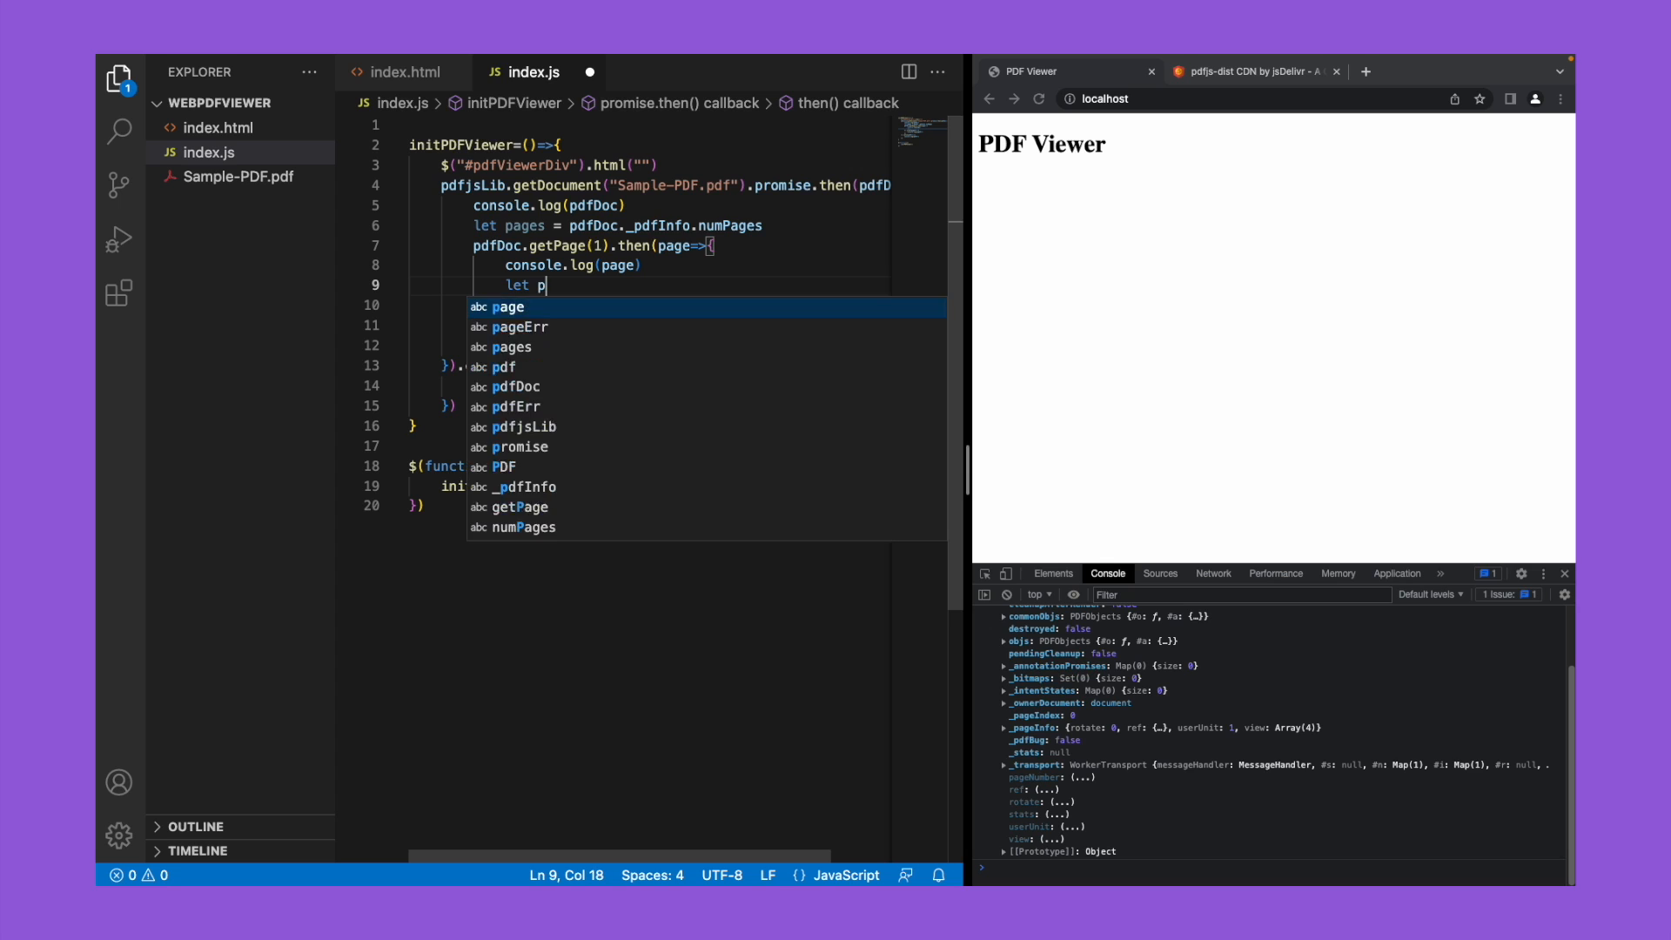
type("dfCanvas =")
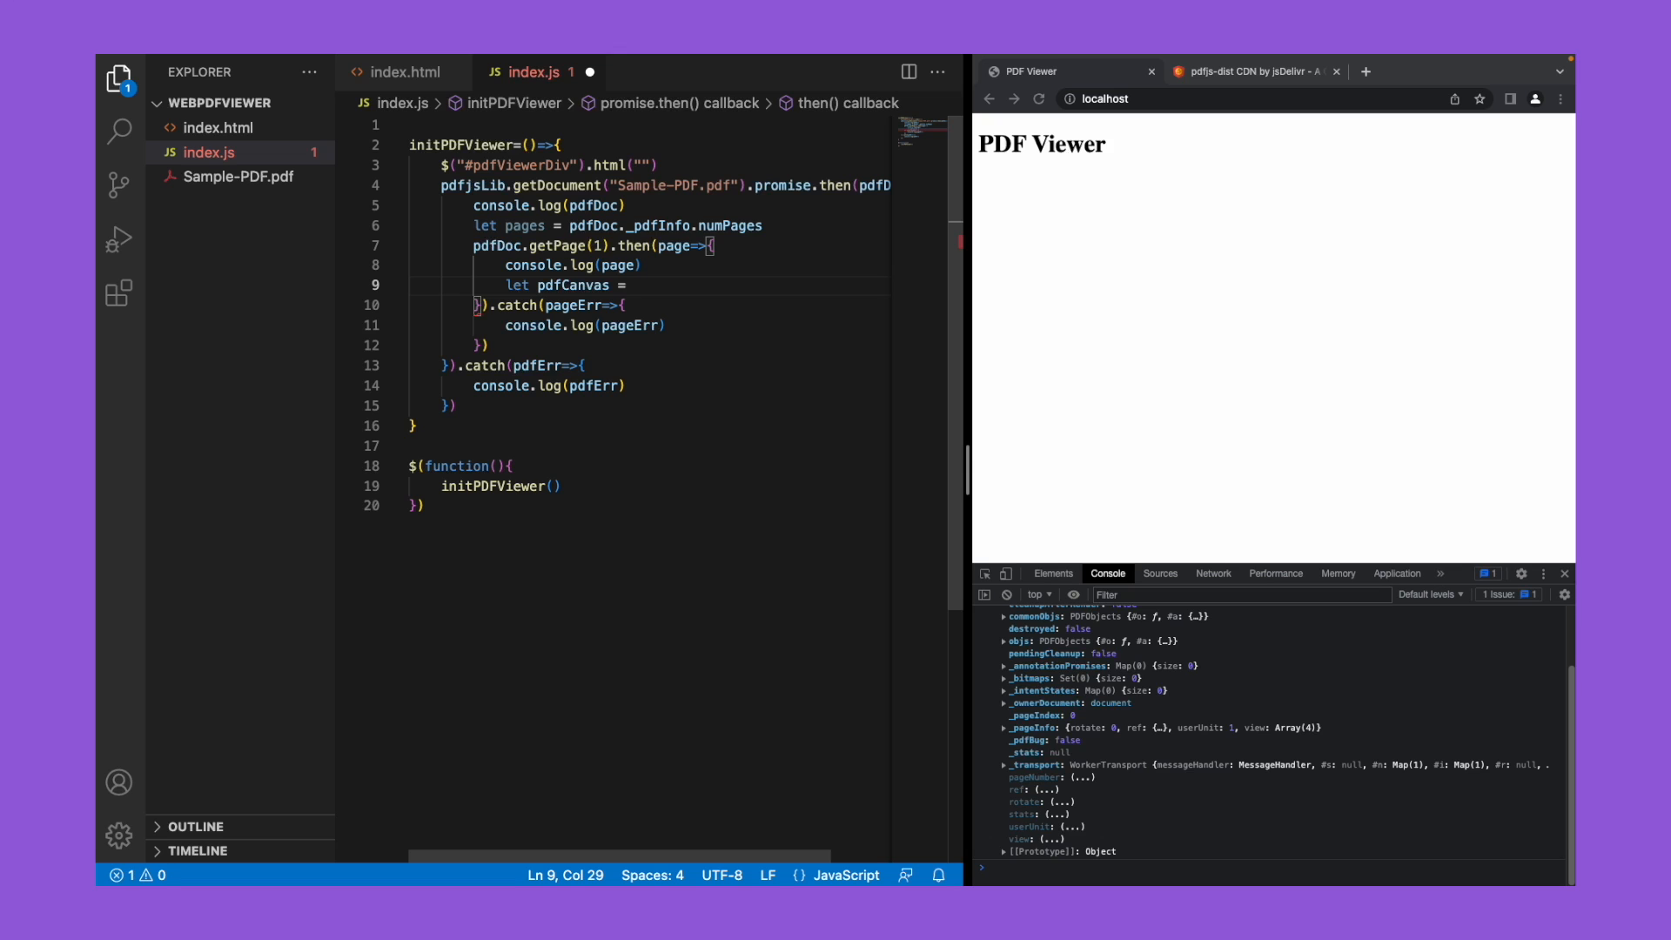
type("document.")
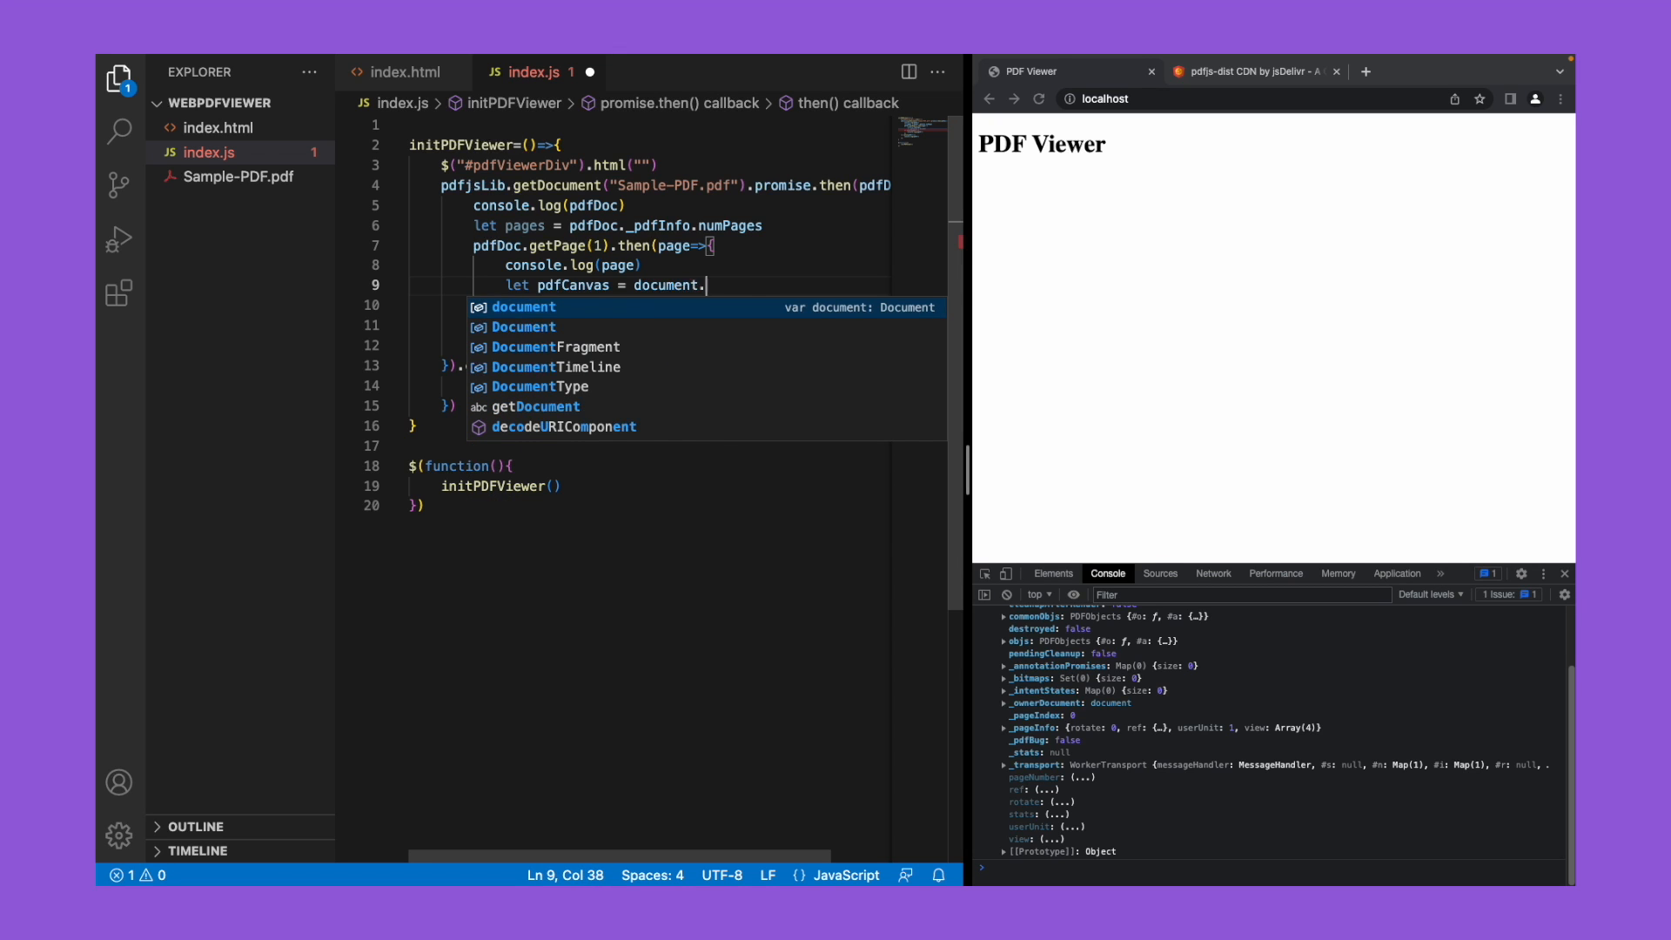
type("createElement")
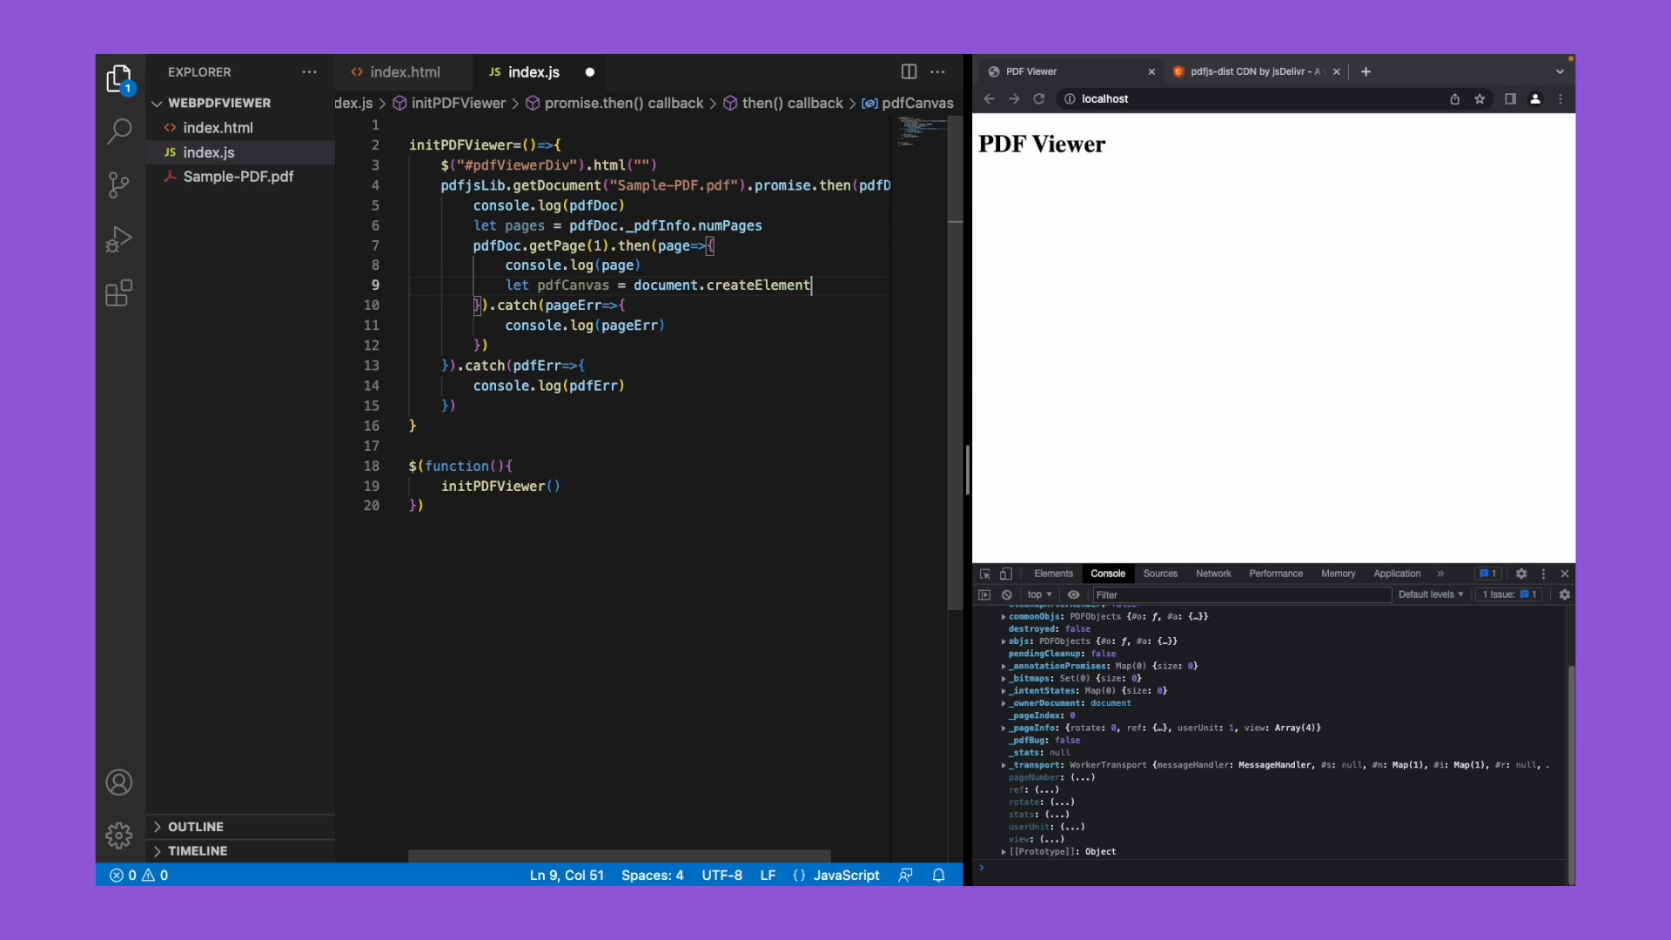
type("(\"canvas\"")
type("let")
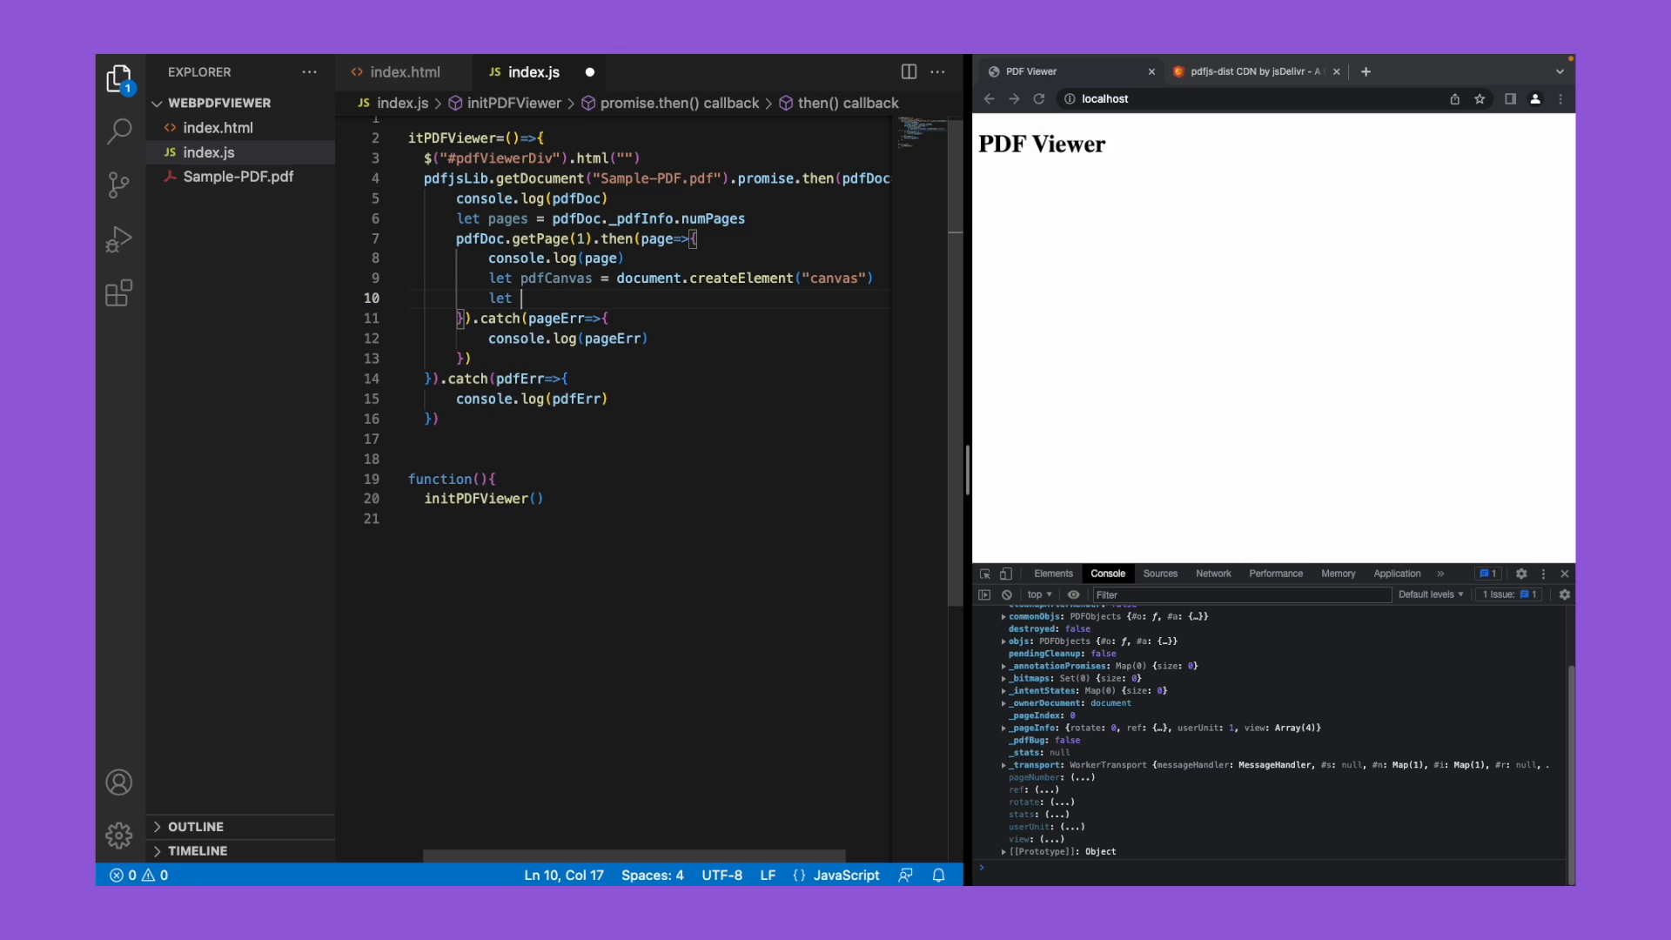
Step: Store pdfCanvas.getContext("2d") in let context
type("cont")
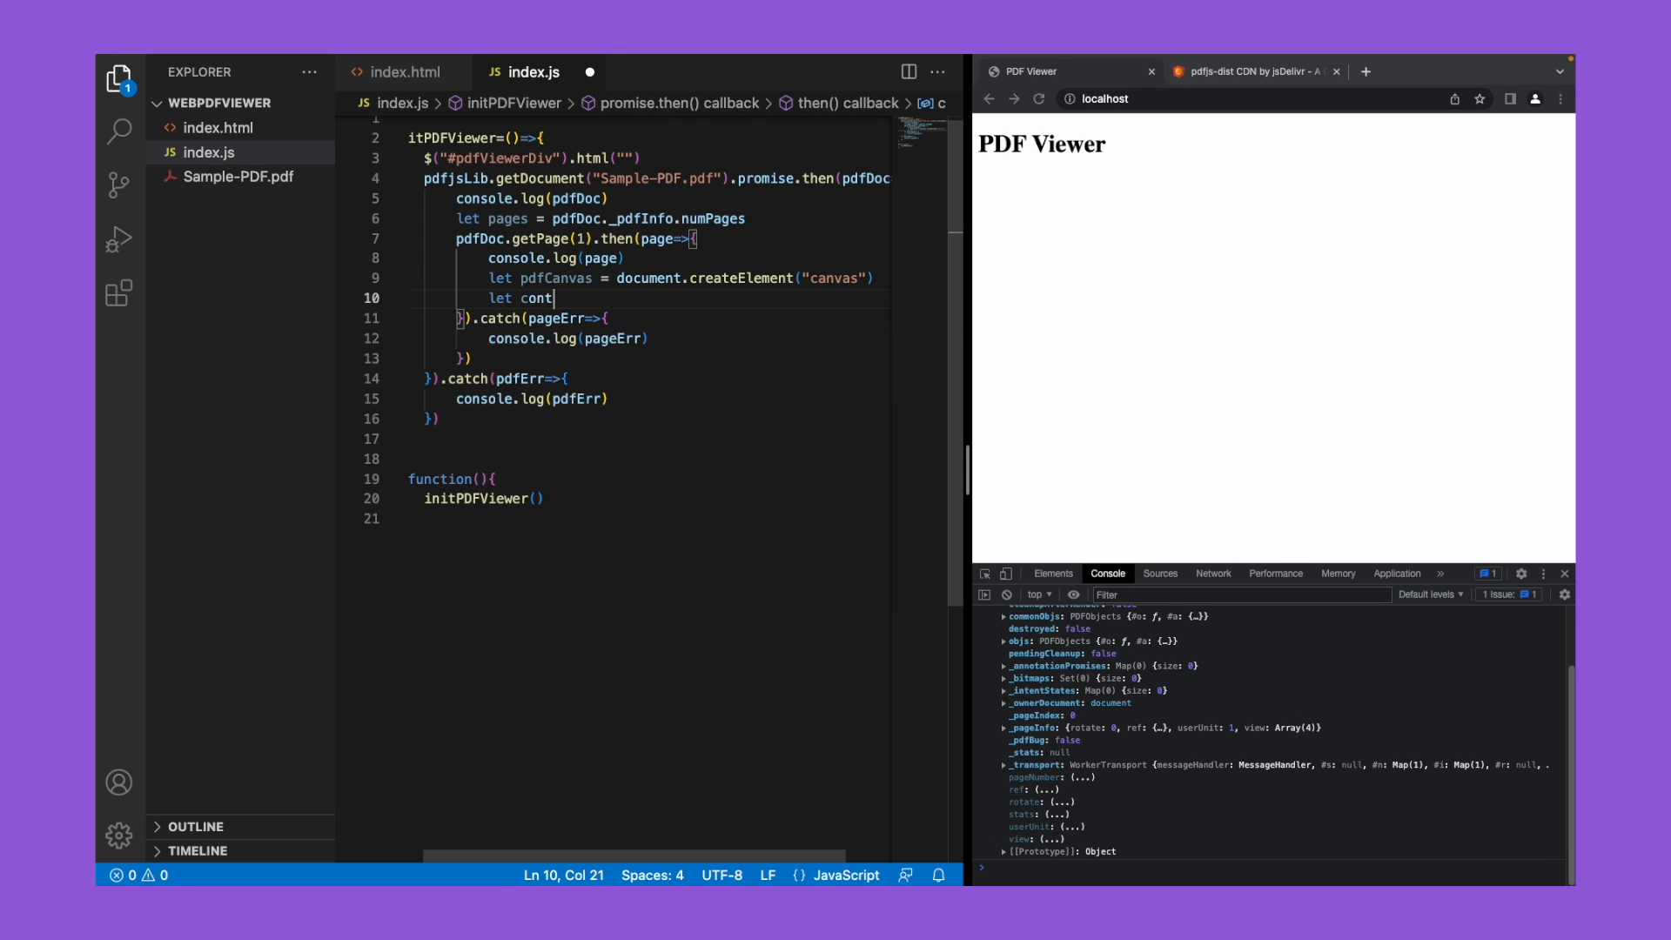
type("ext =")
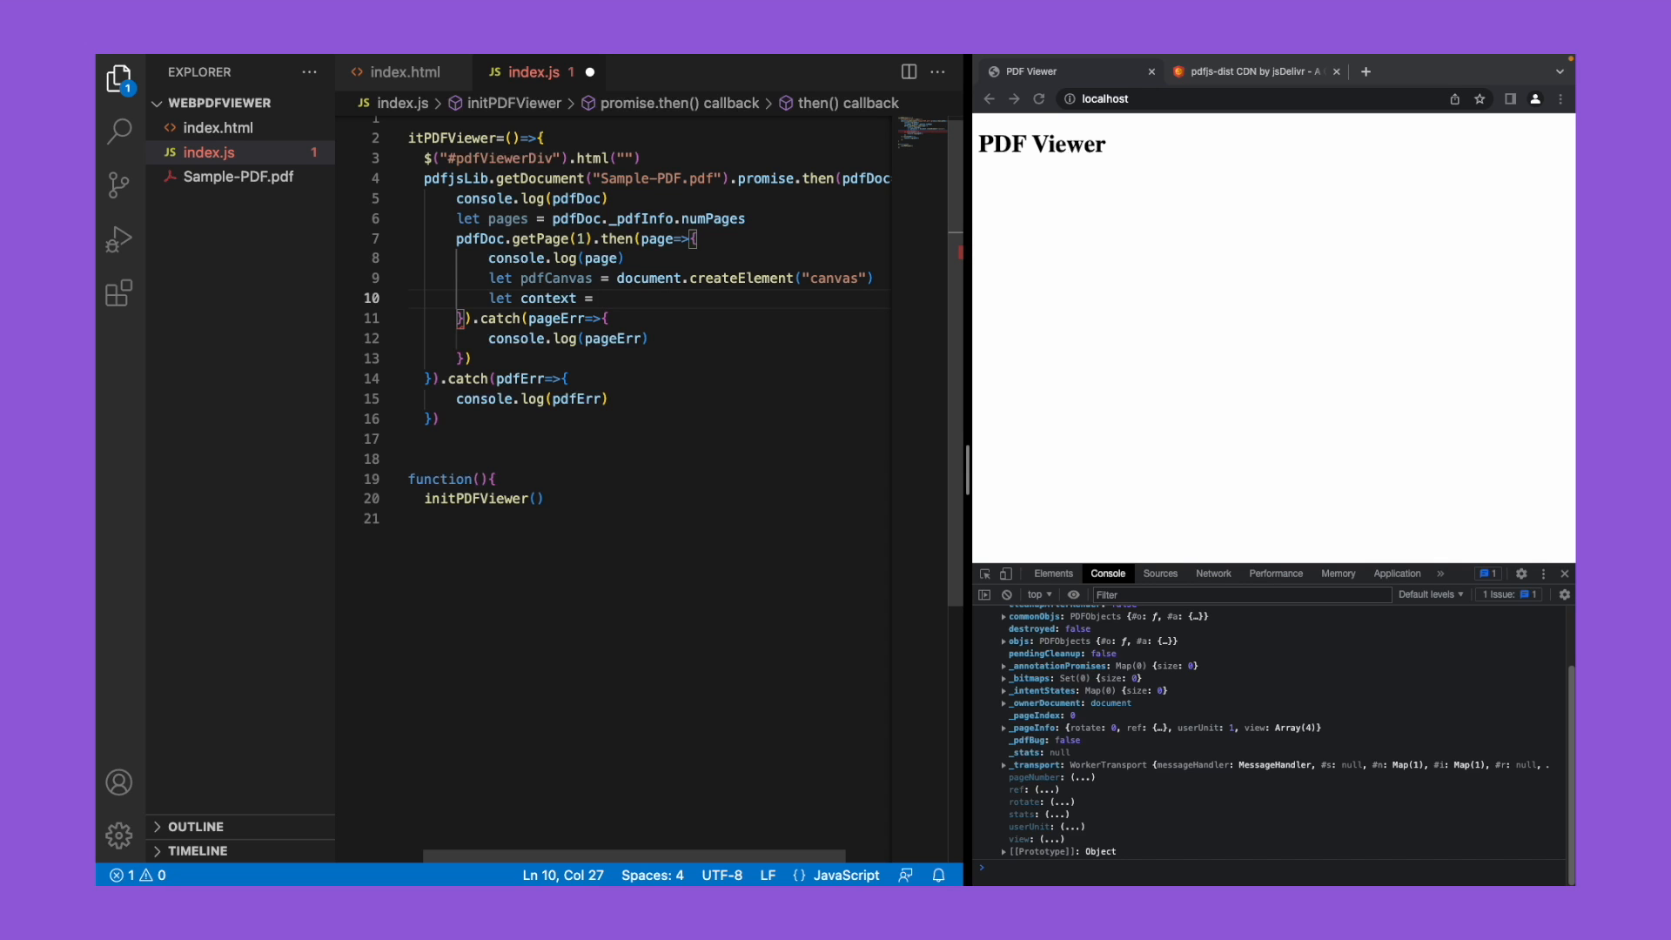
type("p")
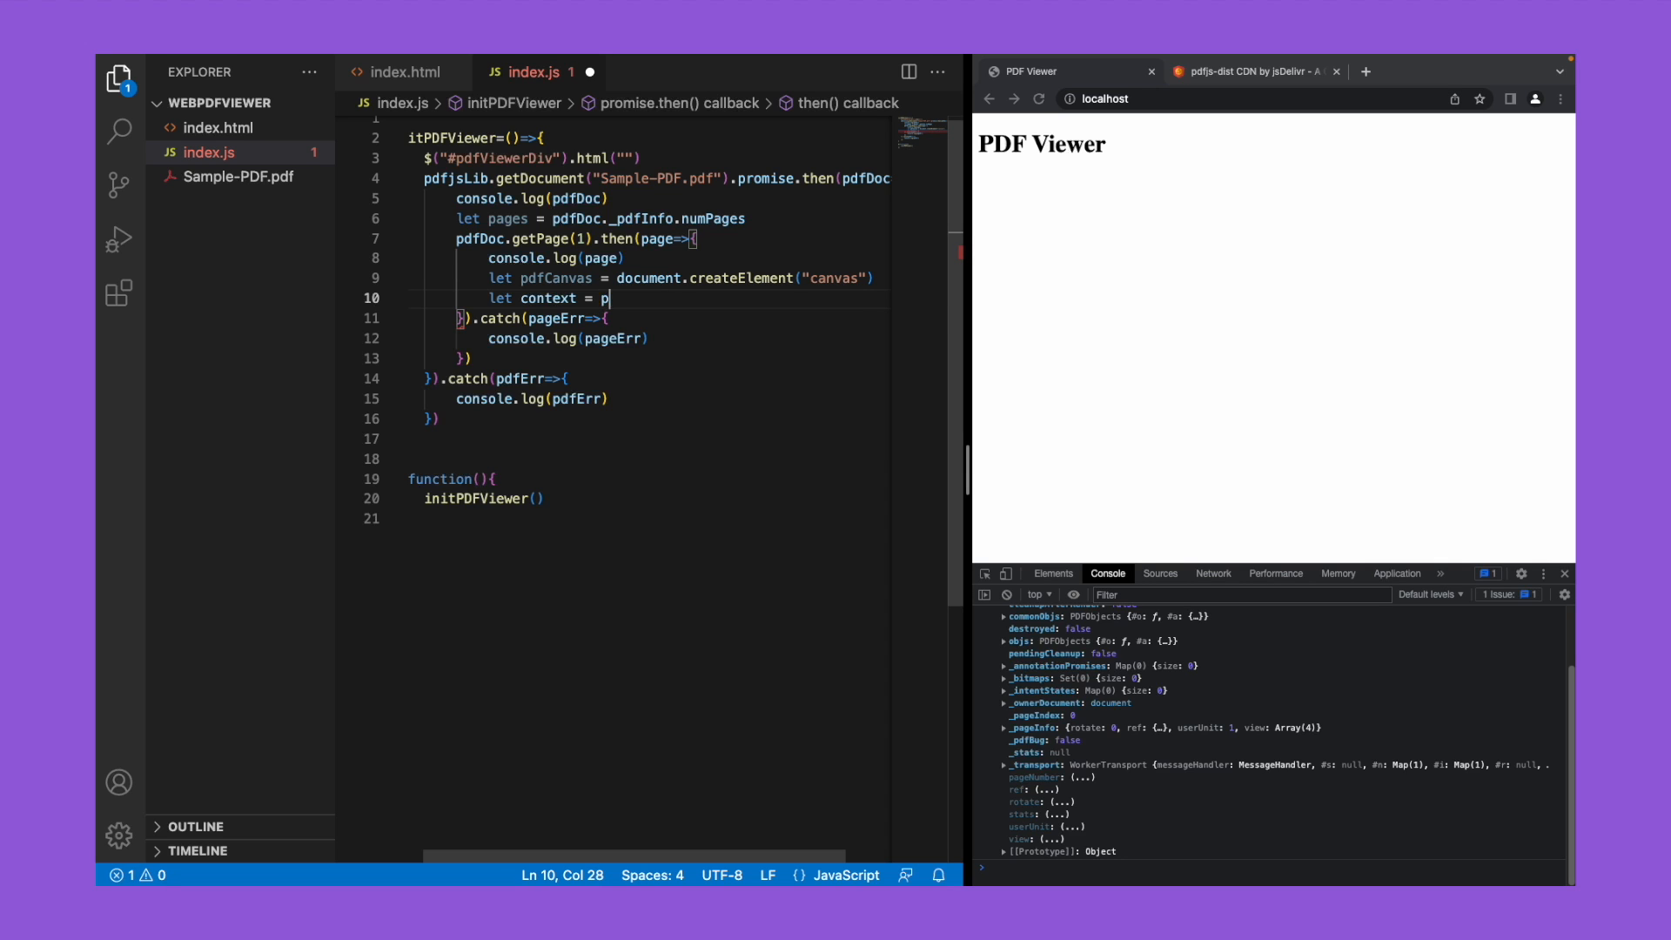
type("dsfC")
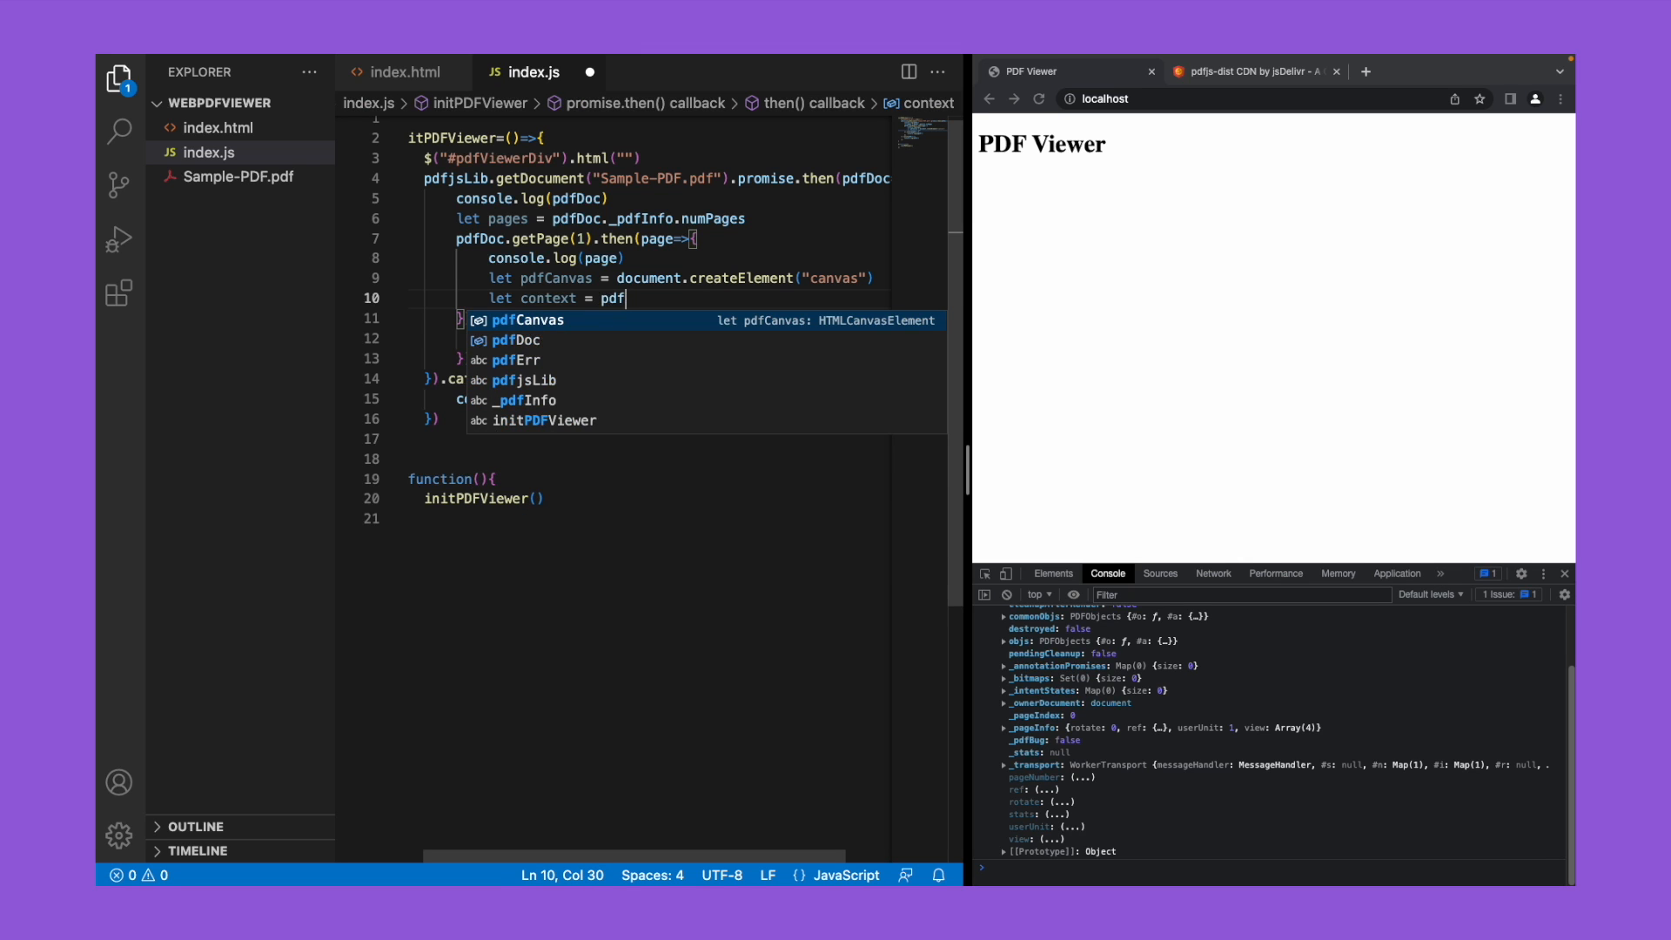
type("Canvas.getContext")
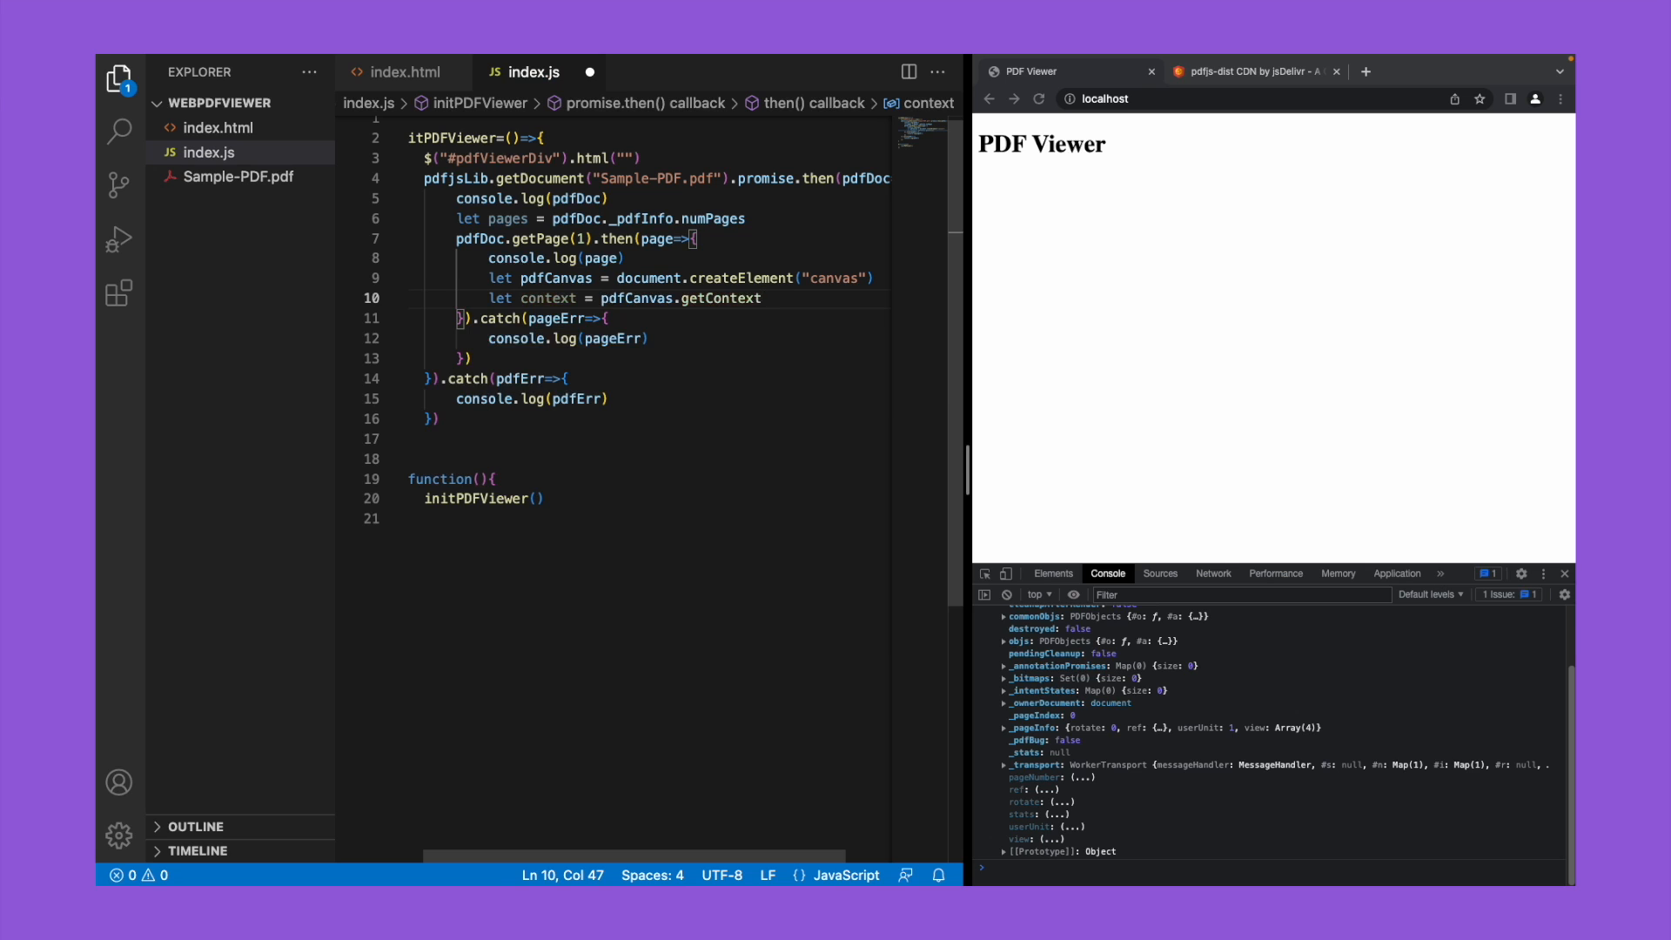
type("(\"2d\"")
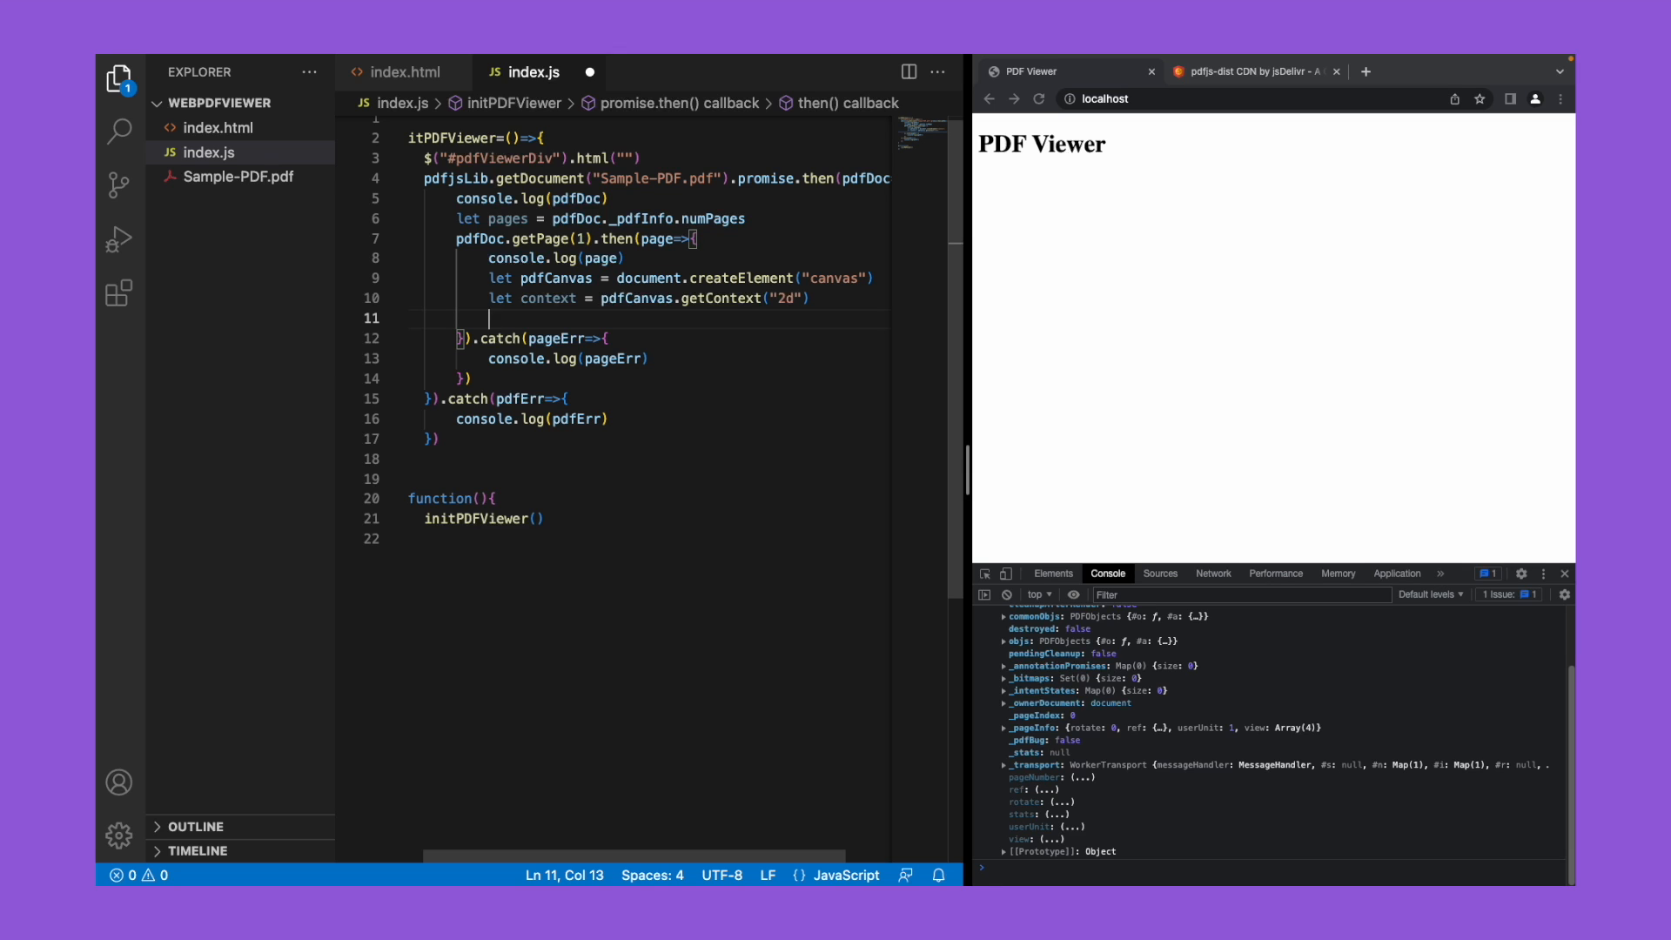
Step: Store page.getViewport({scale:1}) in let pageViewPort, log it, and save
type("le")
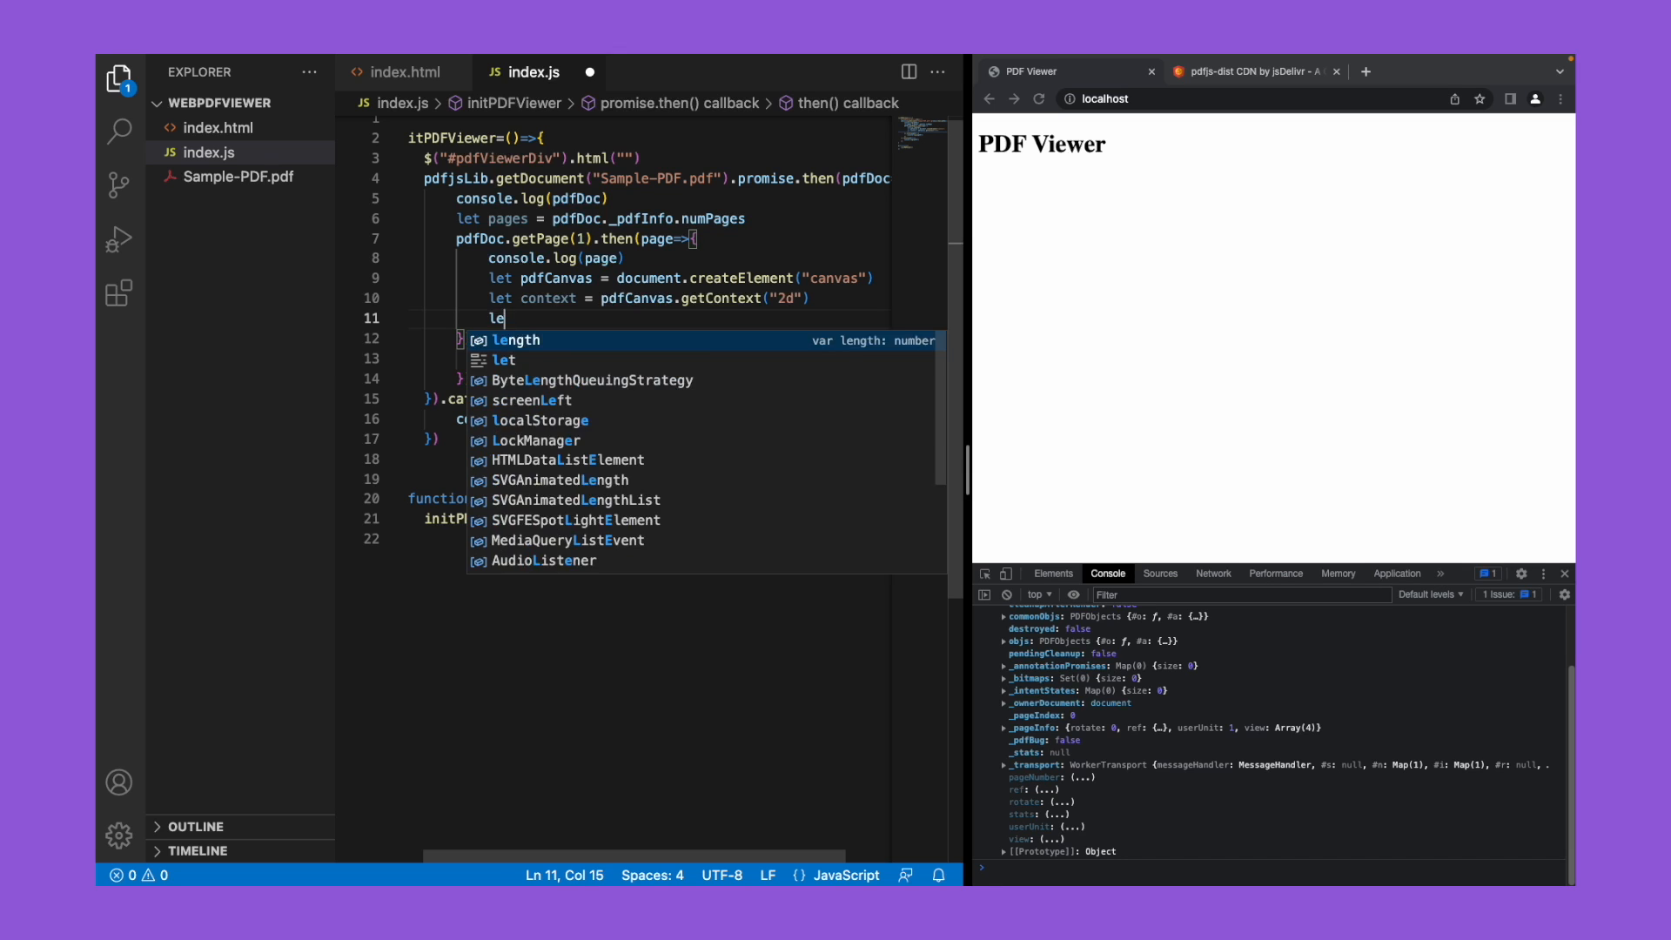
type("pageViewPort =")
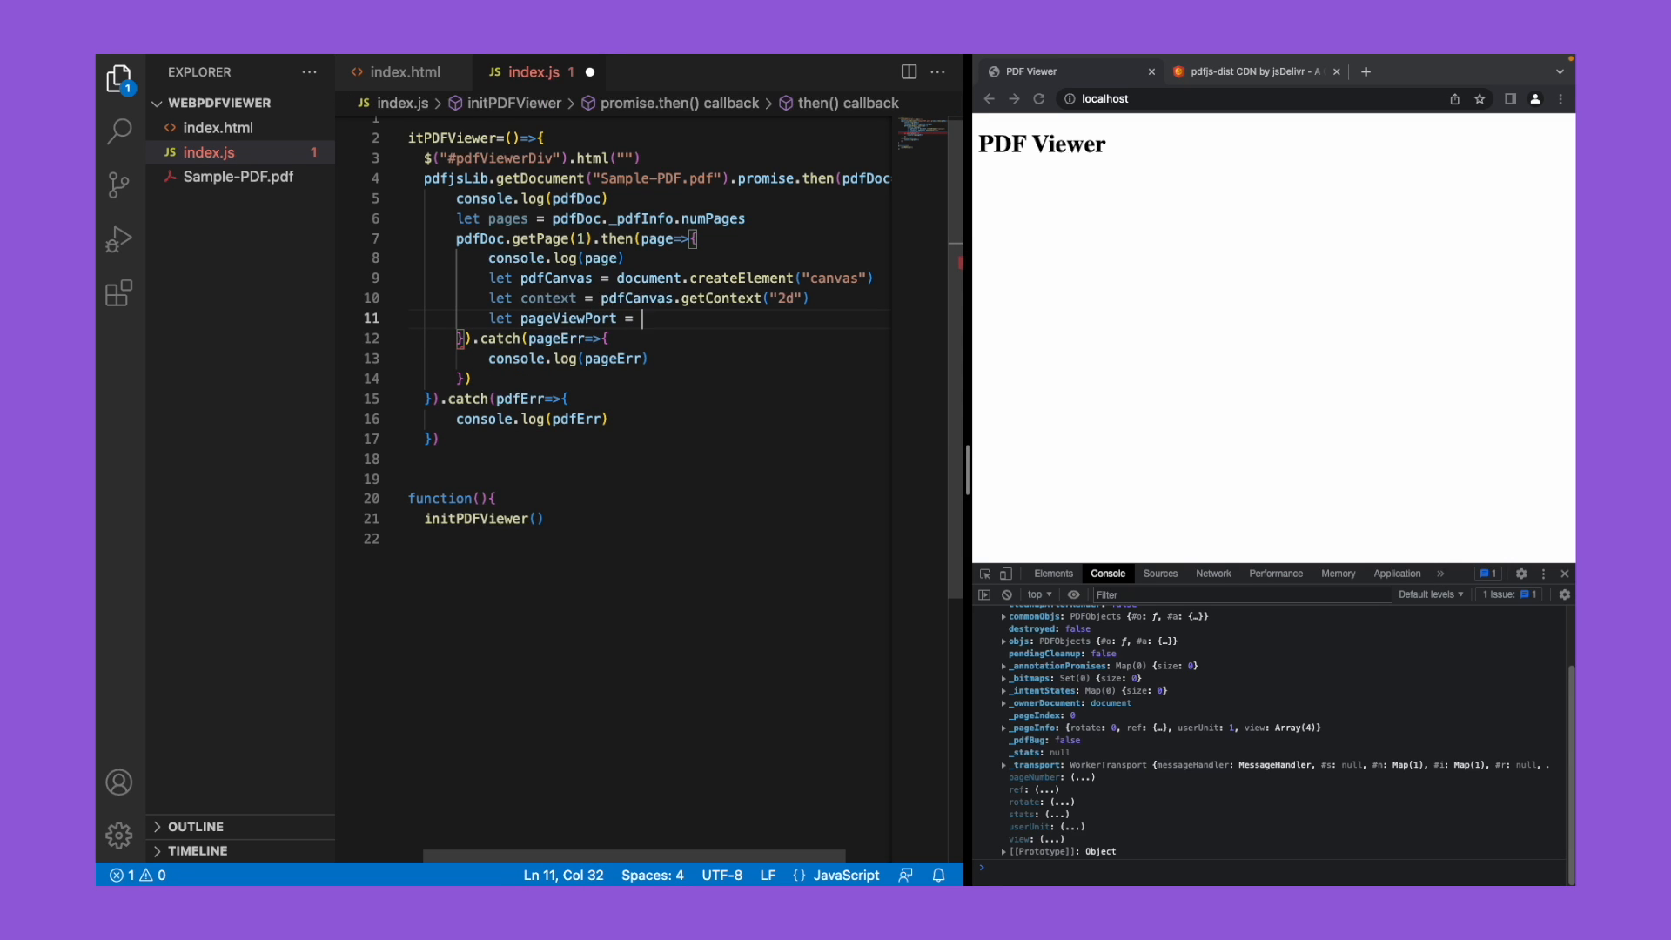
type("page.getView")
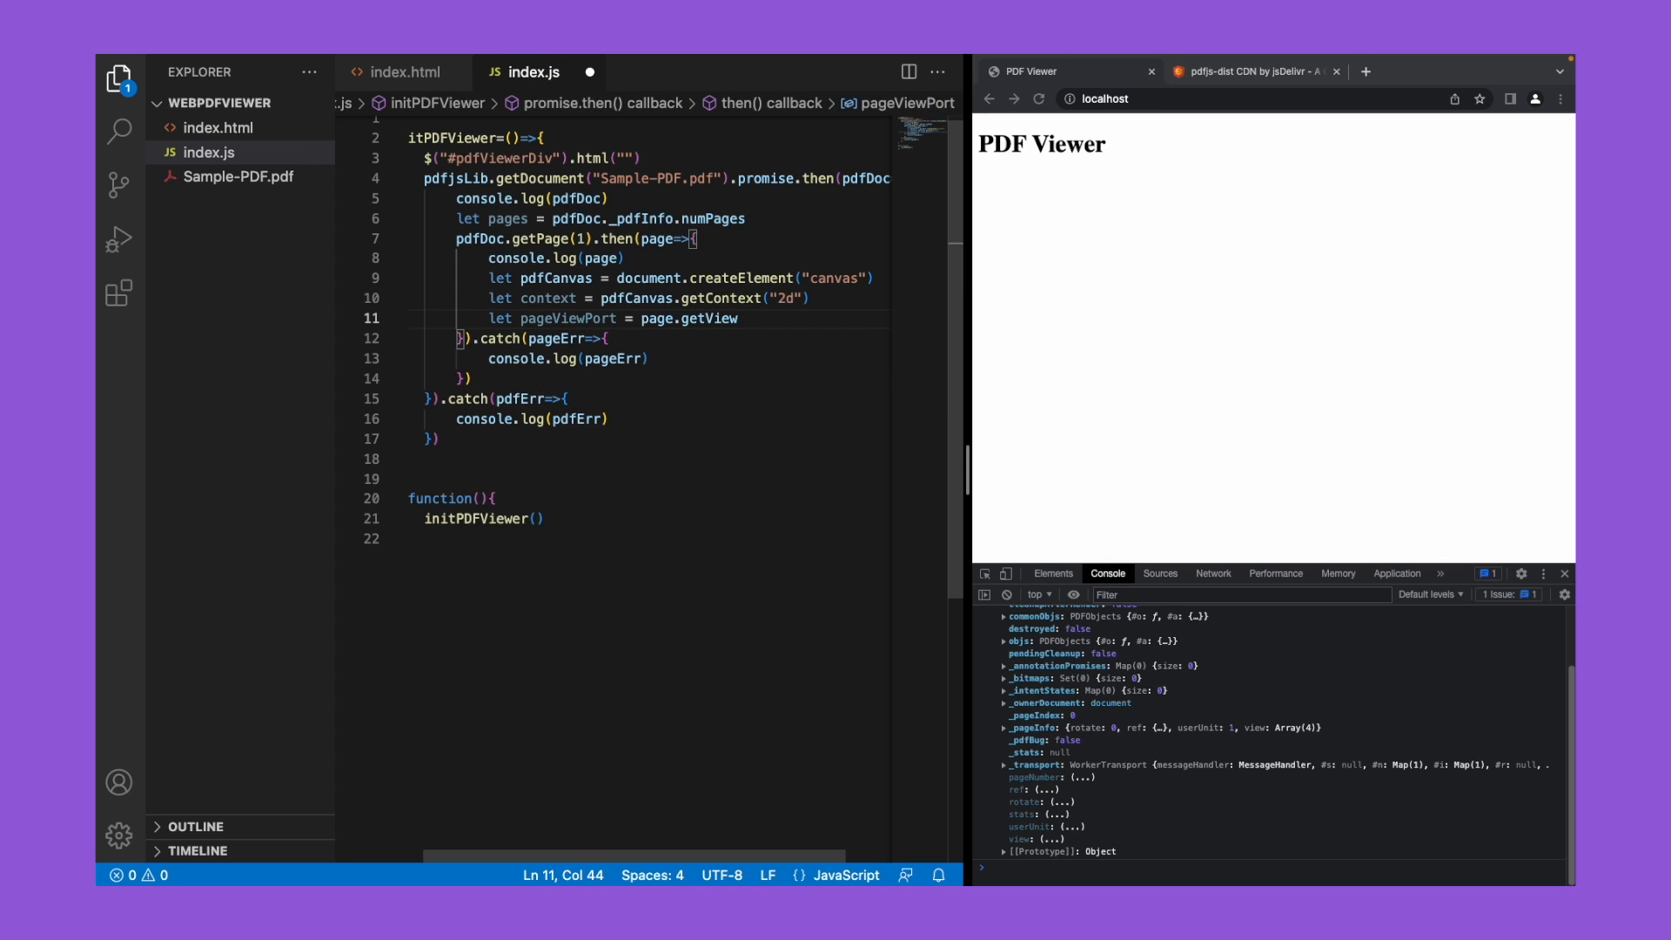
type("P")
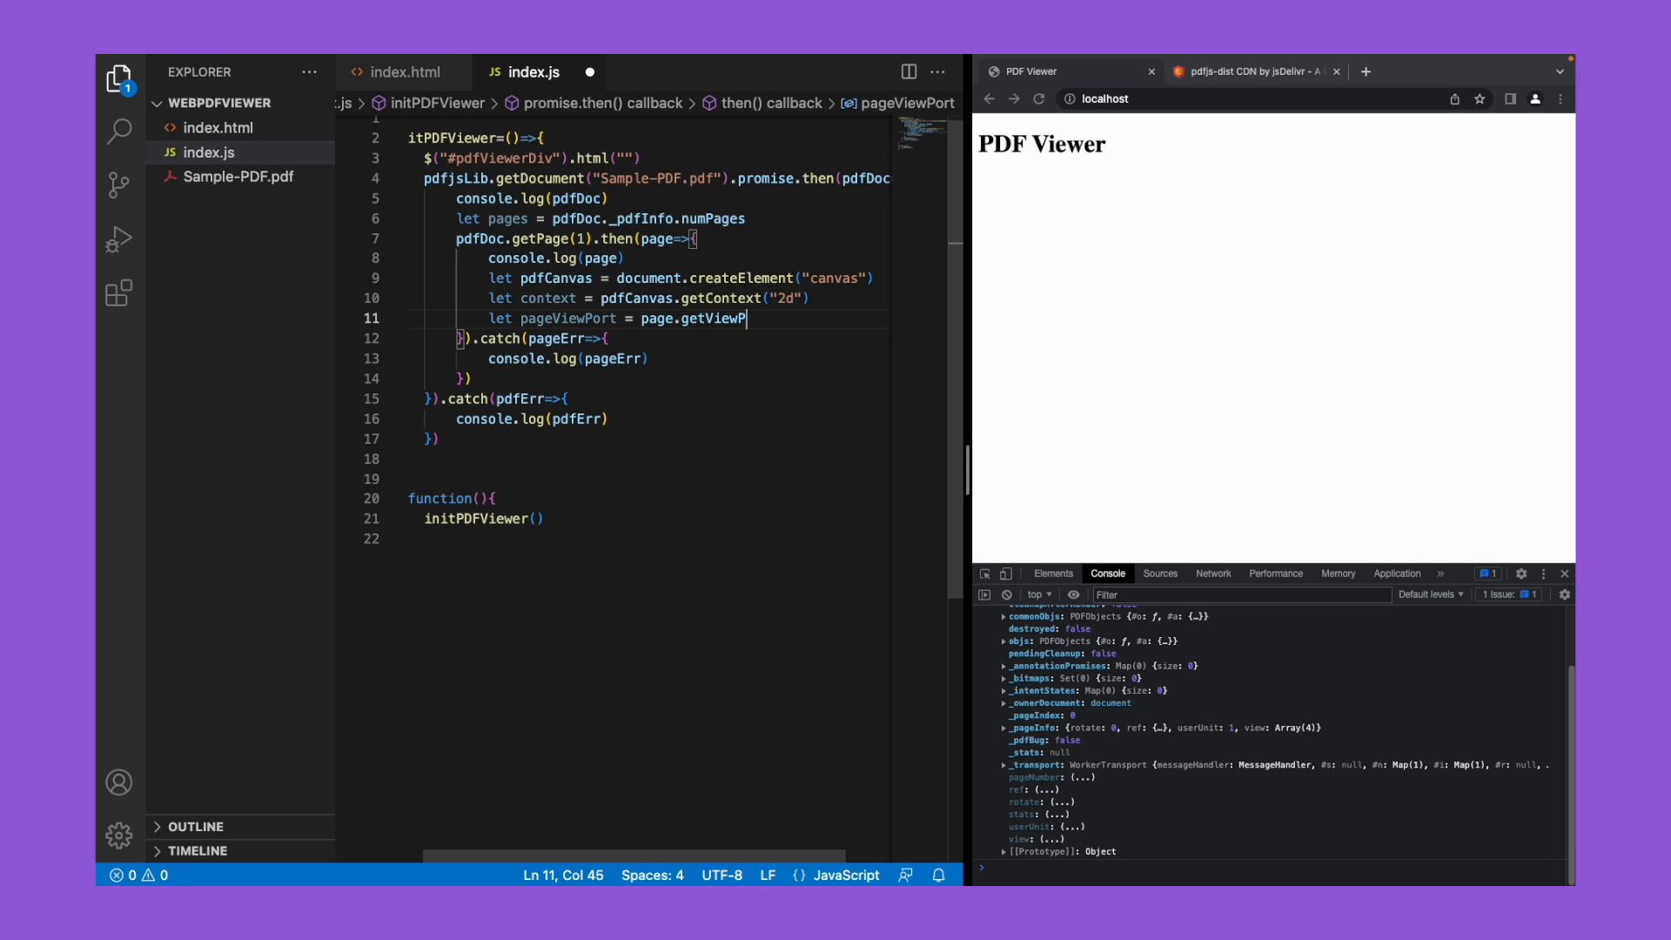
type("ort({scale:1")
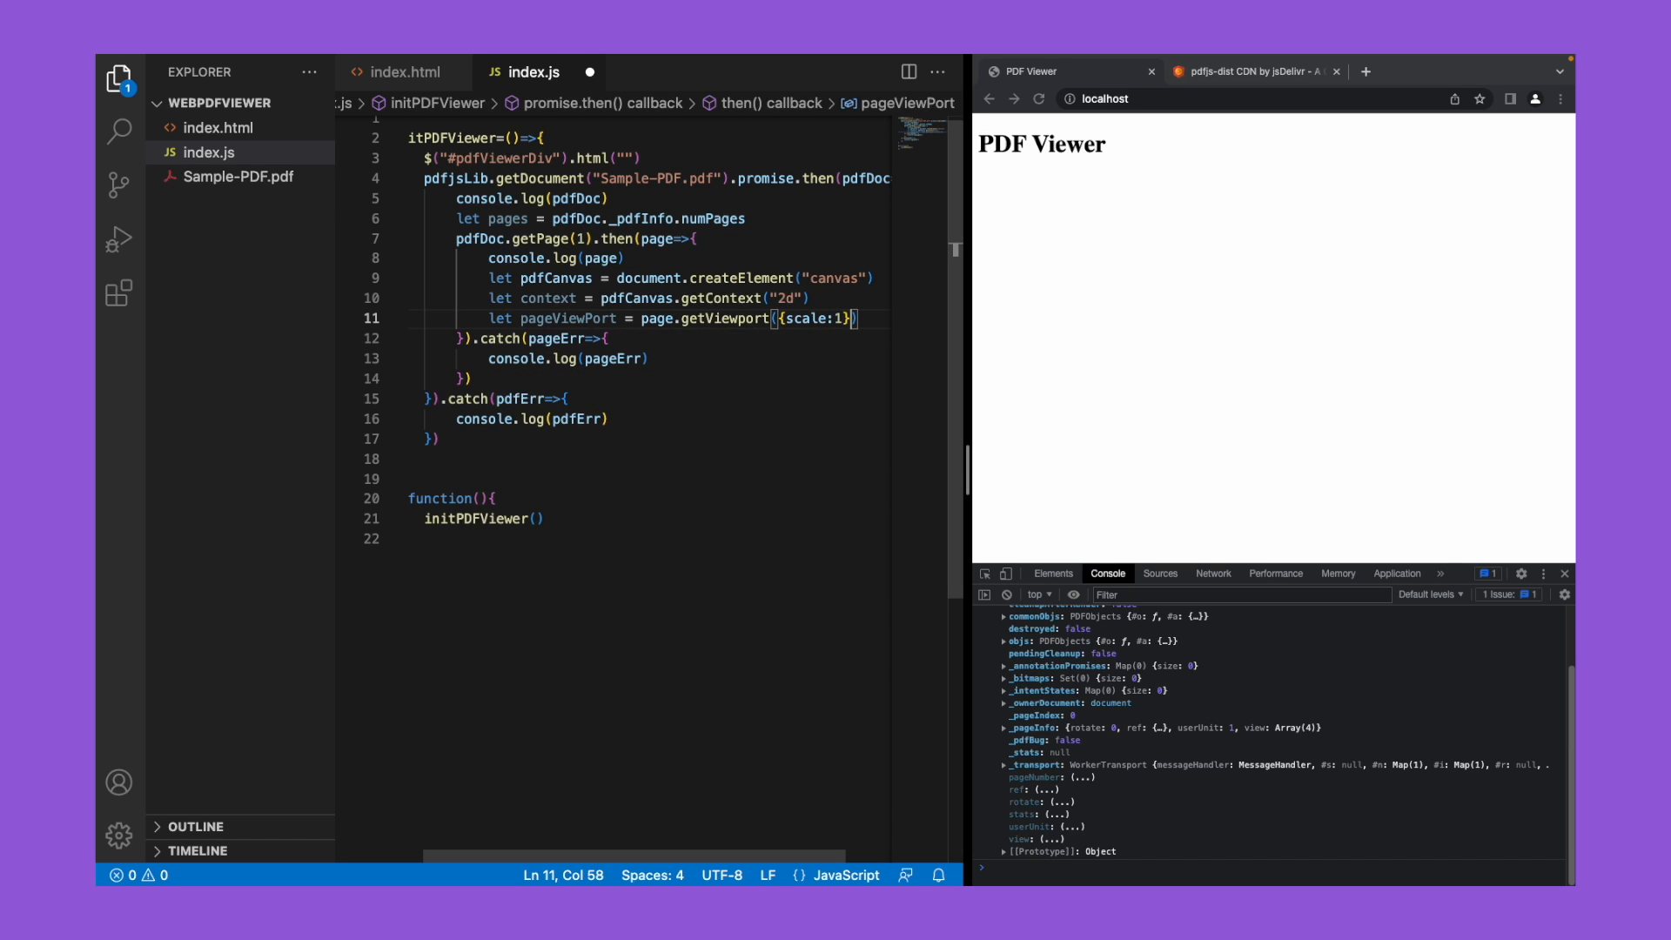
type("console.log(")
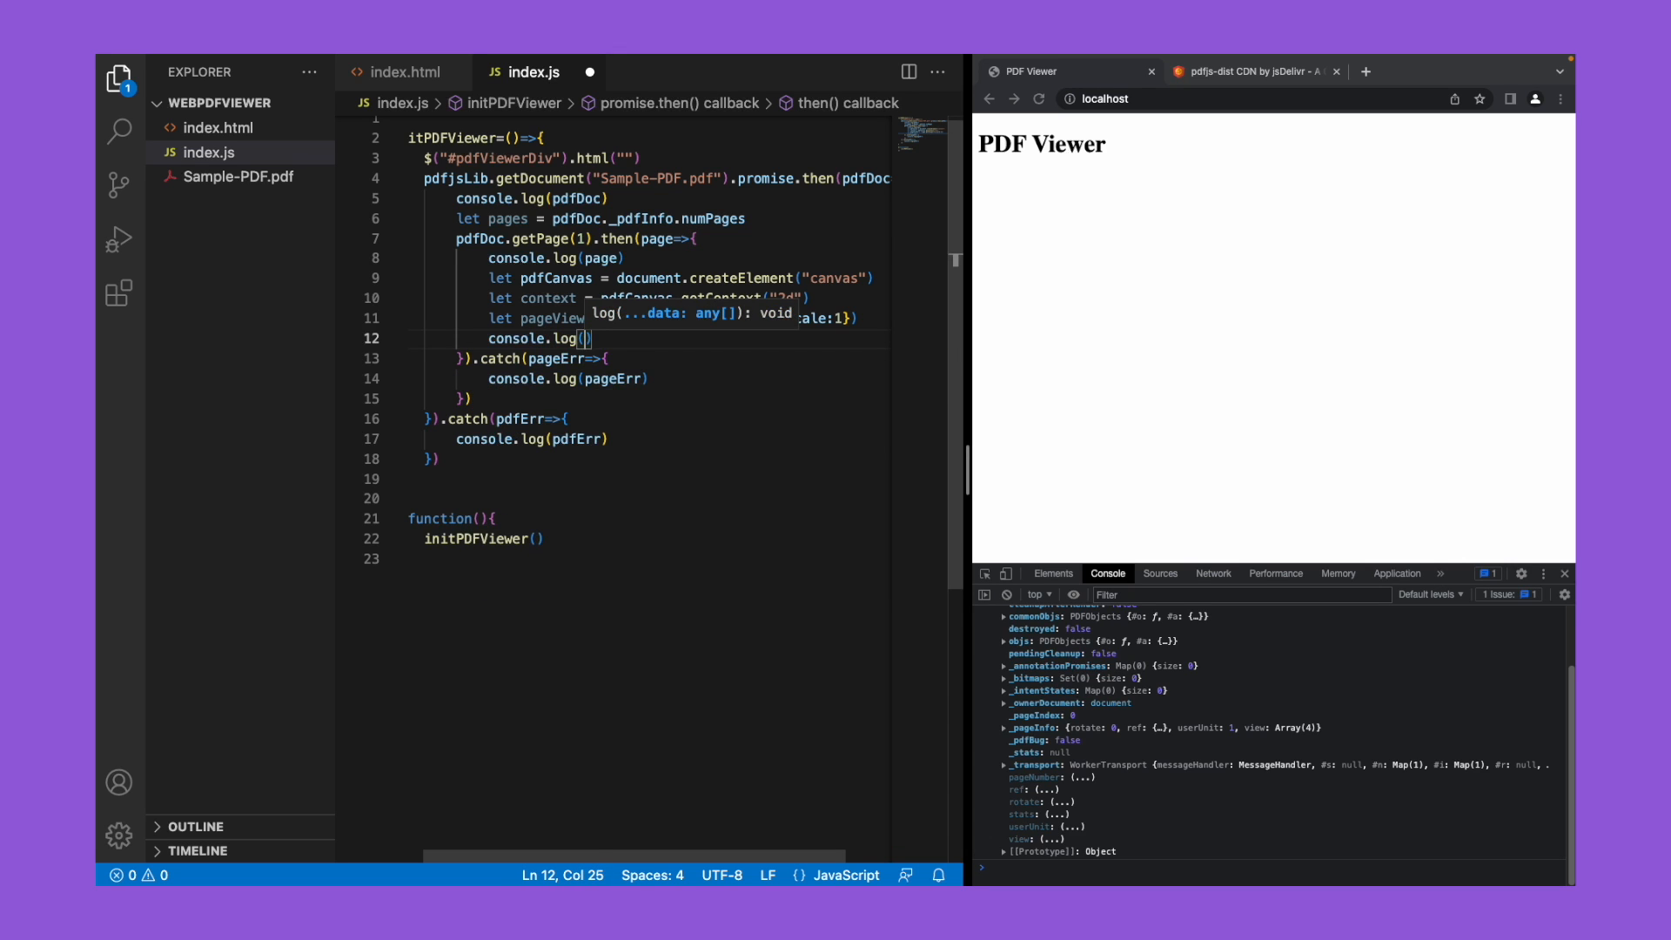
type("pageViewPort")
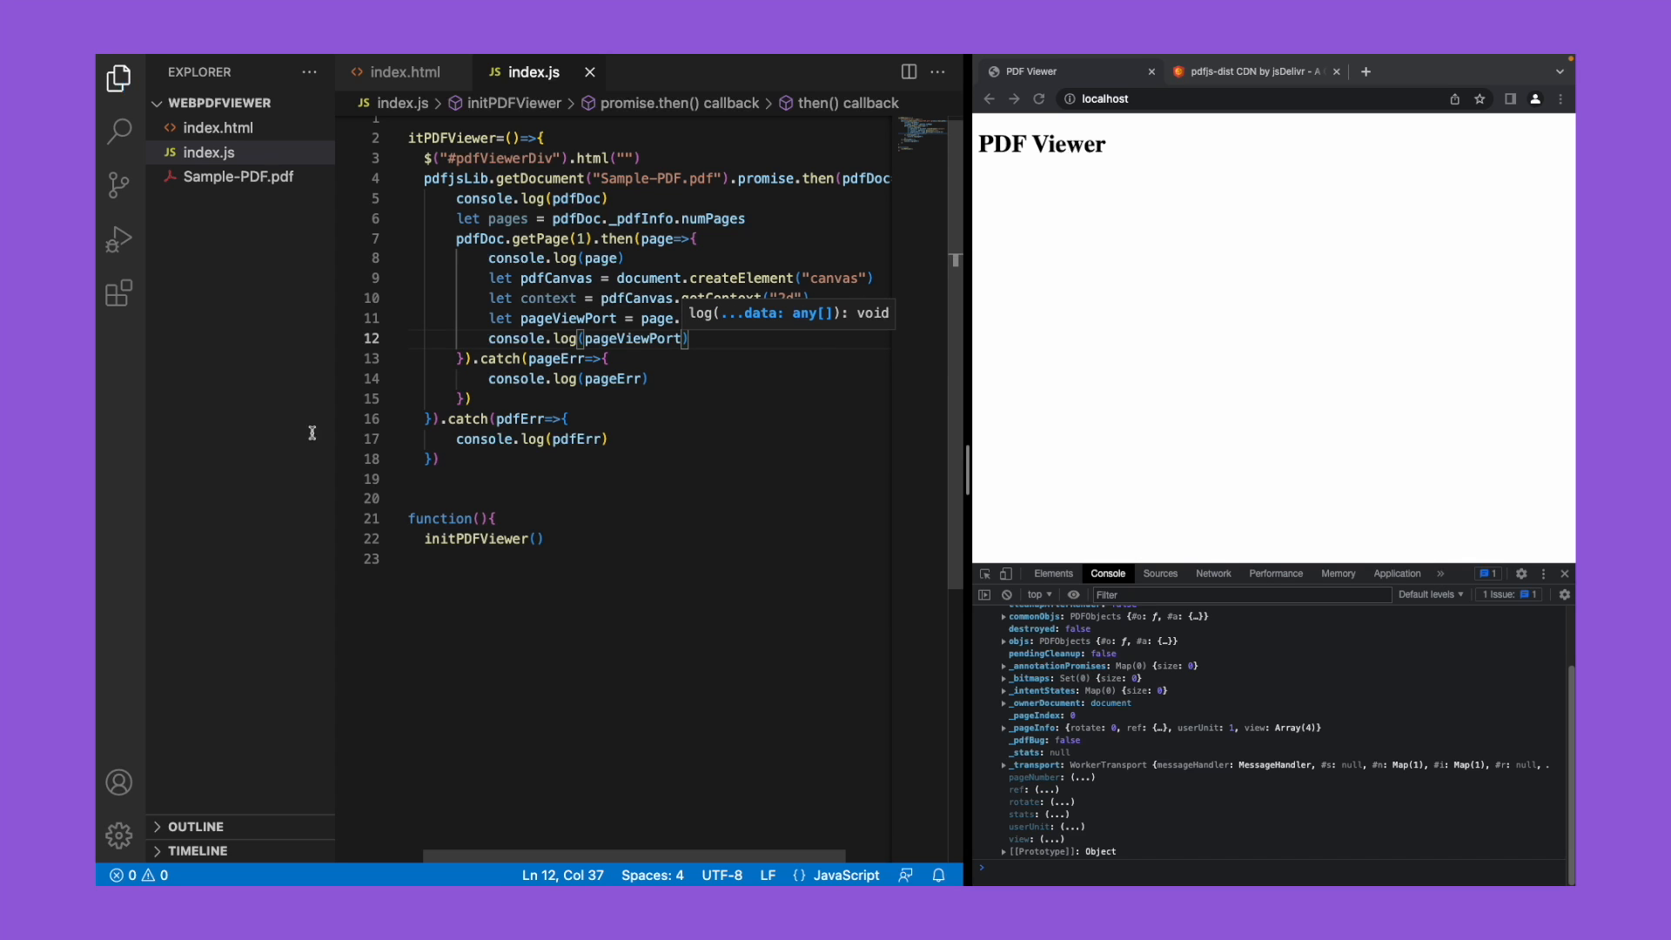
Step: Reload the page and expand the logged PageViewport showing height 792 and width 612
left_click(1041, 98)
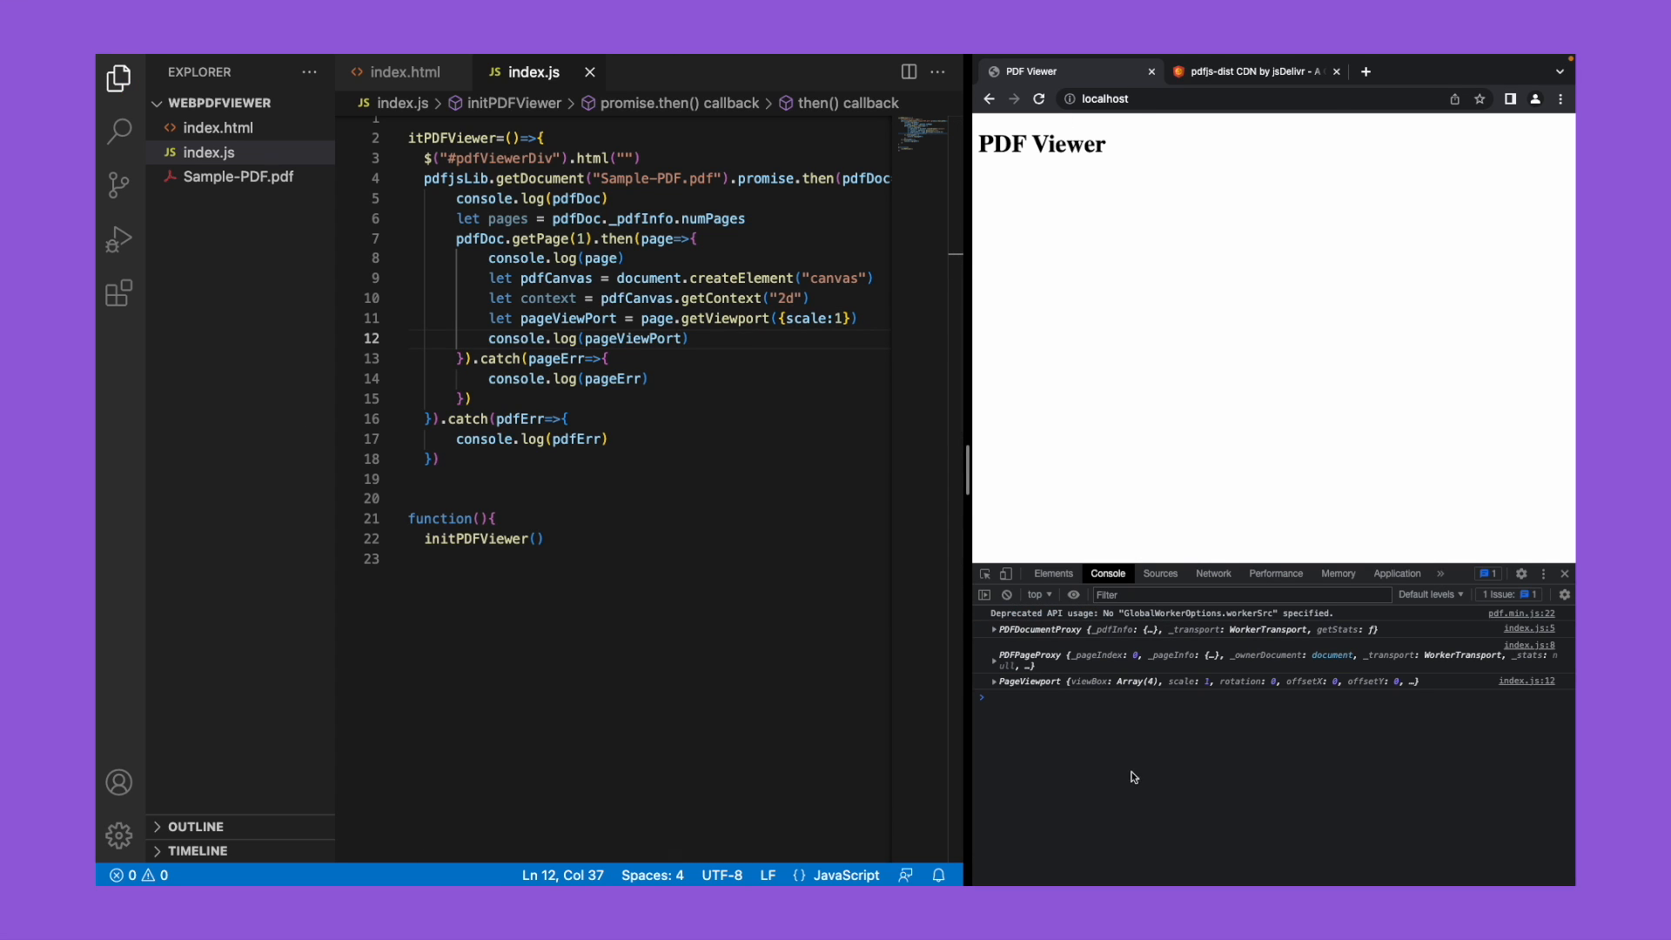
mouse_move(1006, 691)
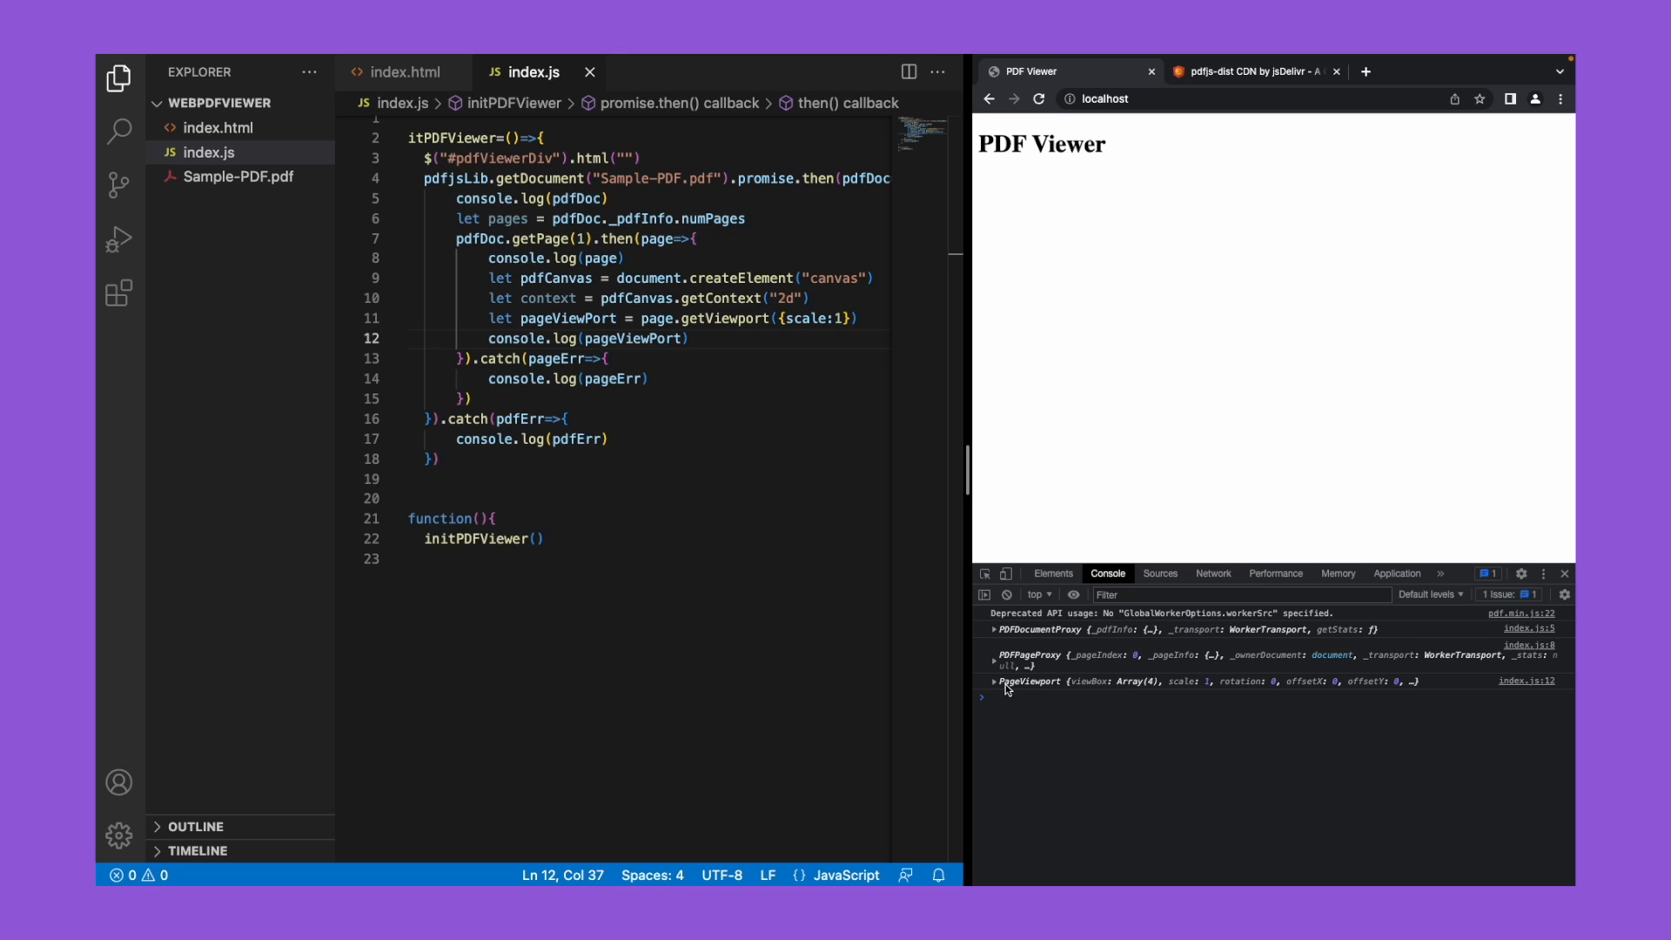
left_click(995, 681)
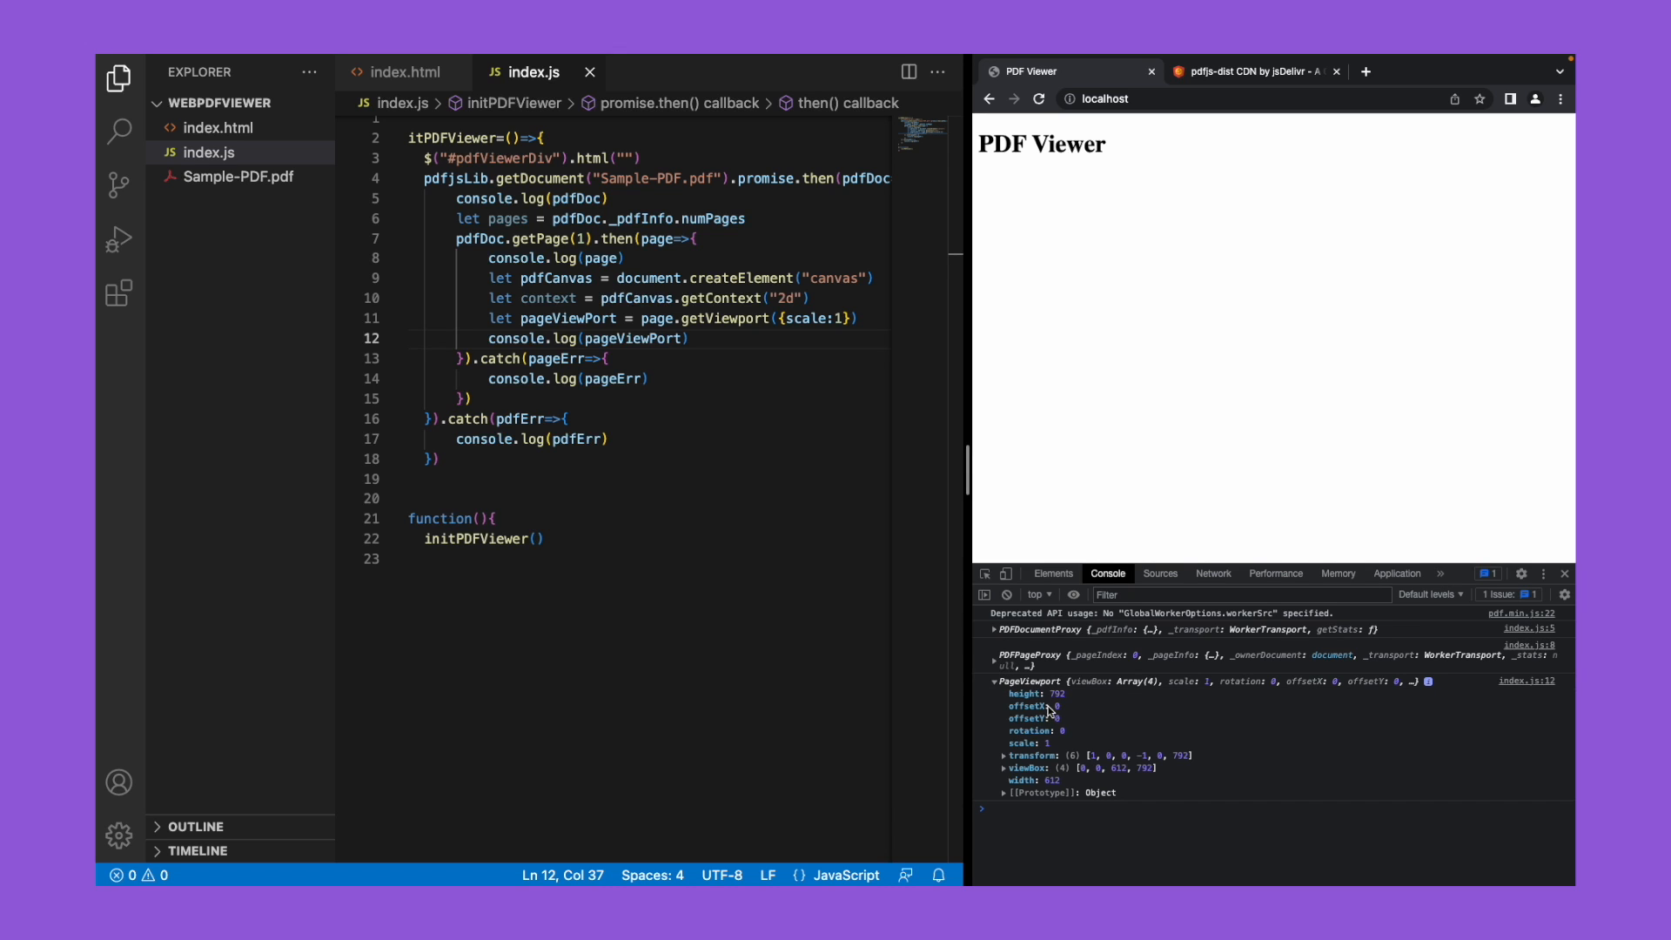
mouse_move(649, 357)
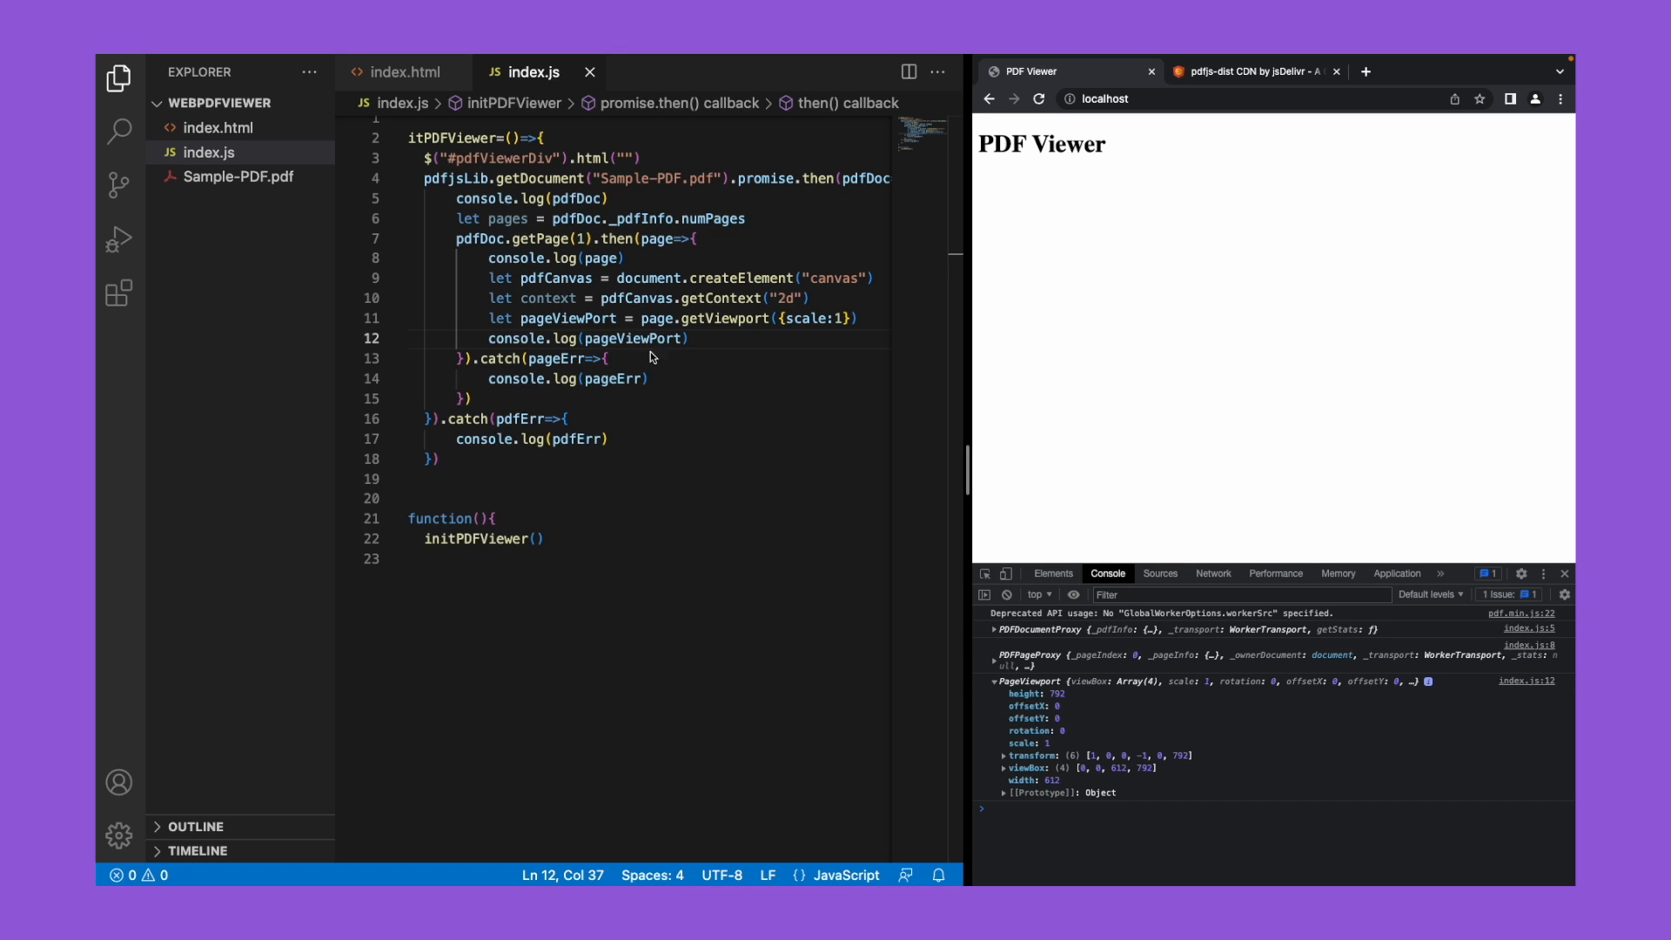
left_click(689, 339)
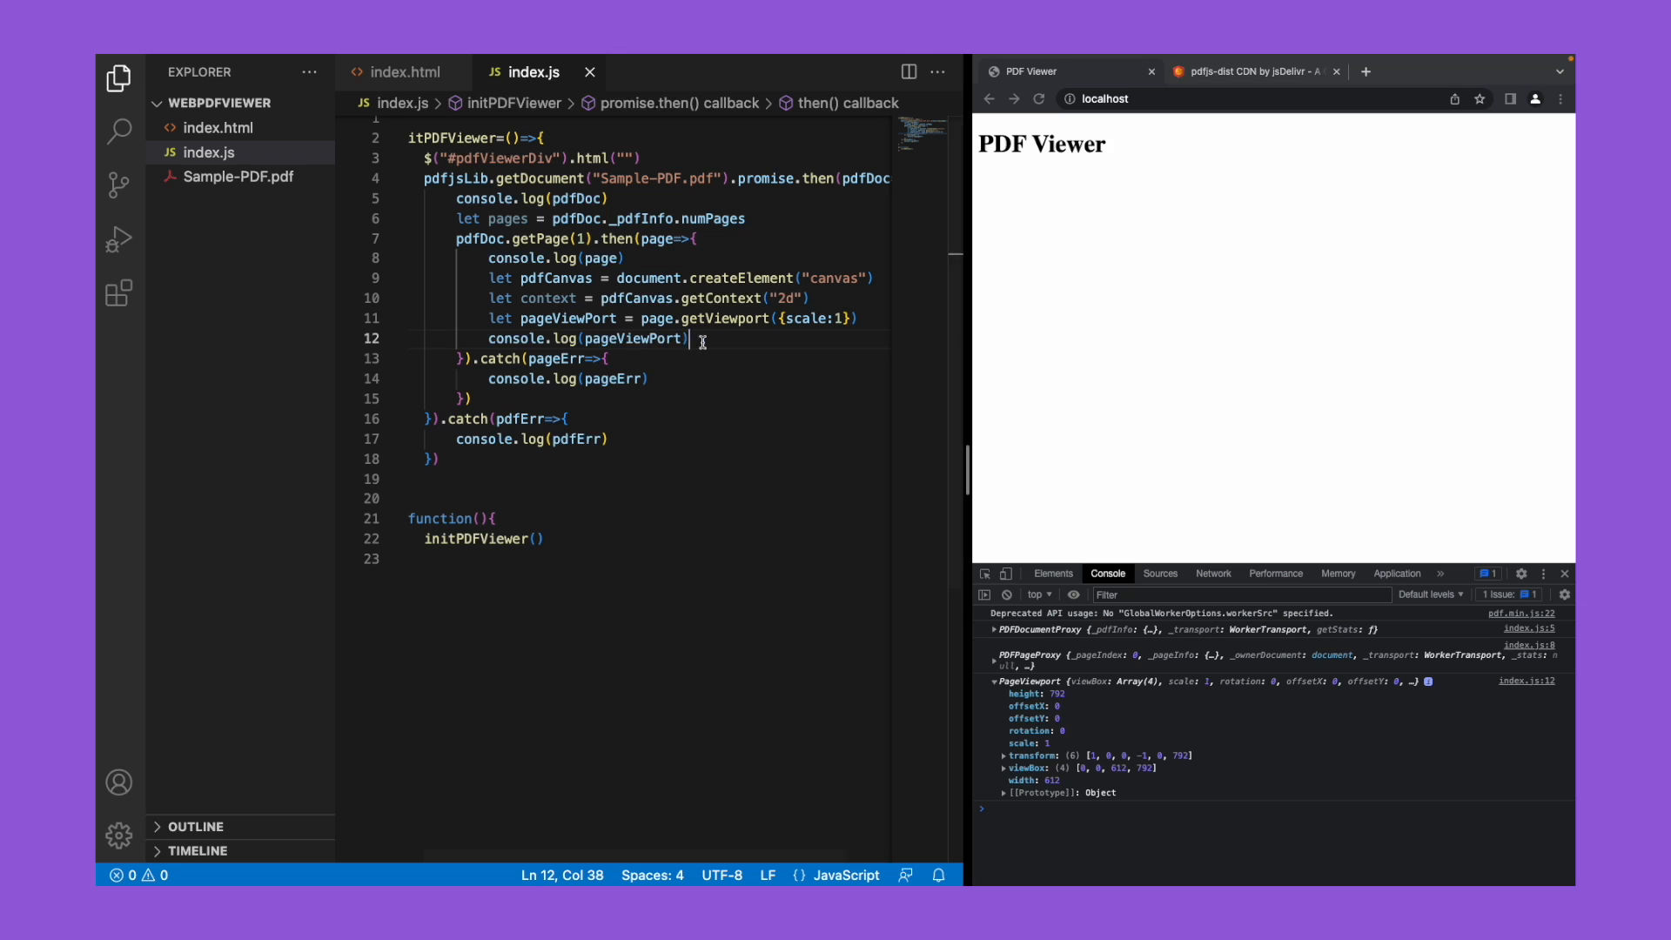
Step: Set pdfCanvas.width and pdfCanvas.height from pageViewPort.width and height
type("pdf")
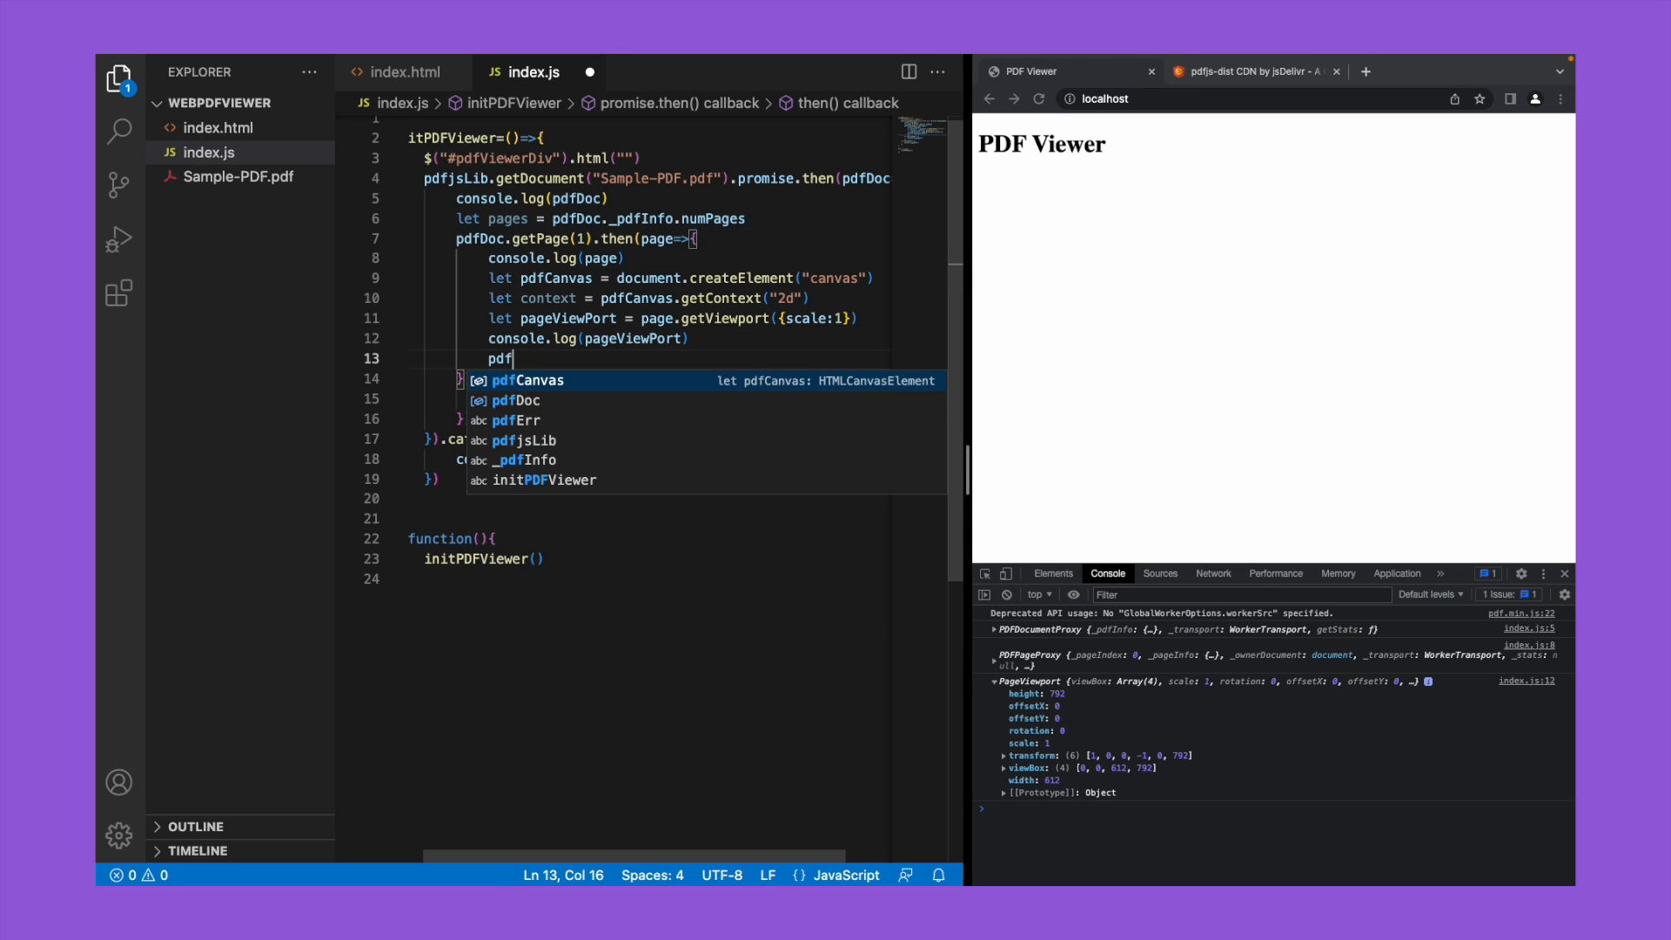
type("Canvas.width = pageViewPort.width")
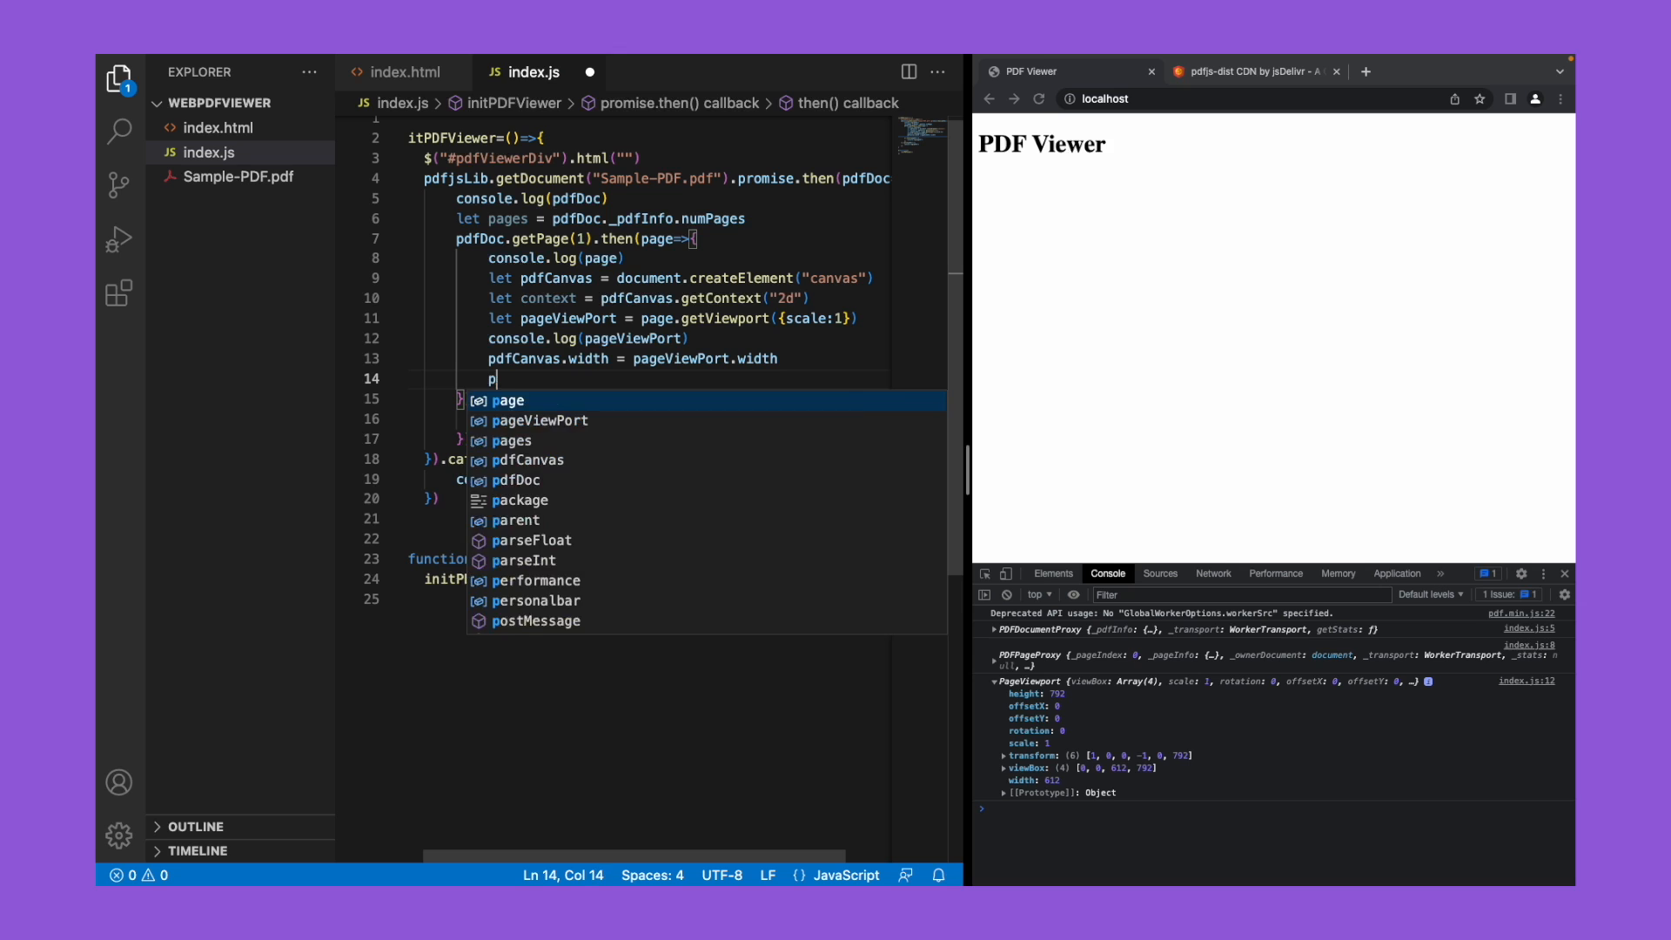
type("dfCanvas.")
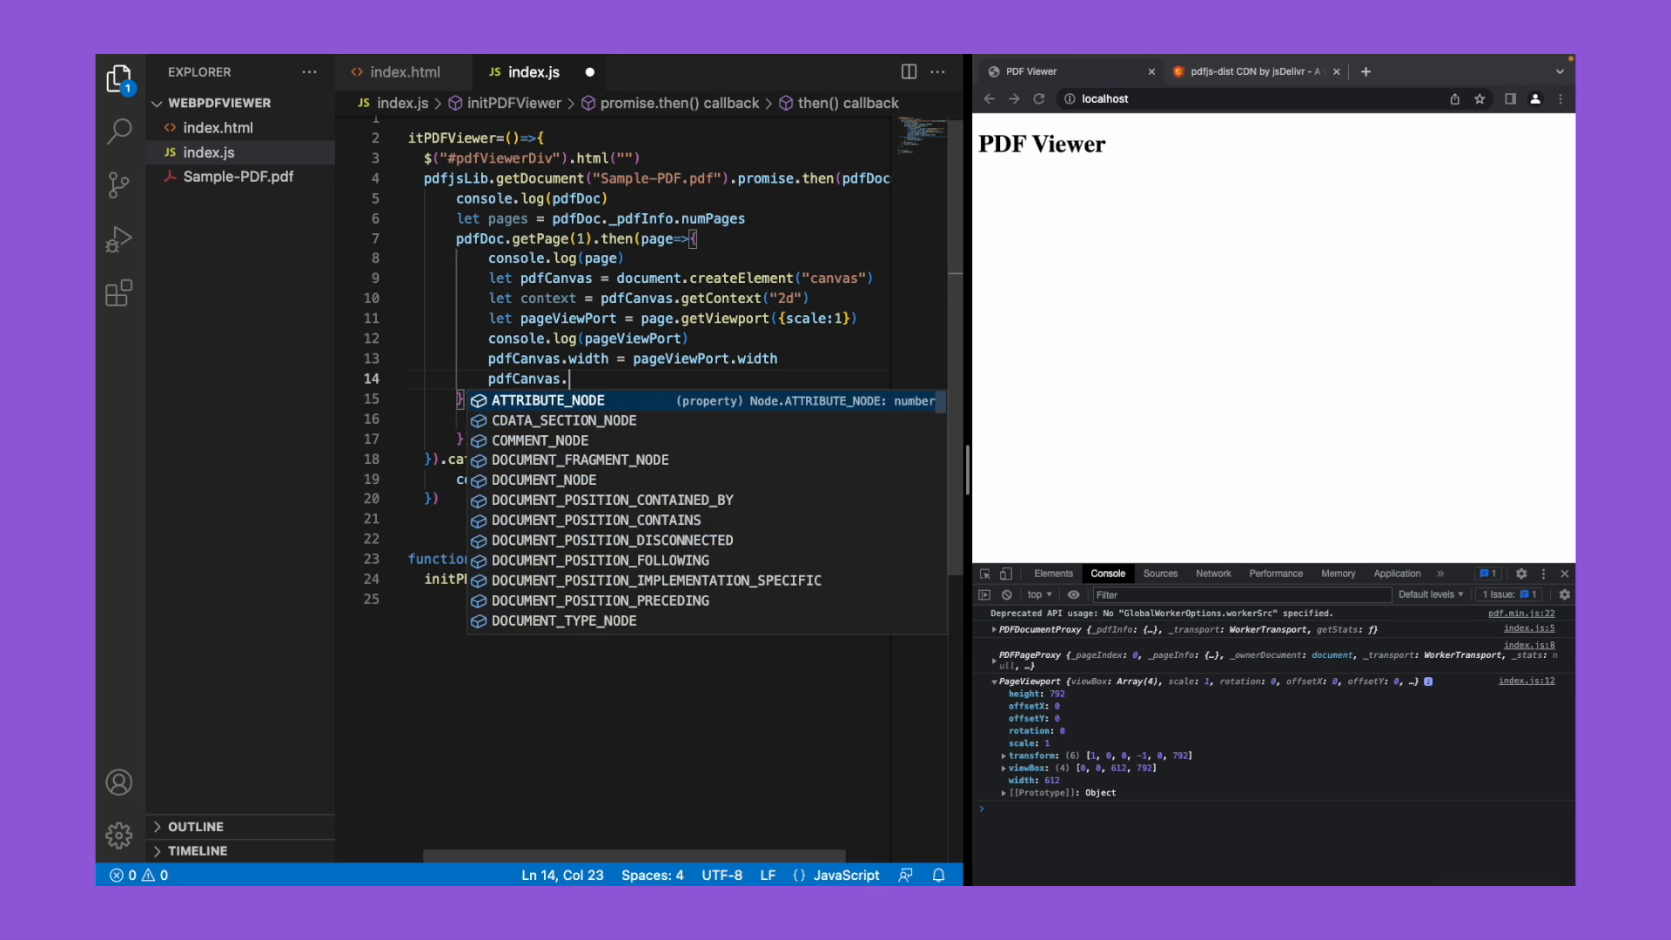
type("height =")
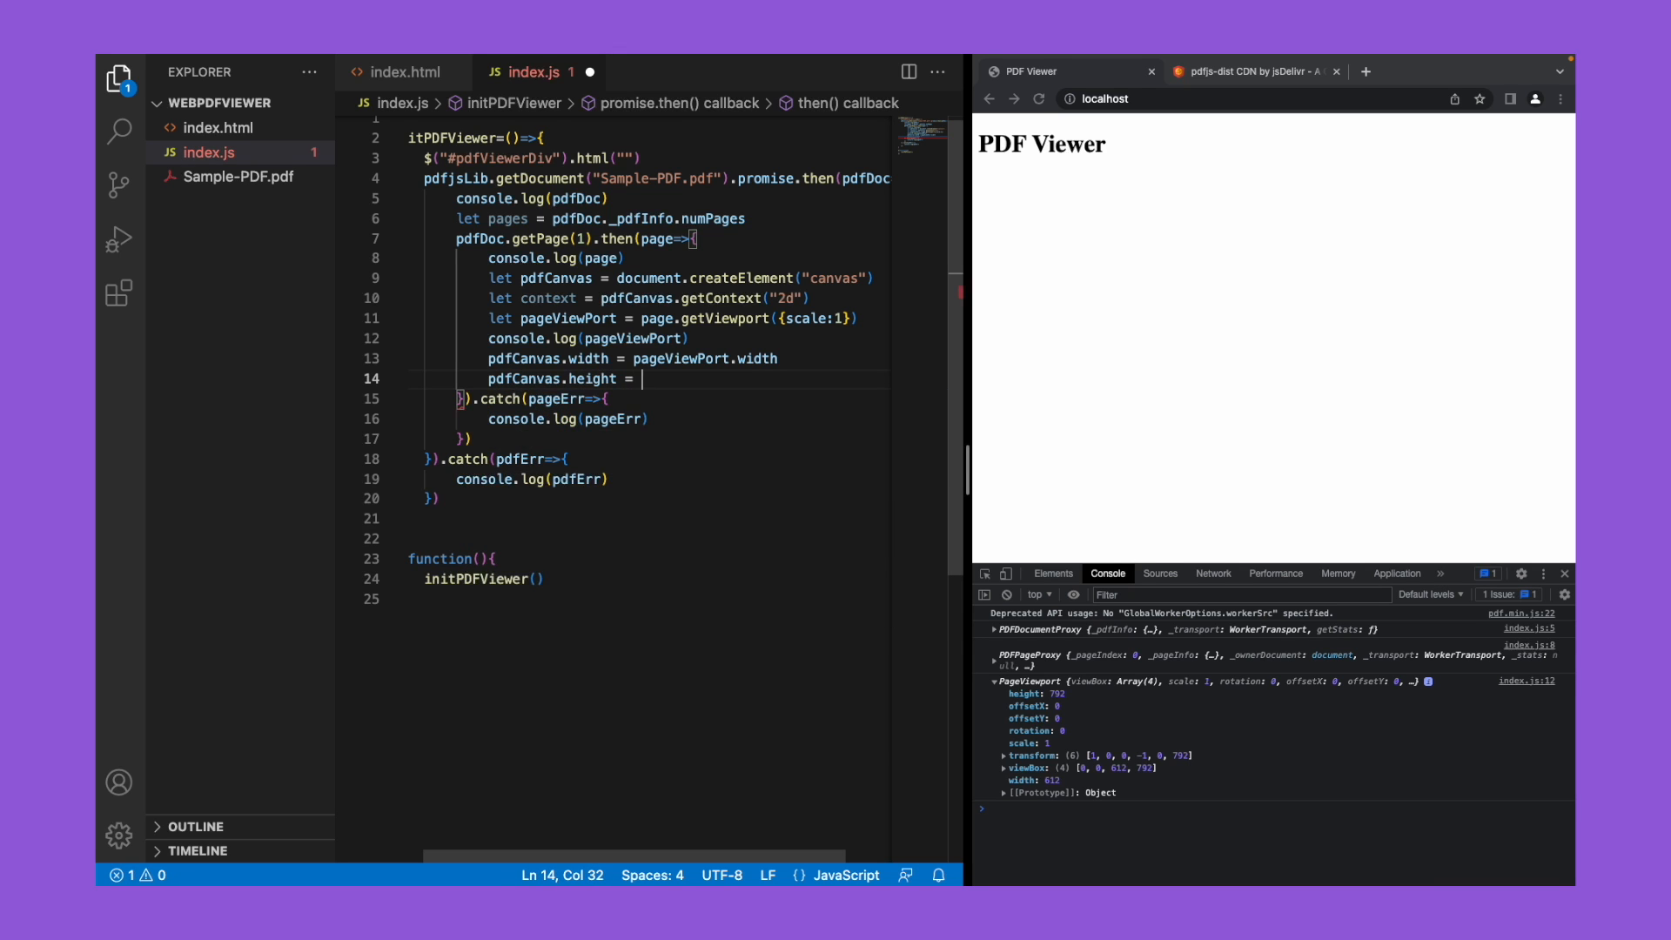
type("pageViewPort")
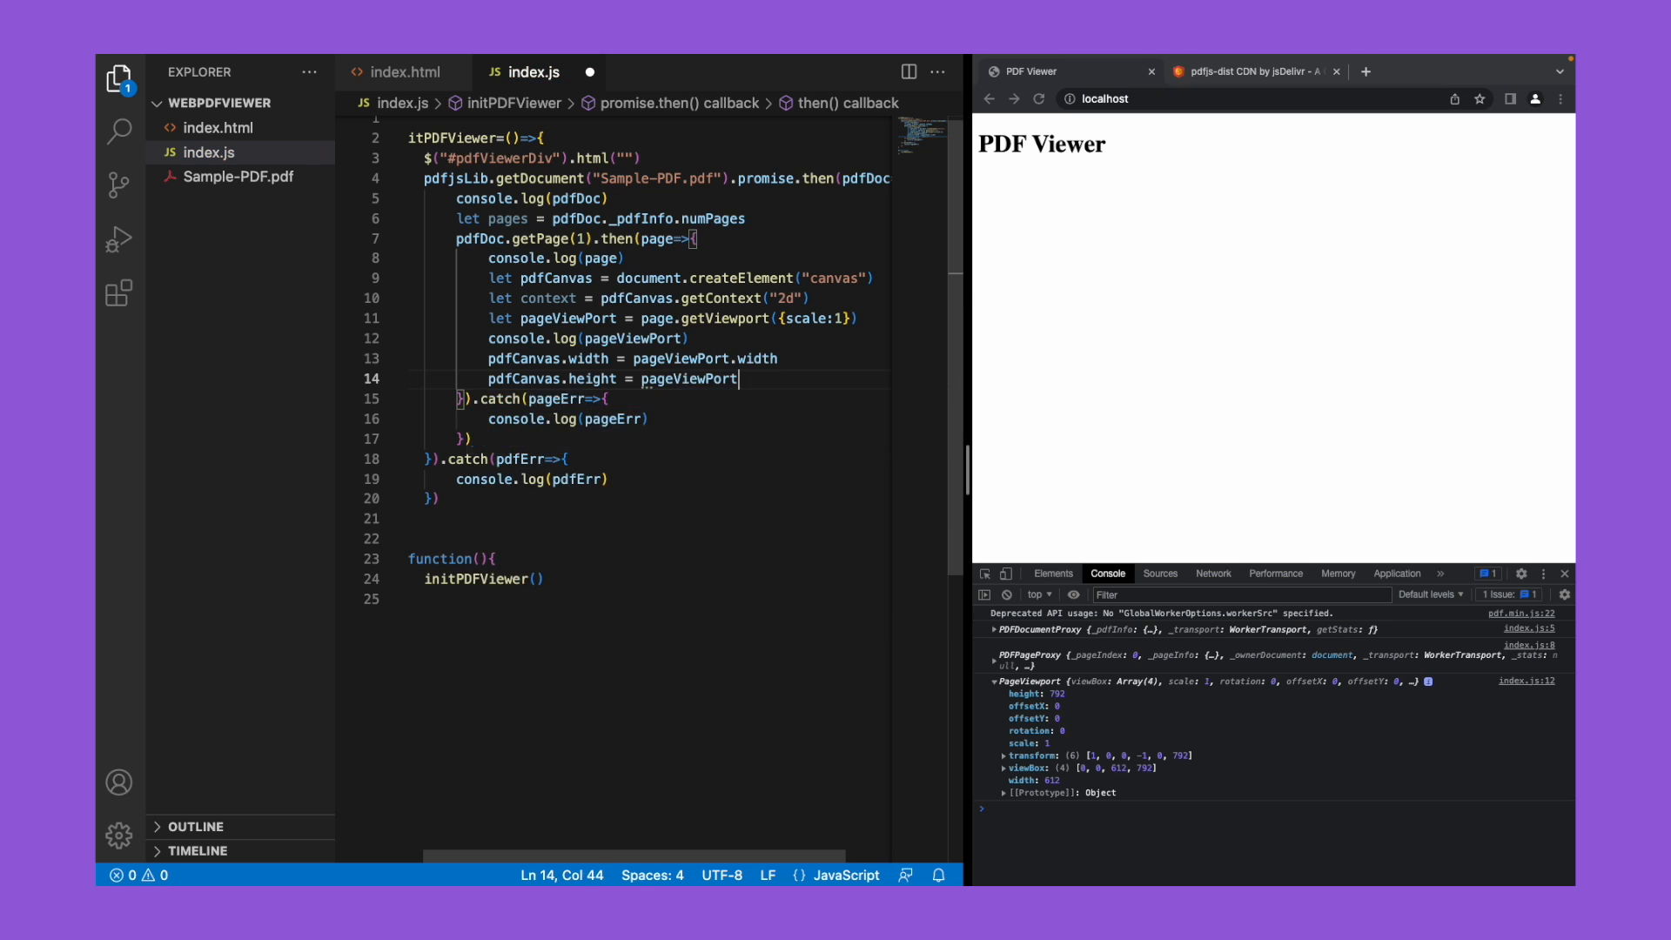
type(".height")
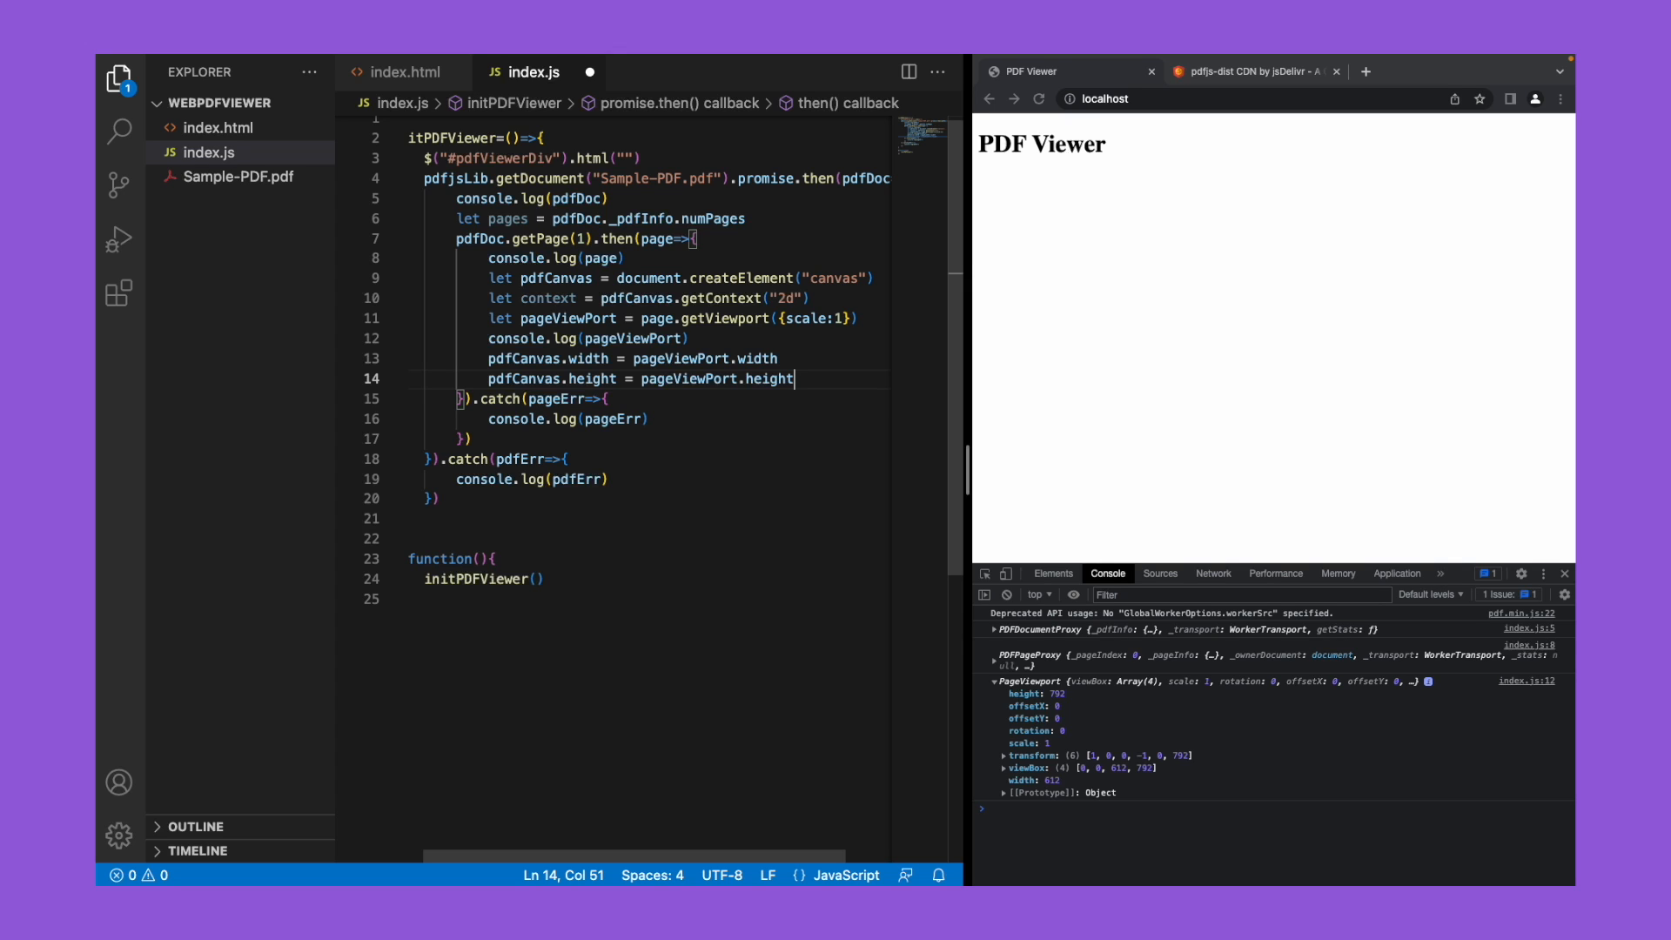
mouse_move(701, 278)
type("$(\"#pdfViewerDiv\").append()")
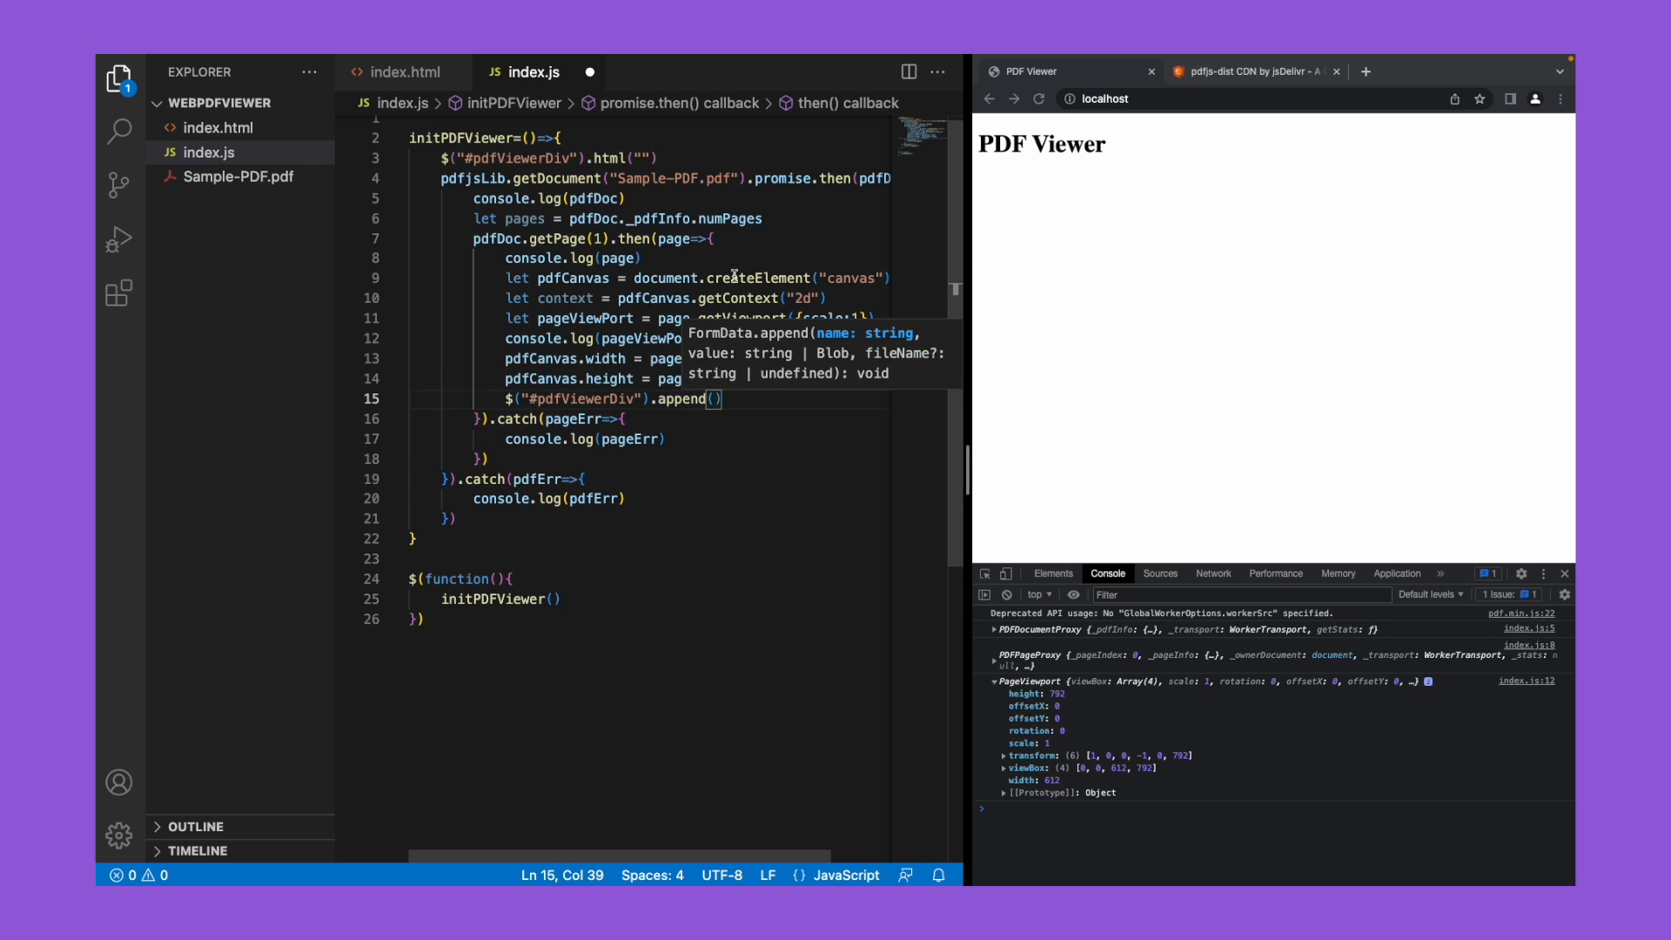
mouse_move(578, 353)
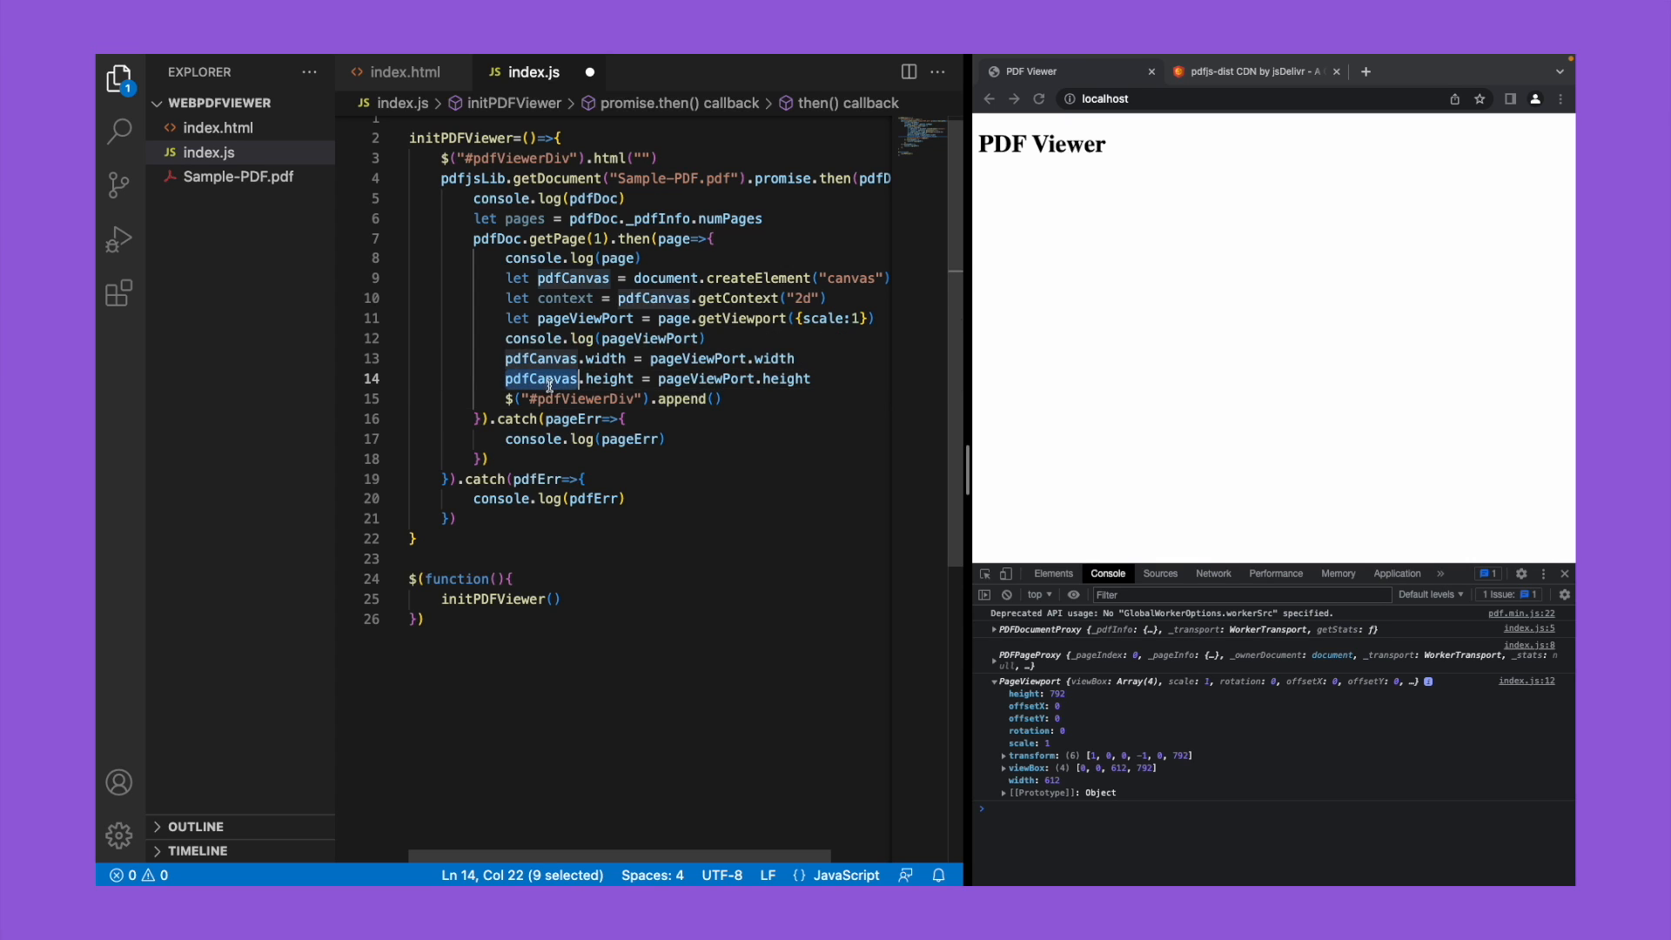
Step: Append pdfCanvas to #pdfViewerDiv and begin the page.render call
left_click(713, 399)
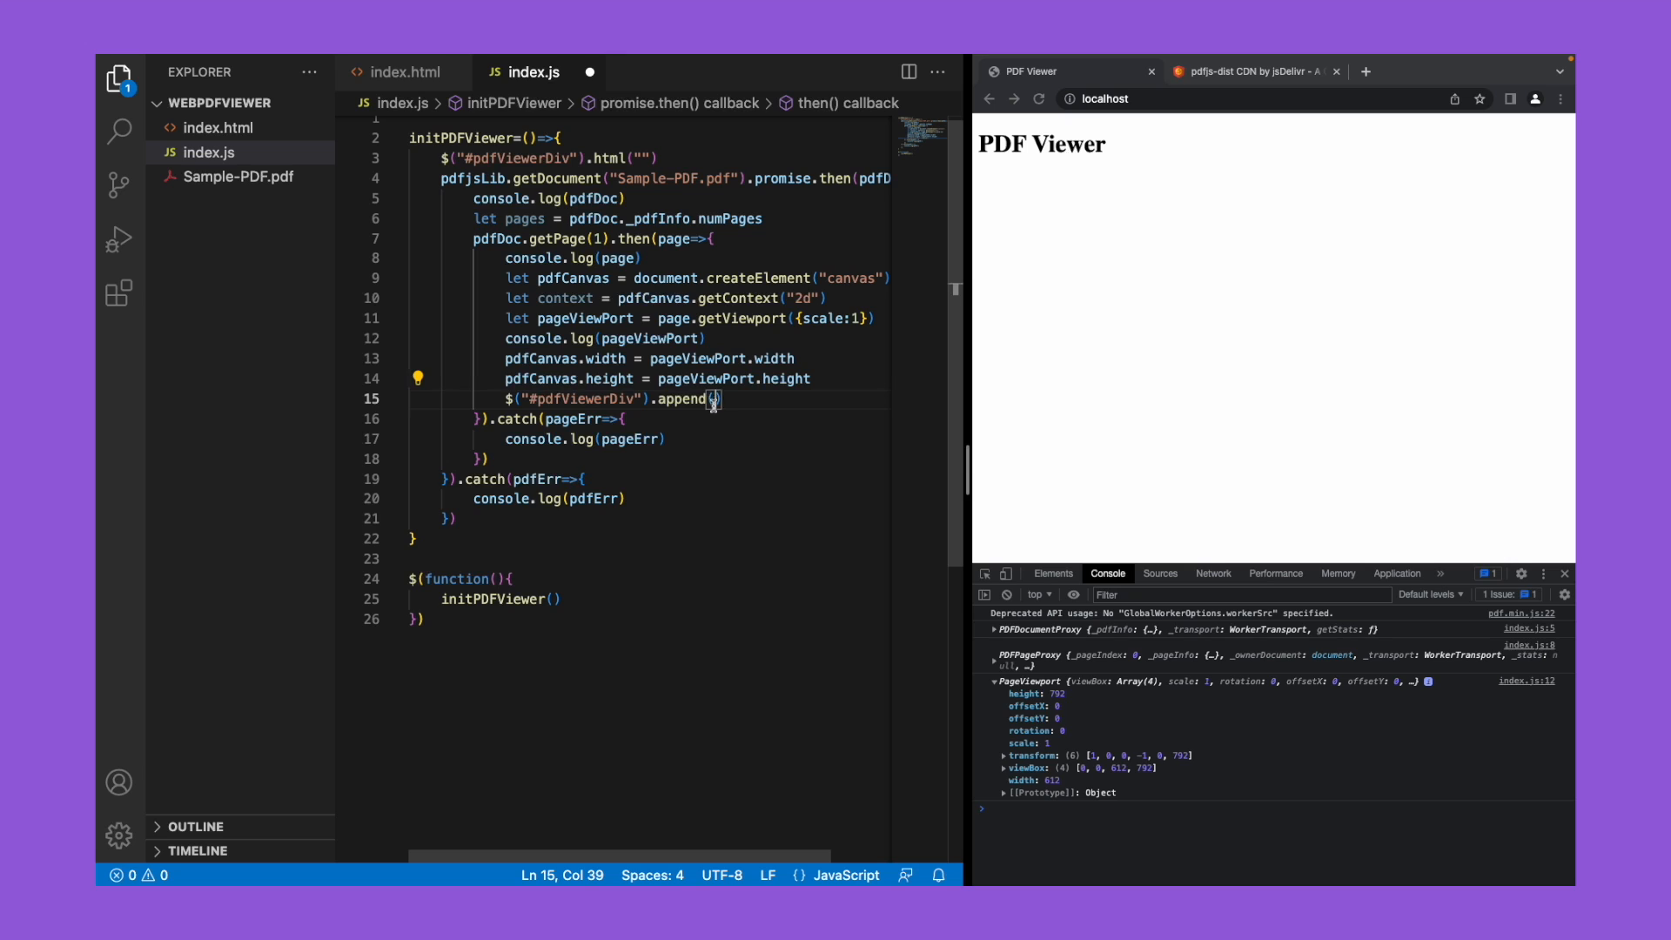
type("pdfCanvas")
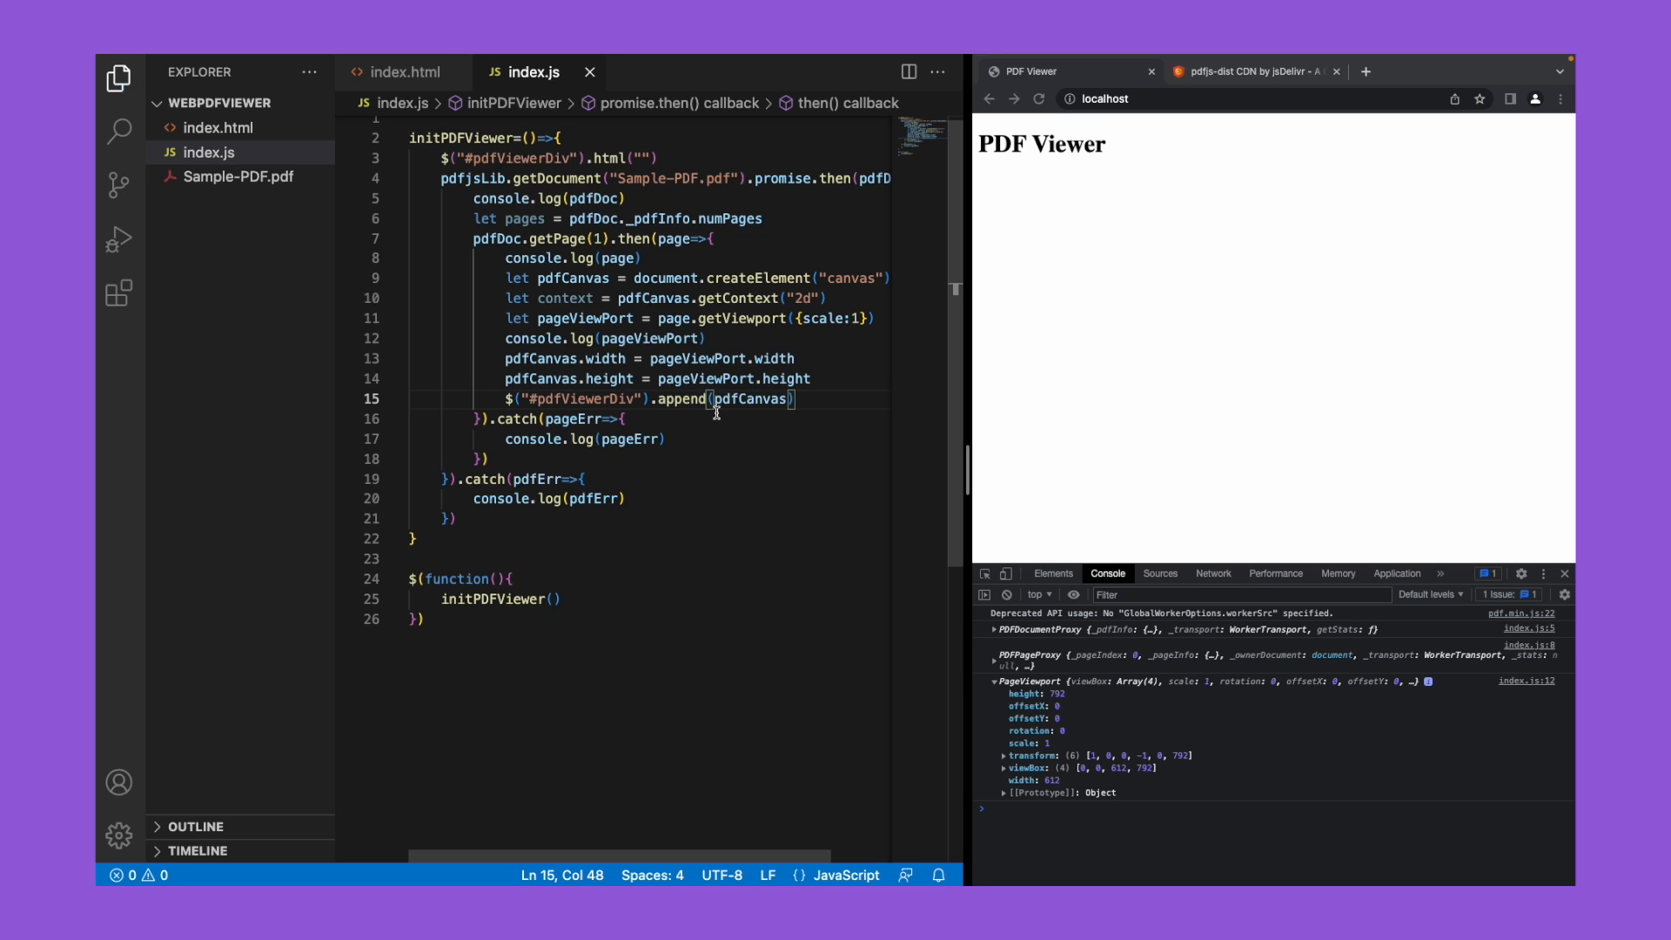
mouse_move(551, 377)
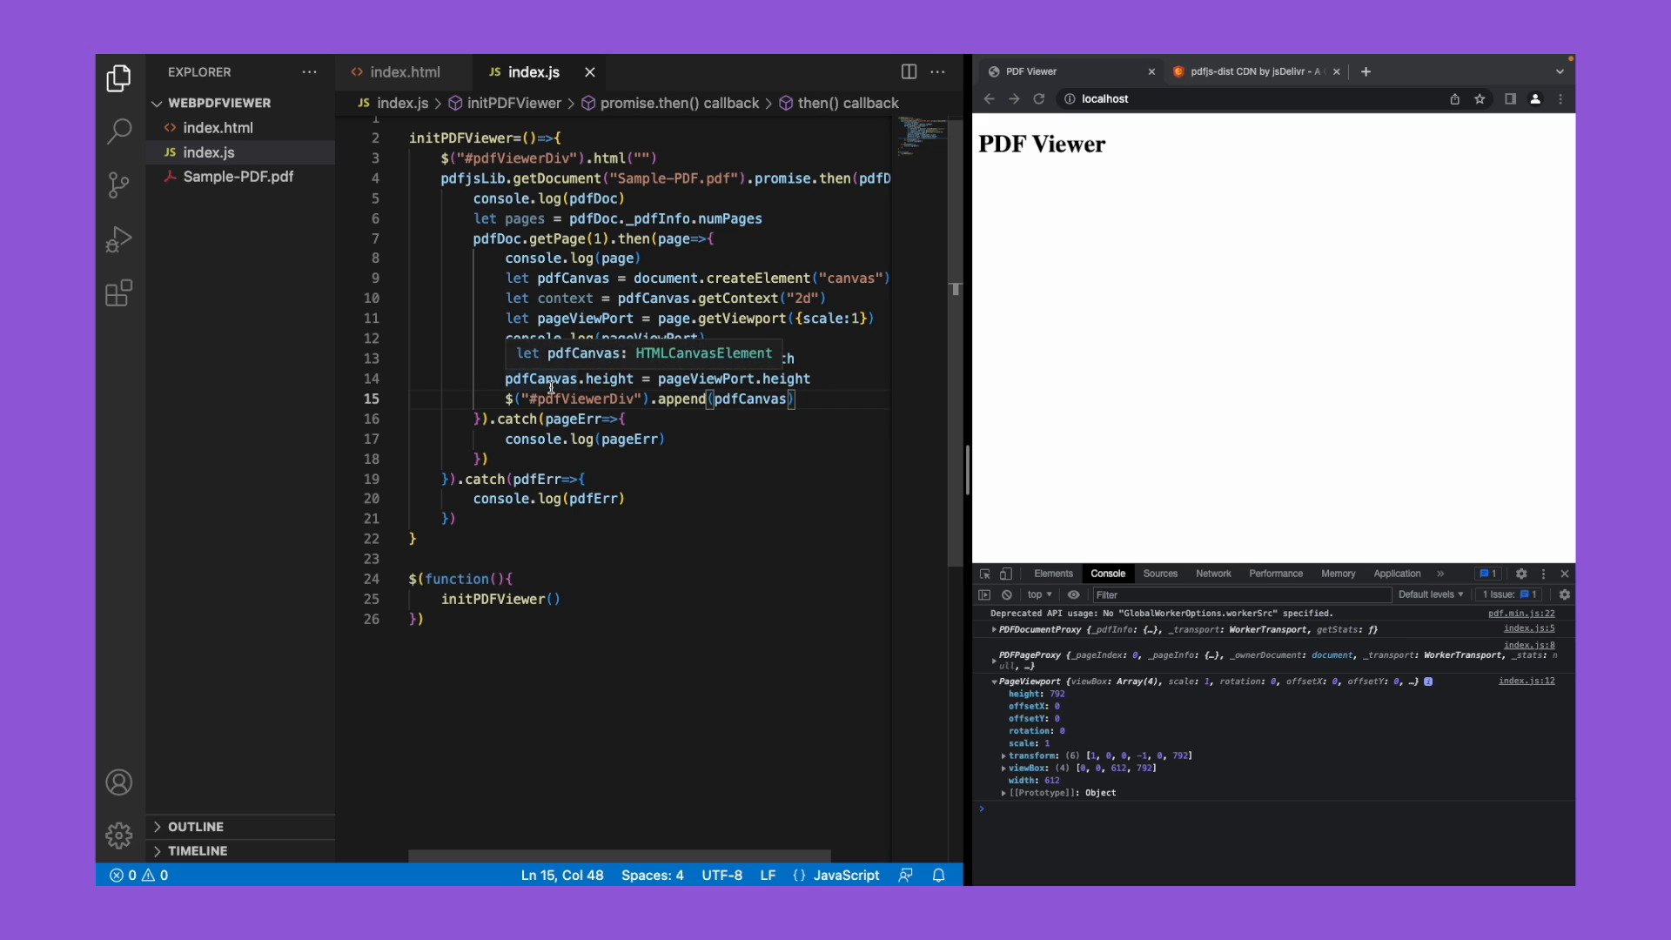
type("pdfCanvas.width = pageViewPort.width")
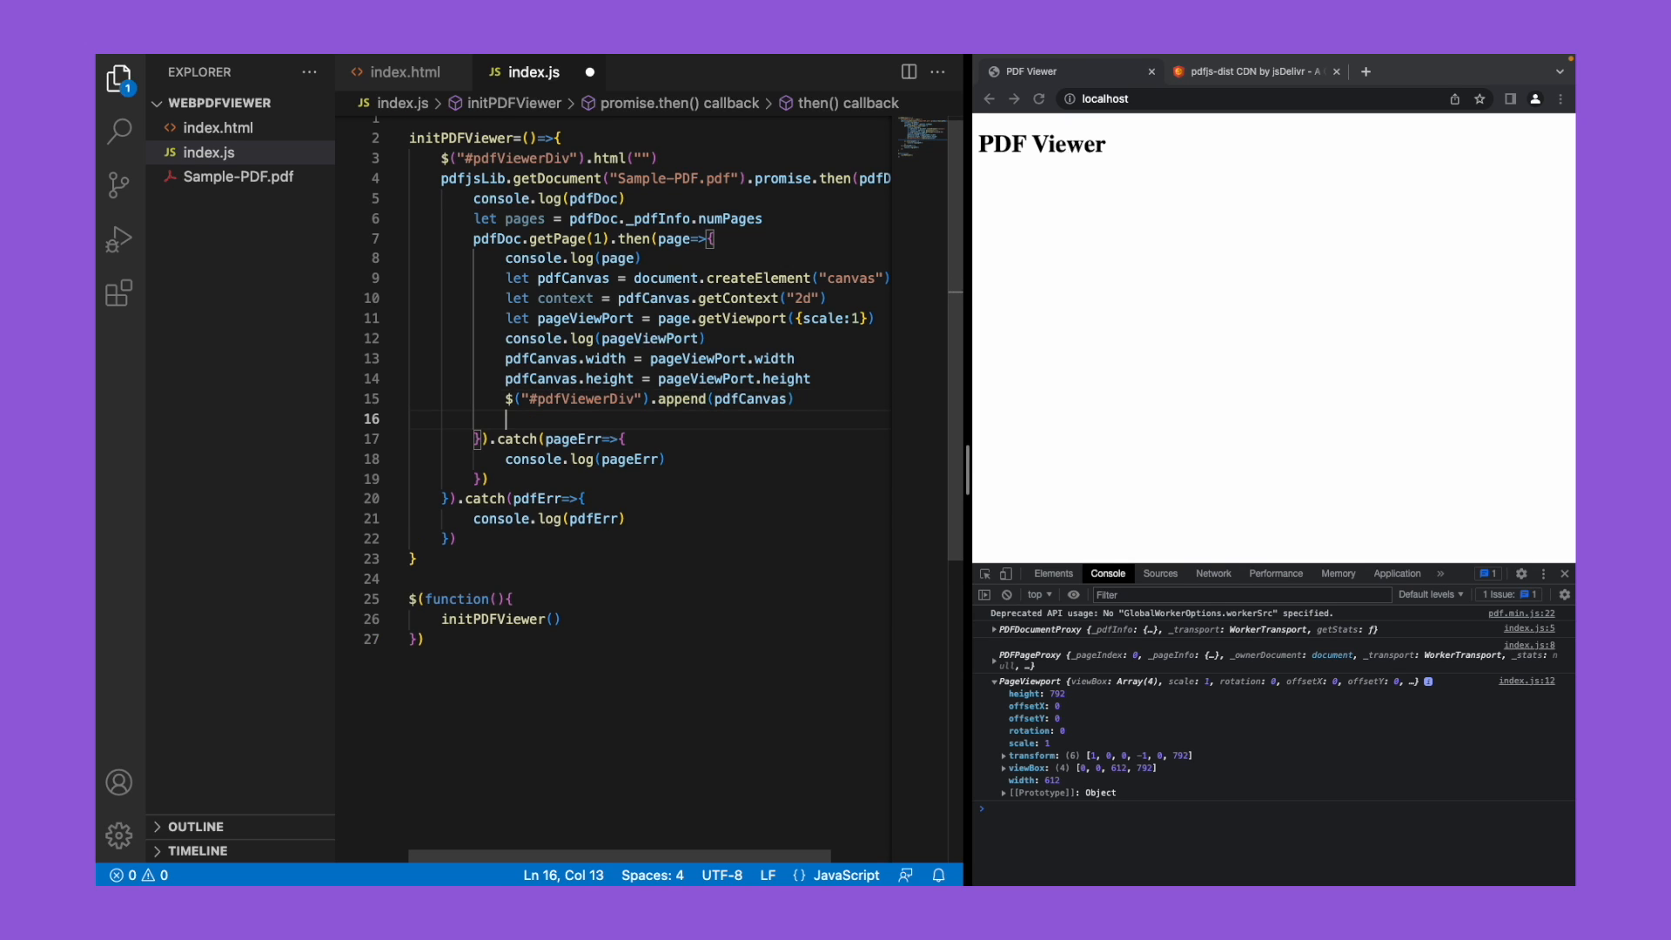
type("p")
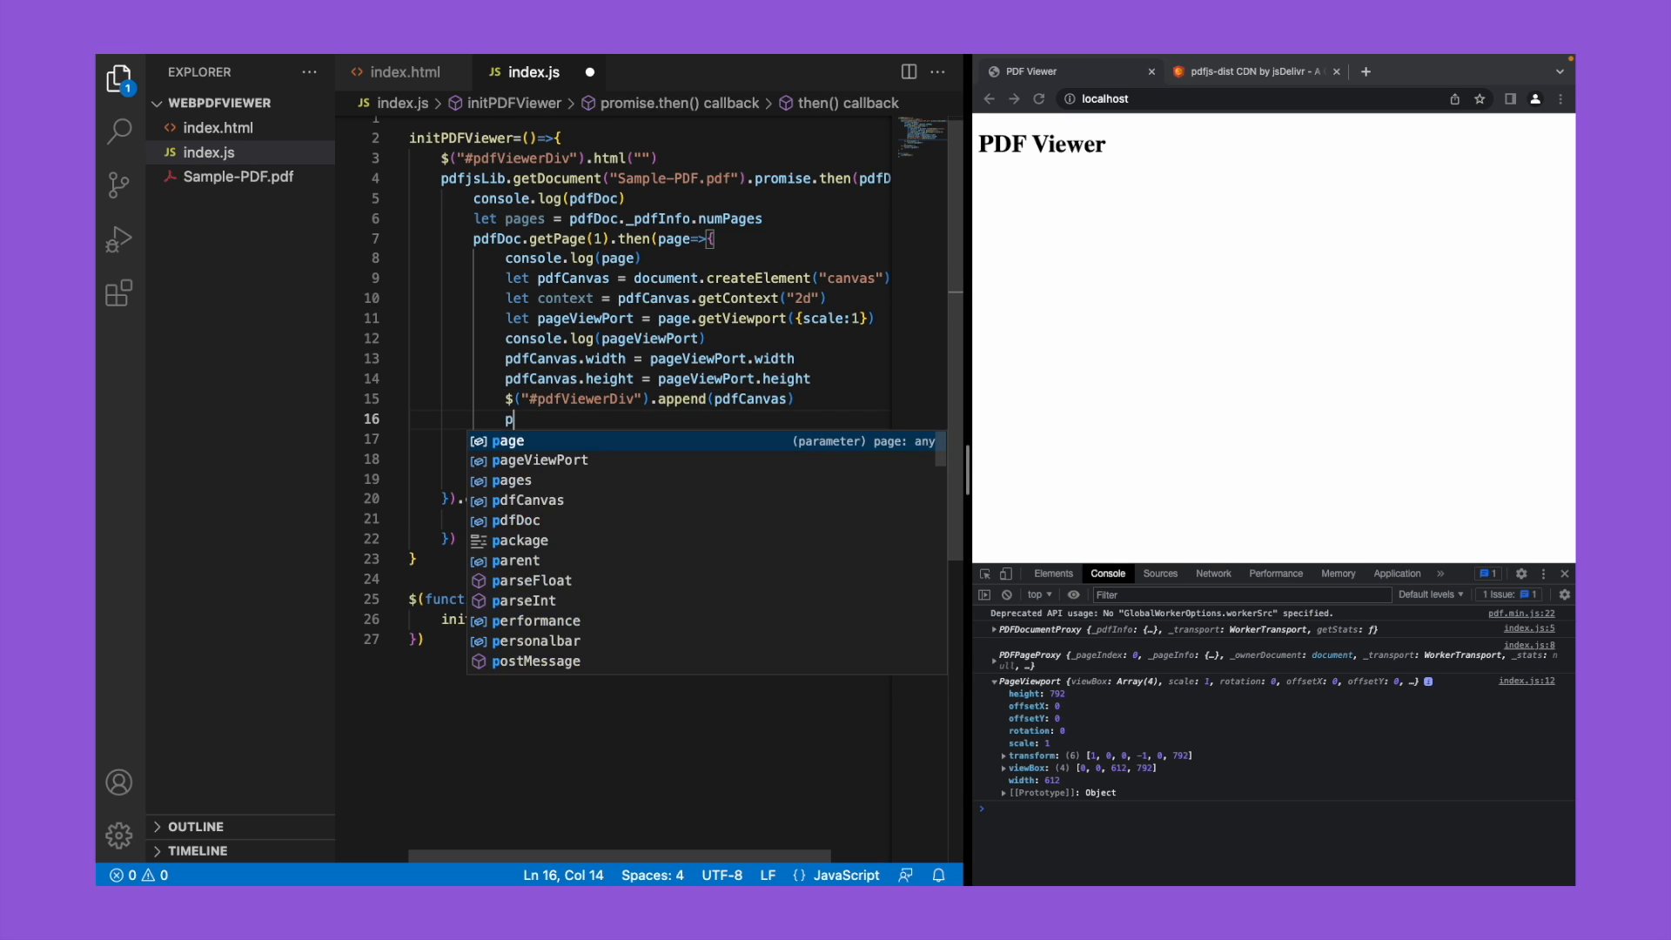
type("age.render(")
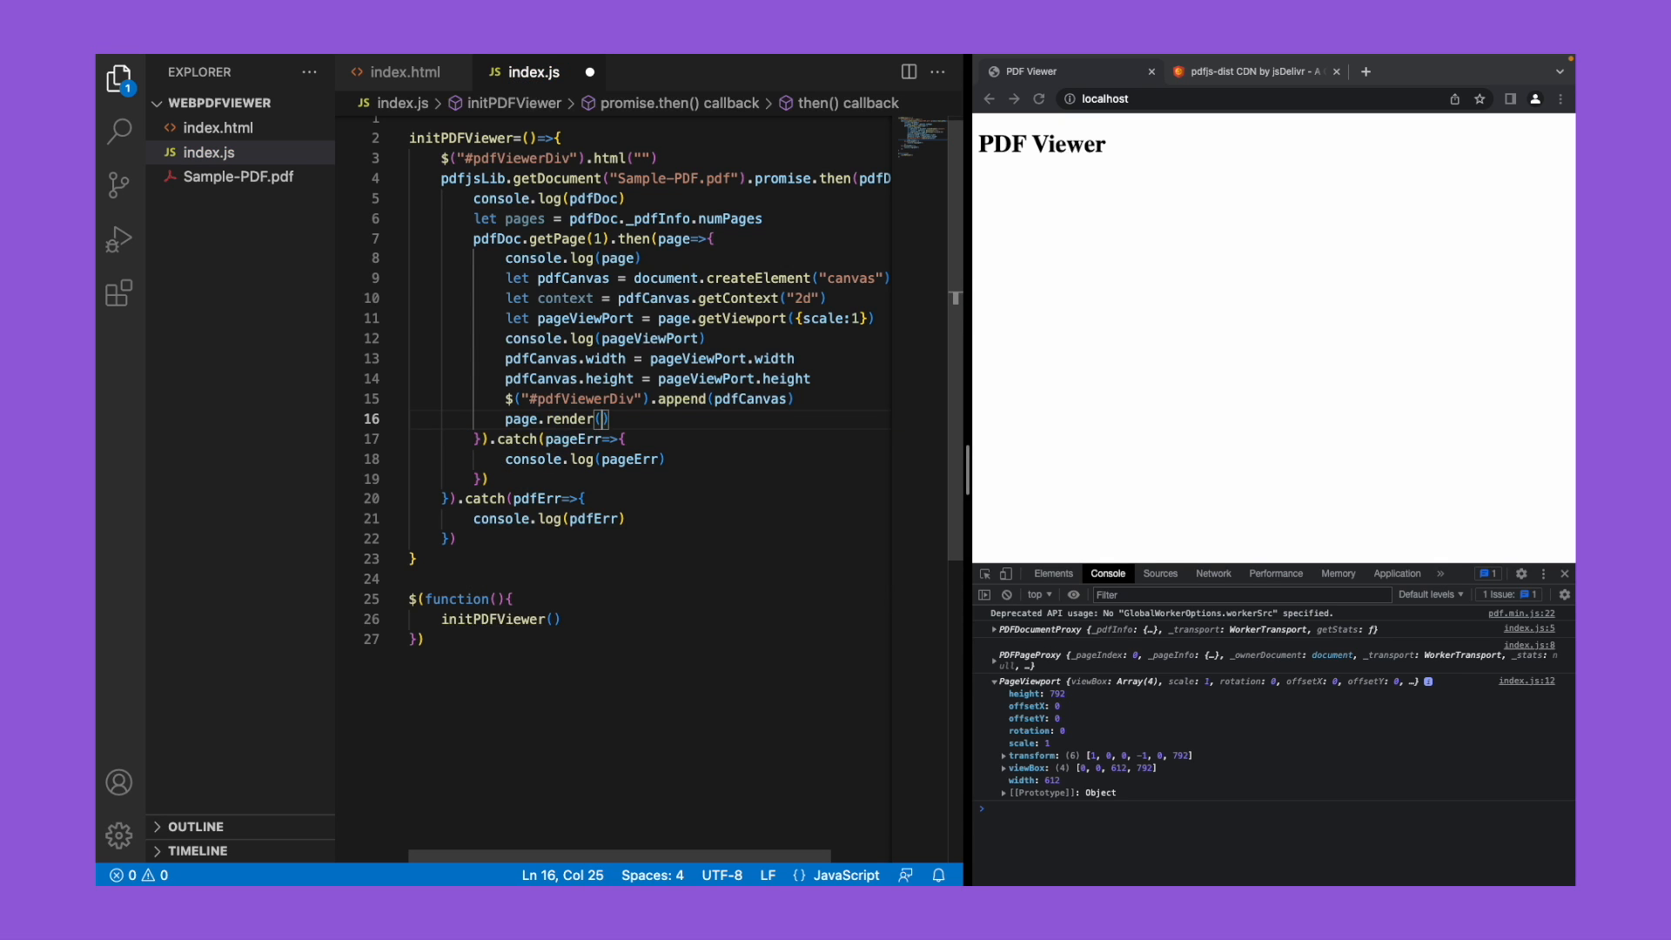
Step: Pass canvasContext: context and viewport: pageViewPort to page.render
type("can")
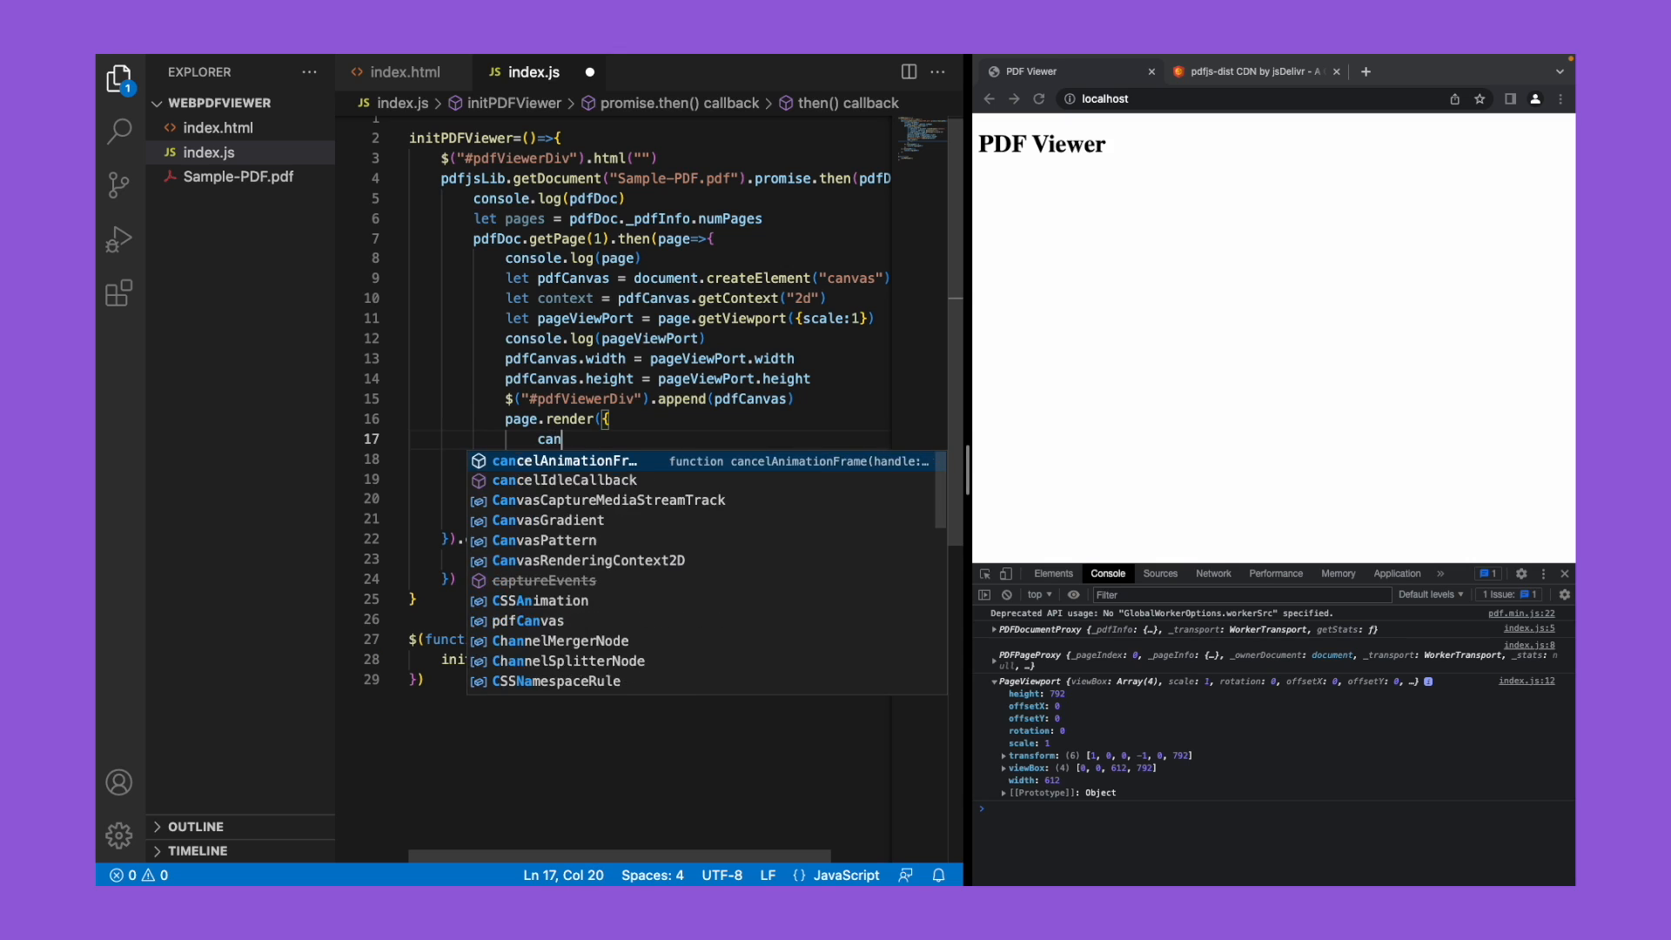
type("vasContext:")
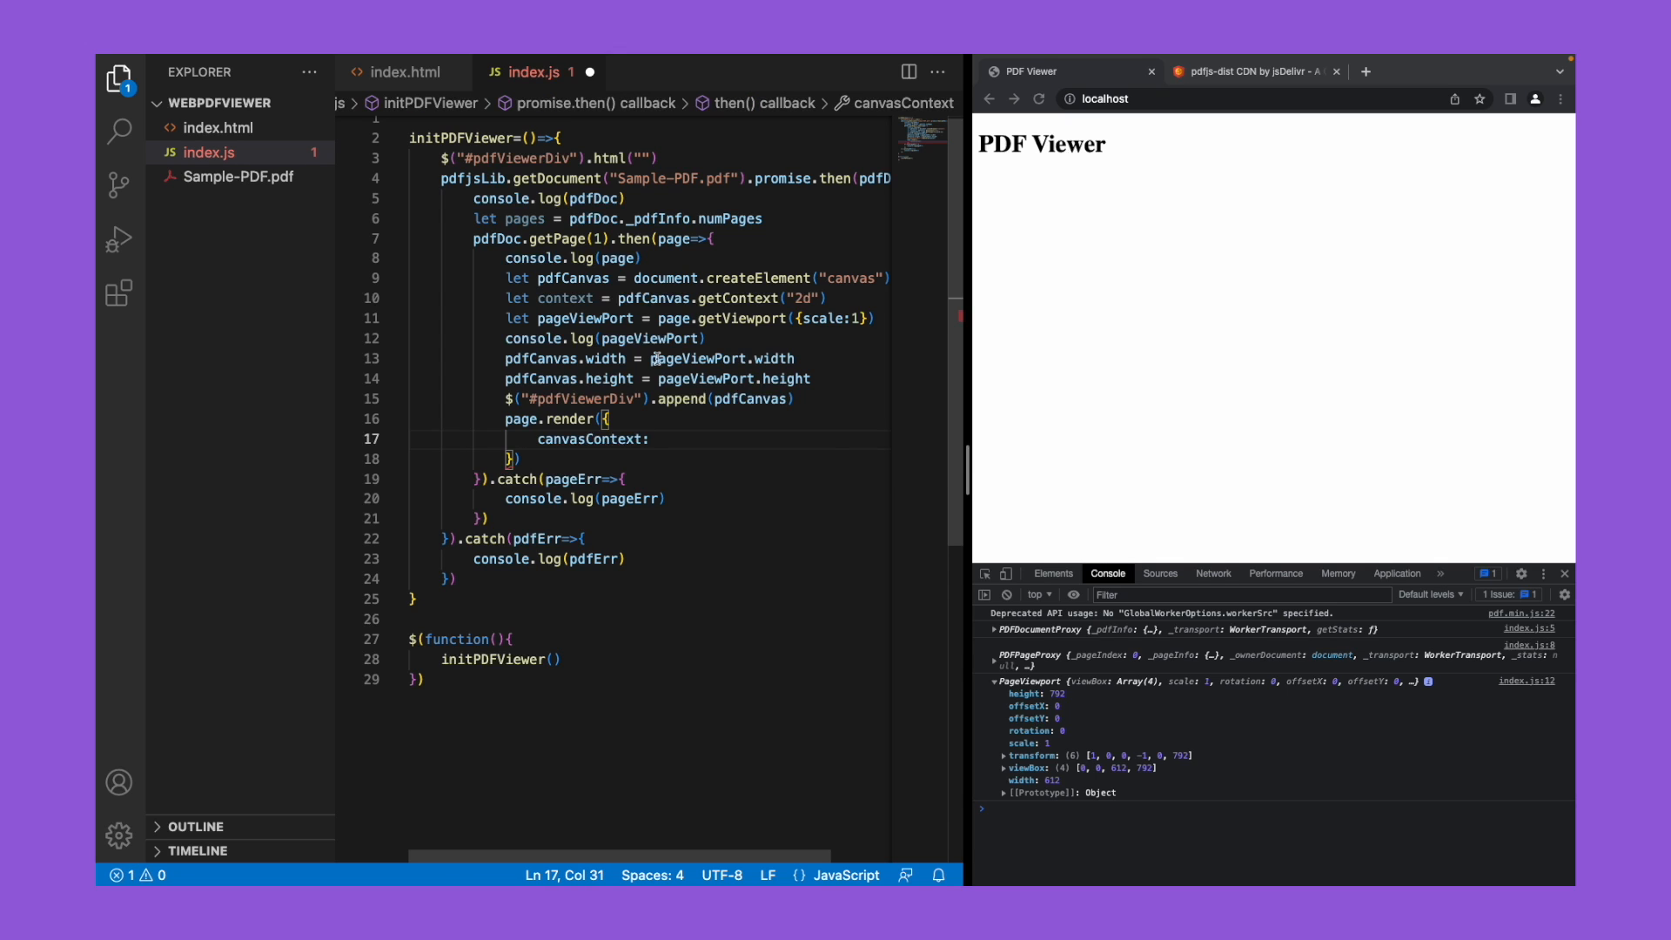
double_click(564, 297)
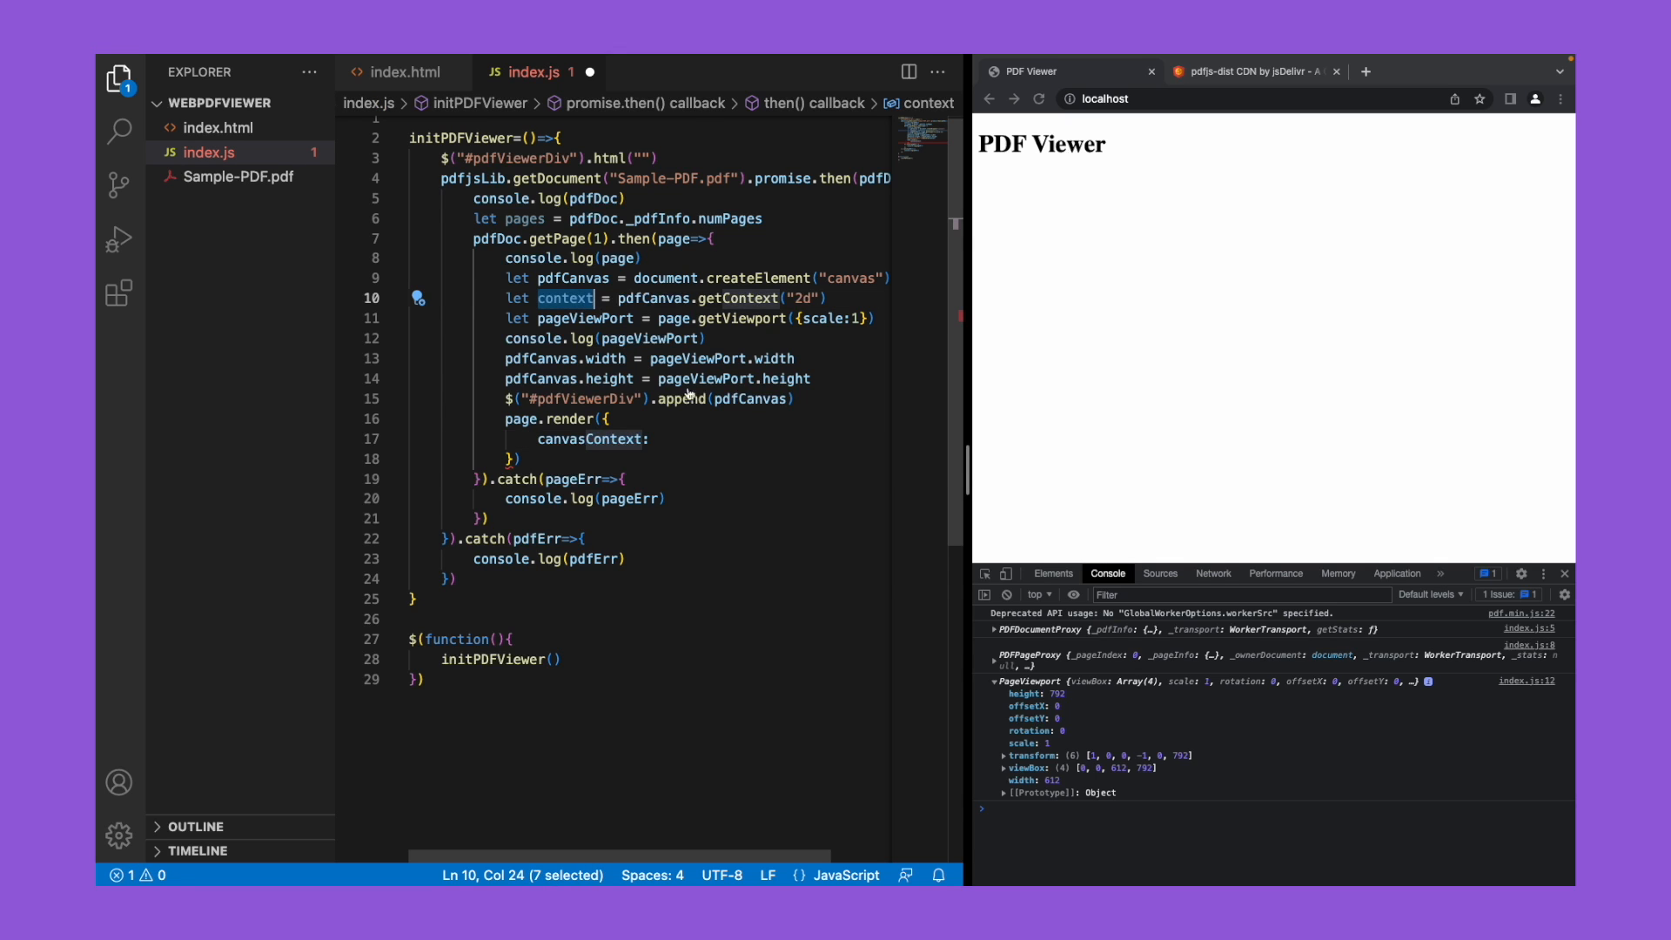
type("context,")
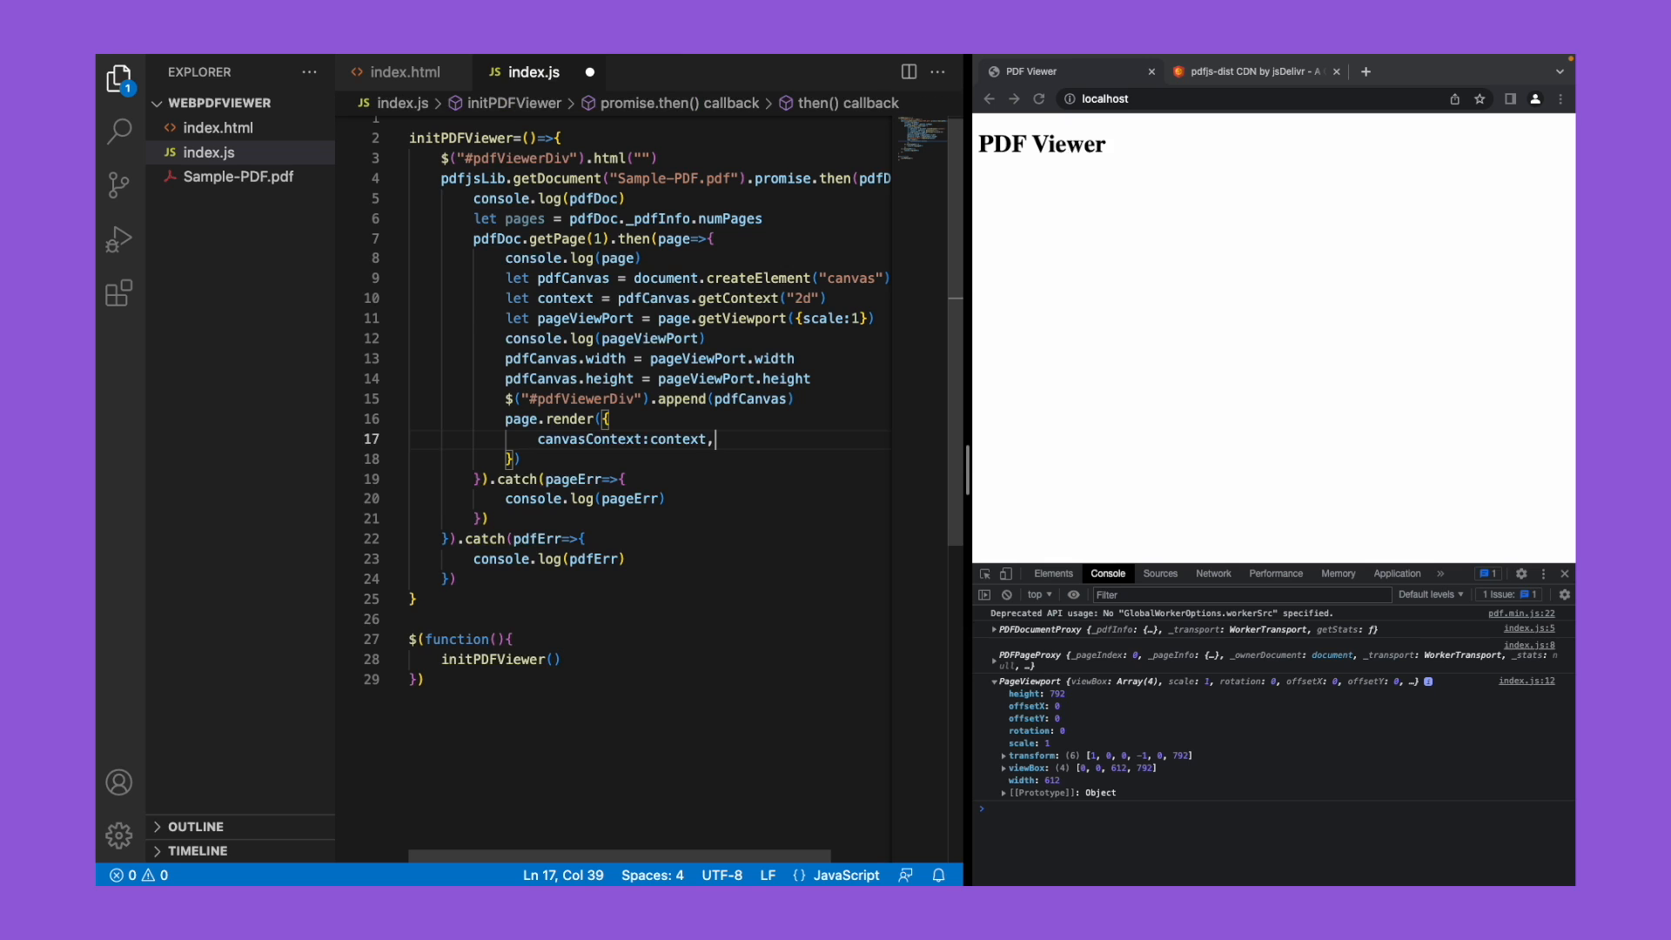
type("viewport:")
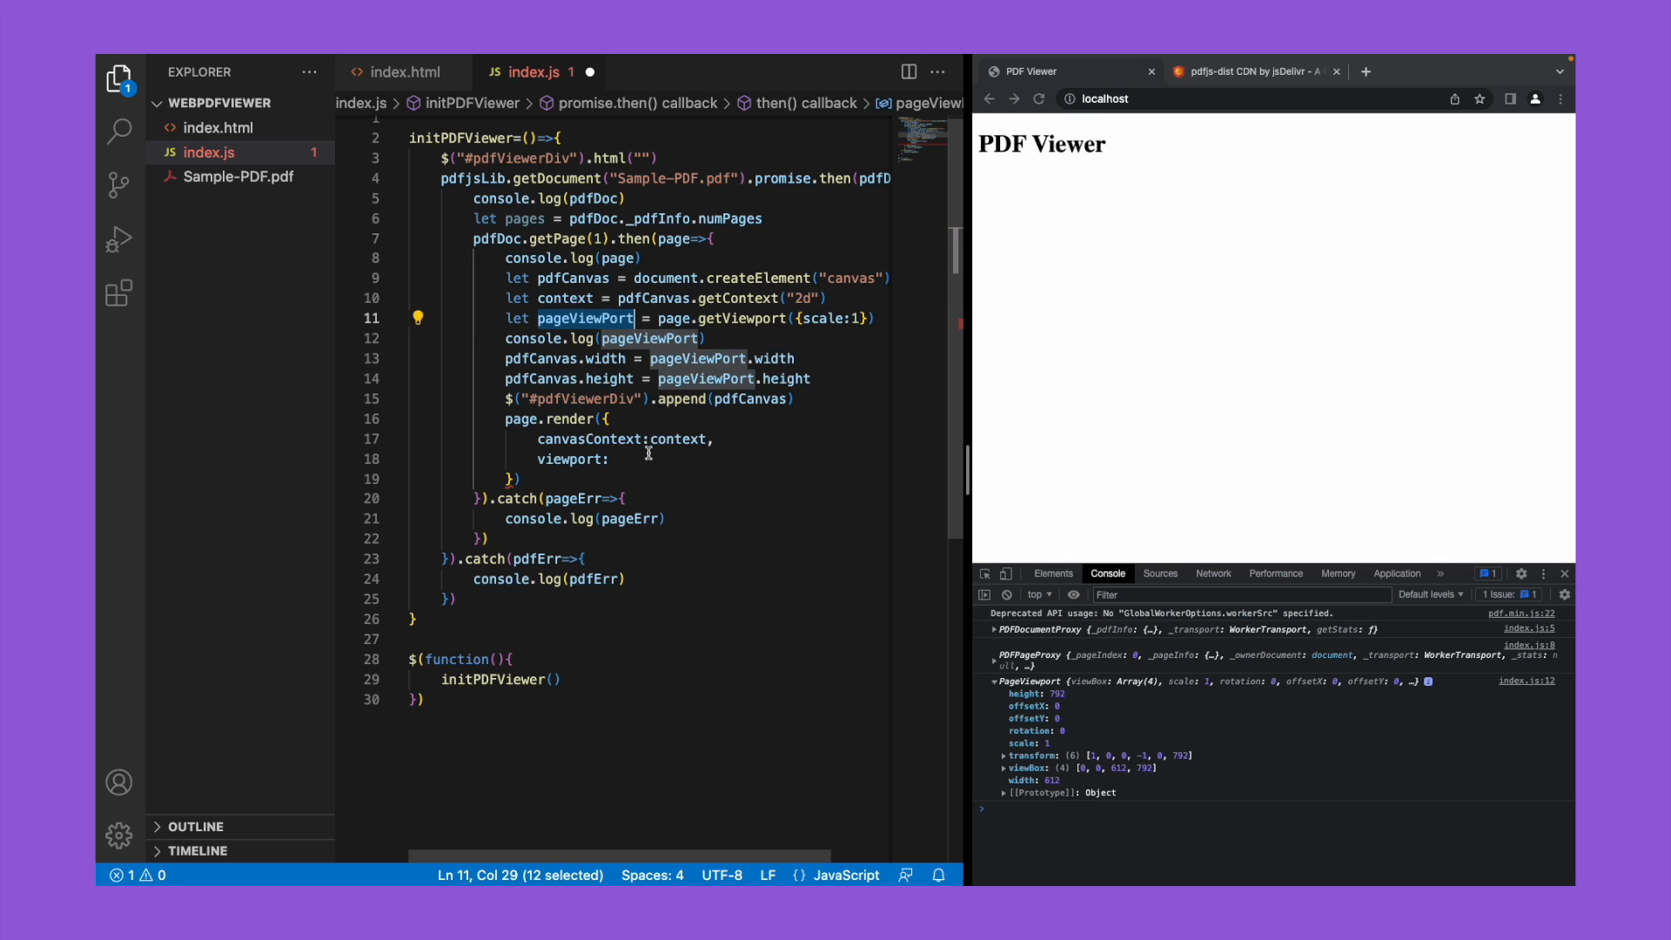
type("pageViewPort")
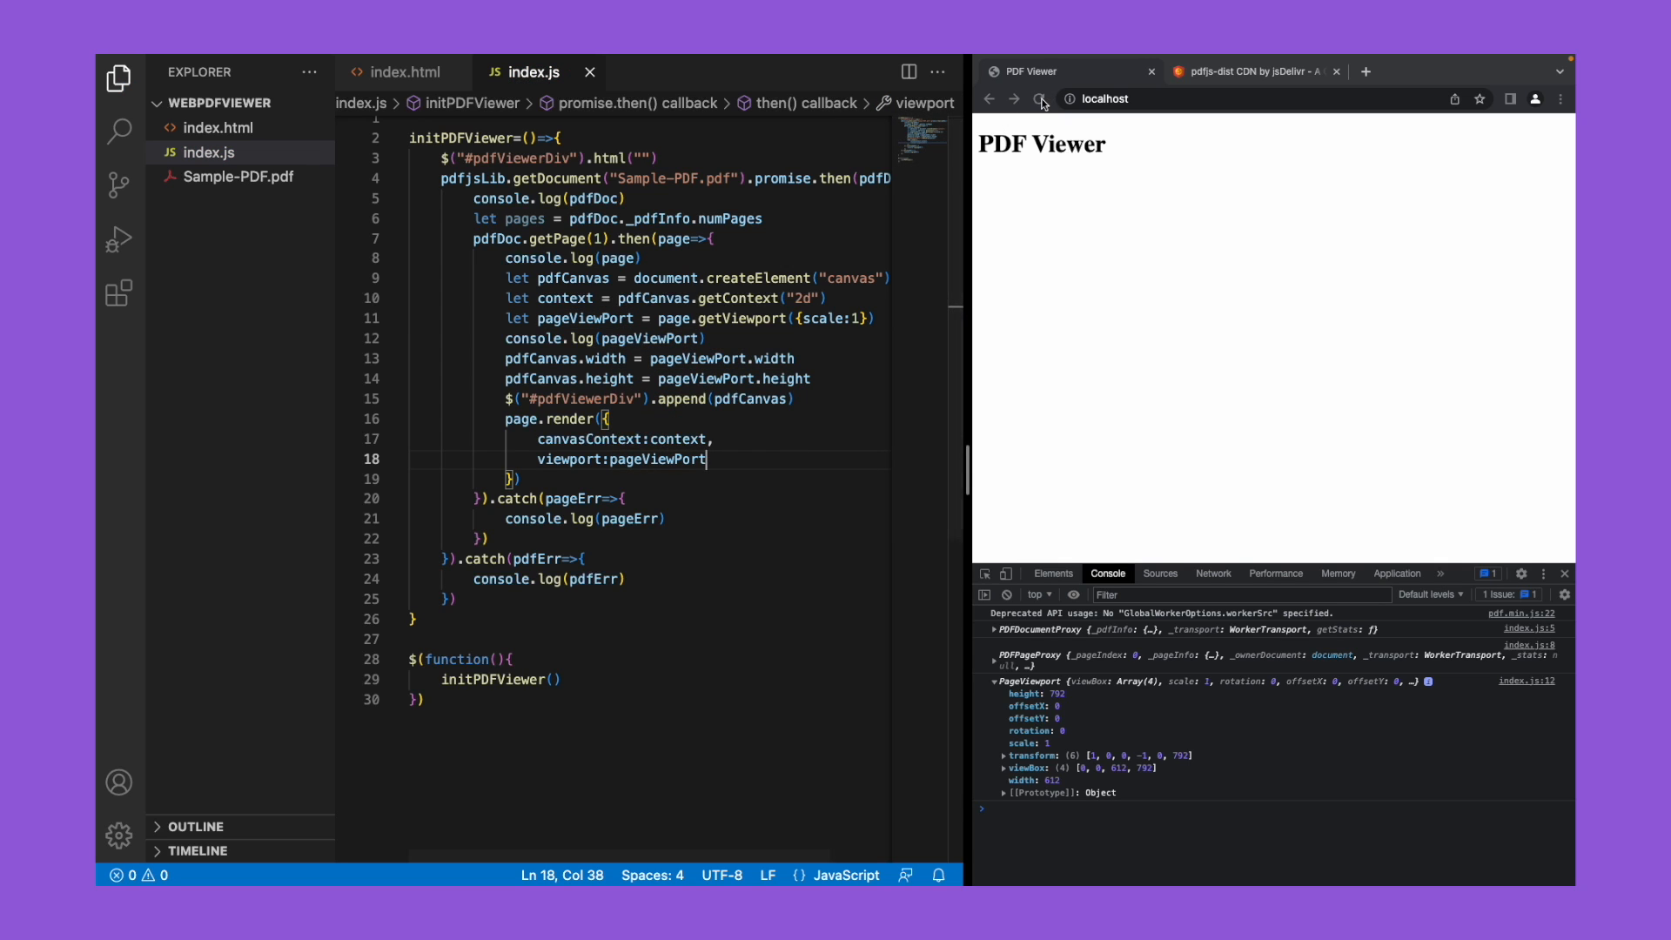
Step: Reload the PDF Viewer to see page 1 rendered, compare with Sample-PDF.pdf, and return to index.js
left_click(1039, 98)
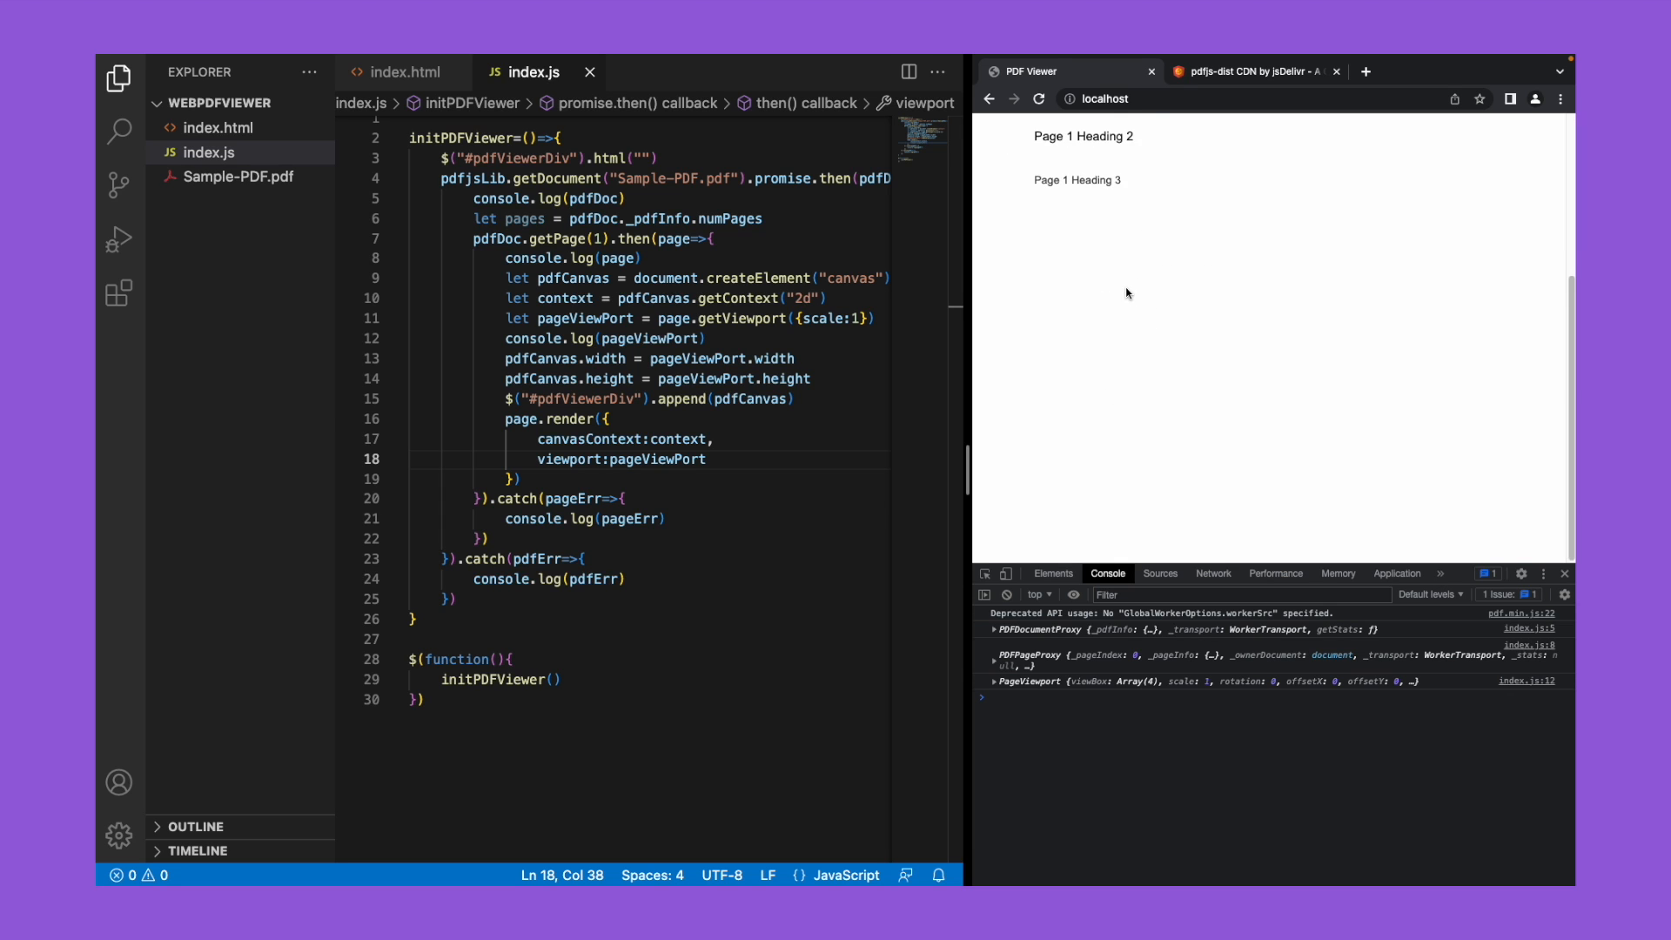
mouse_move(1123, 311)
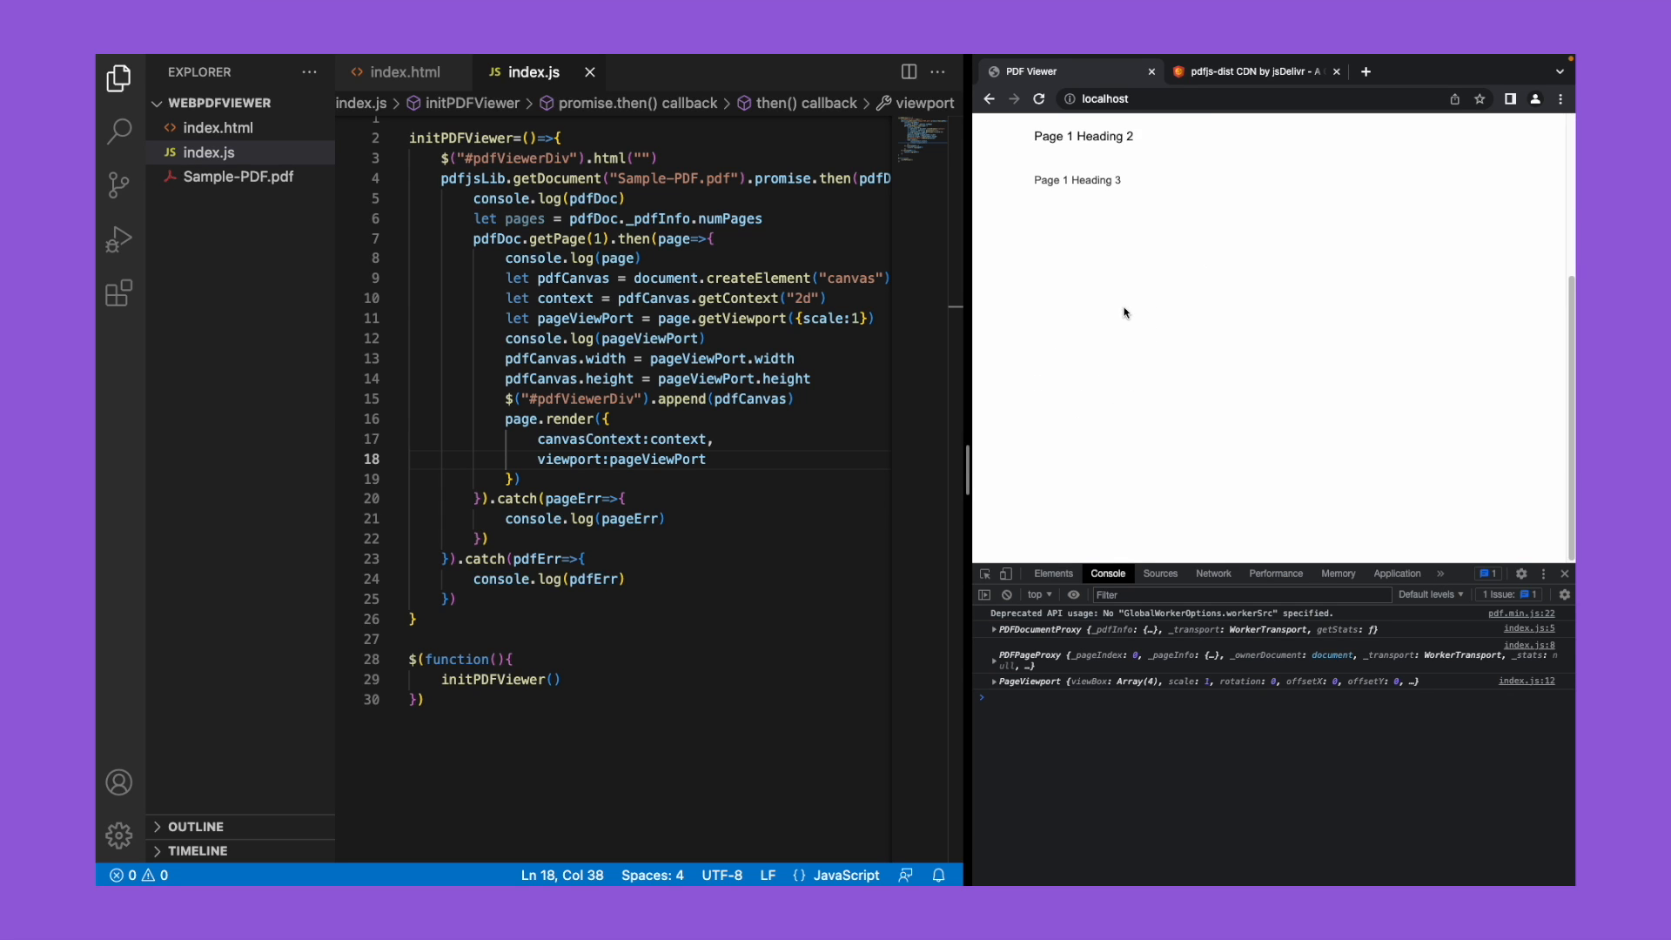
left_click(240, 177)
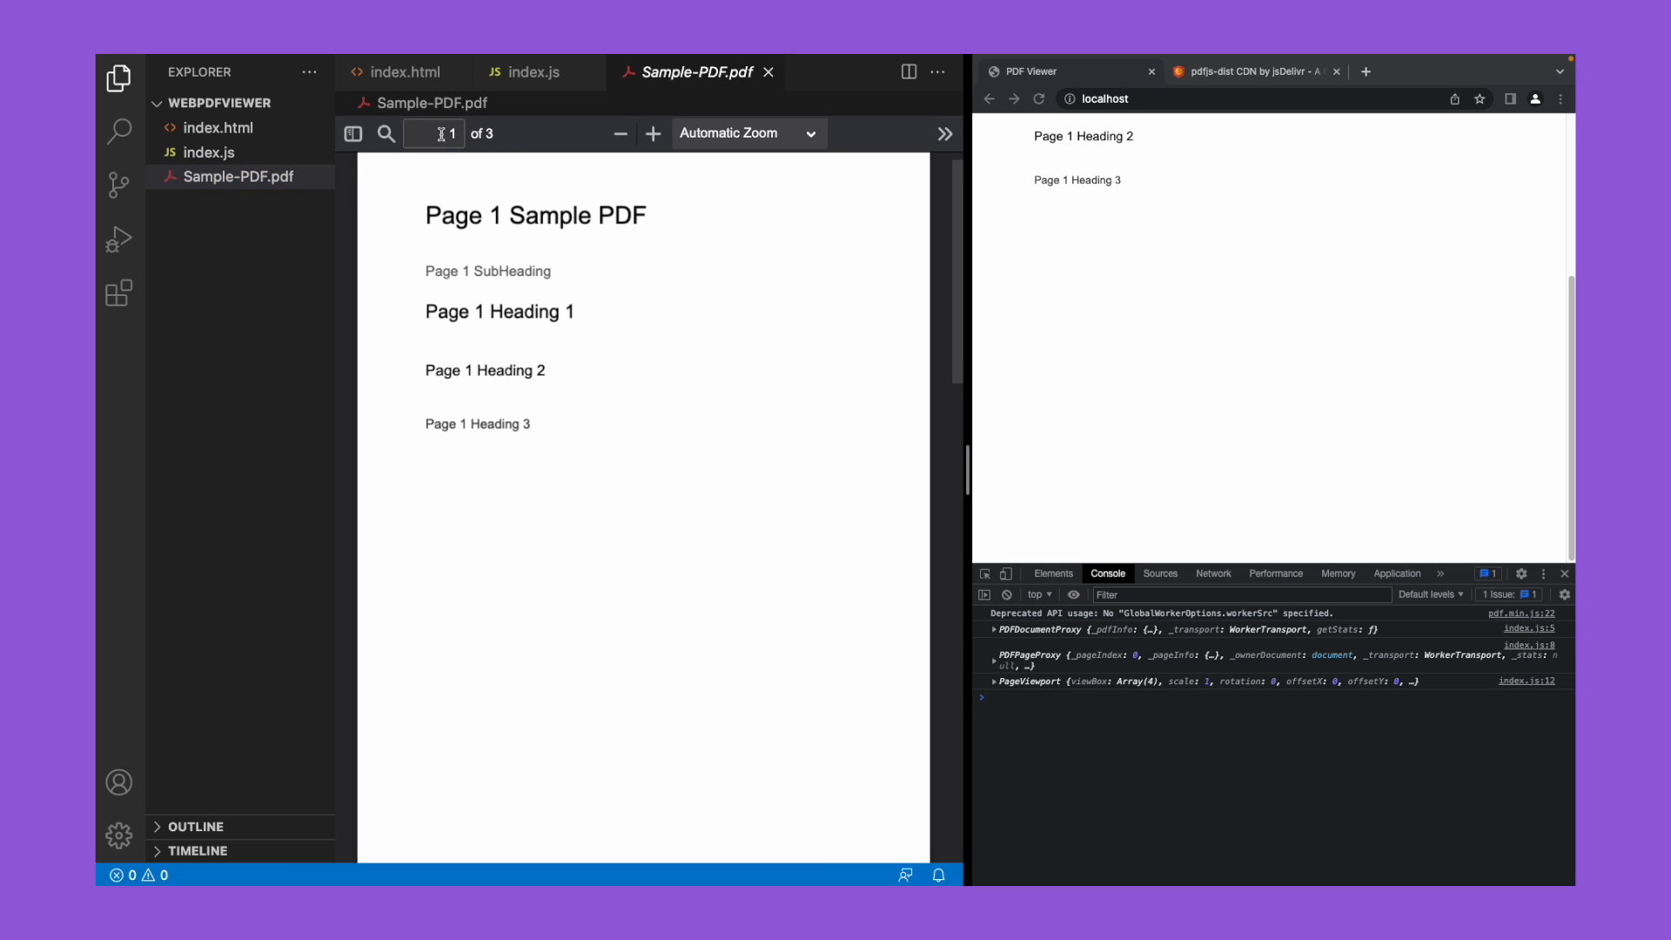
scroll("down", 3)
type("3")
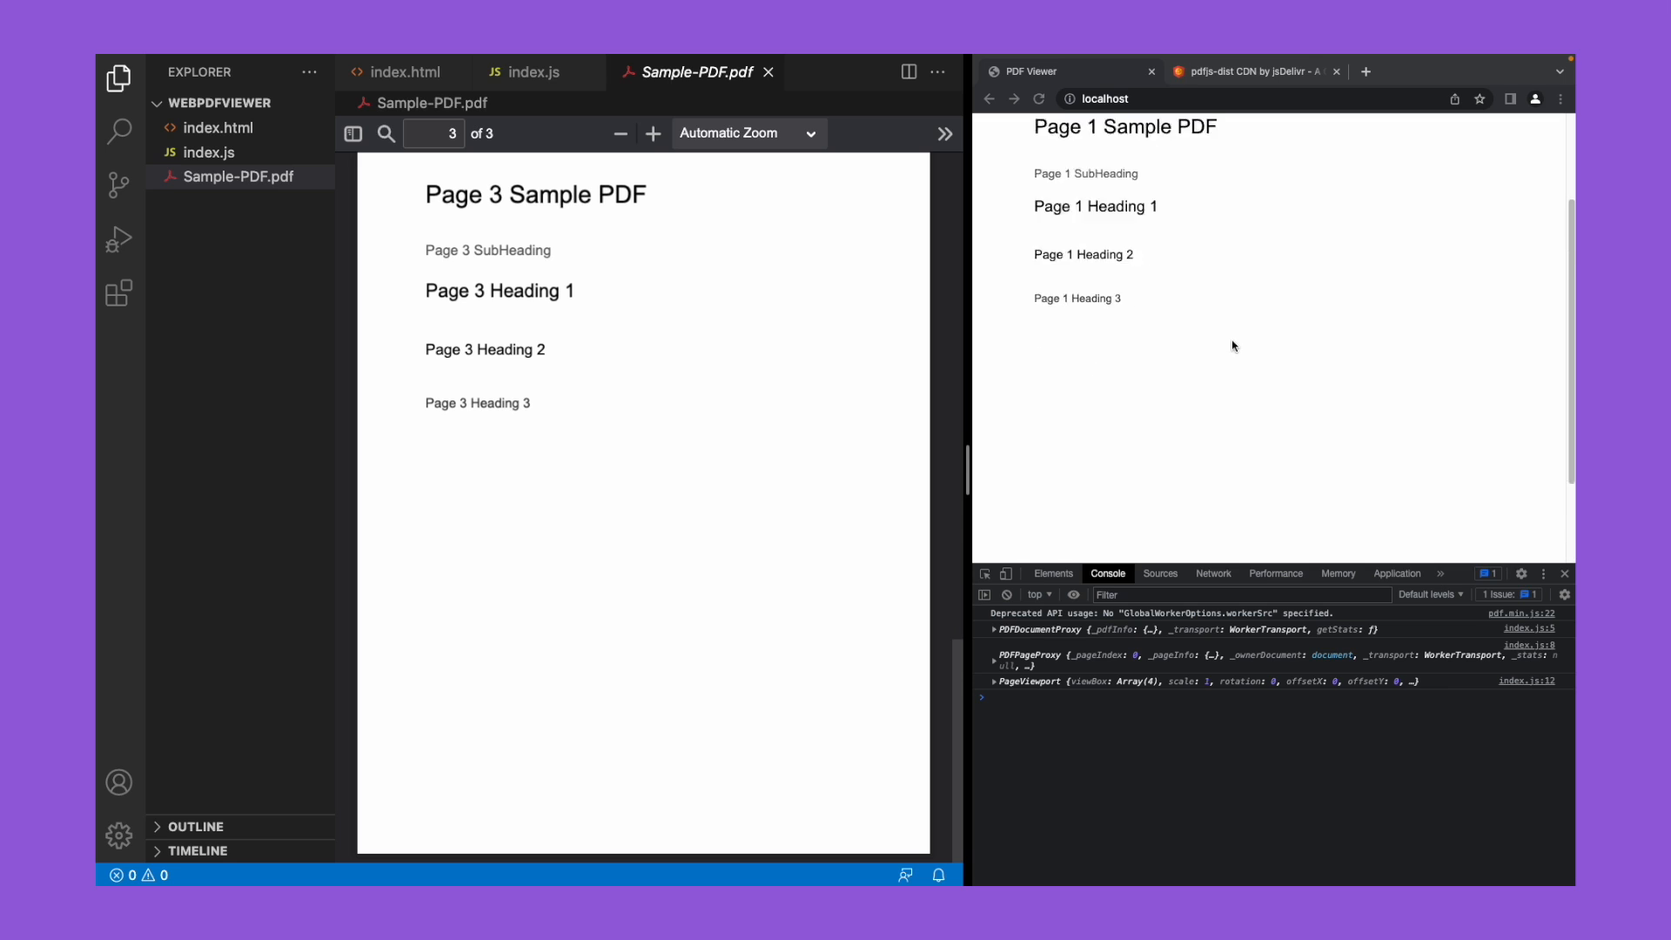
scroll("up", 3)
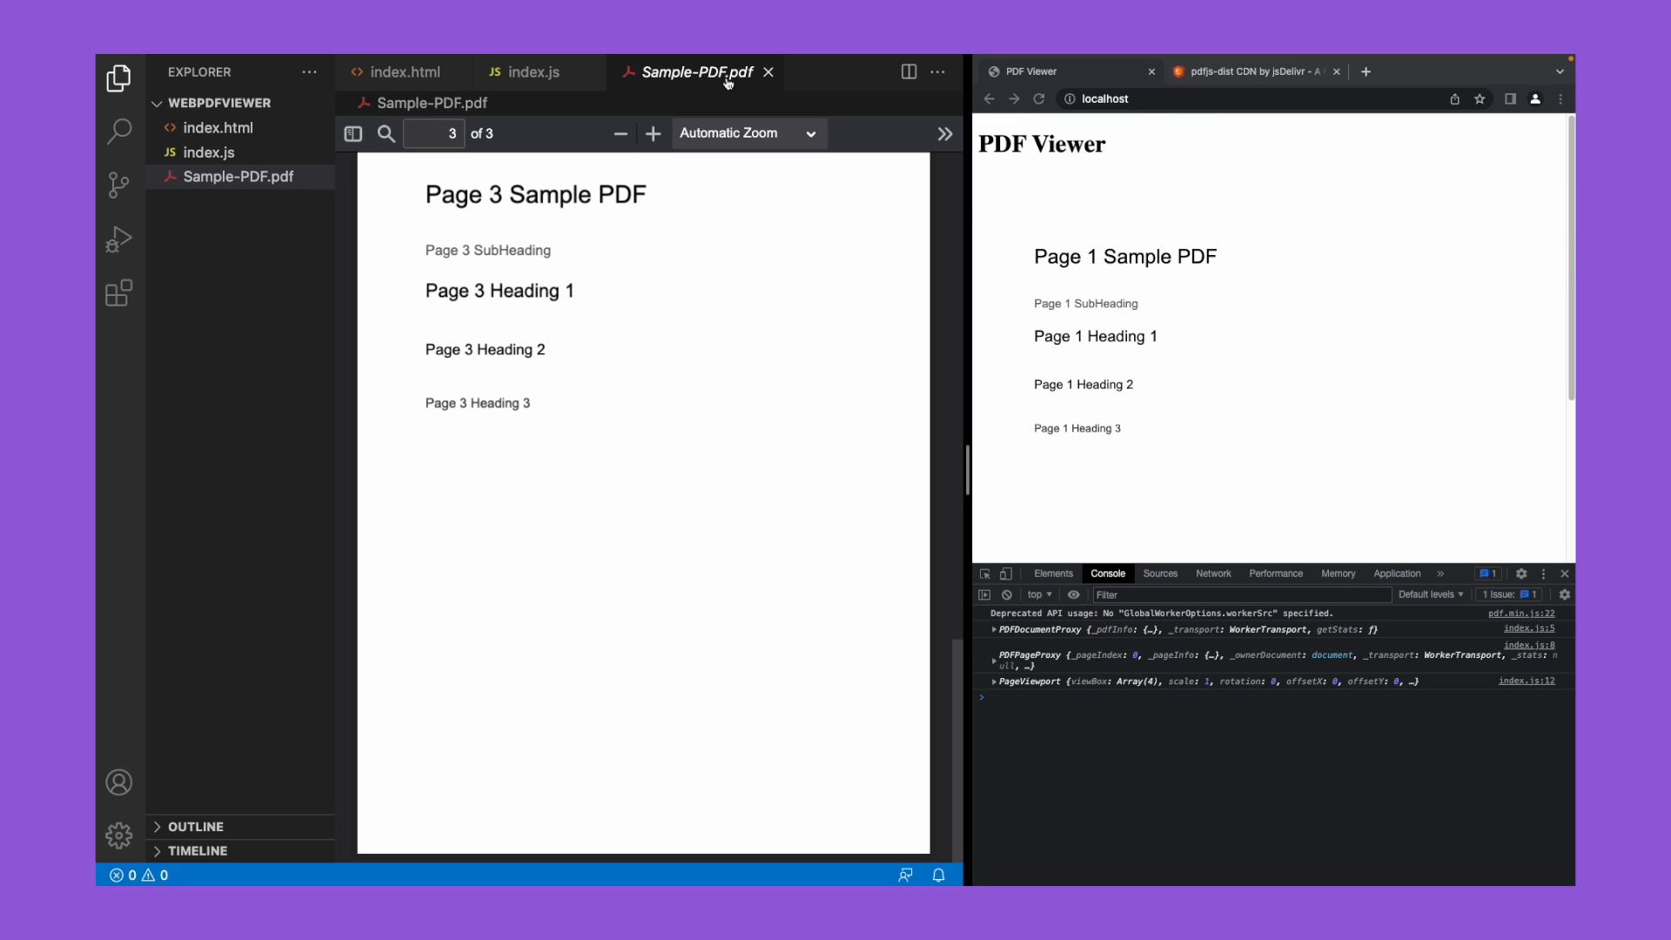
left_click(530, 73)
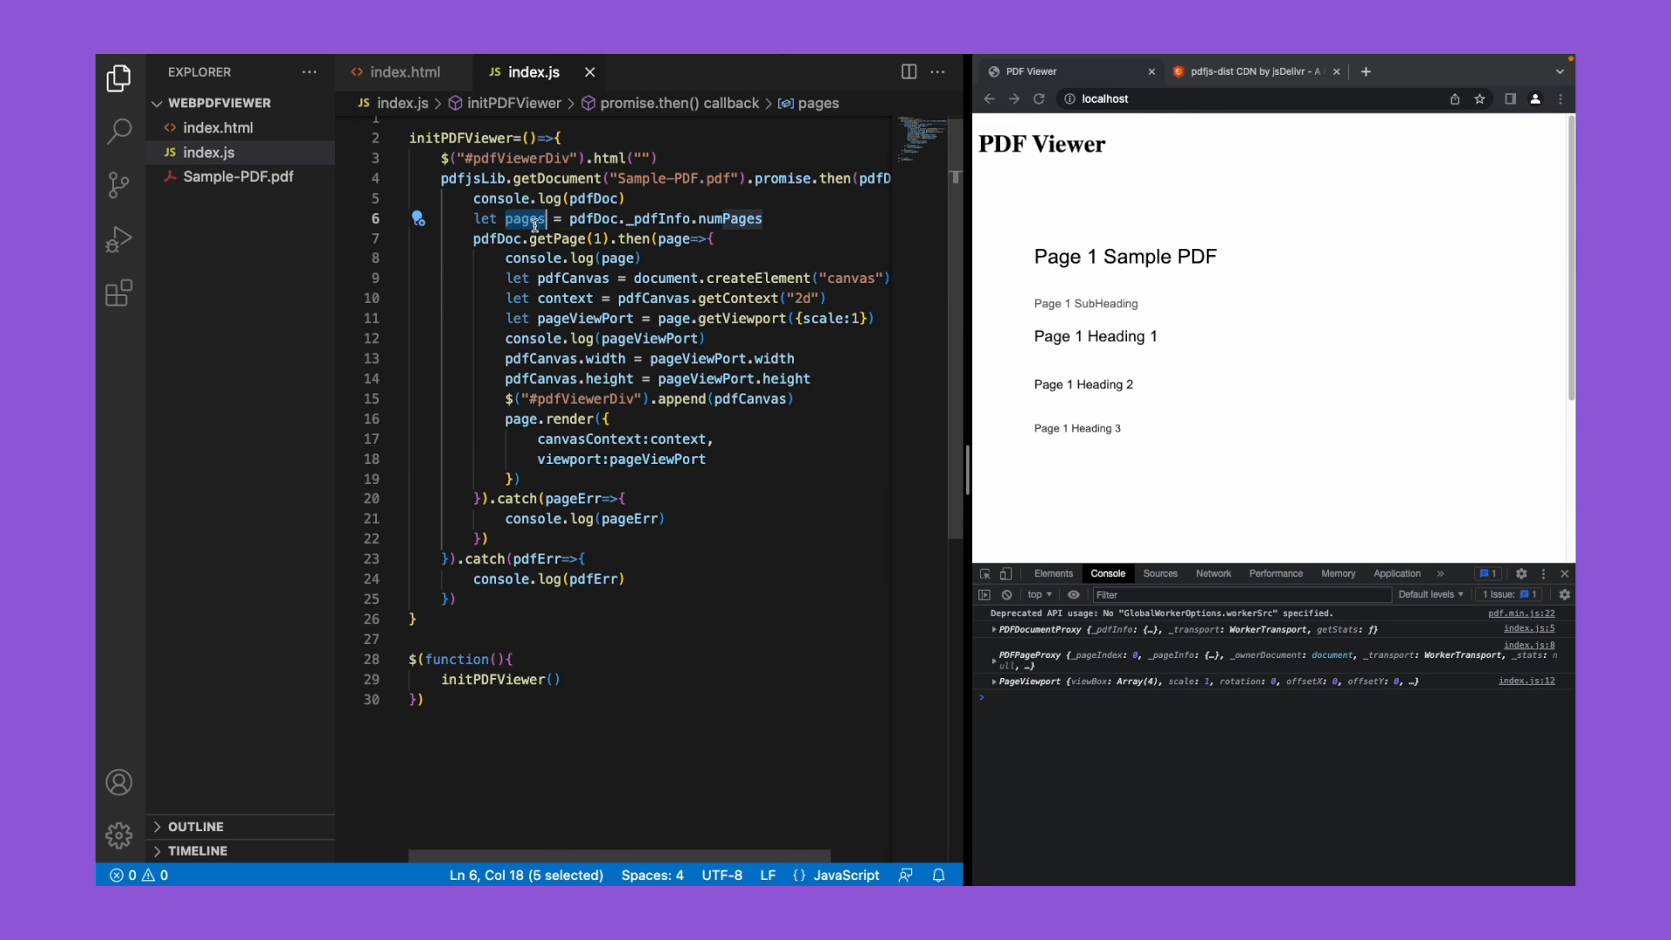
left_click(762, 219)
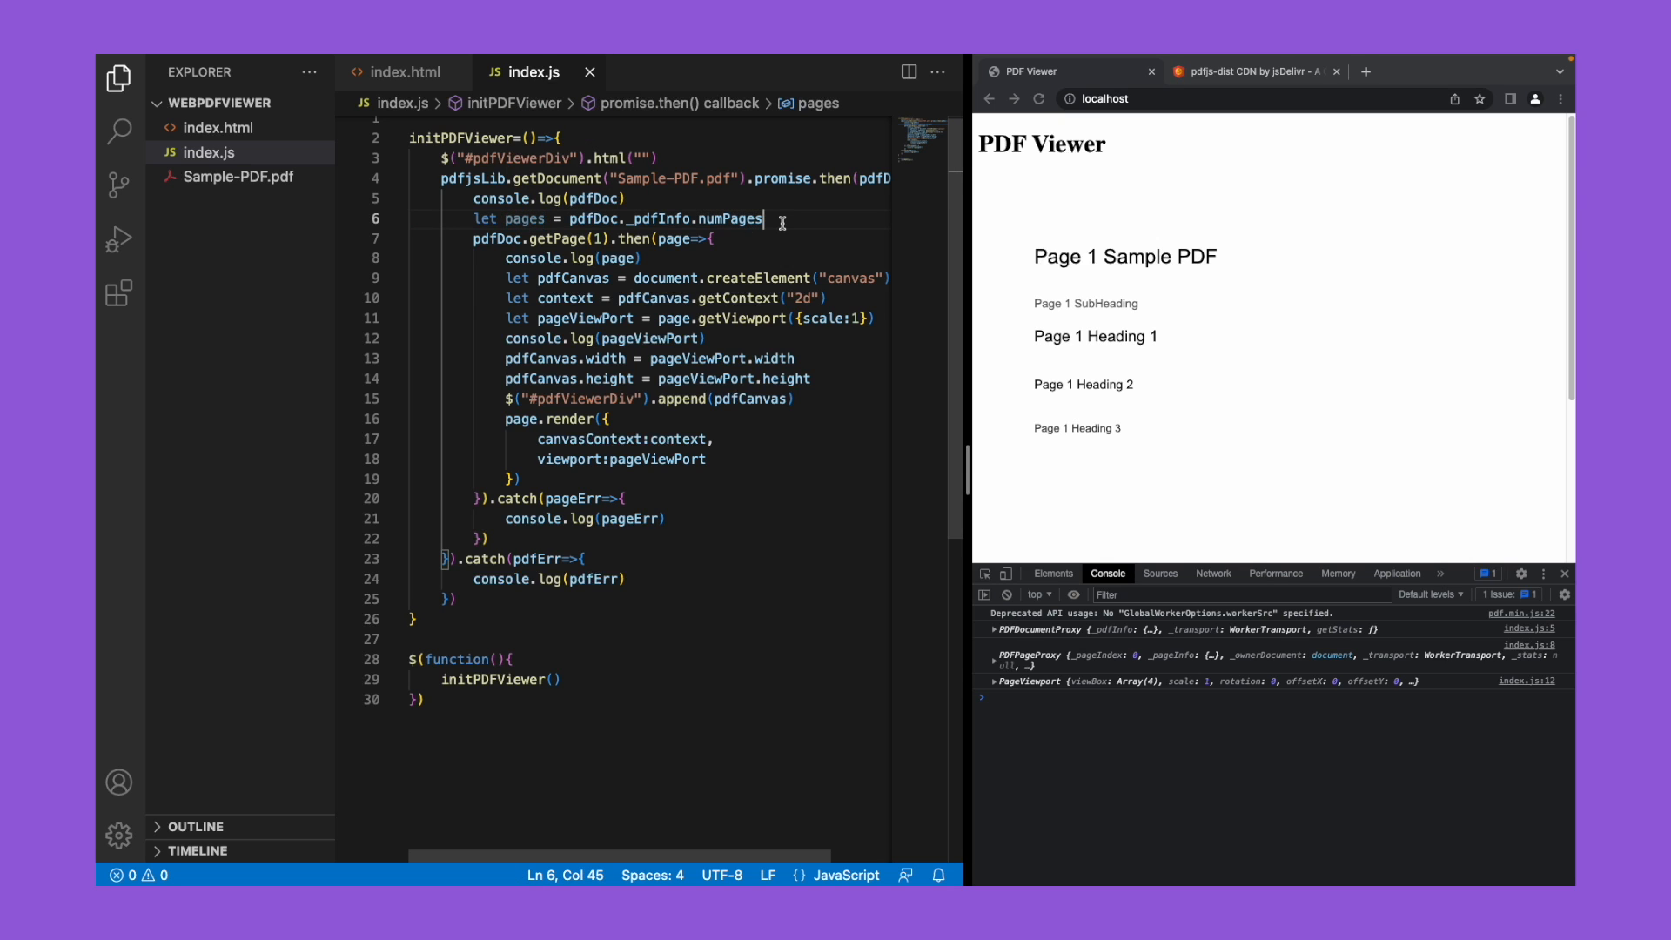
Step: Wrap the getPage block in a for loop from 1 to pages, fetching getPage(i)
type("for(let i=1;")
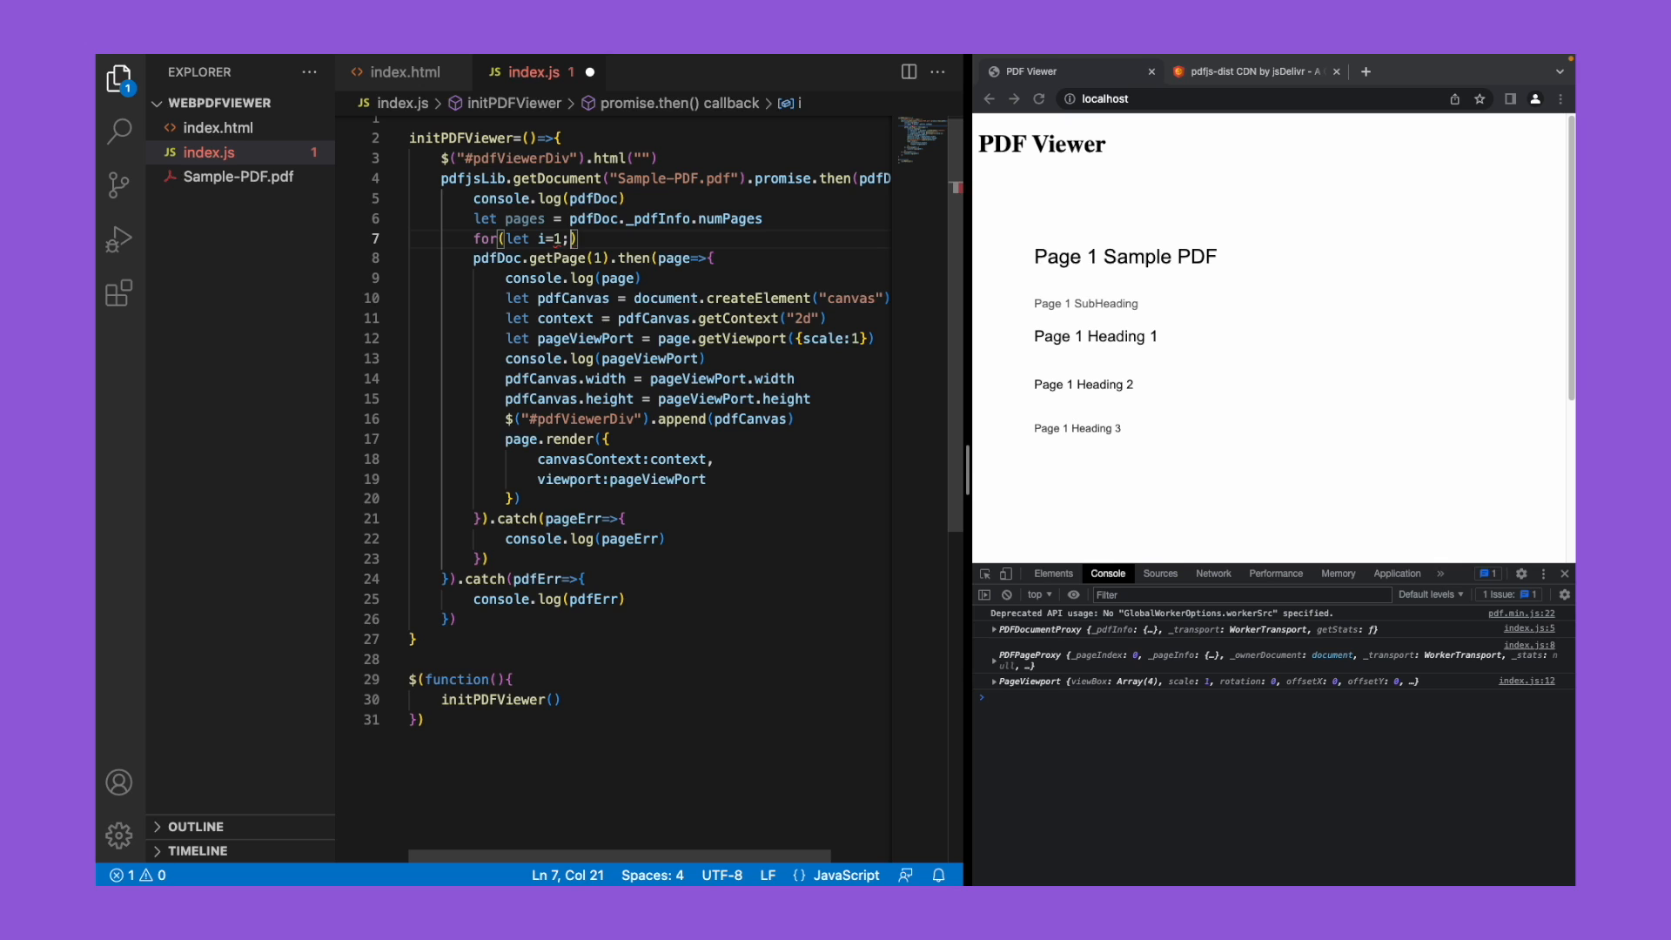
key("Backspace")
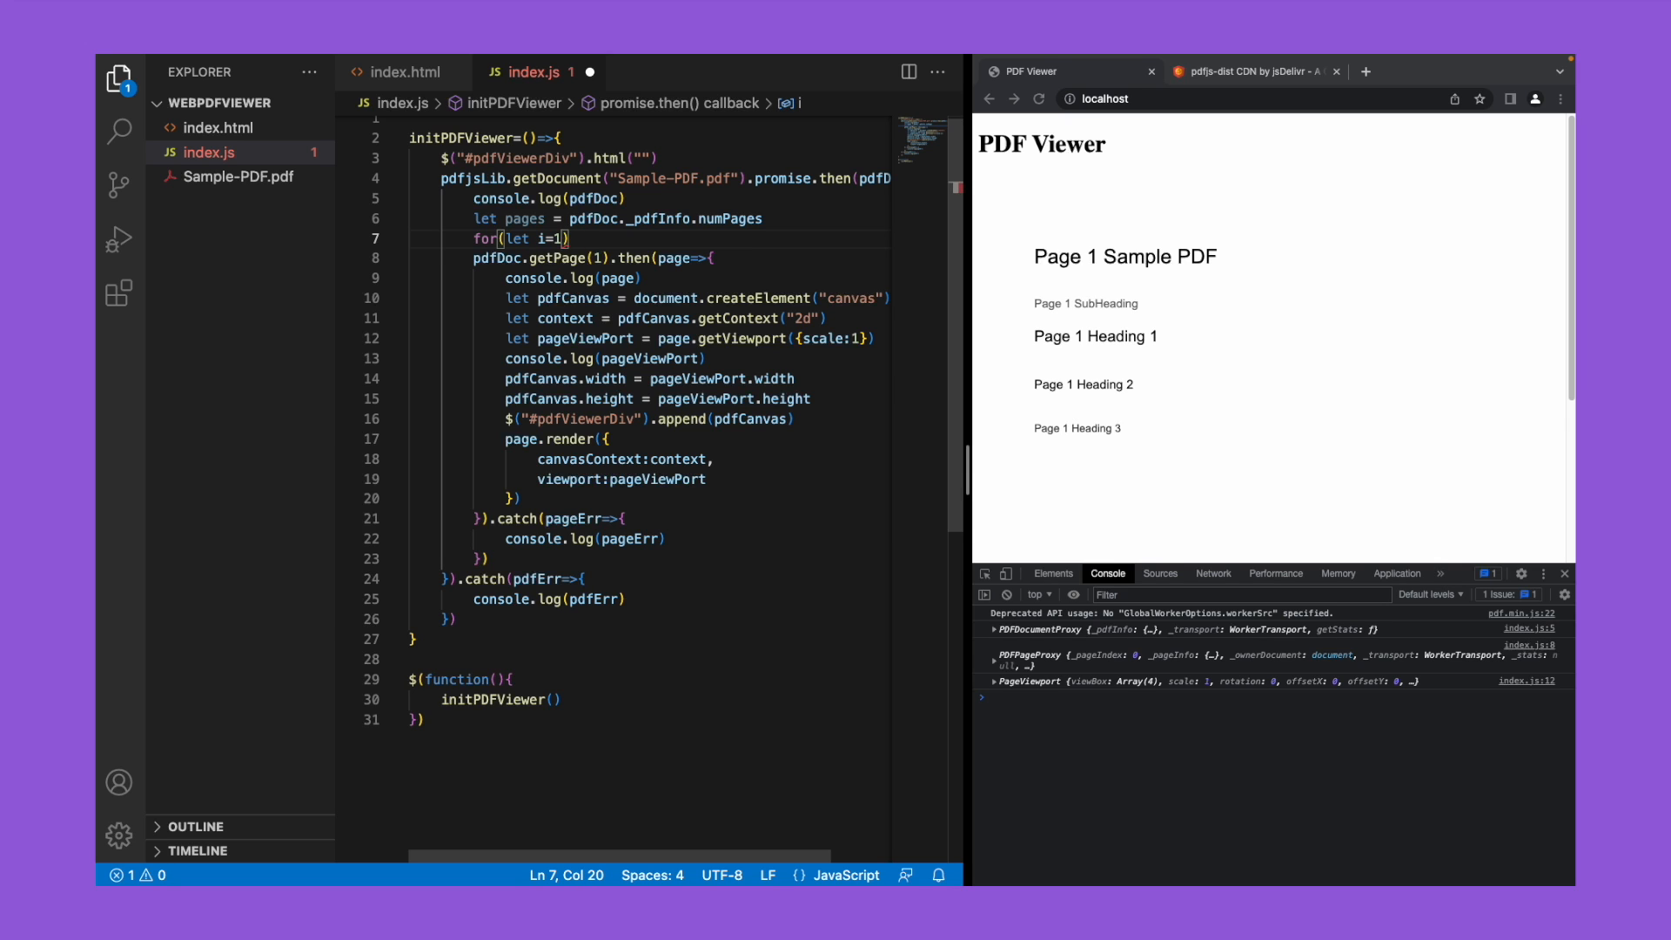
type("i<=")
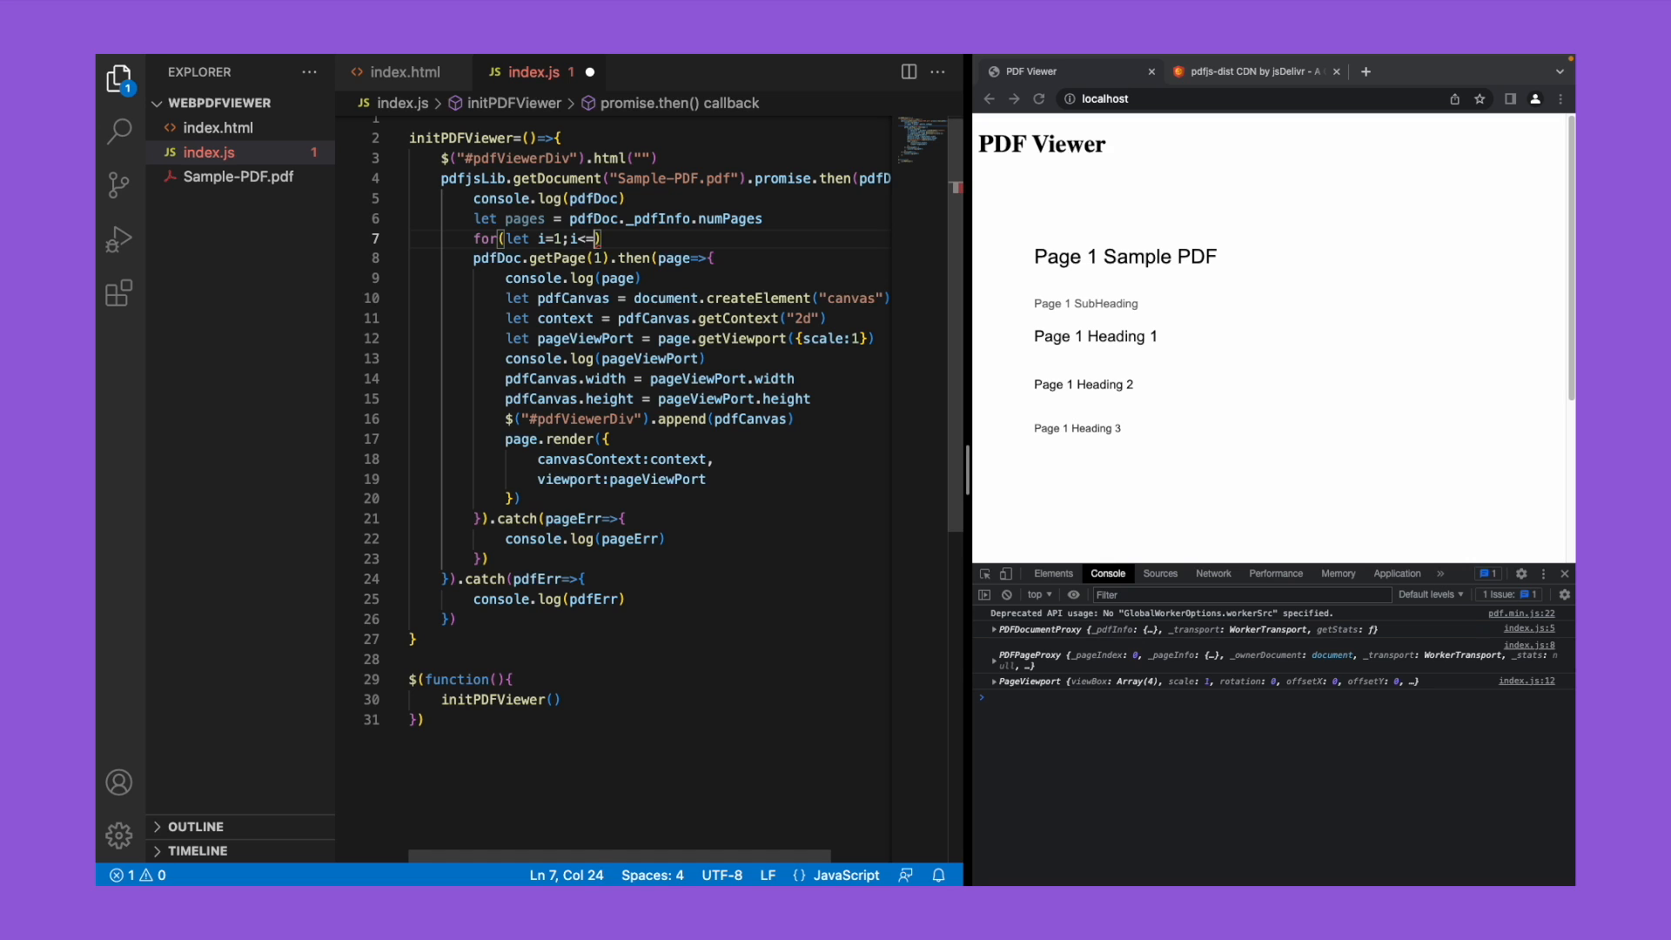
type("pages;i++")
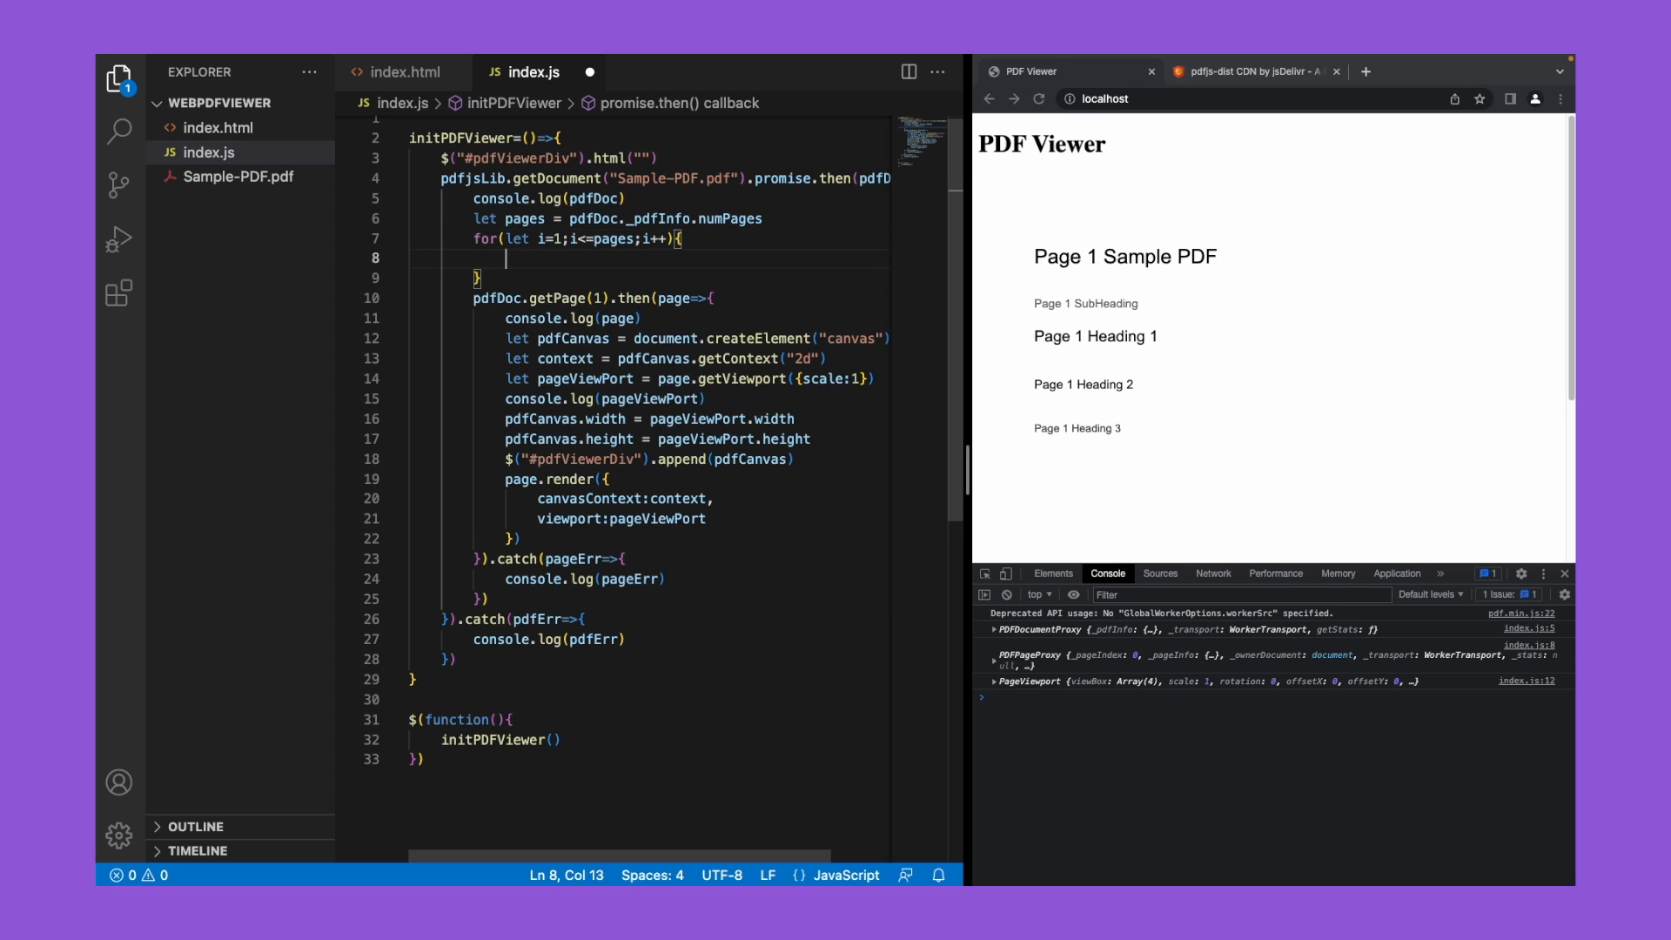
left_click(715, 298)
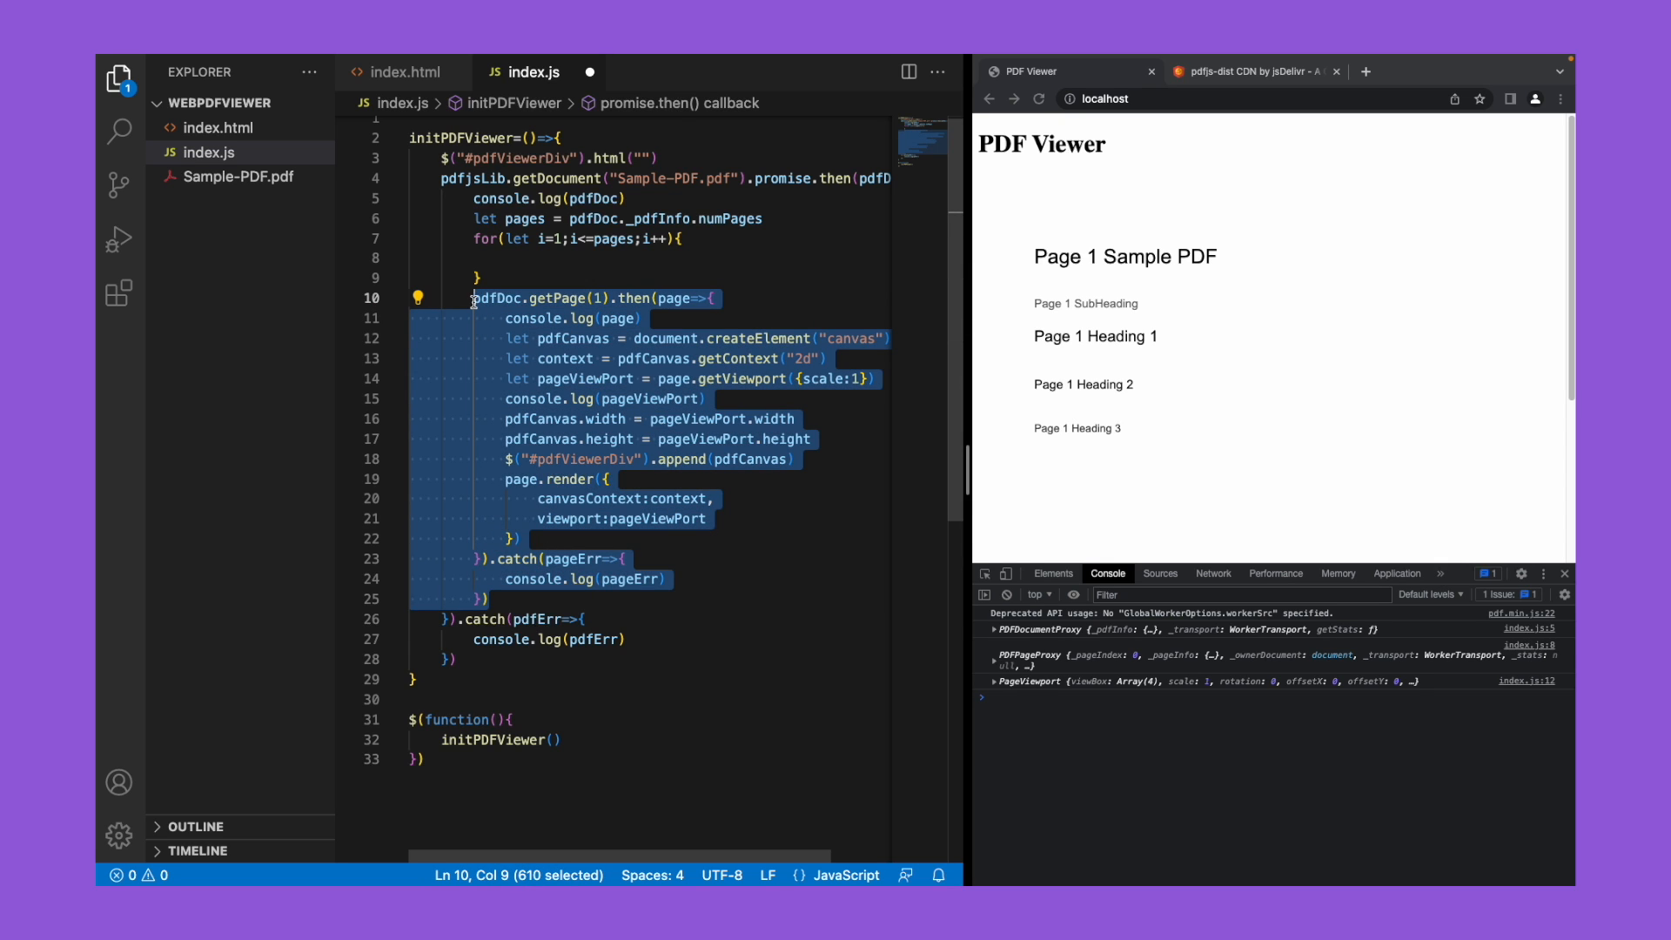
key("Delete")
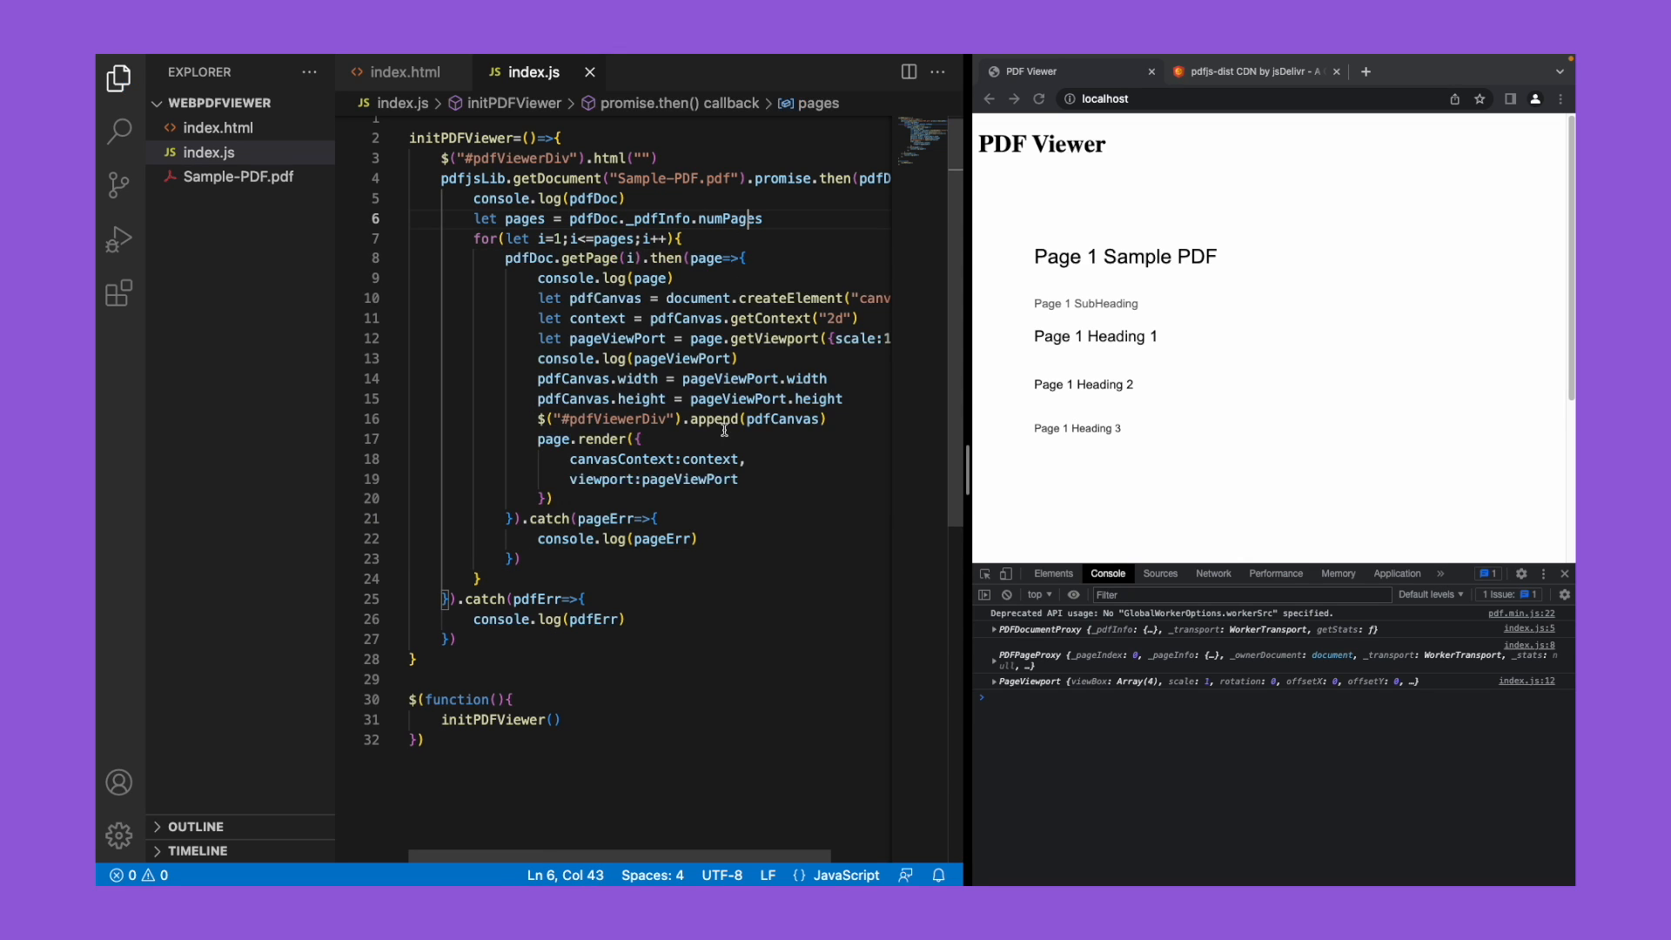
Step: Reload the preview to see all three pages rendered, glance at index.html, and return to index.js
left_click(1041, 98)
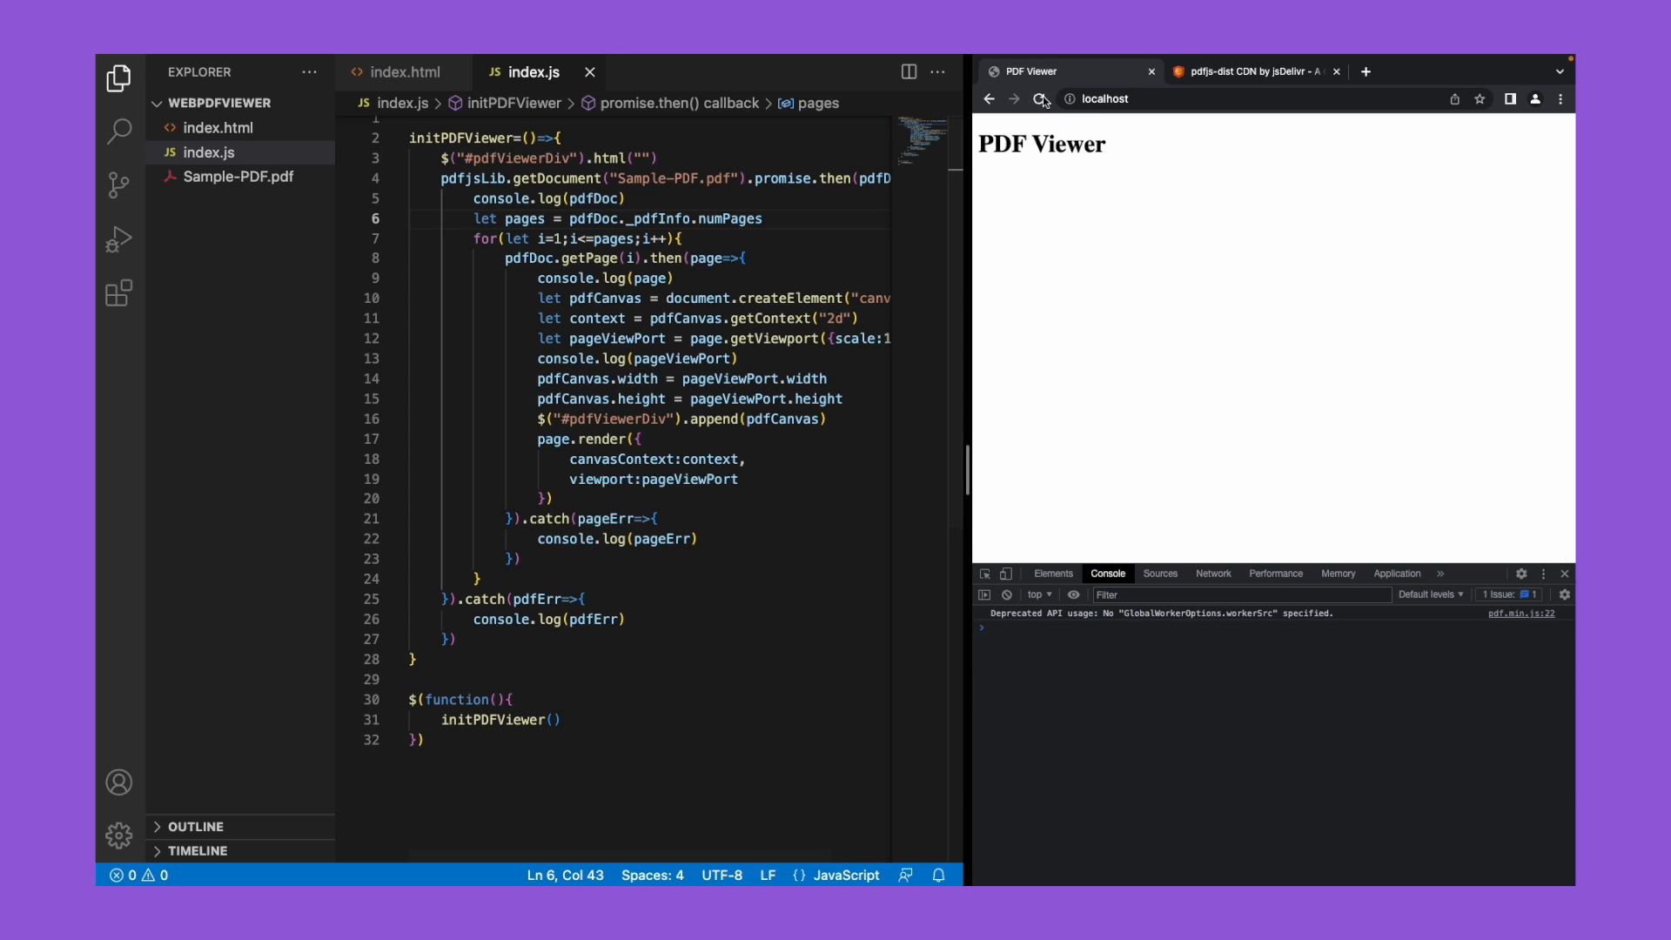
left_click(1041, 97)
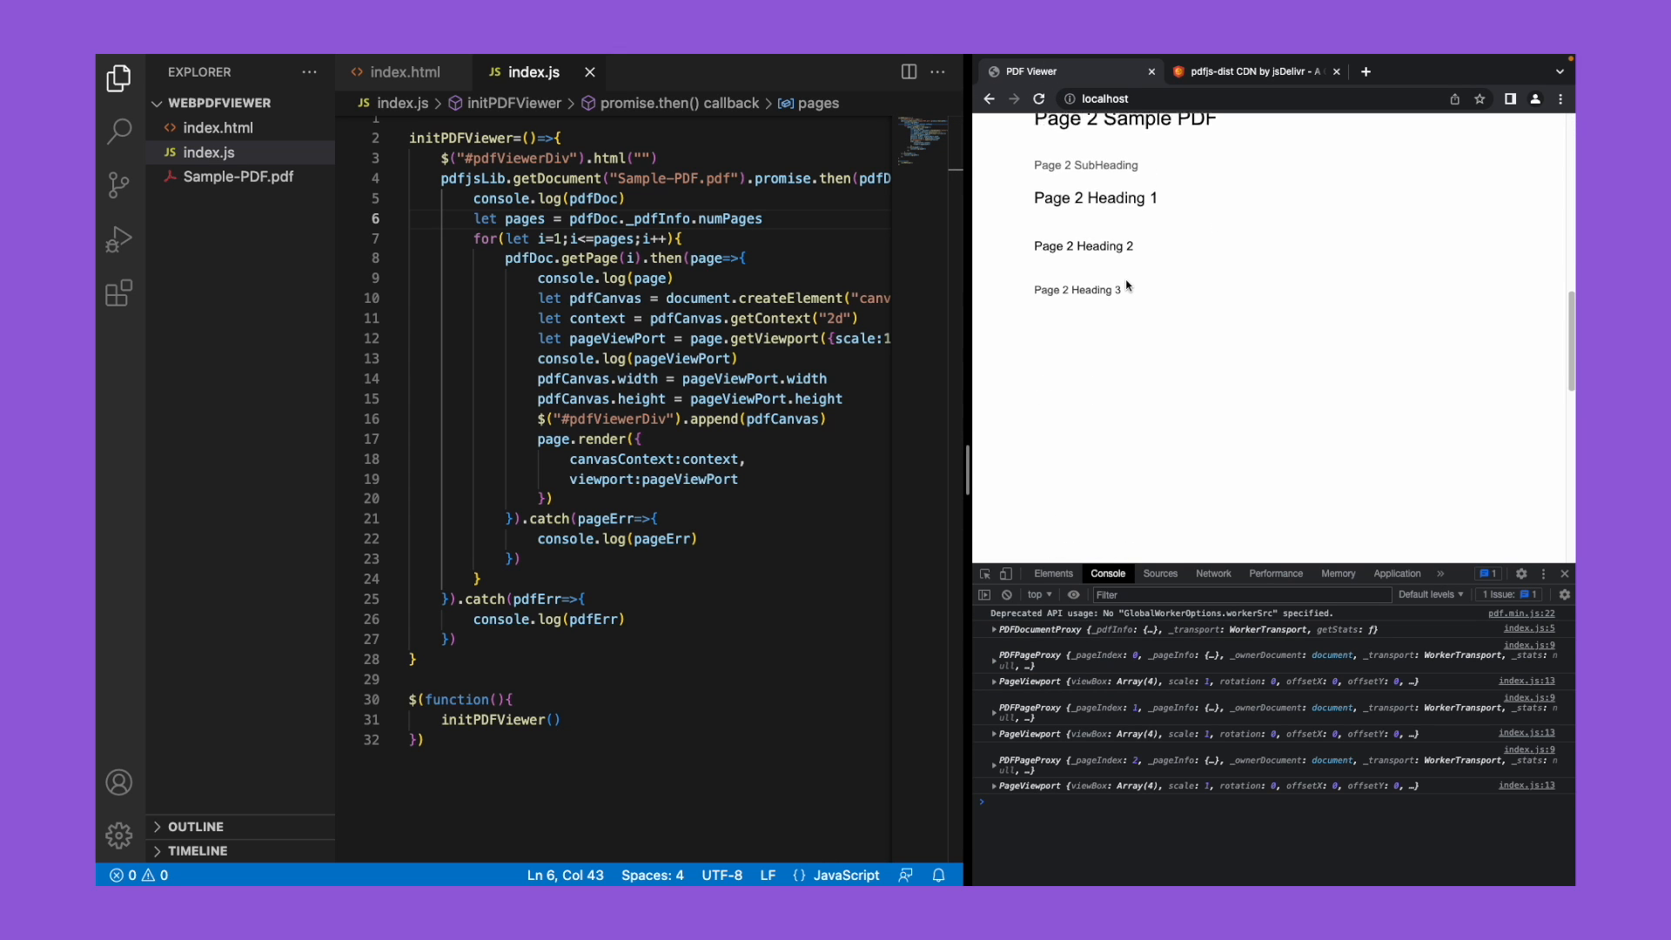
scroll("down", 3)
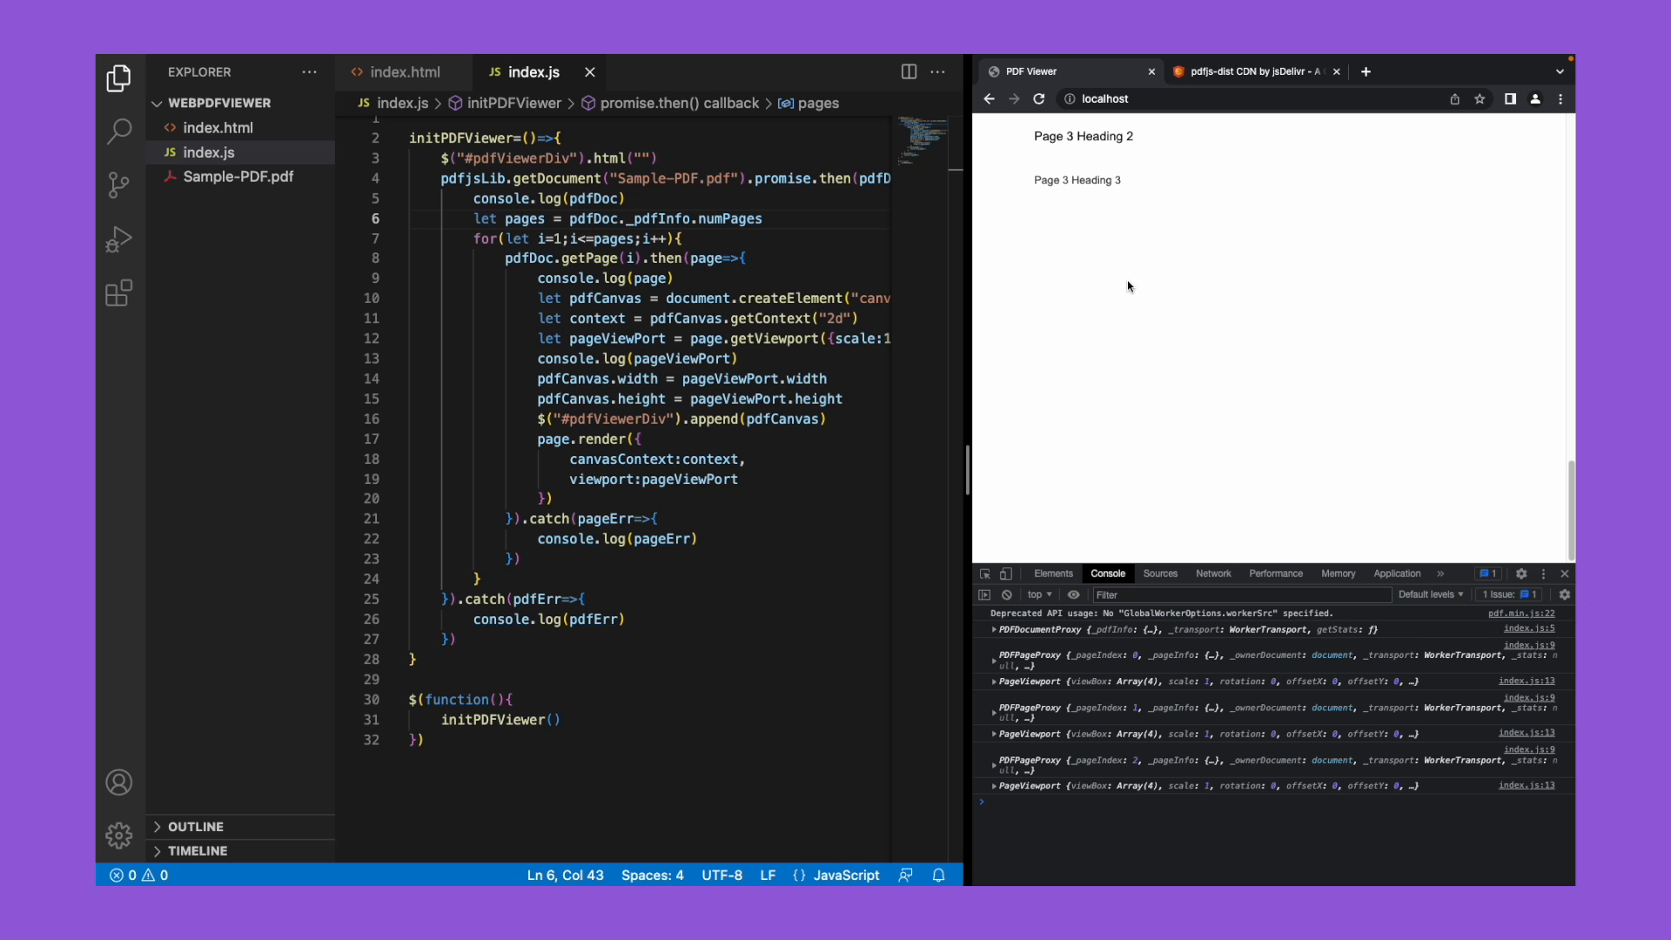
scroll("up", 3)
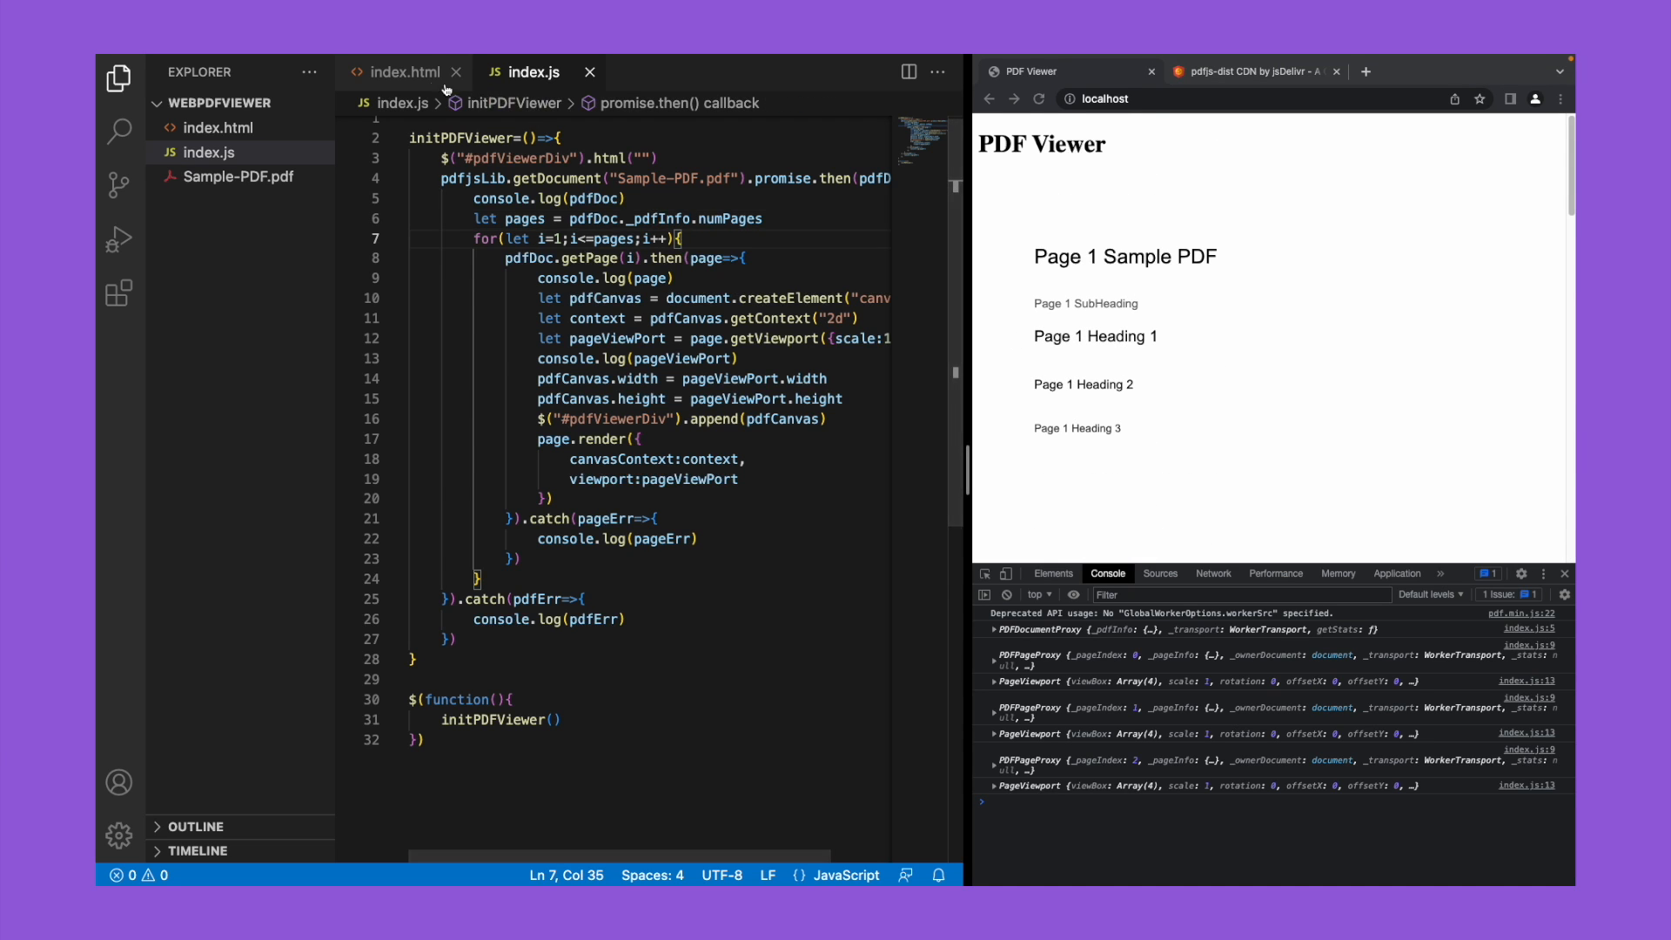
left_click(407, 71)
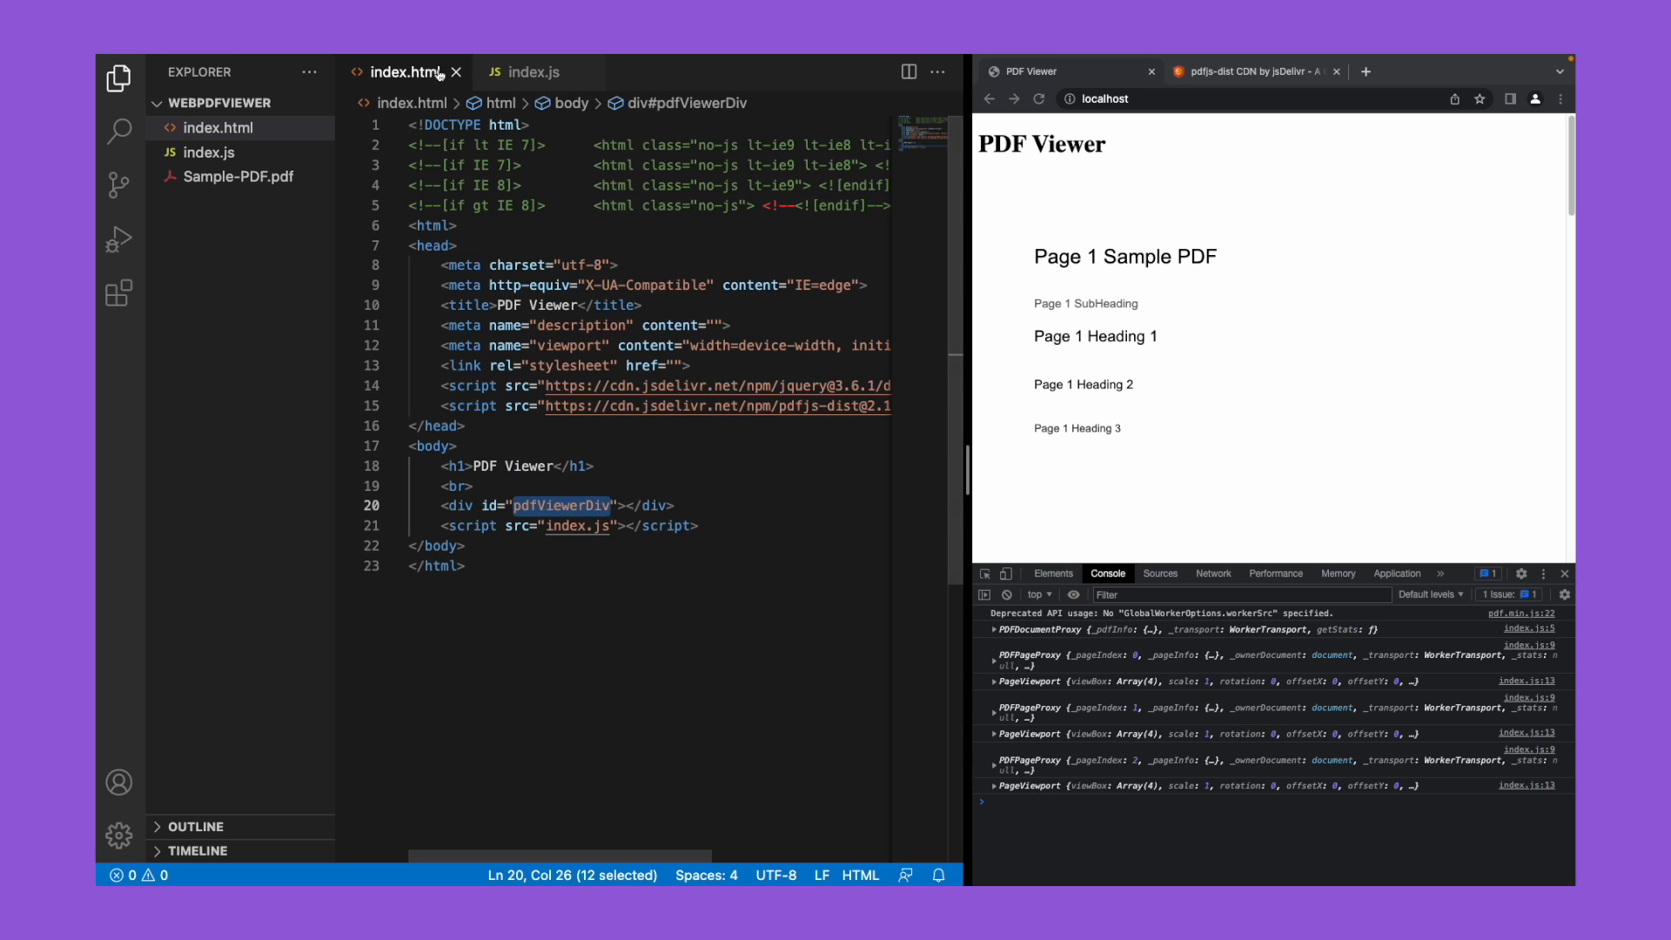
left_click(529, 71)
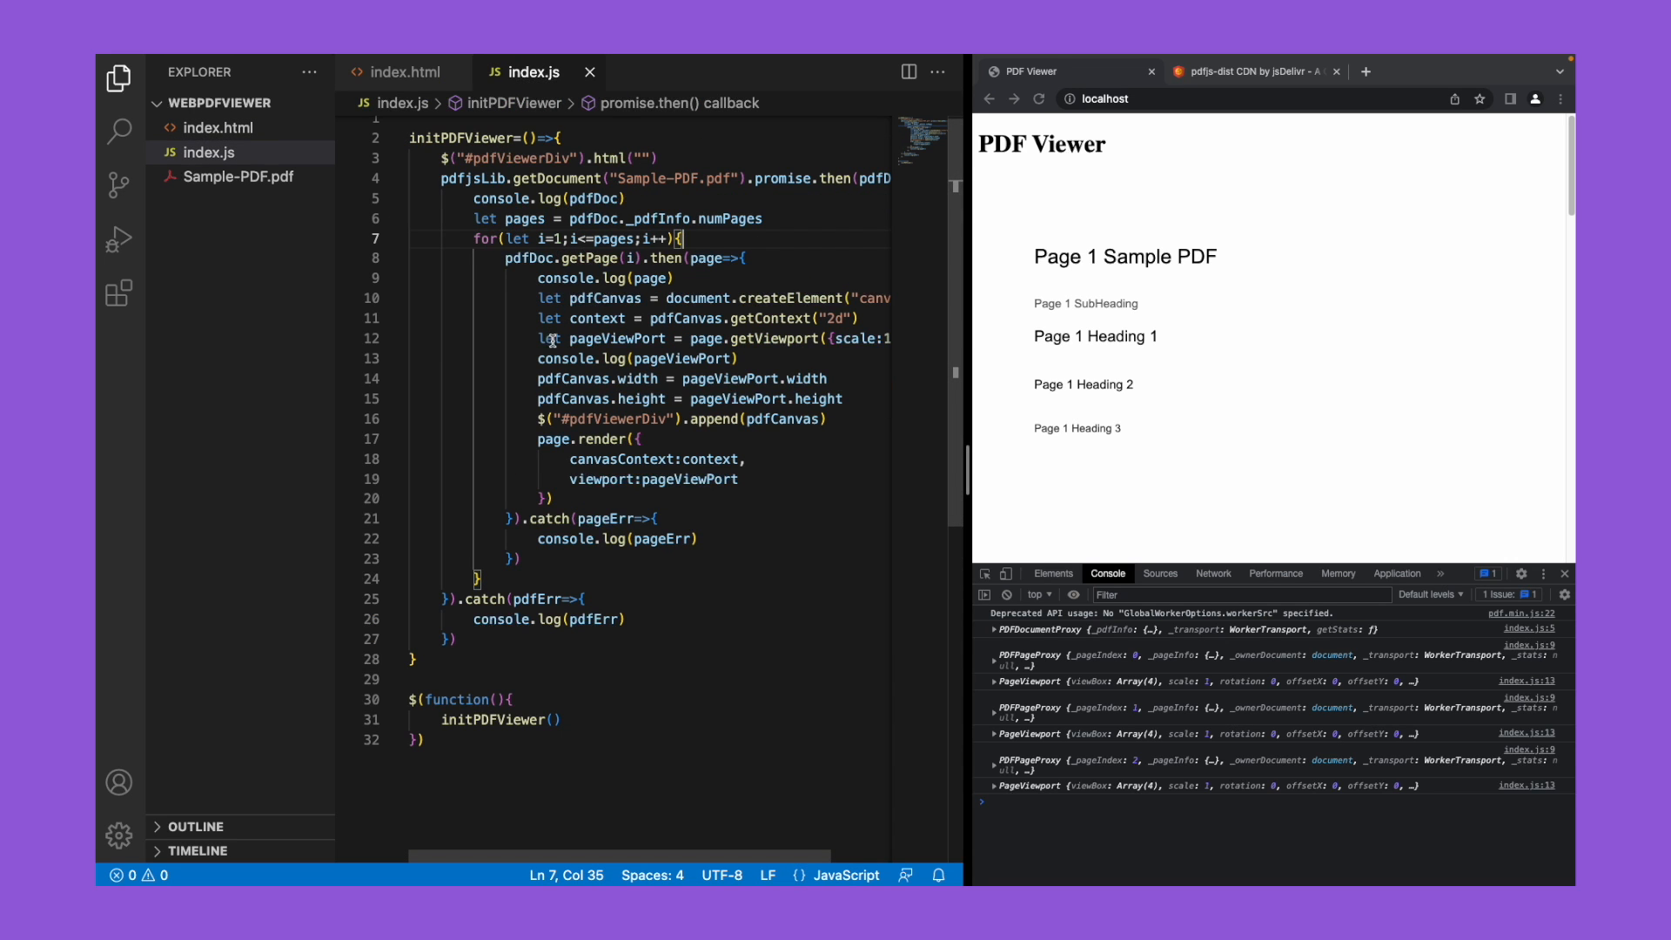
mouse_move(606, 378)
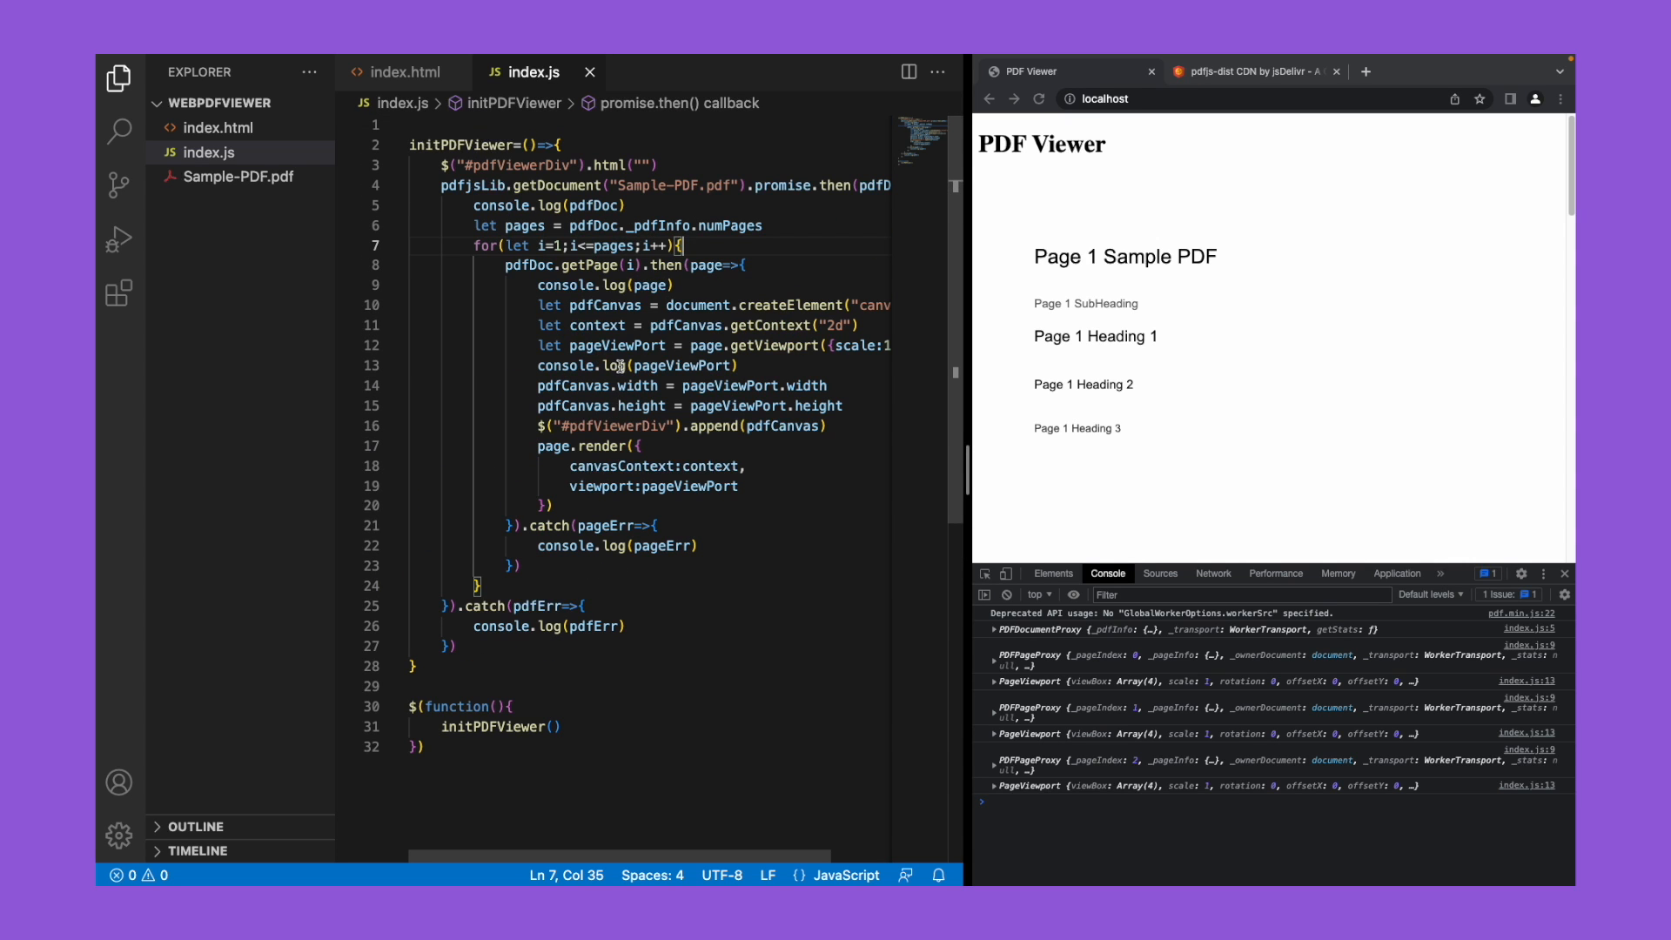
triple_click(617, 365)
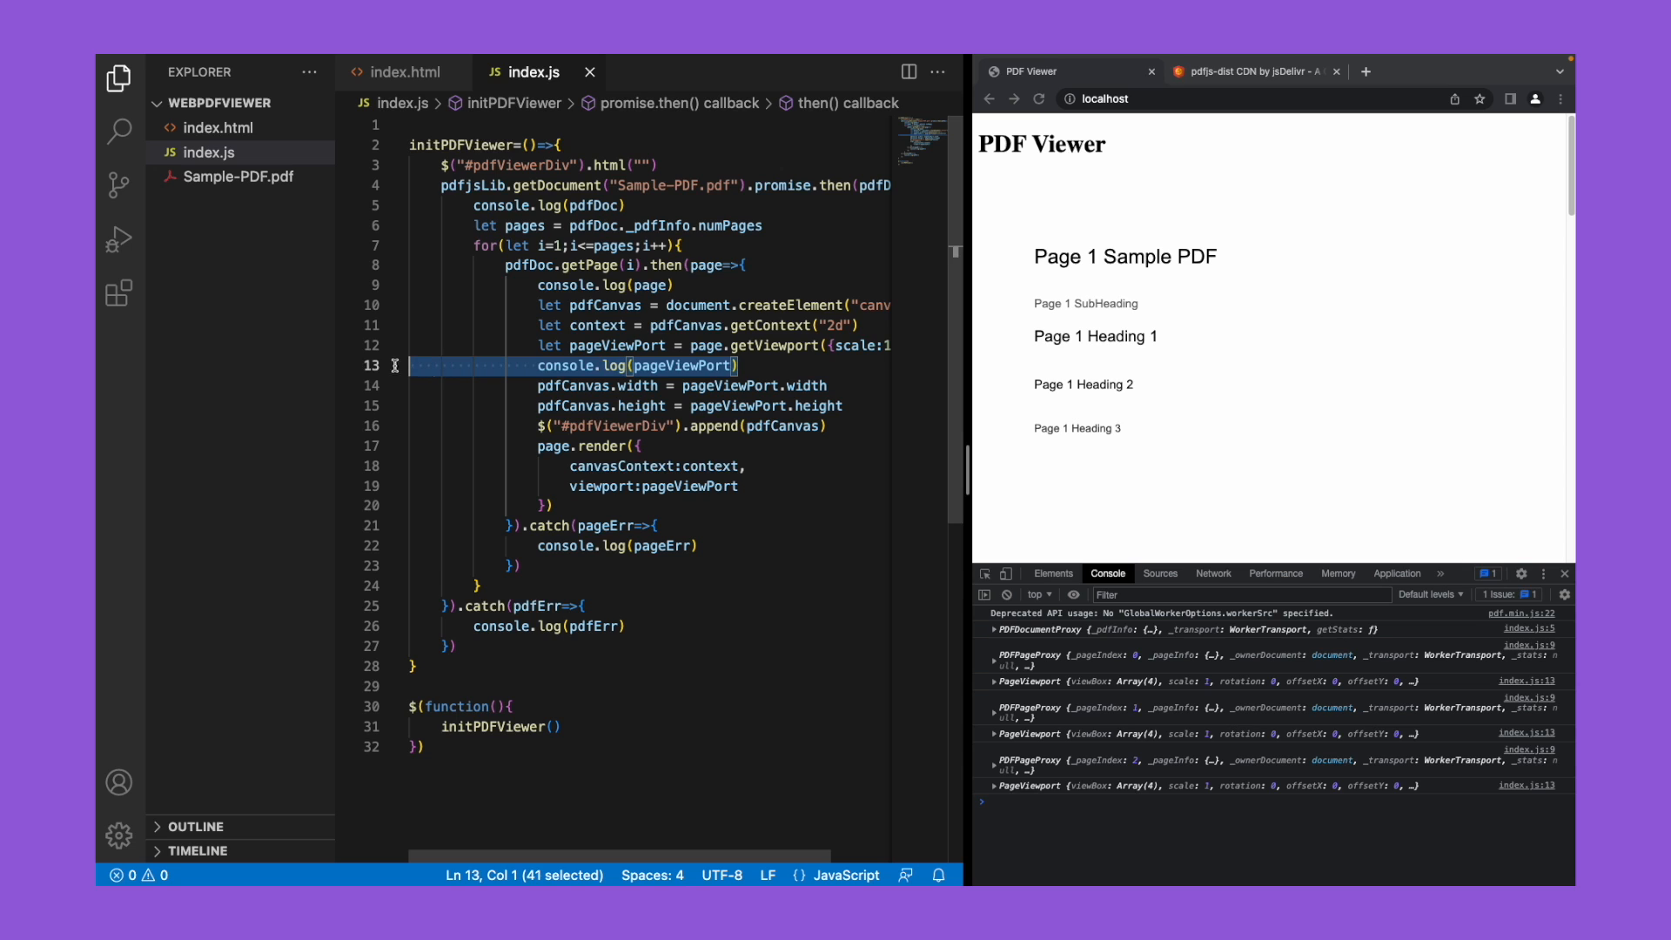
Step: Delete the debugging console.log lines so only the worker warning remains
key("Delete")
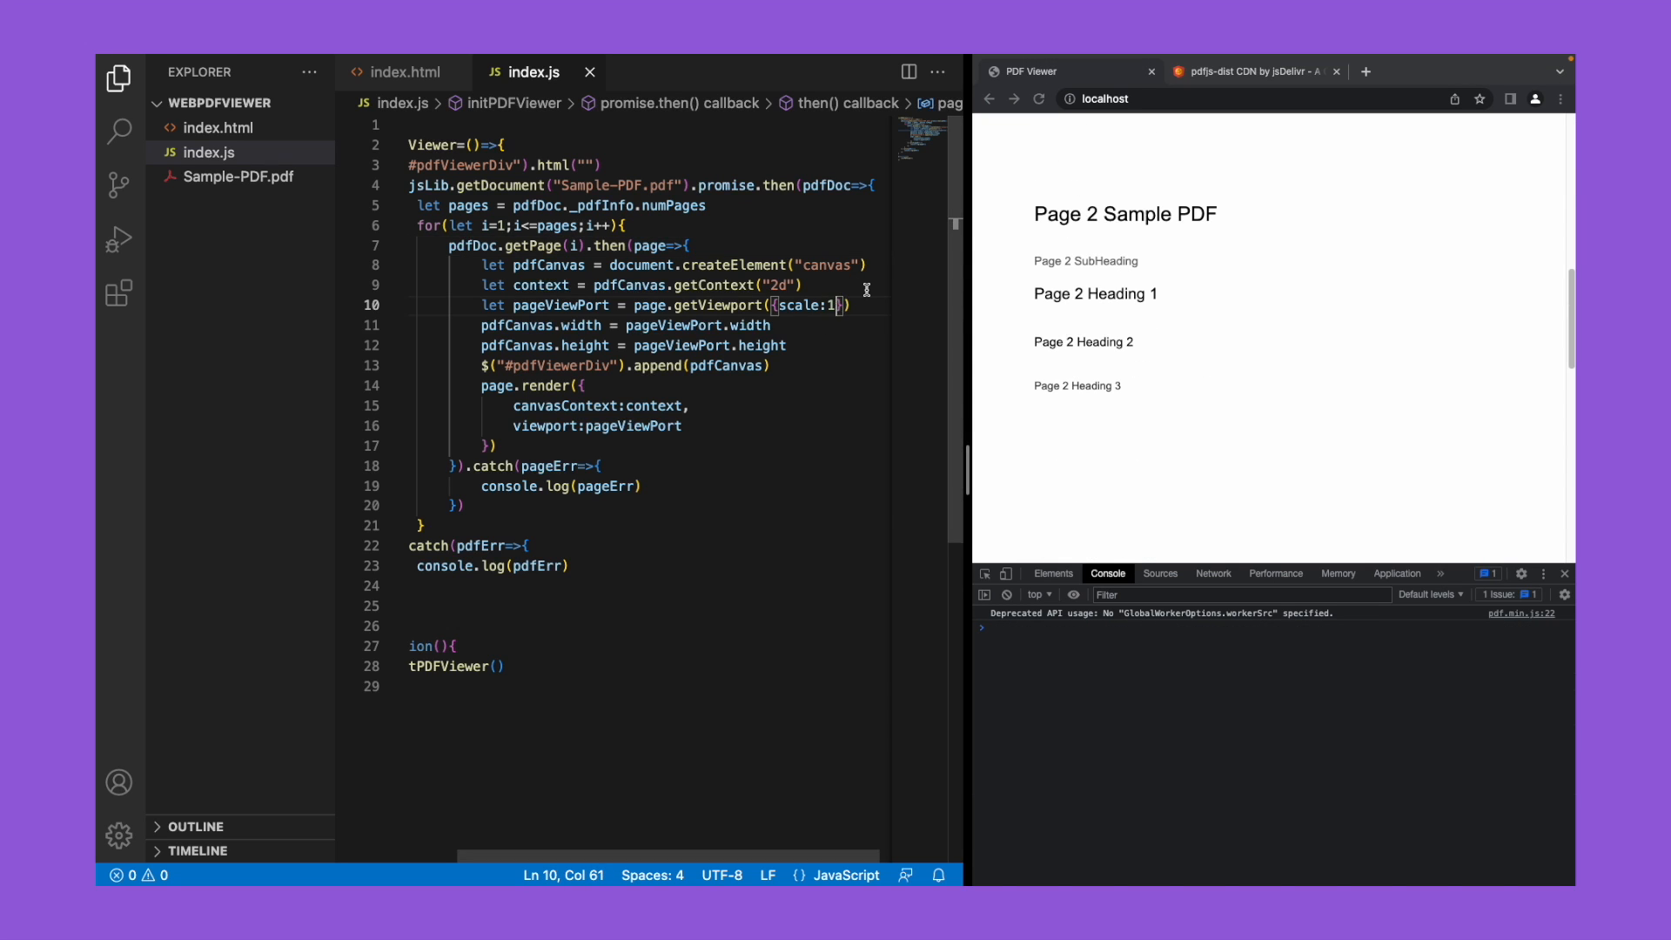
Step: Try the getViewport scale at 2 and reload to see the pages rendered larger
type("2")
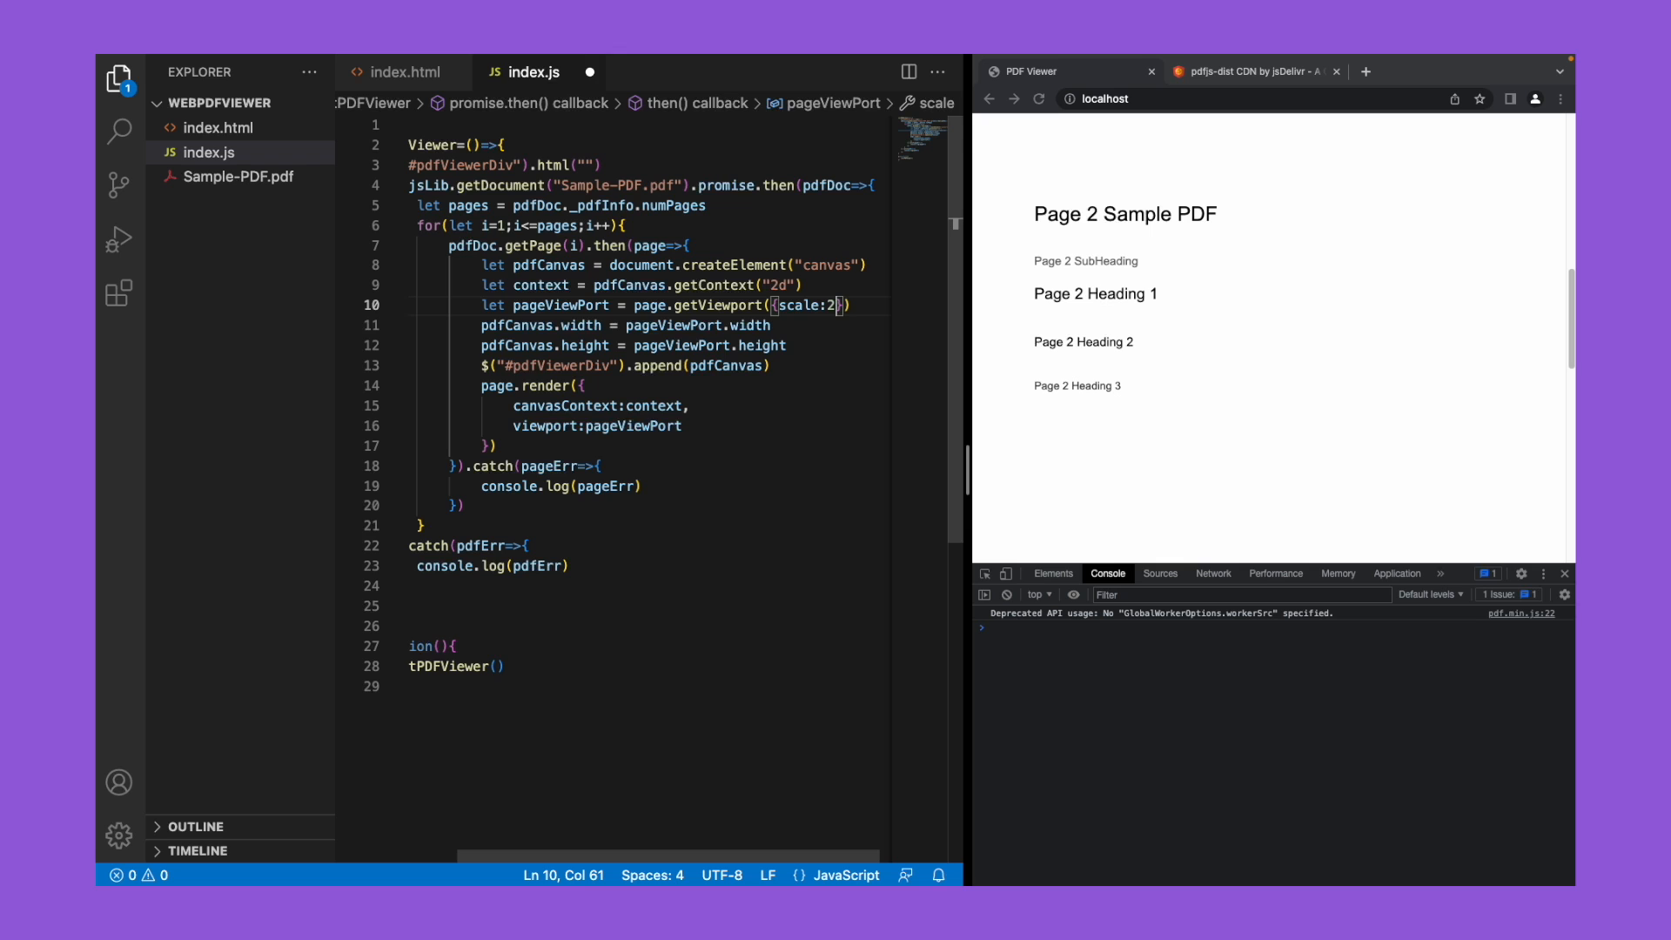
left_click(1038, 98)
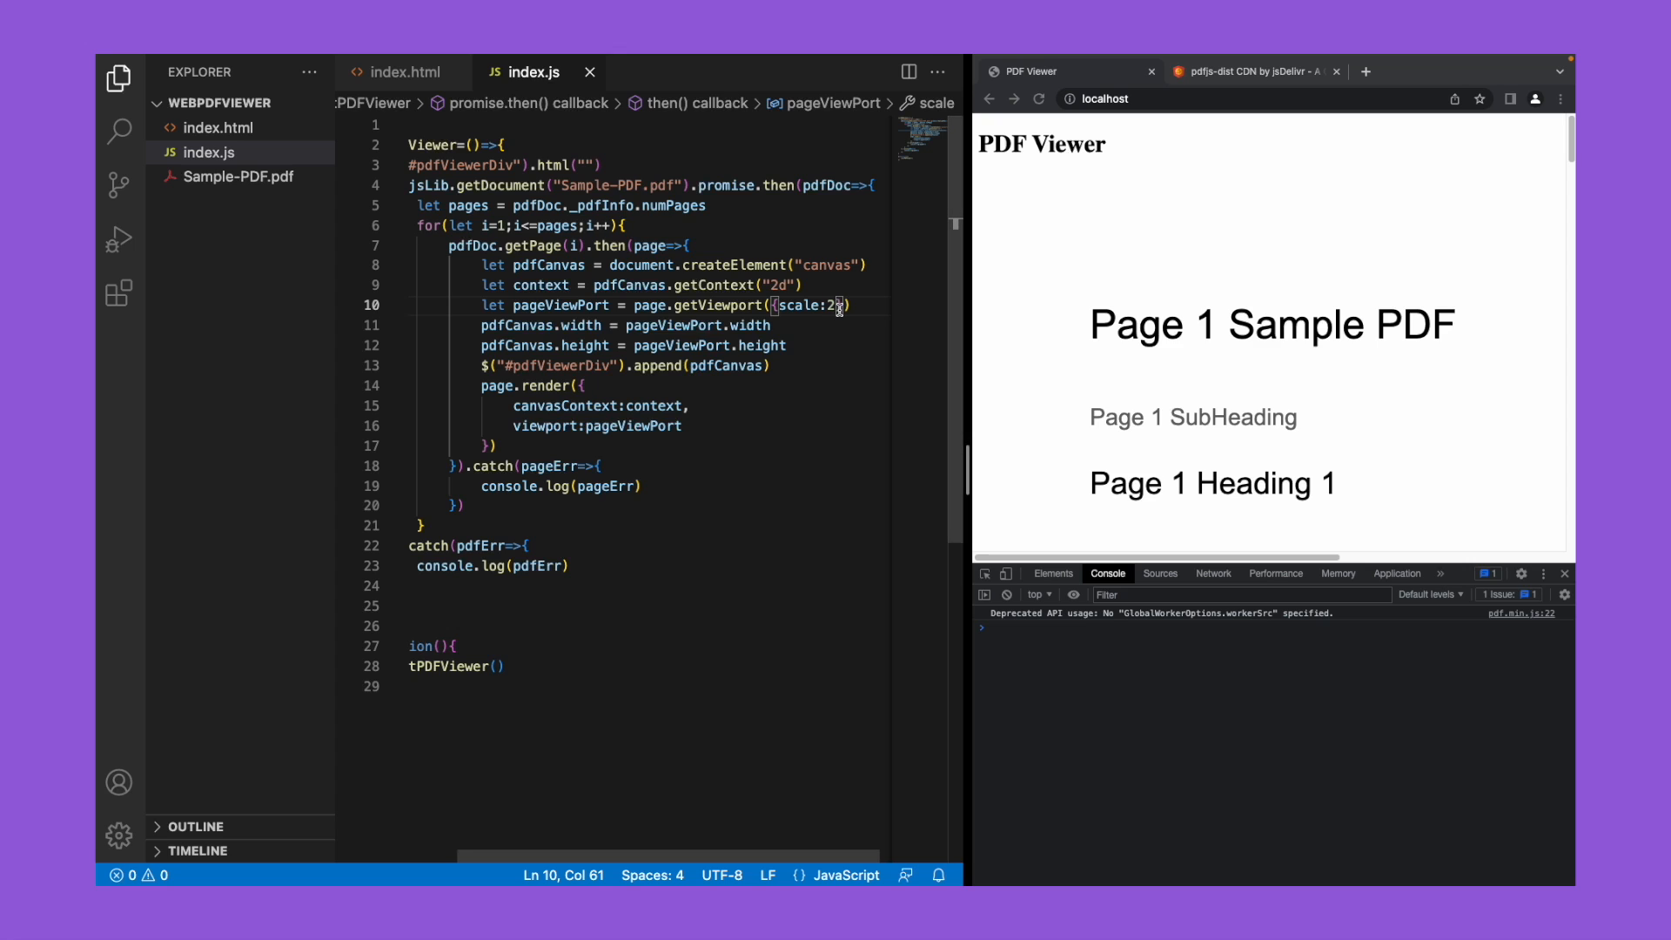
type("1")
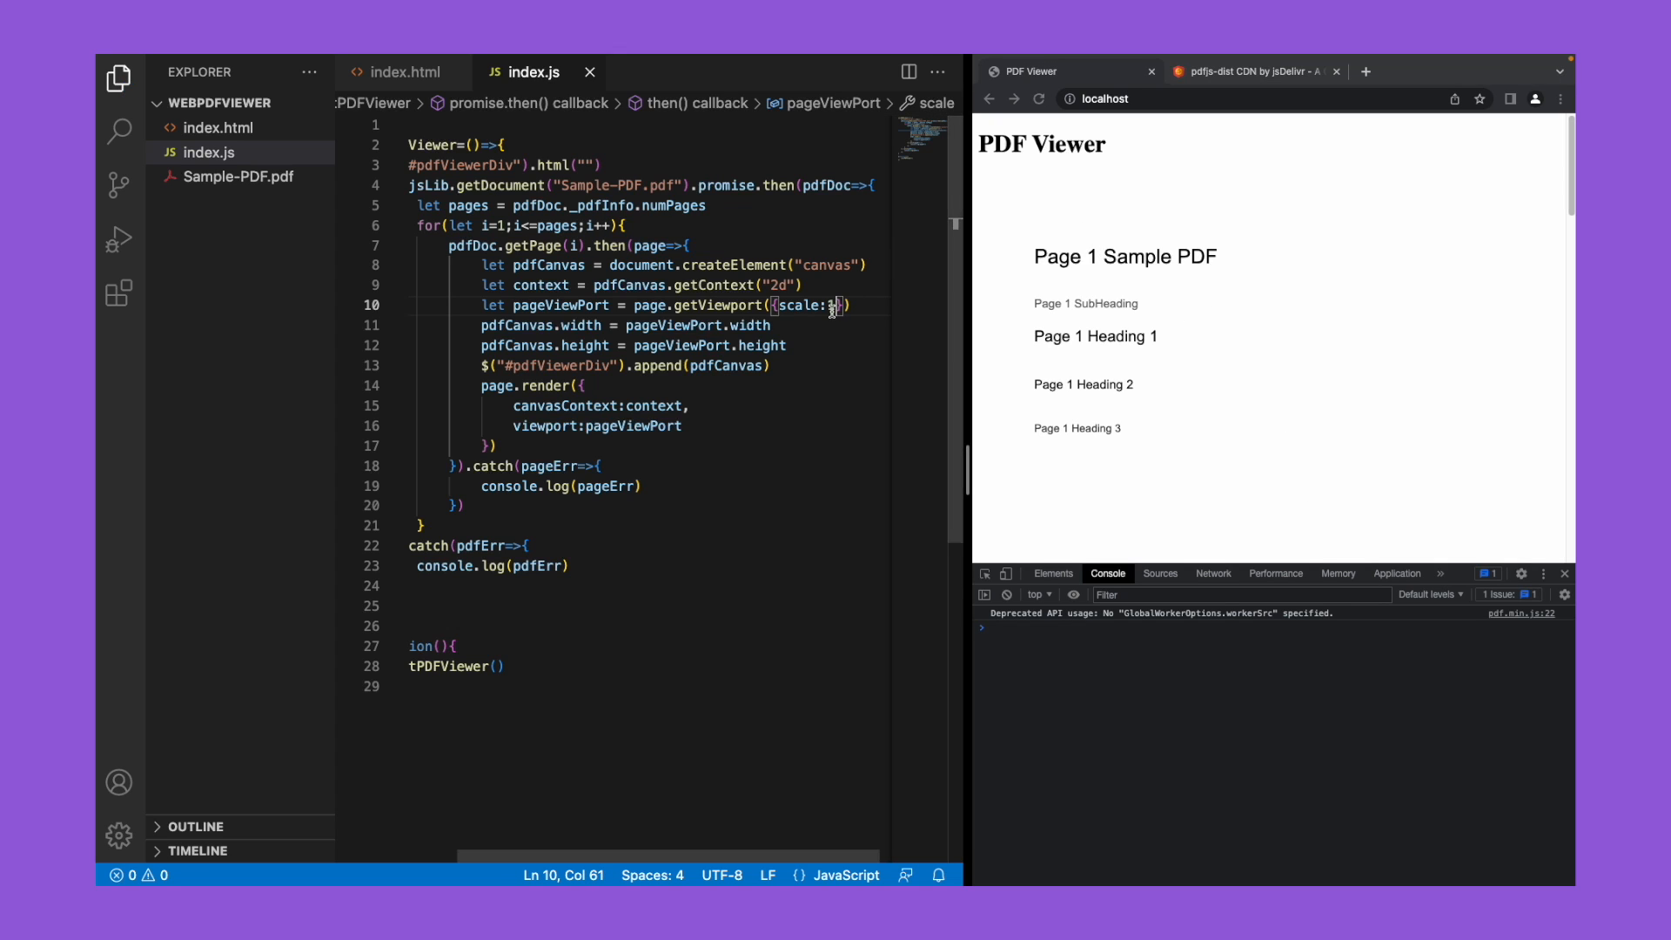
type("2")
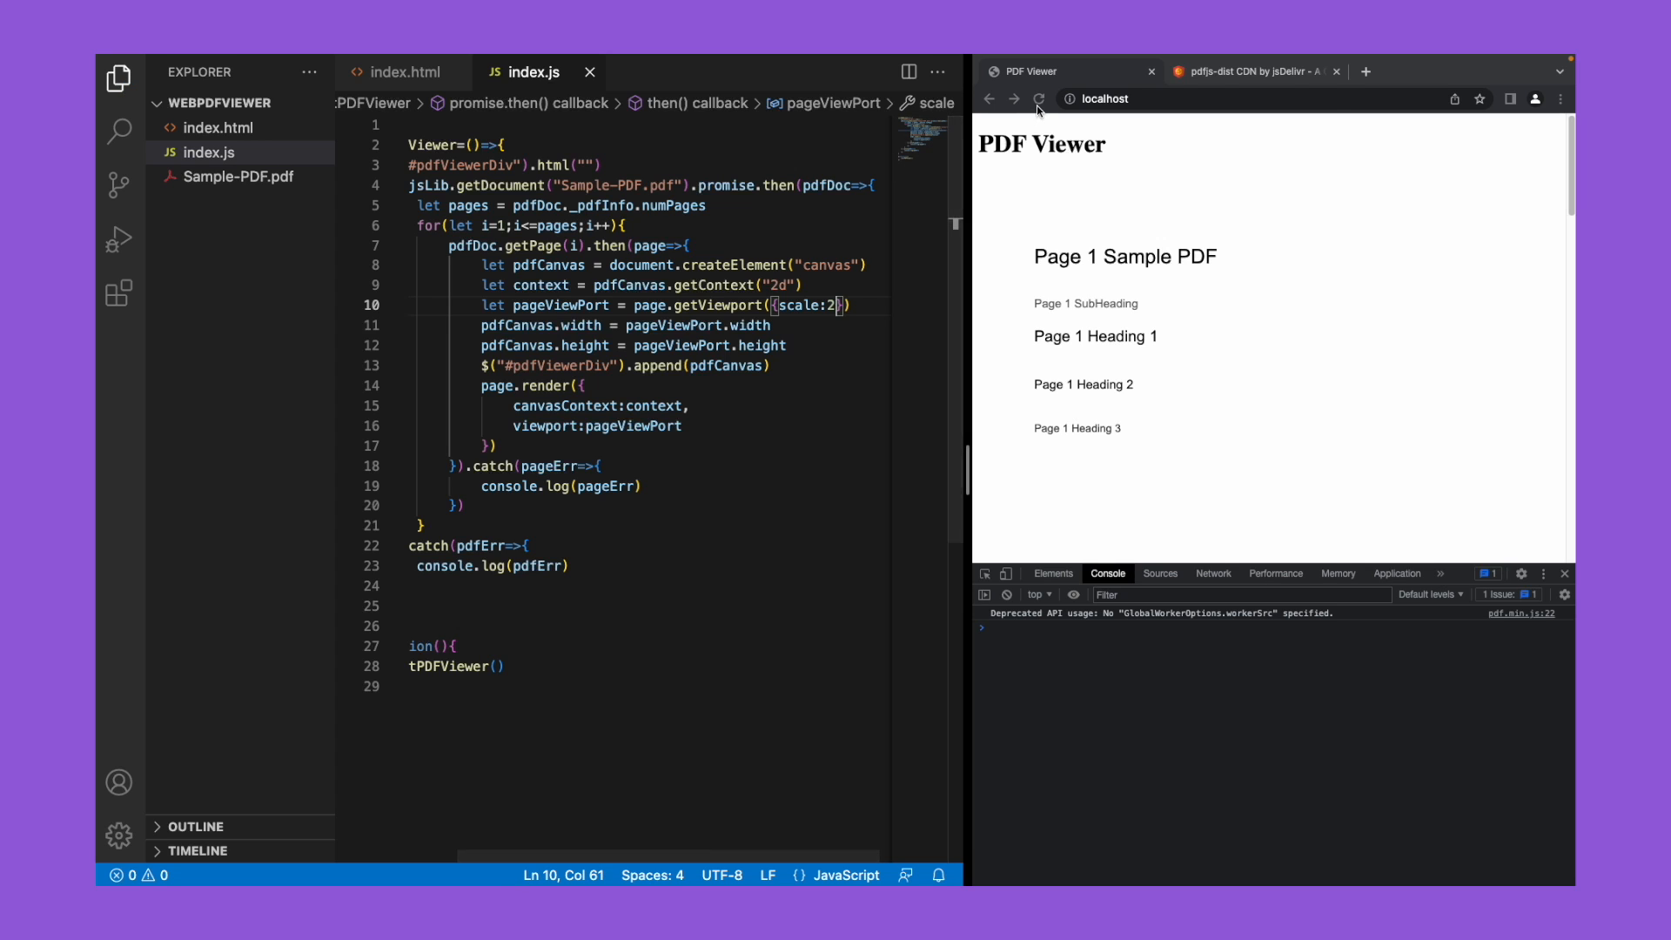
left_click(1038, 99)
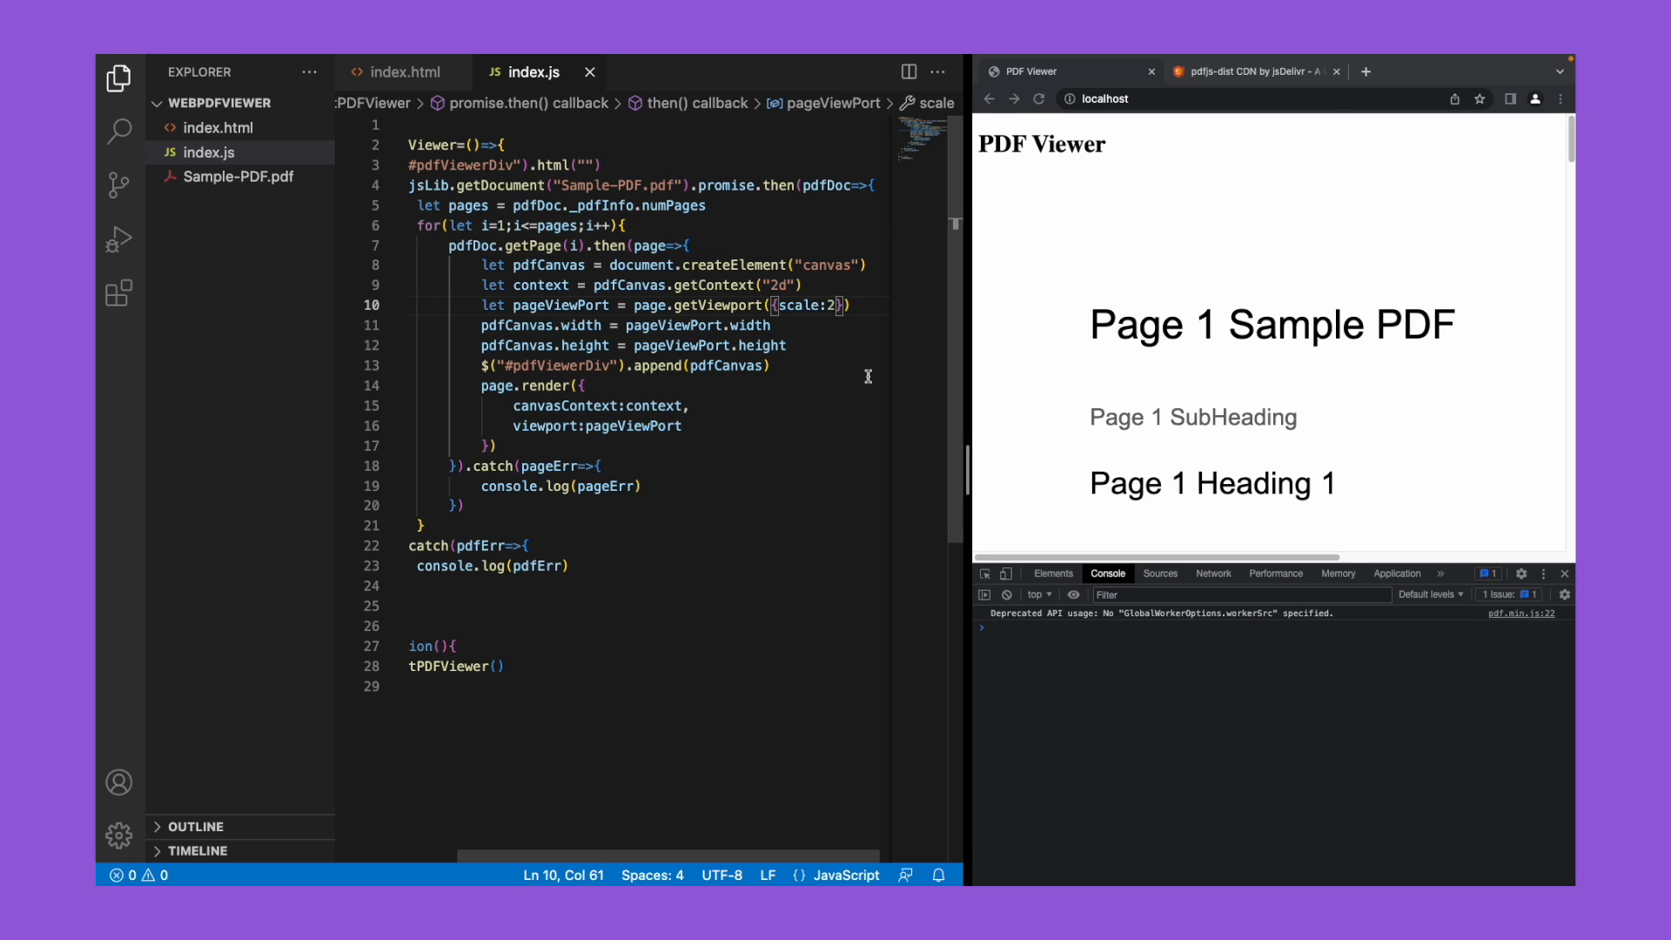
Step: Try scale 3, then revert the viewport scale to 1 and reload
type("3")
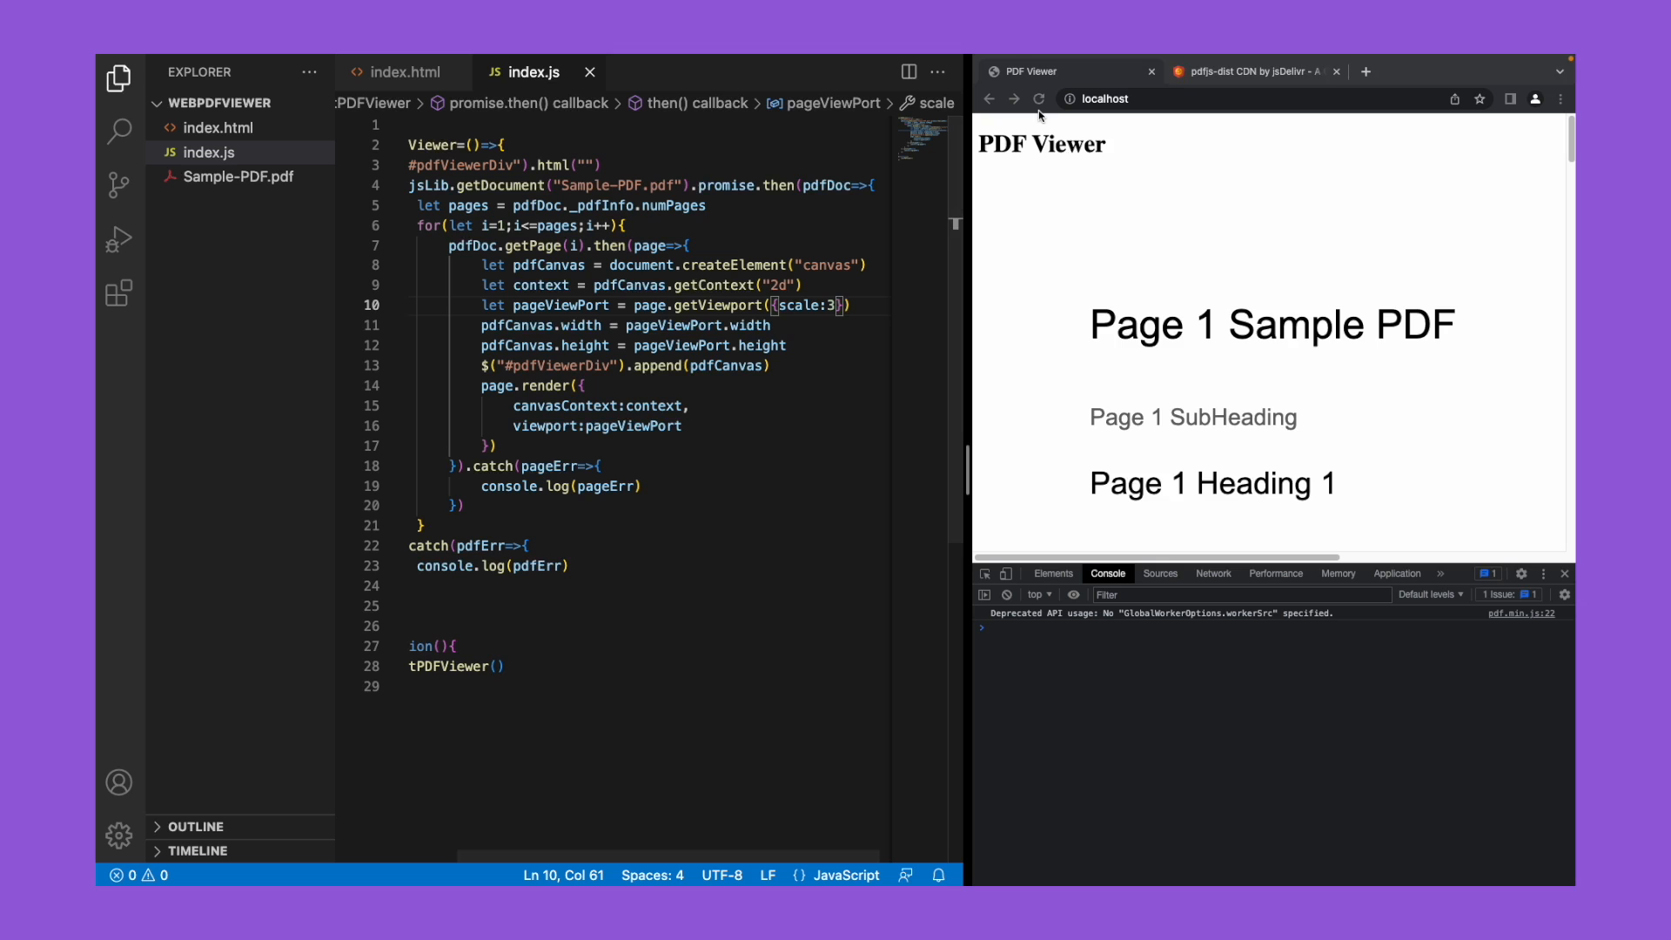
left_click(1039, 97)
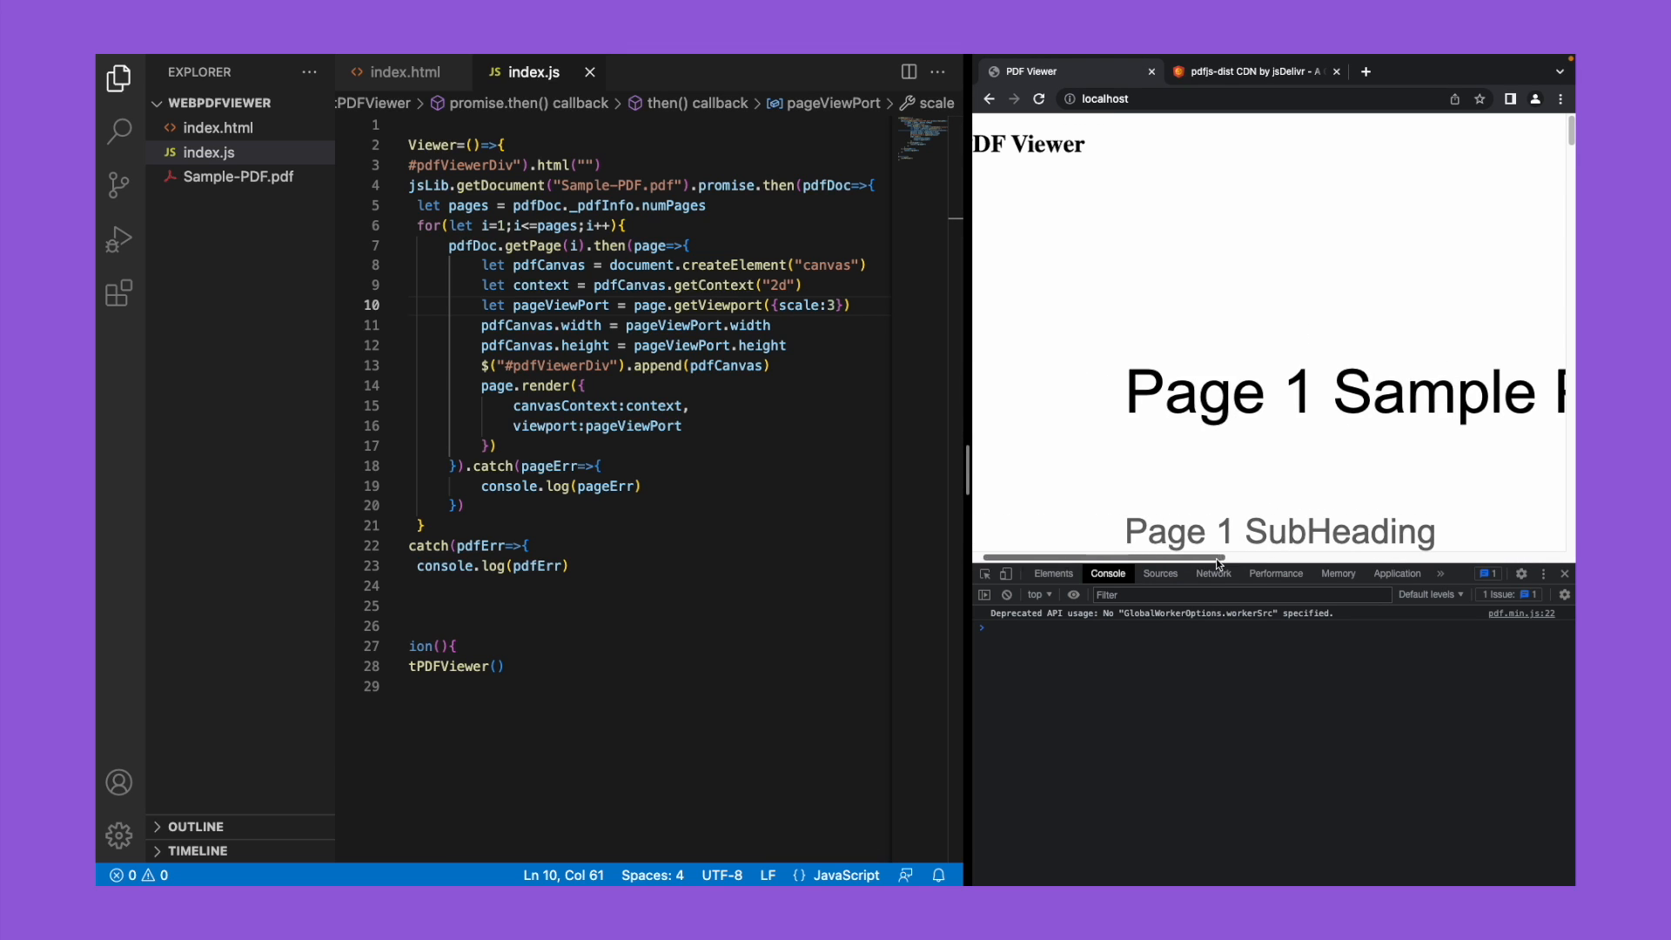
scroll("down", 3)
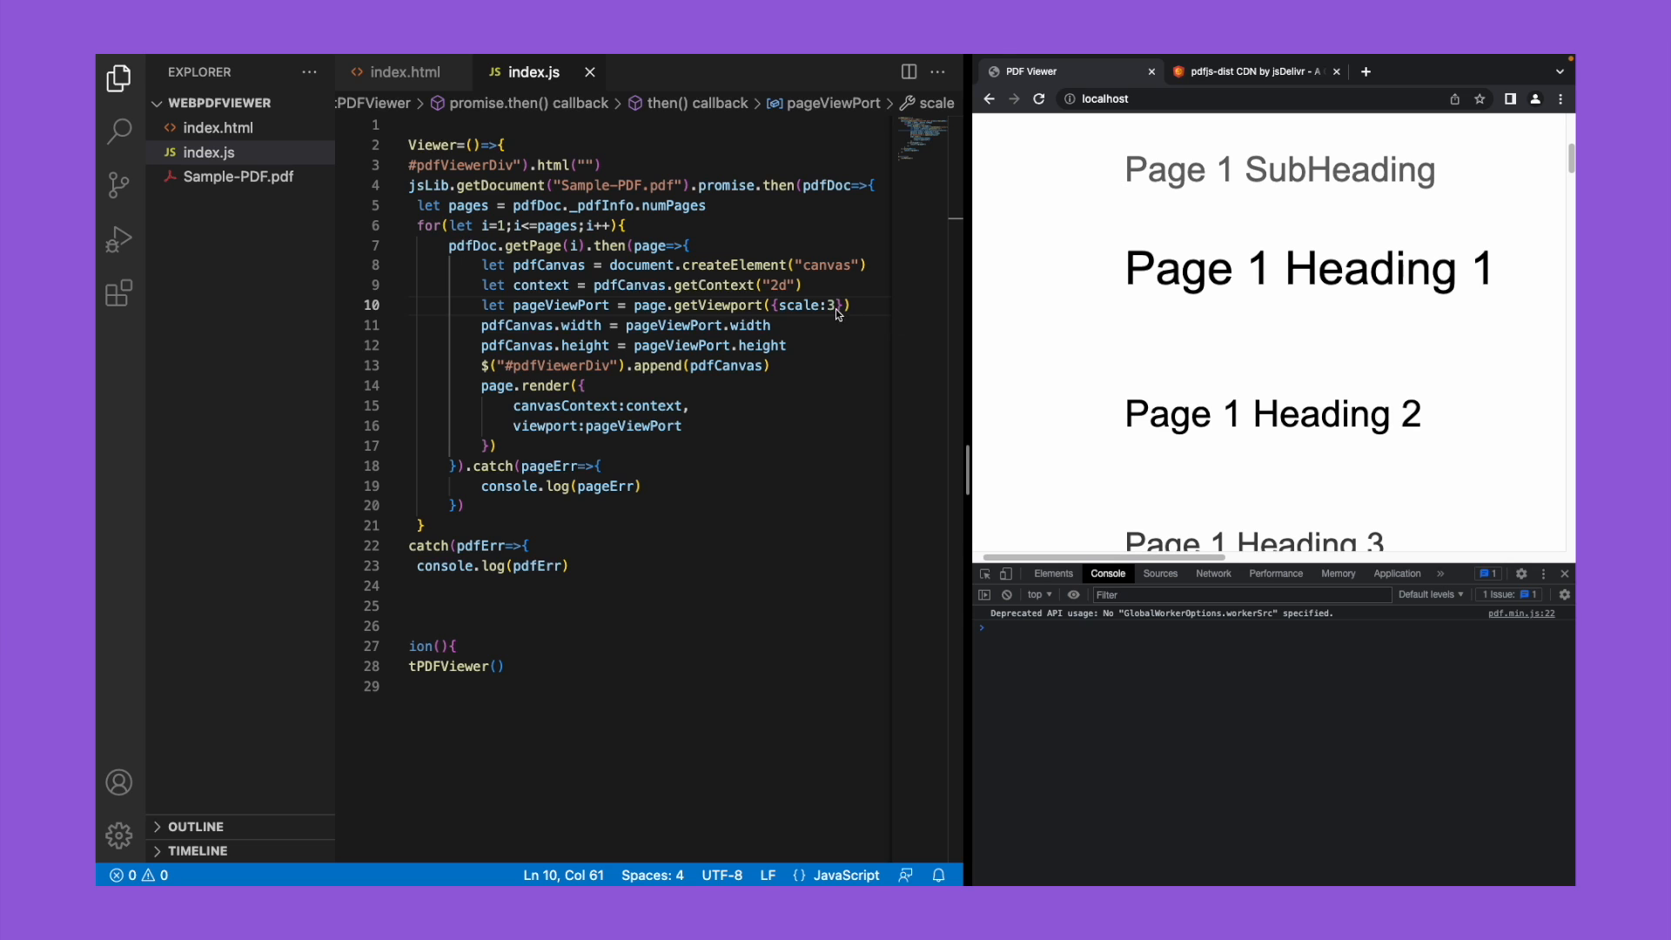
key("ctrl+a")
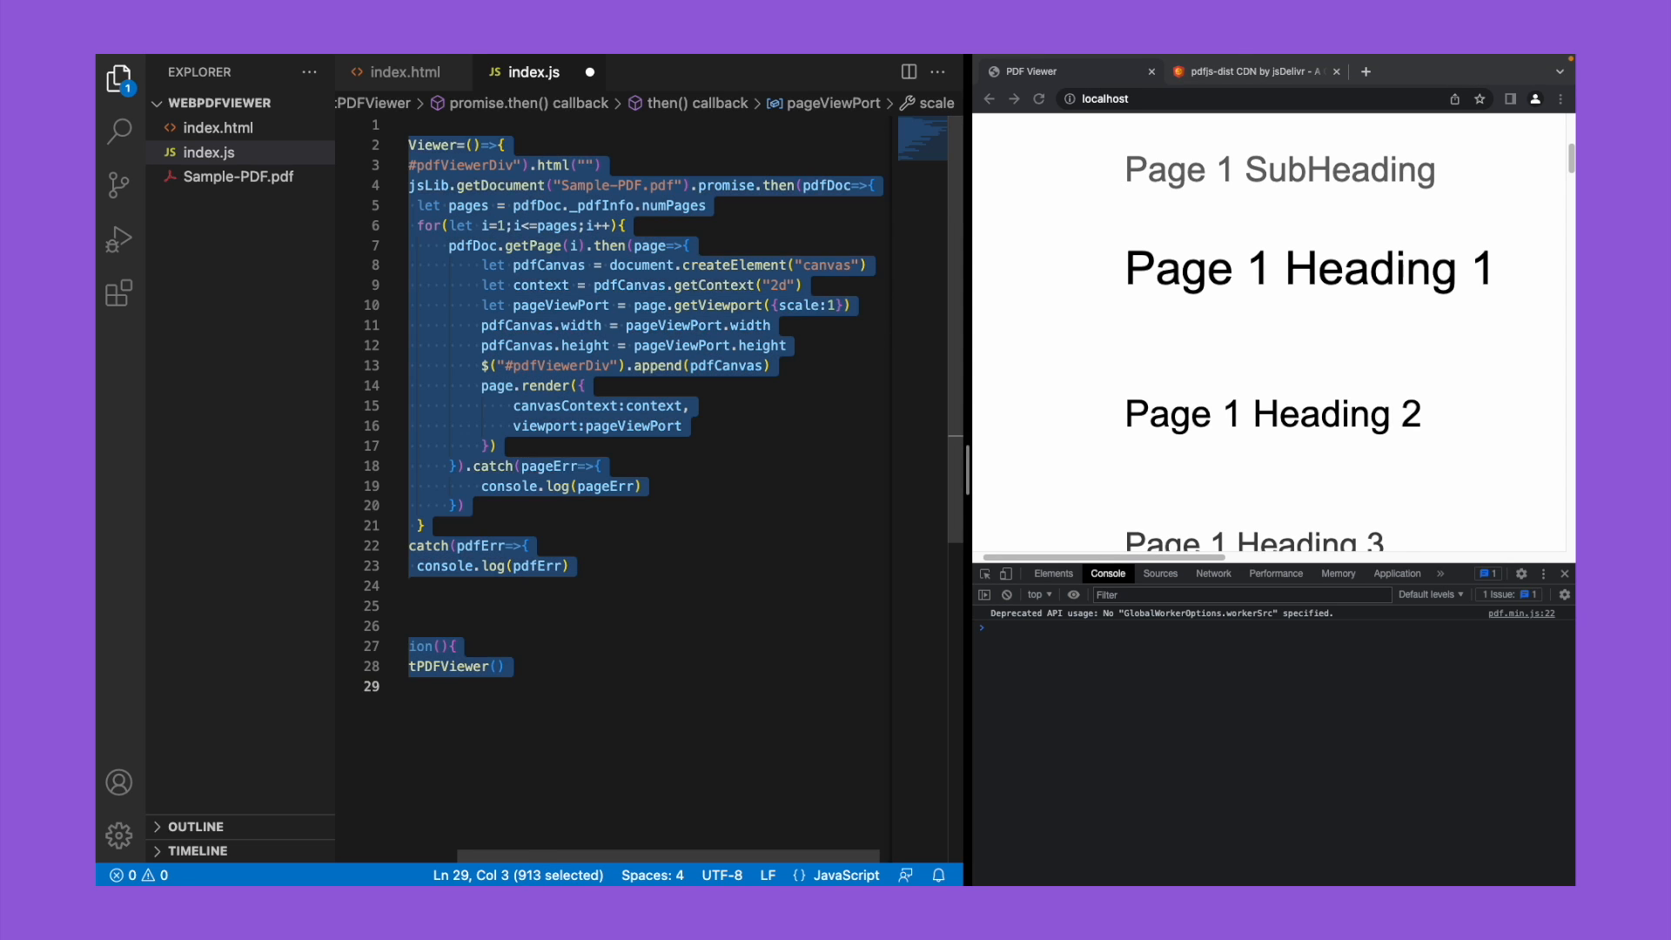
left_click(785, 325)
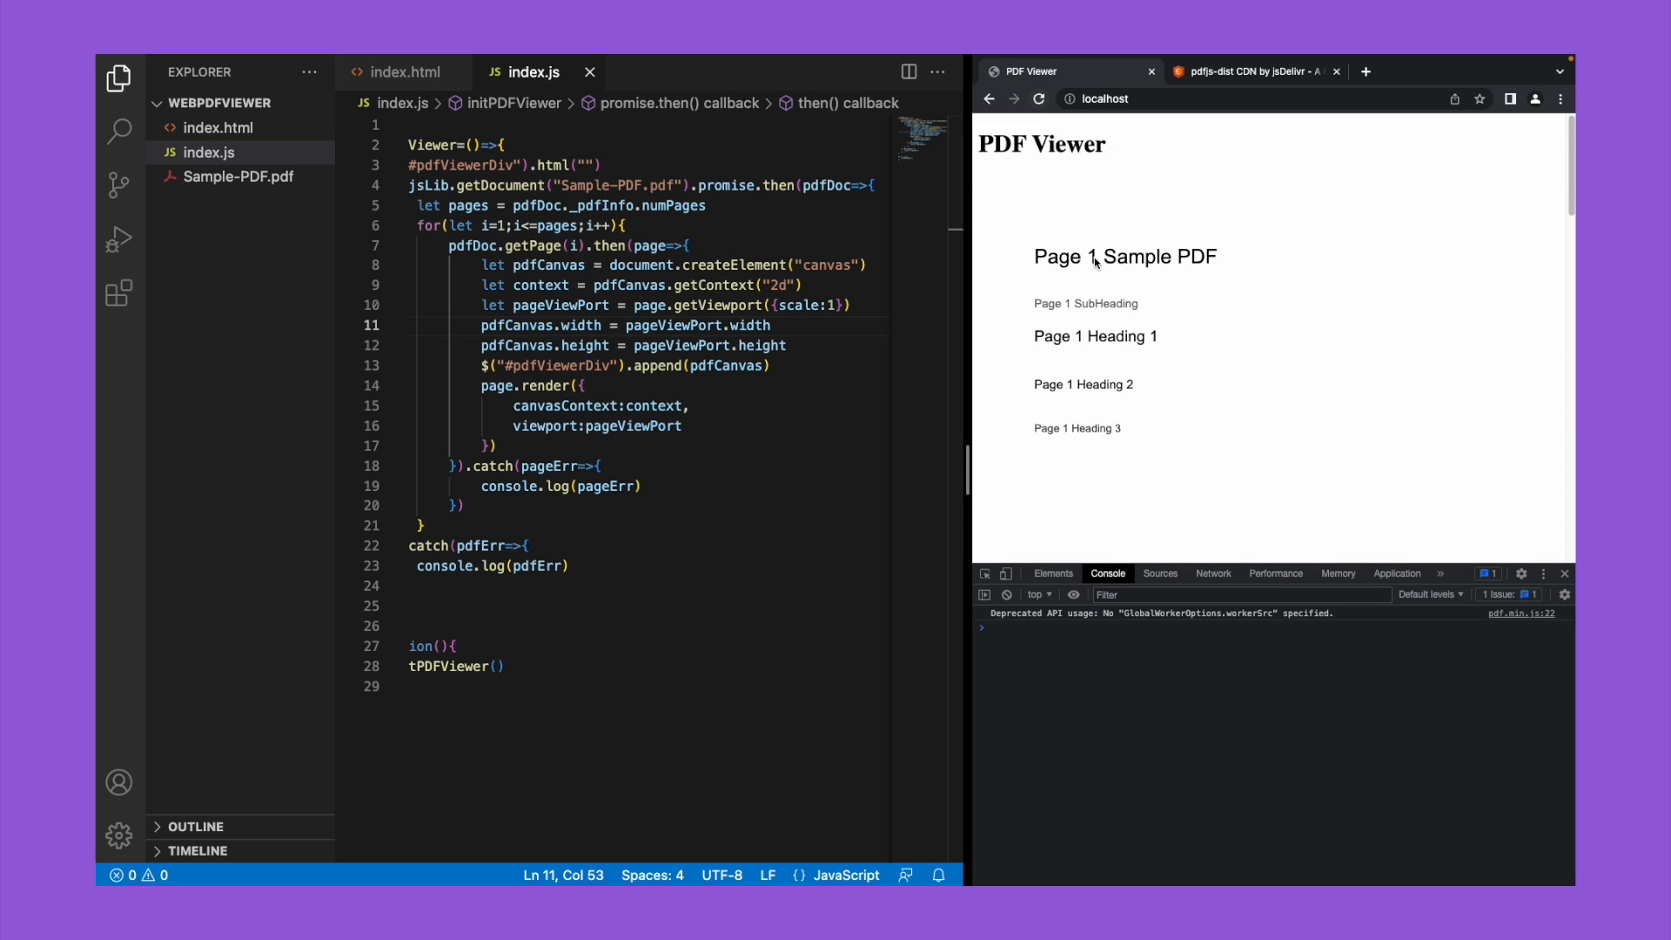
scroll("down", 3)
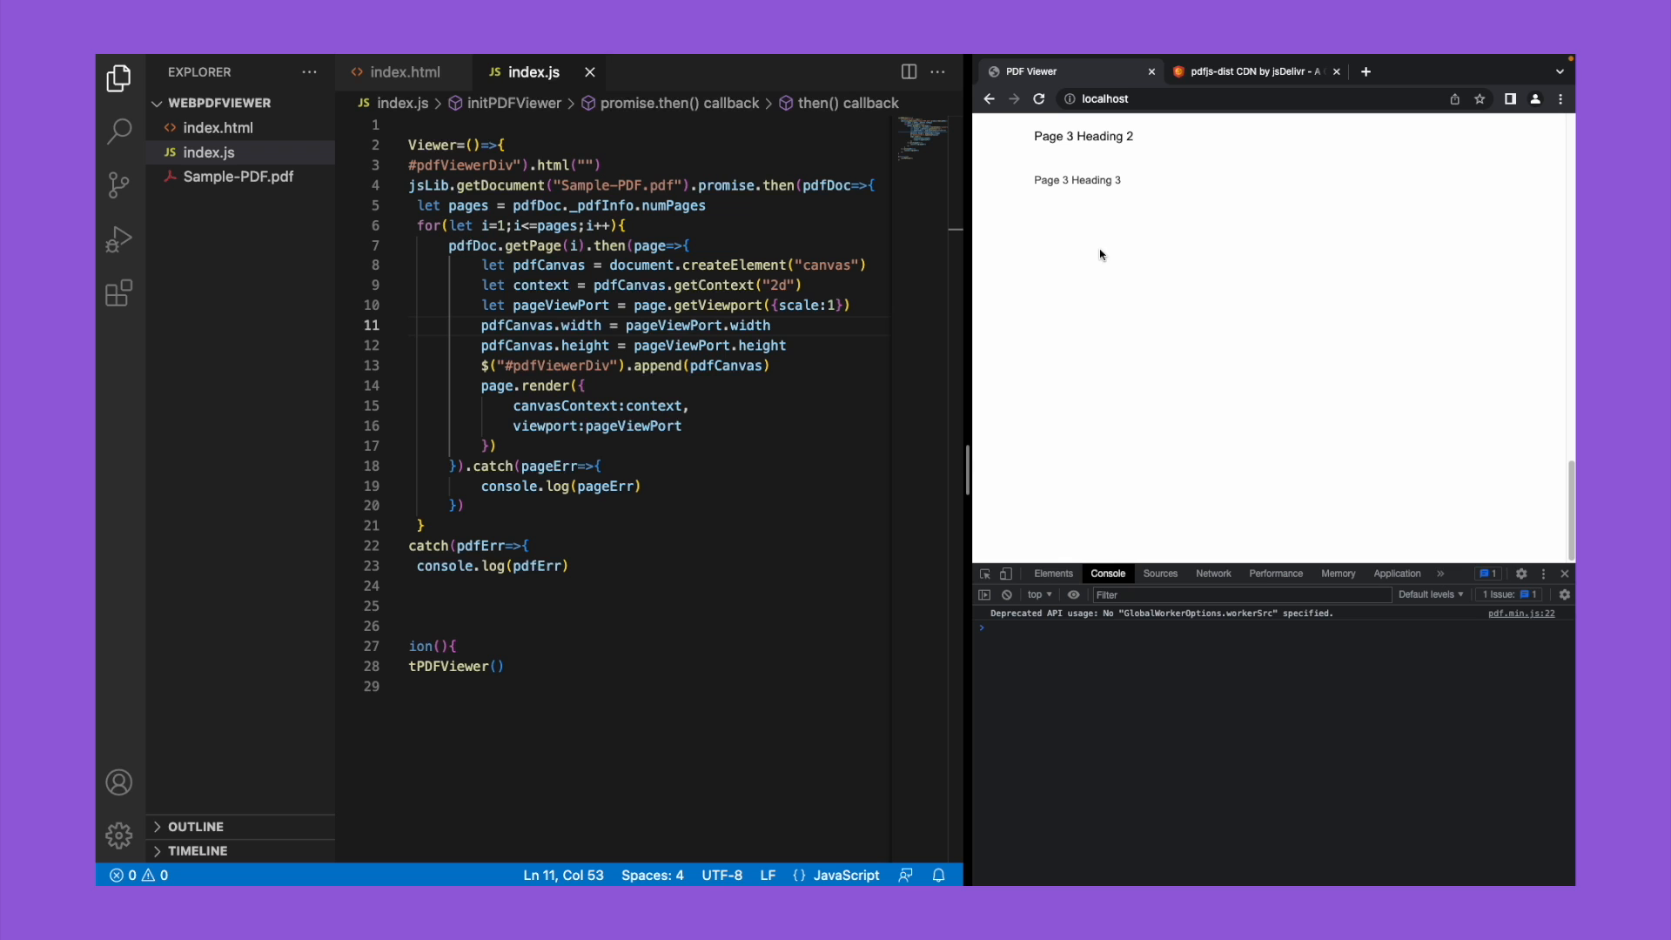
mouse_move(1182, 284)
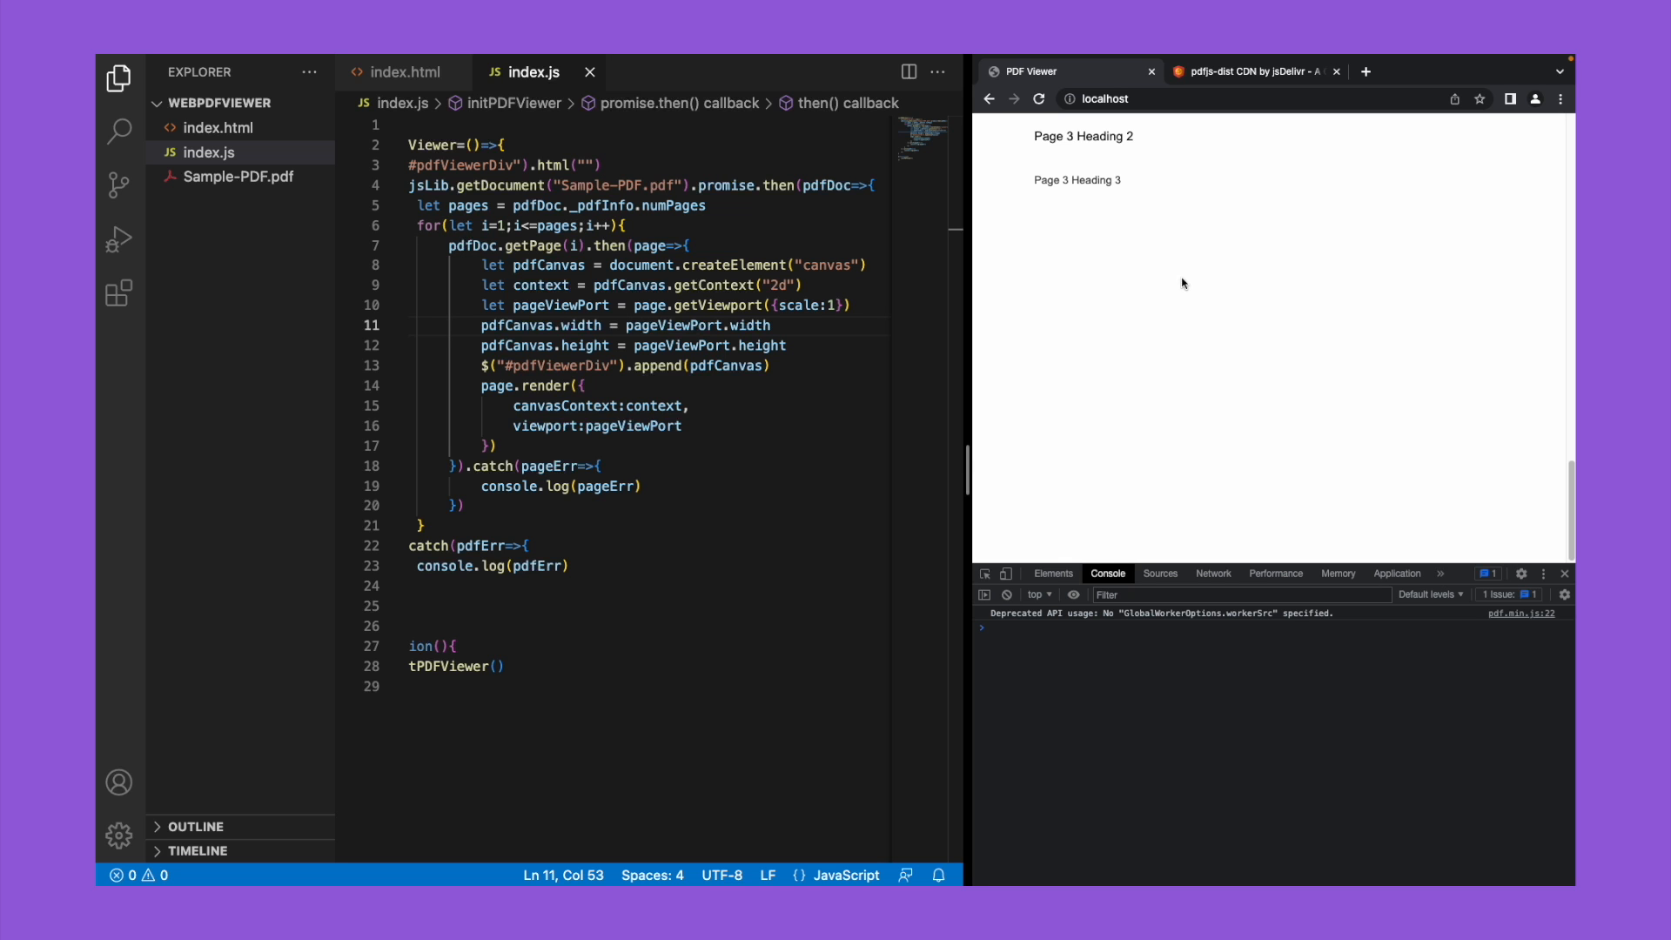